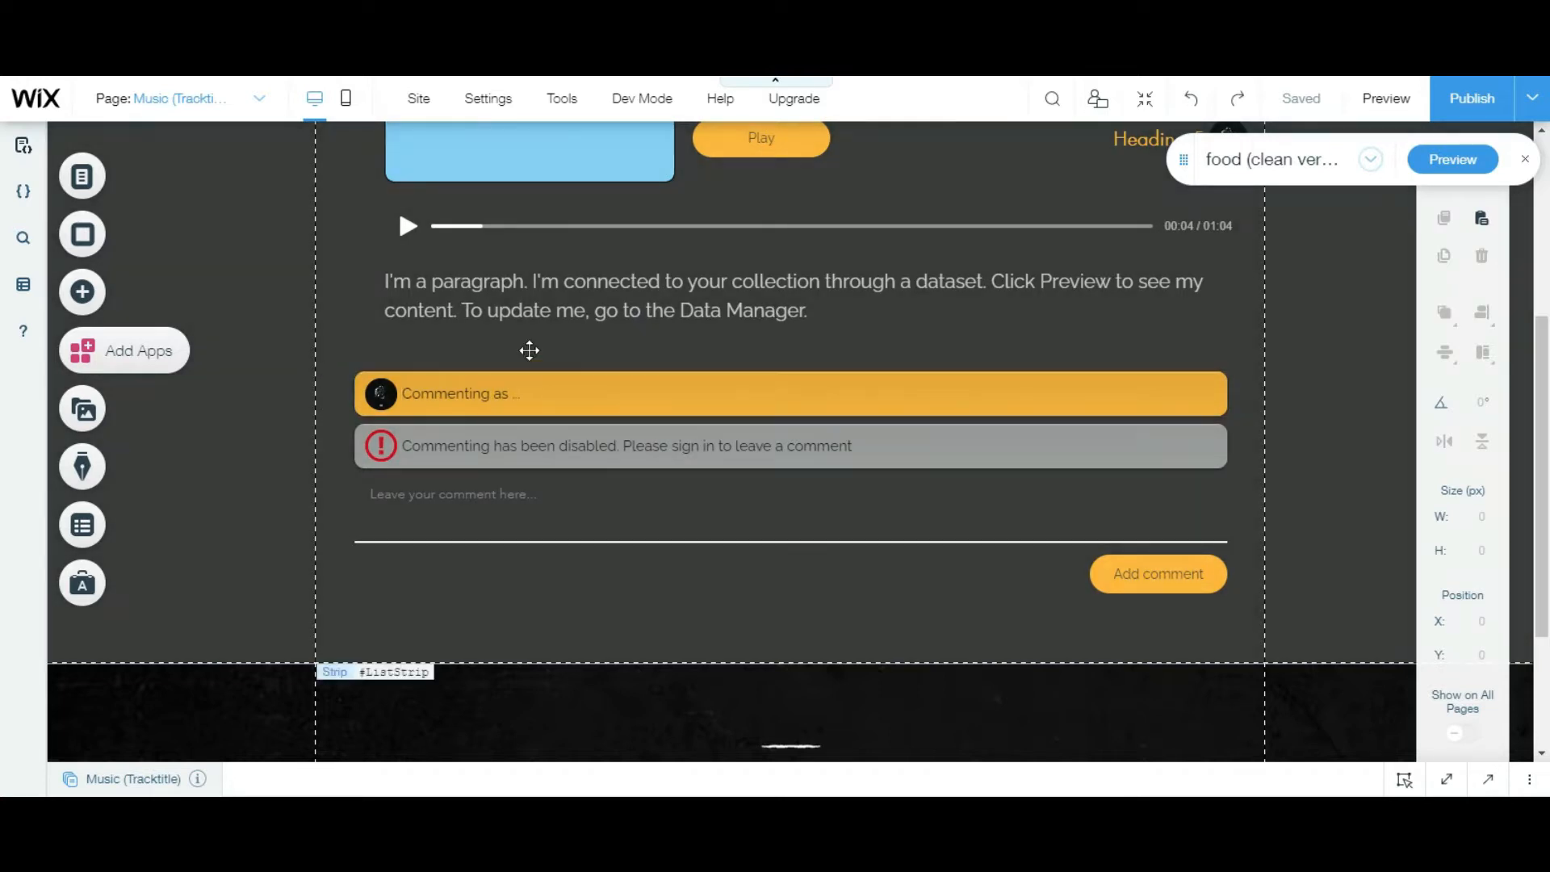
mouse_move(602, 398)
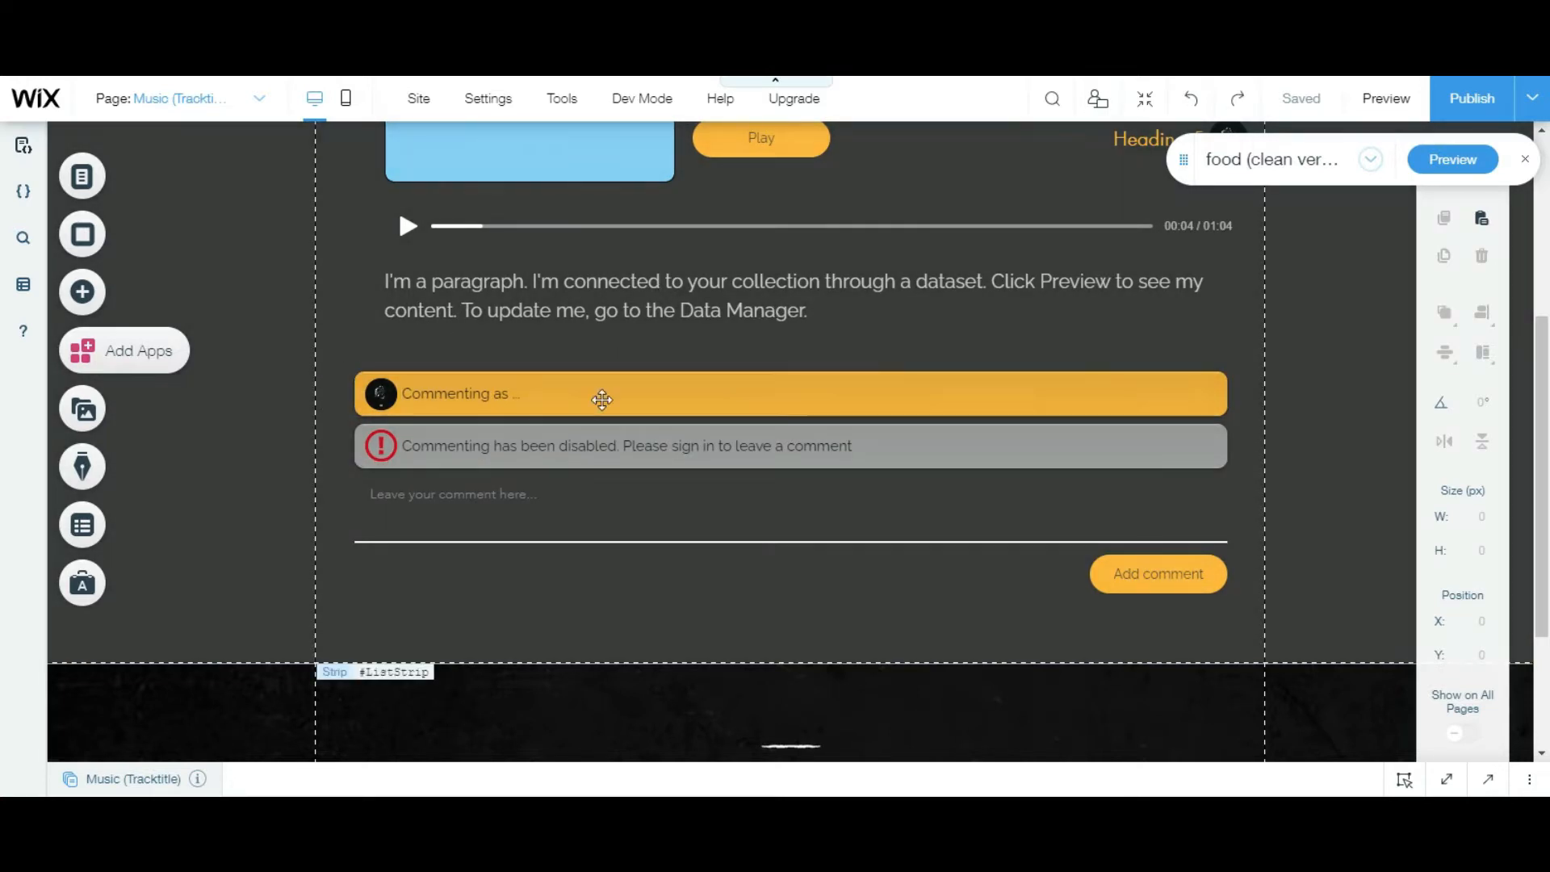
mouse_move(700, 562)
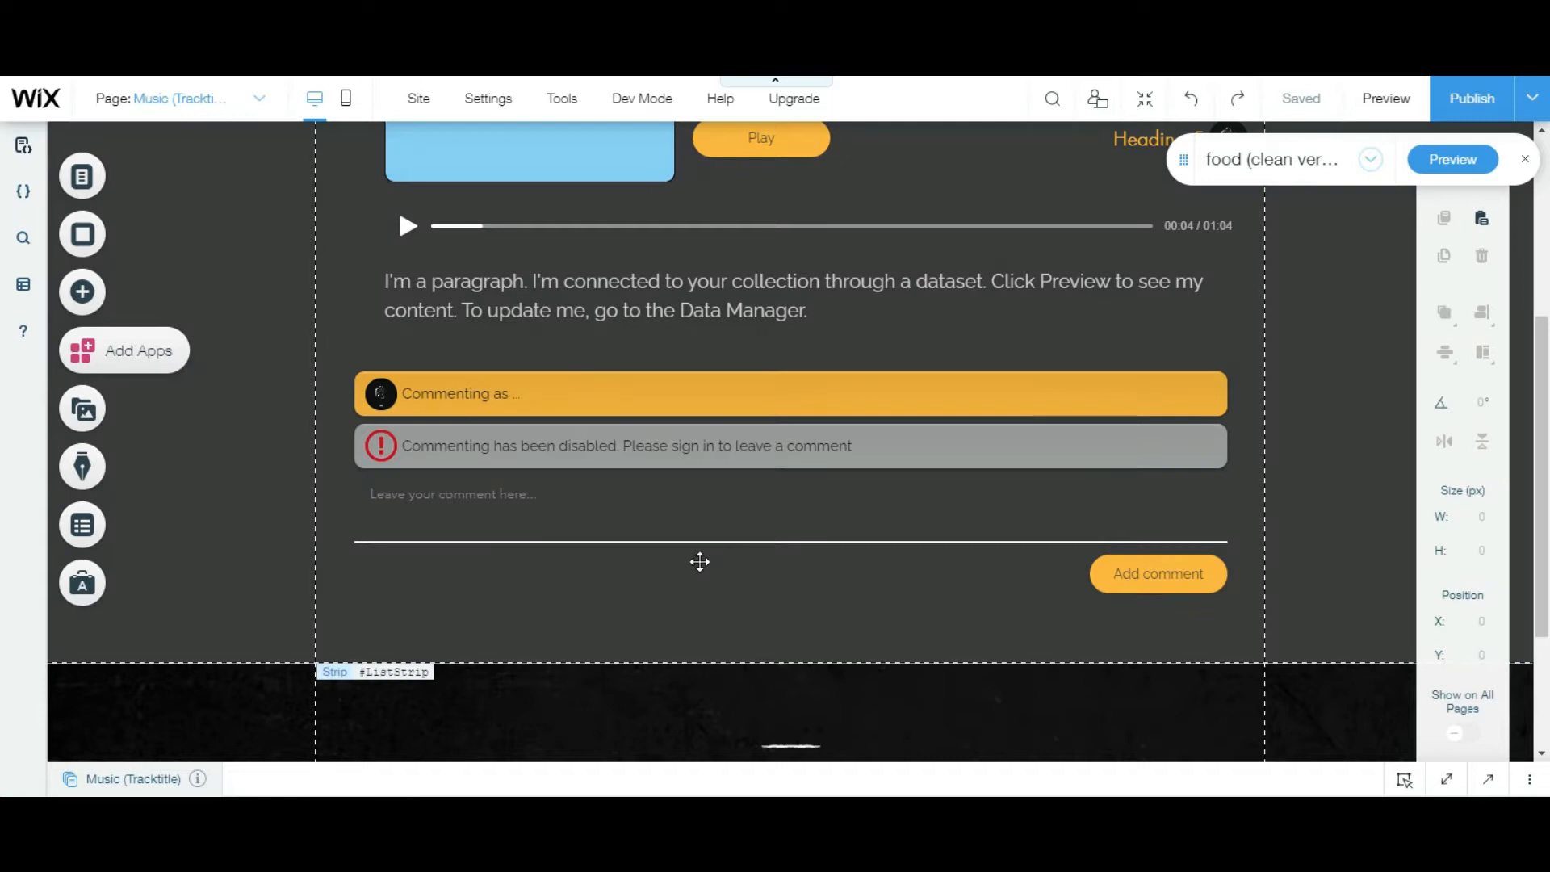
mouse_move(601, 635)
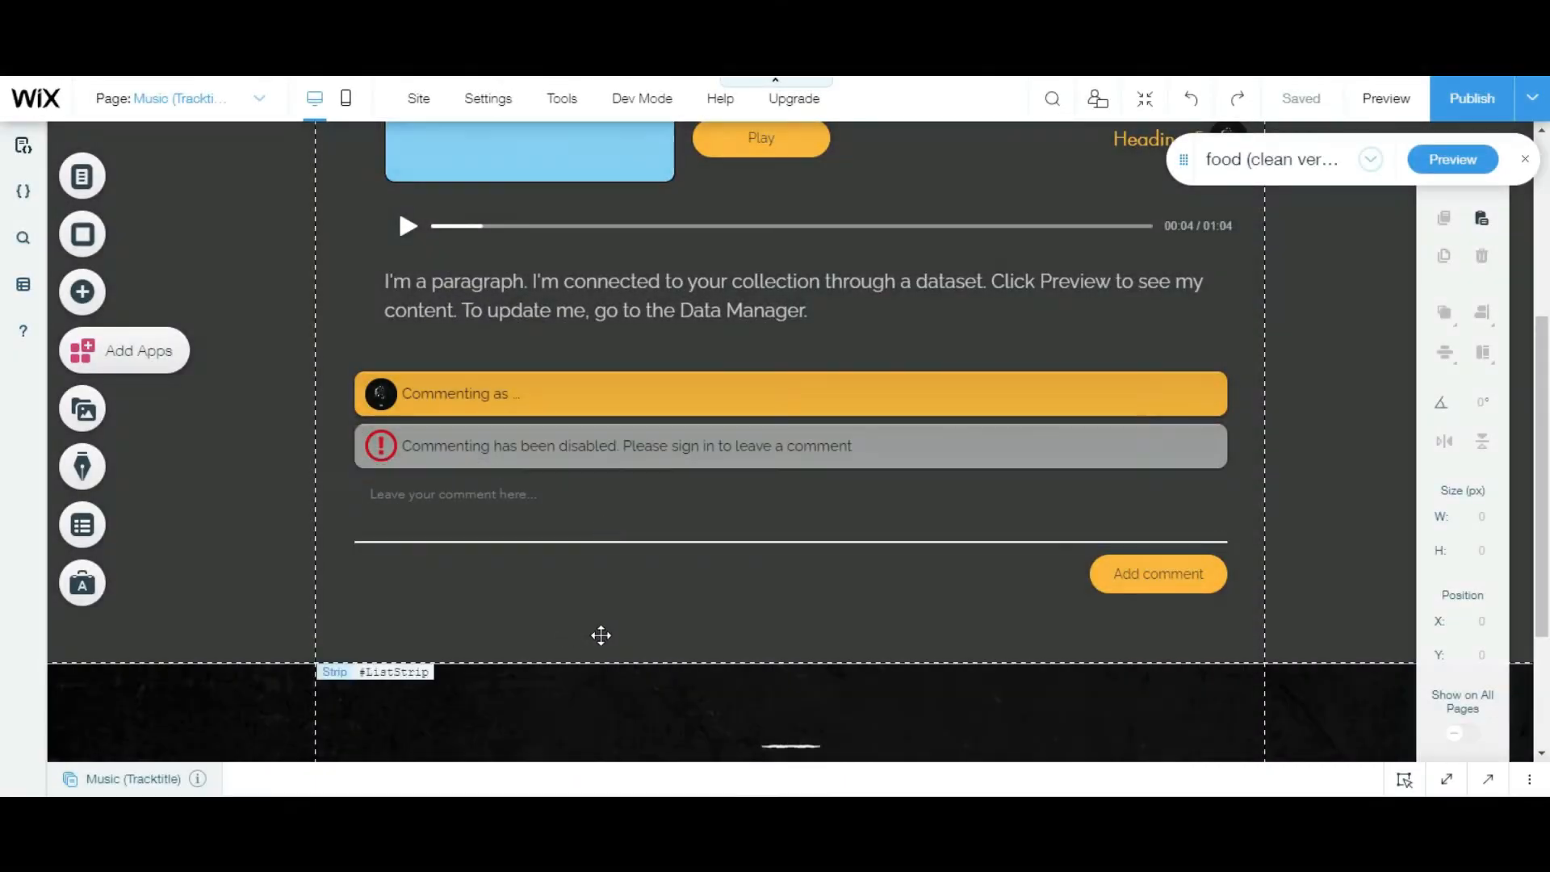
Add a repeater below the comments and adjust the card text's formatting and spacing.
left_click(601, 634)
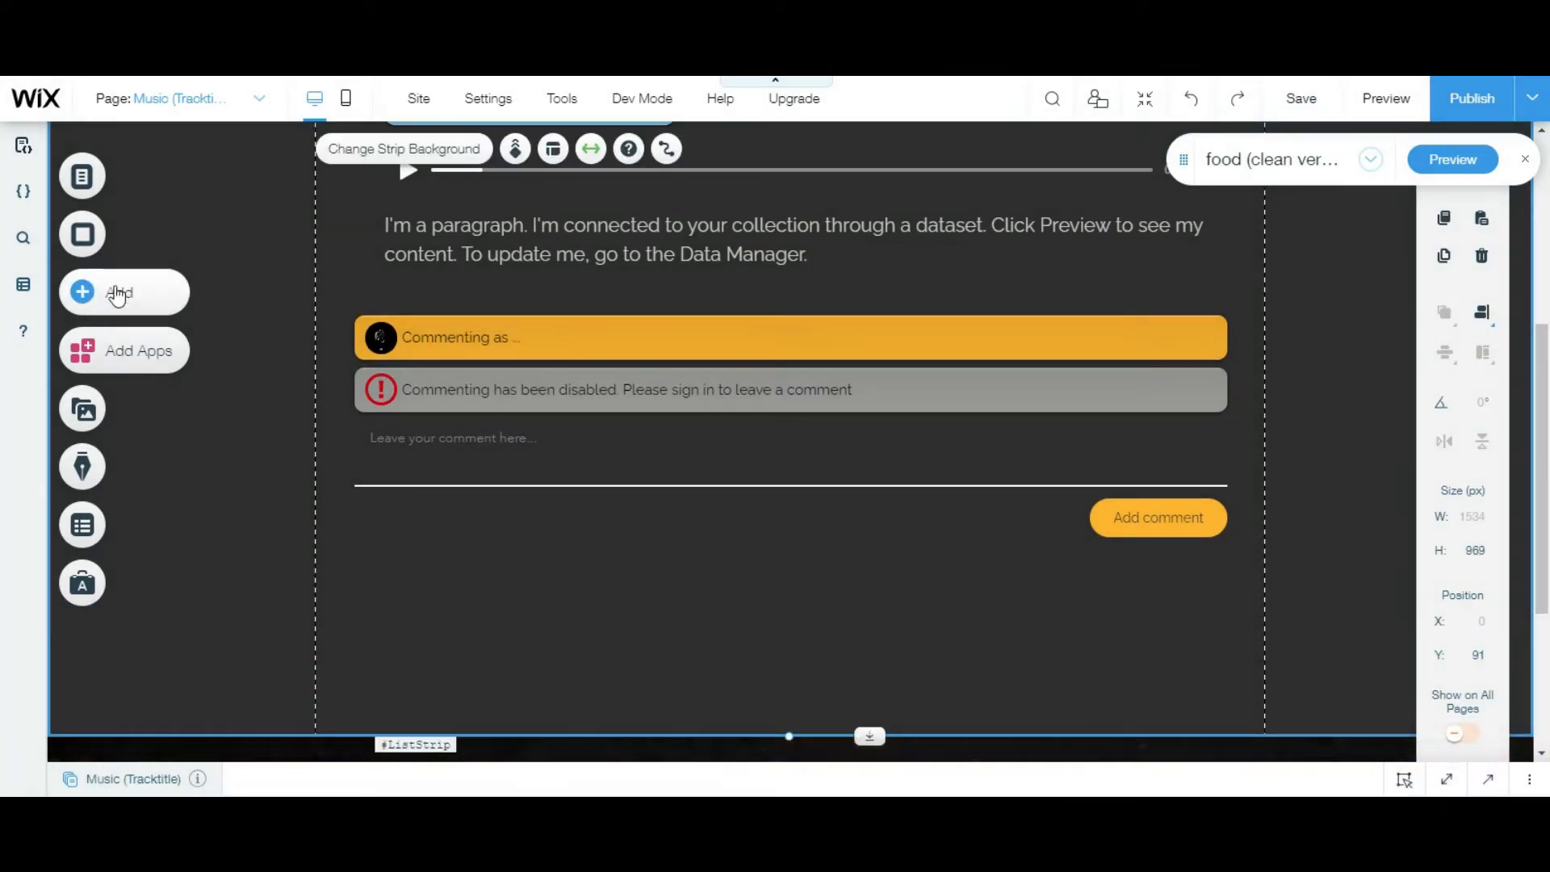
left_click(83, 292)
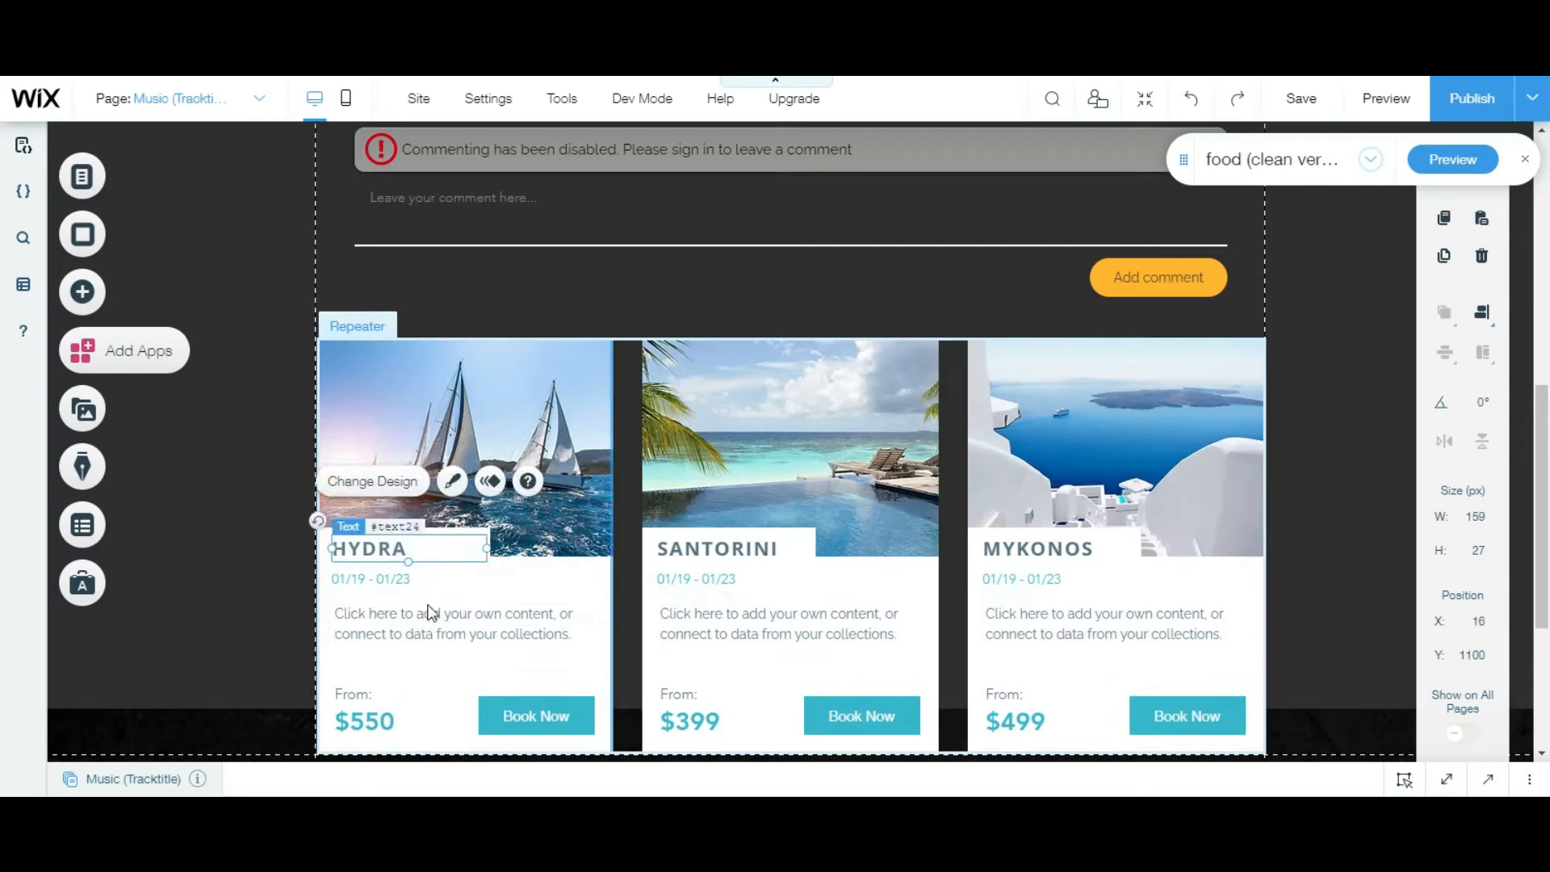
left_click(465, 448)
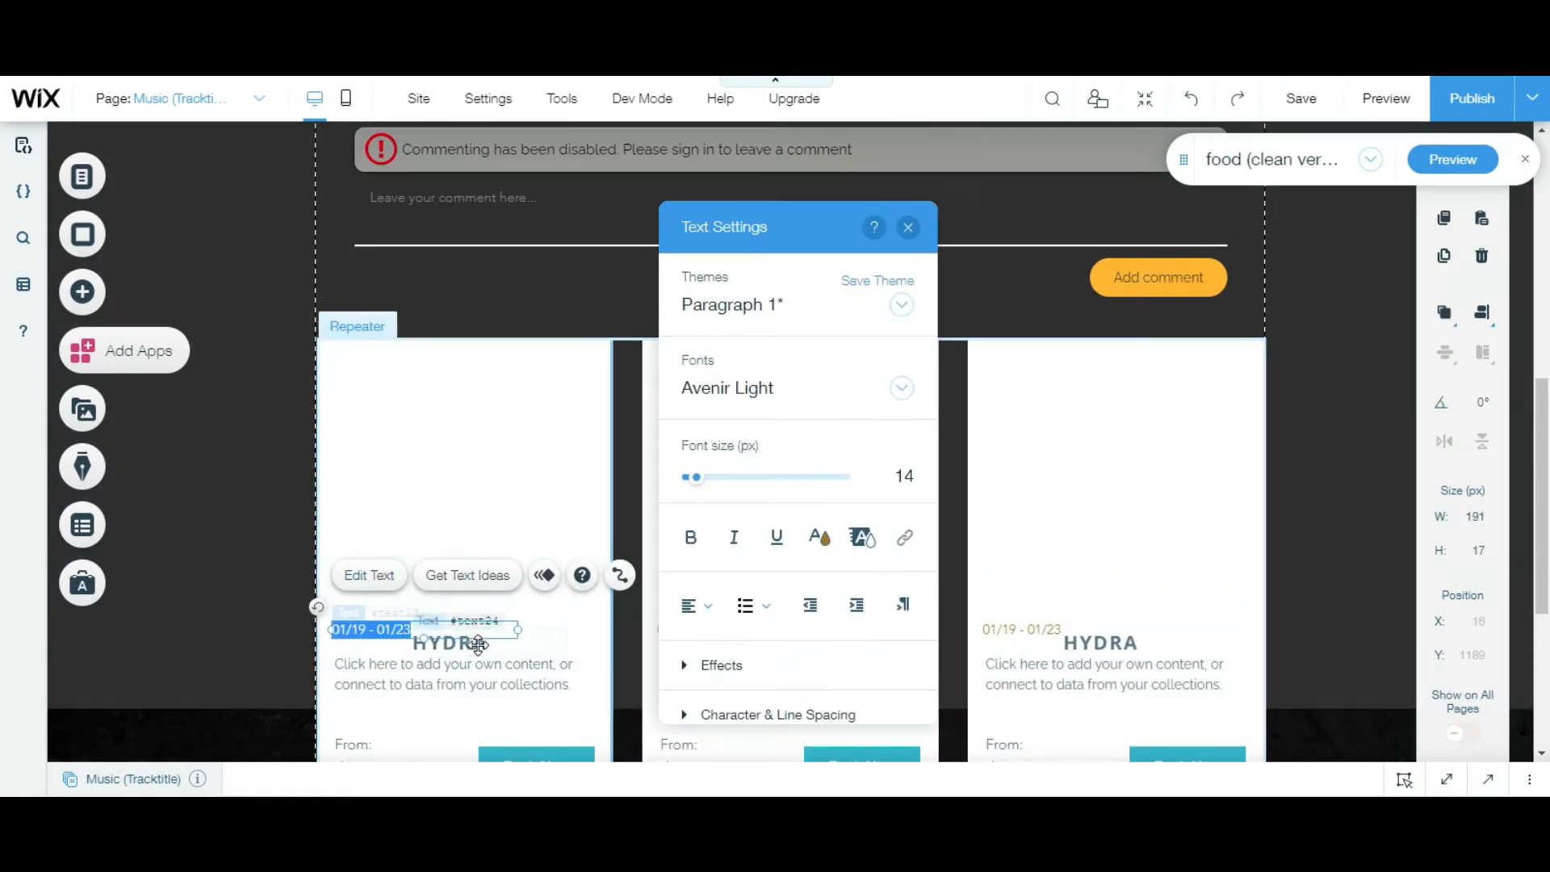
left_click(901, 388)
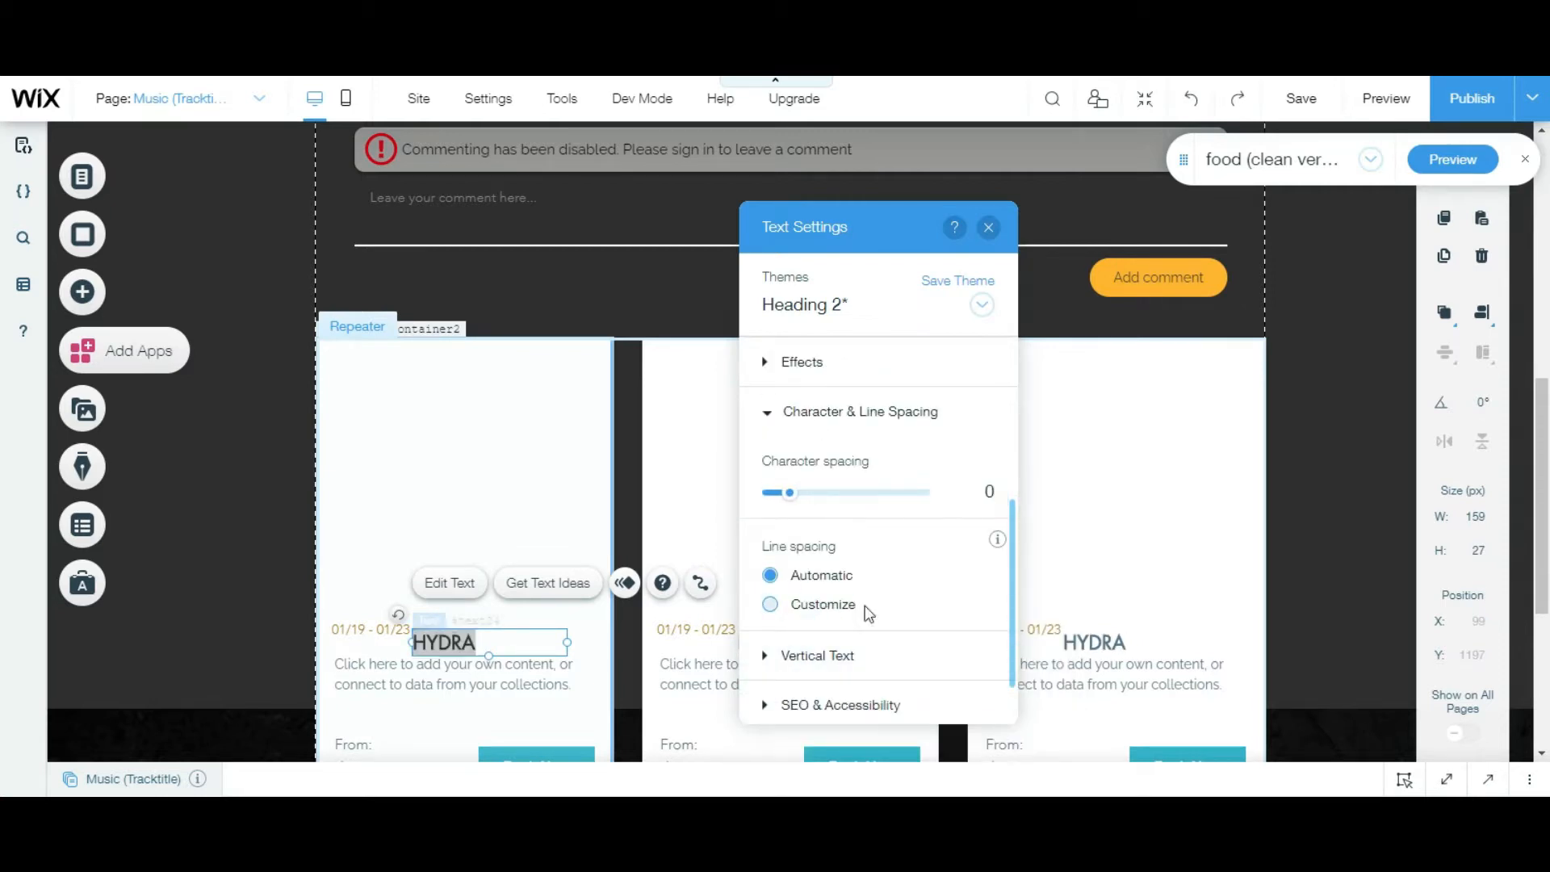
left_click(987, 226)
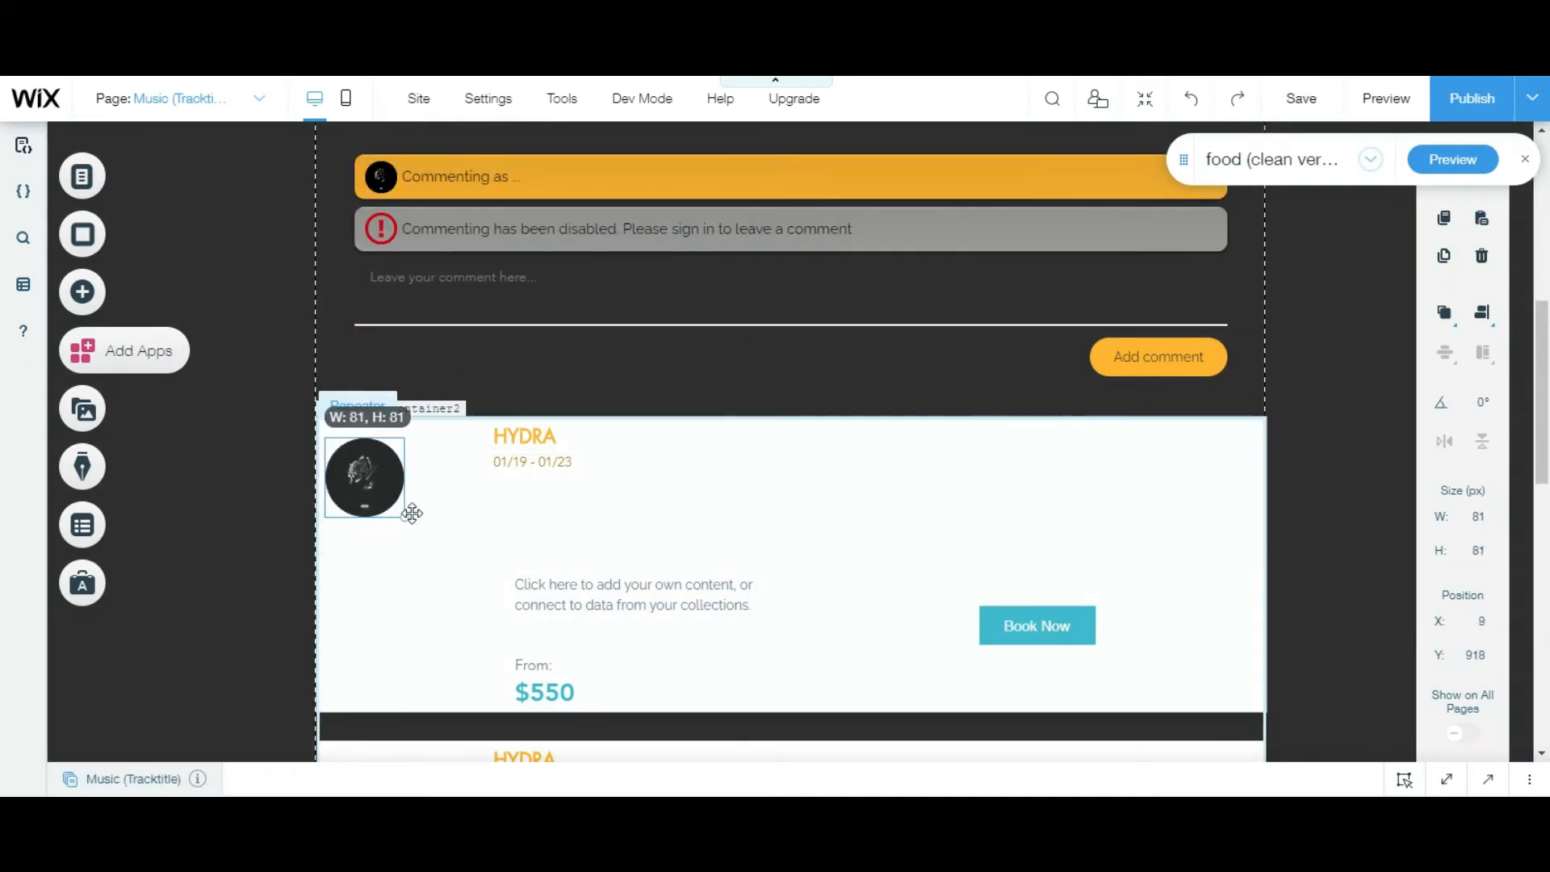
Recolour the card description text and start restyling the card container's background.
left_click(524, 436)
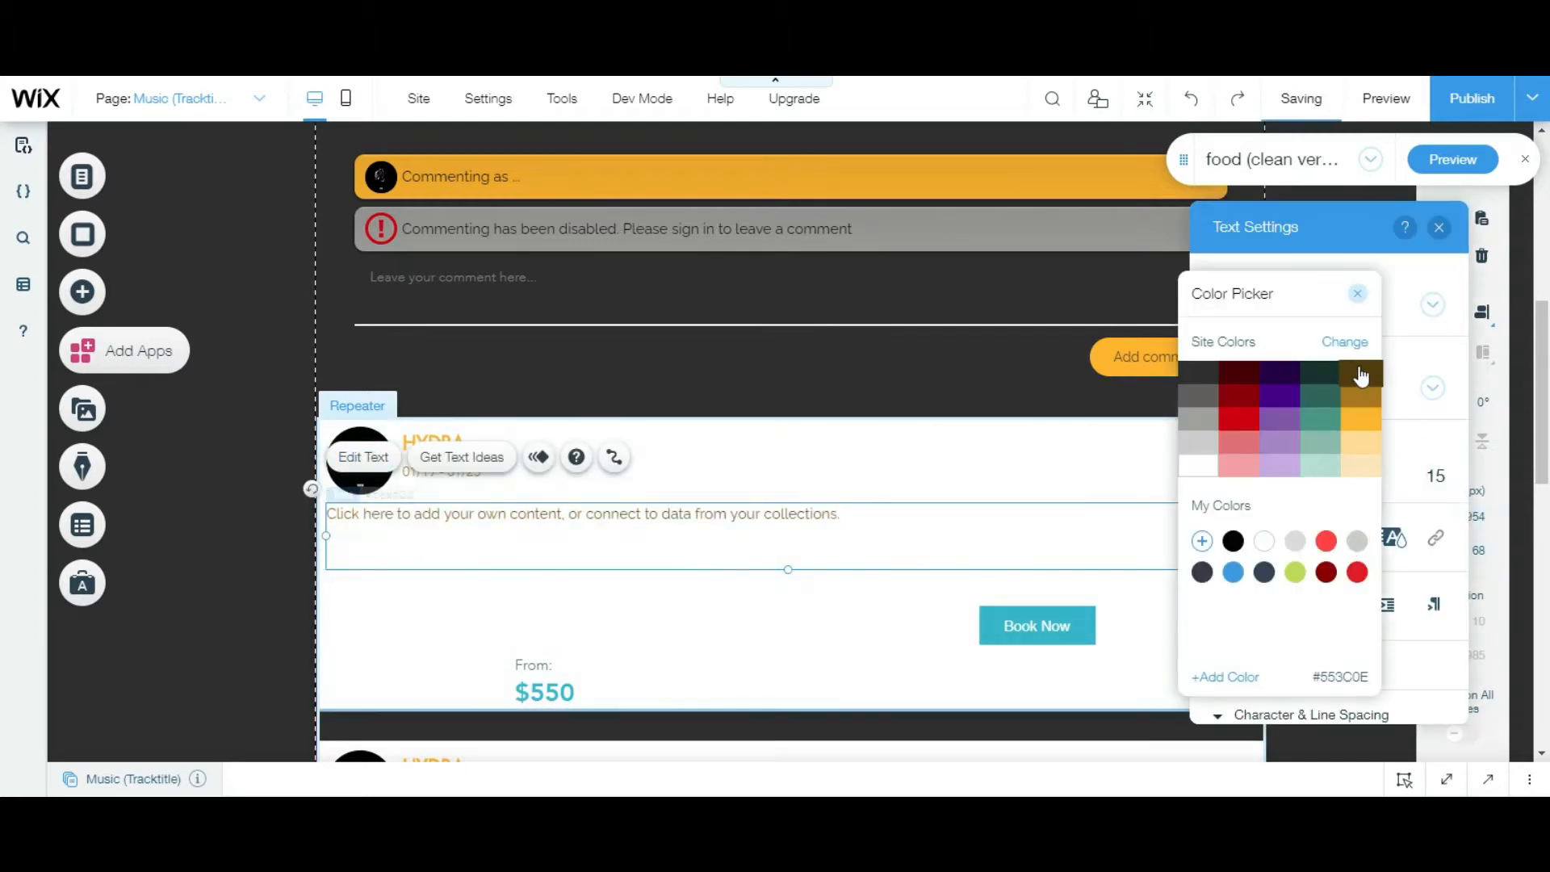
left_click(1439, 226)
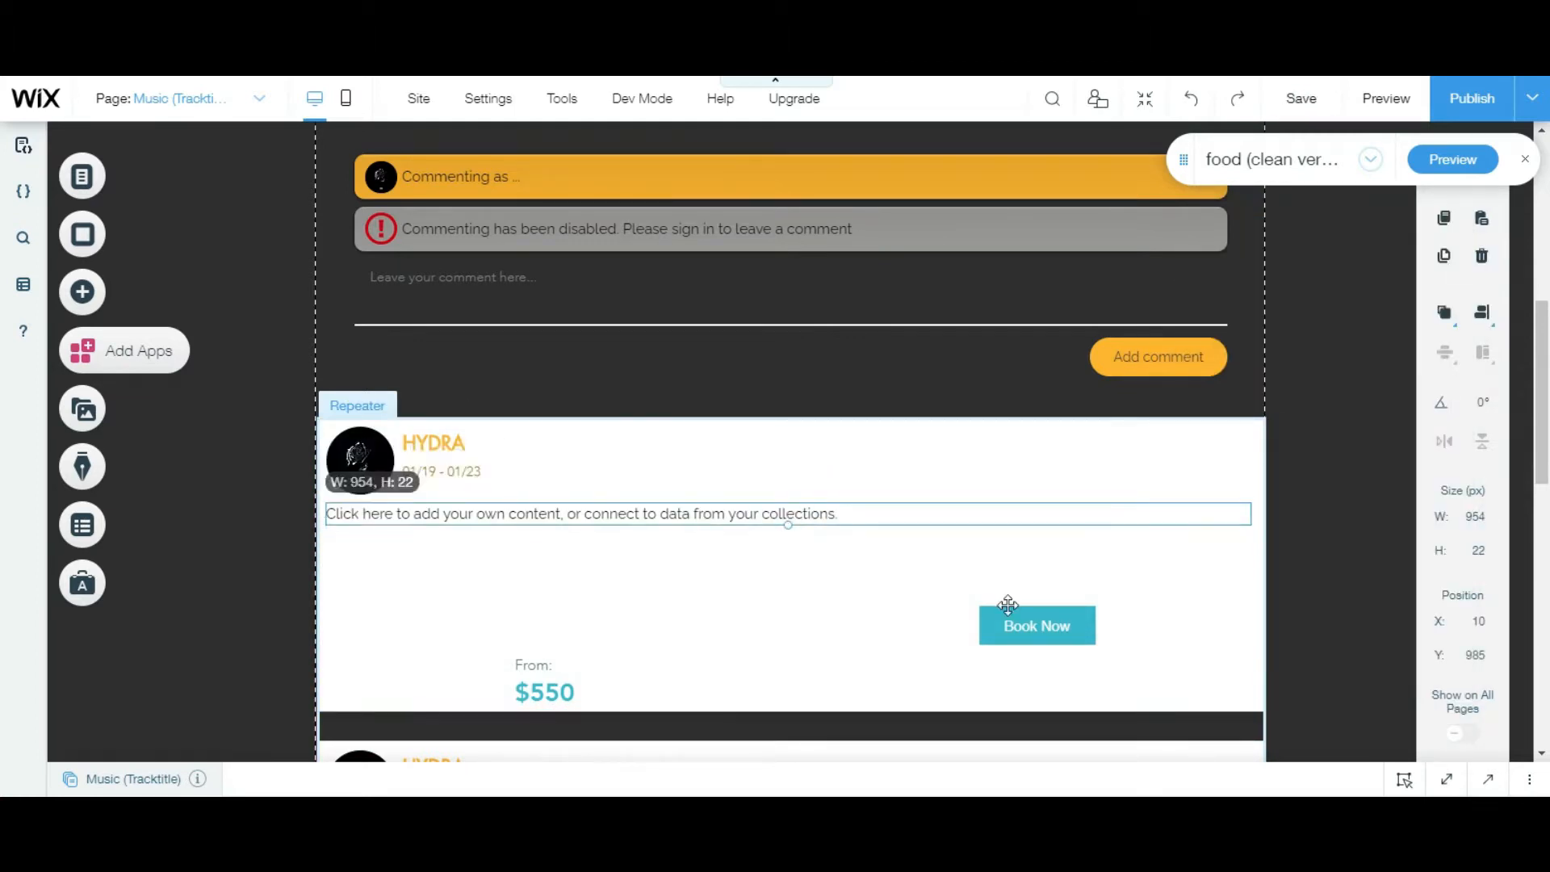
left_click(435, 440)
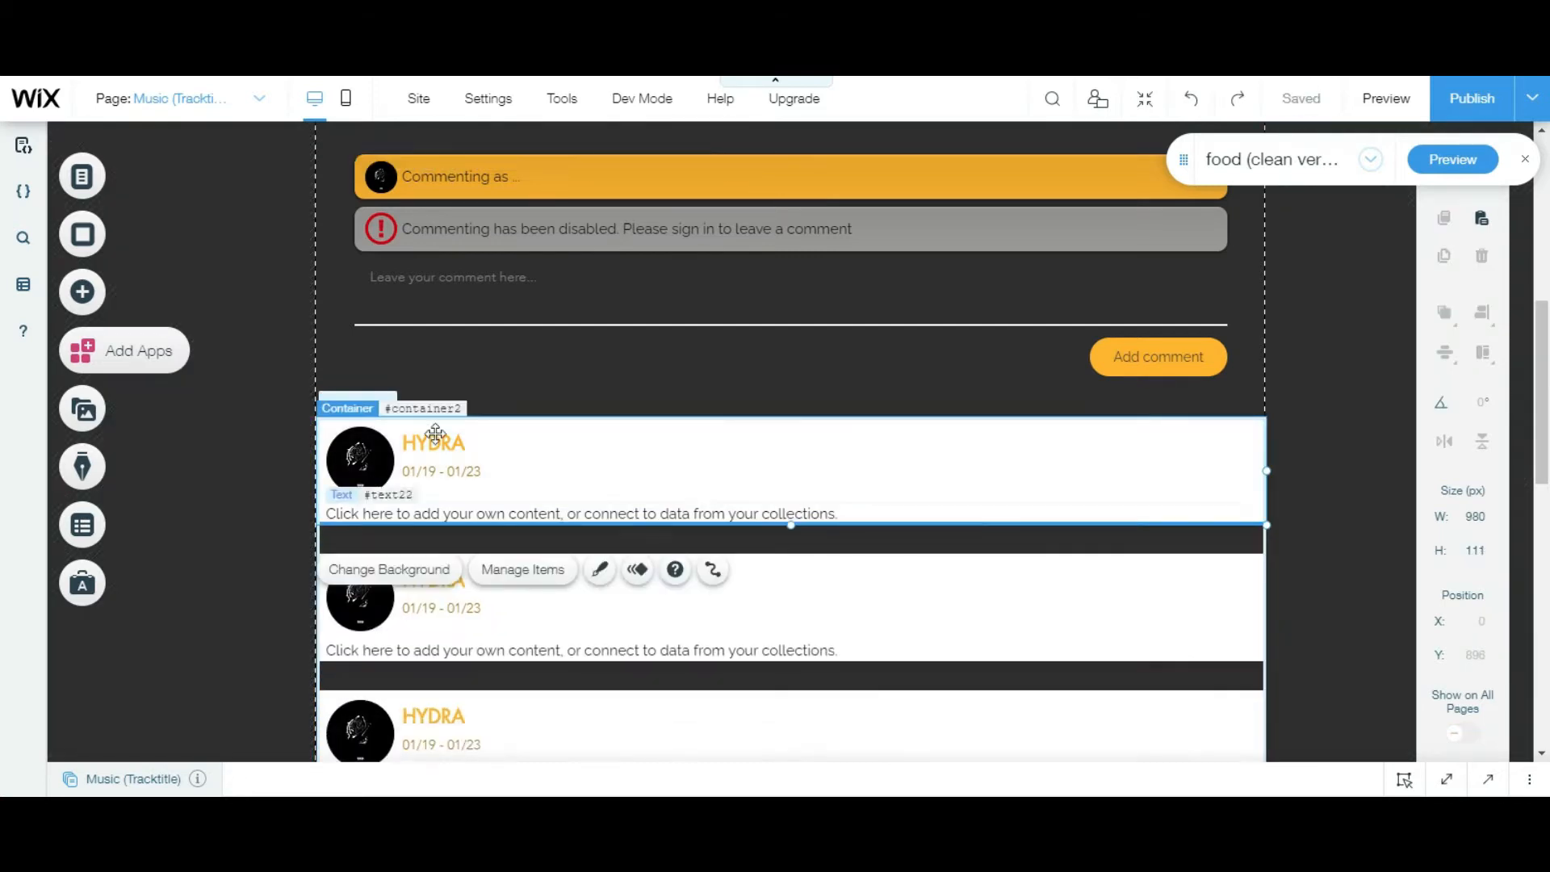
left_click(599, 570)
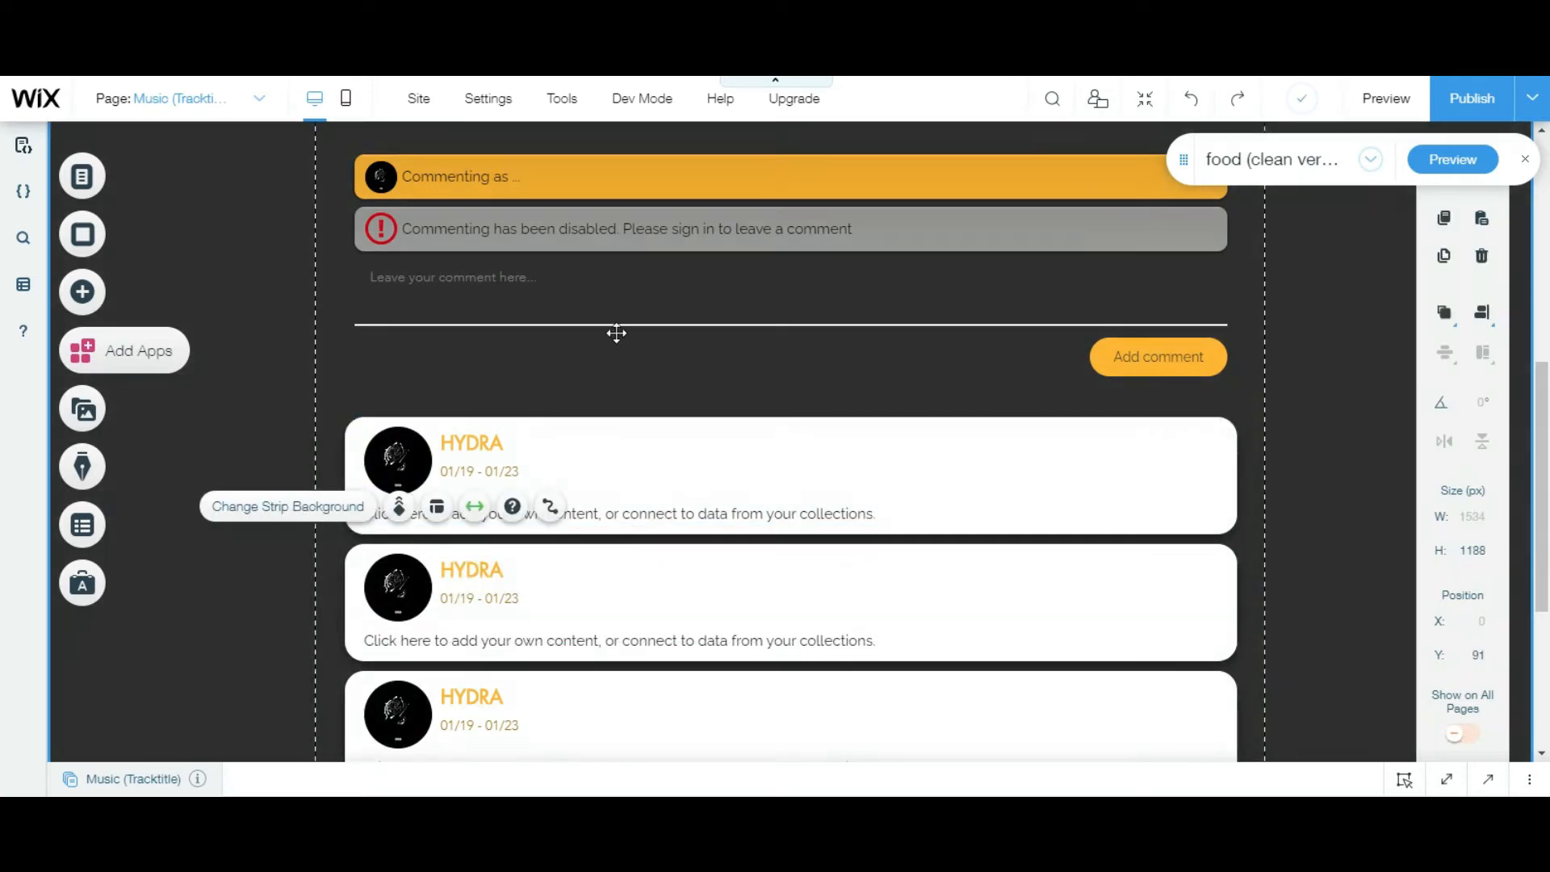
mouse_move(83, 292)
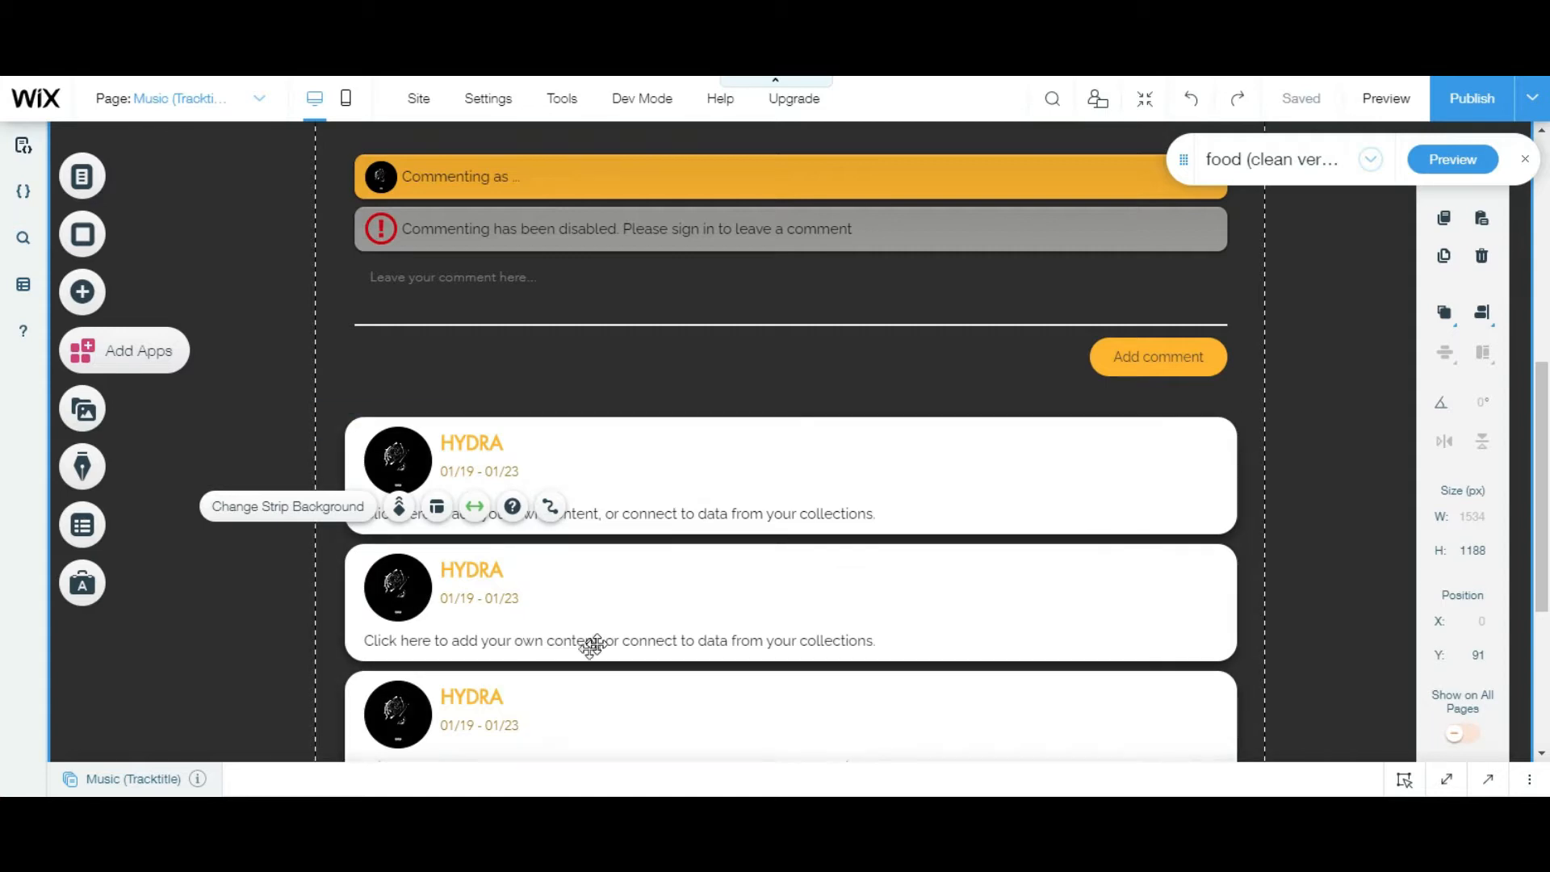
scroll("down", 3)
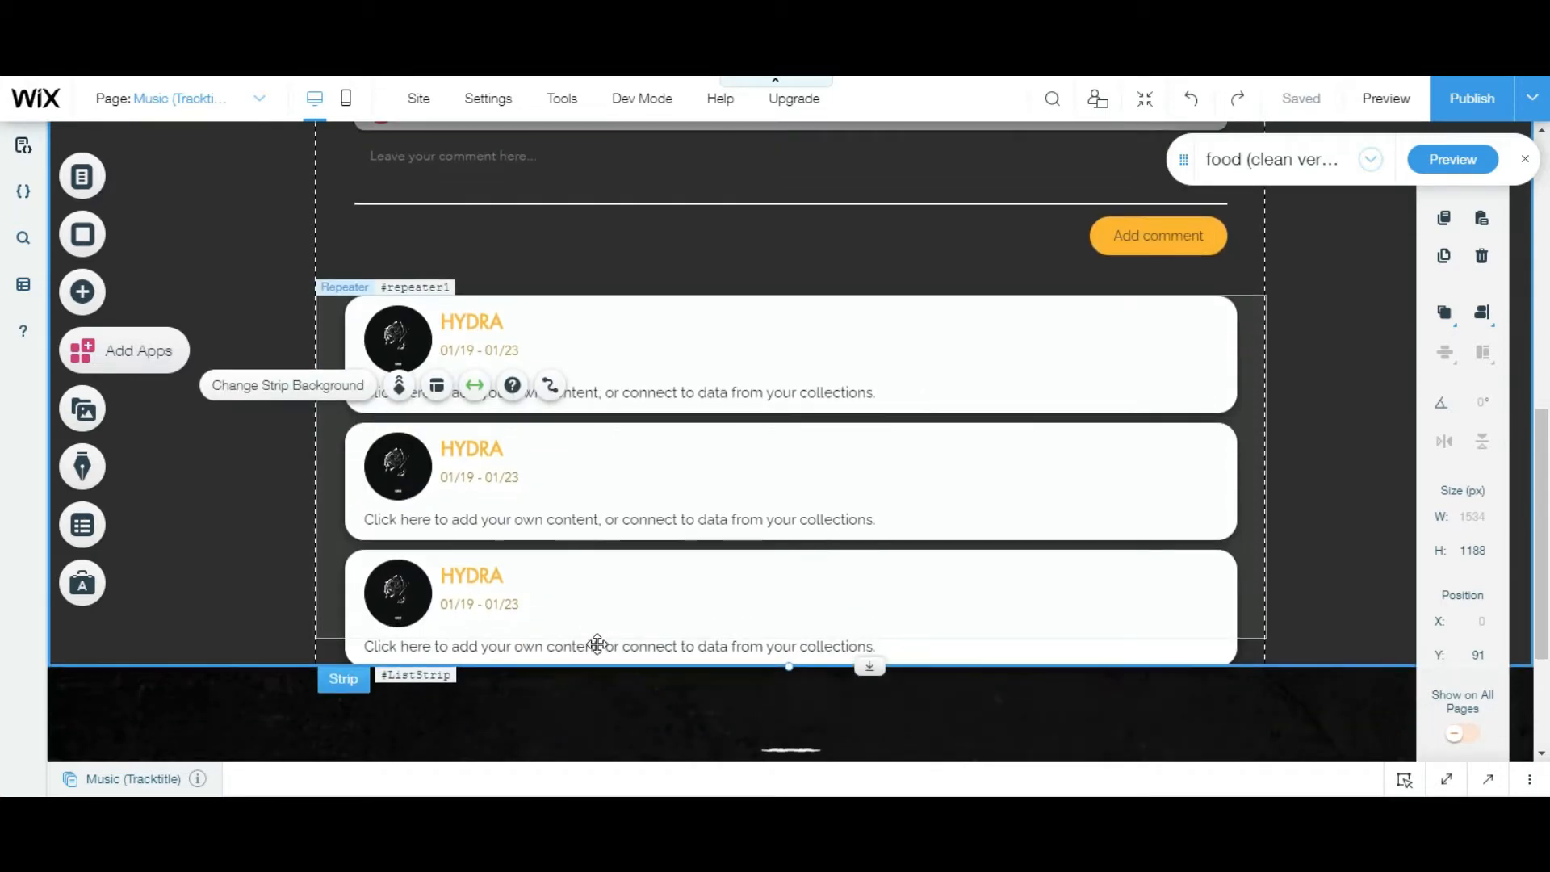
scroll("down", 3)
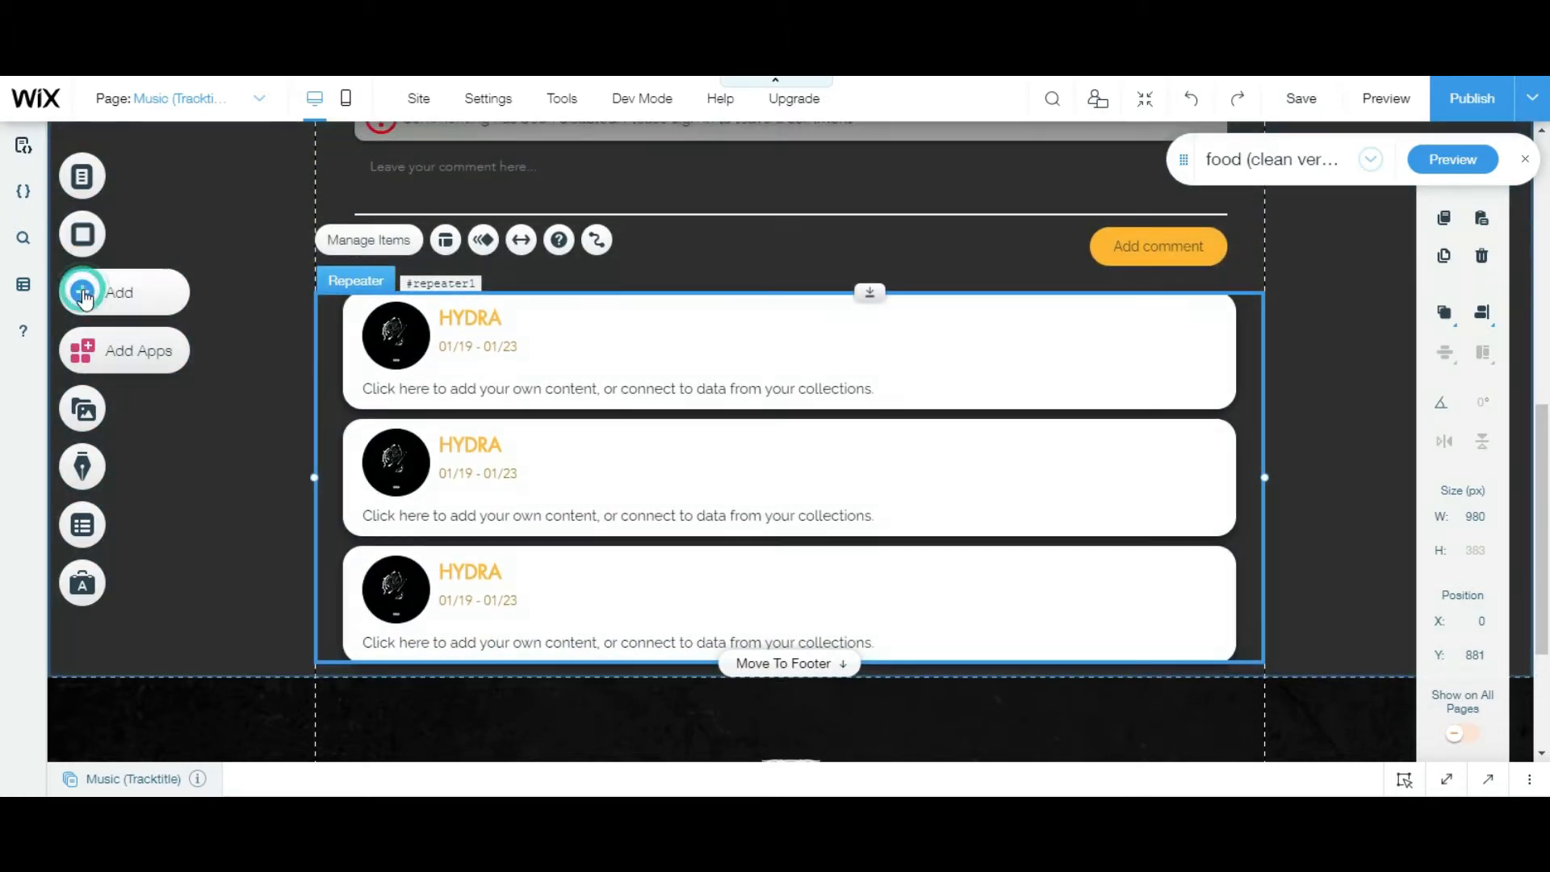
Add a thin horizontal line from the Decorative elements.
left_click(119, 292)
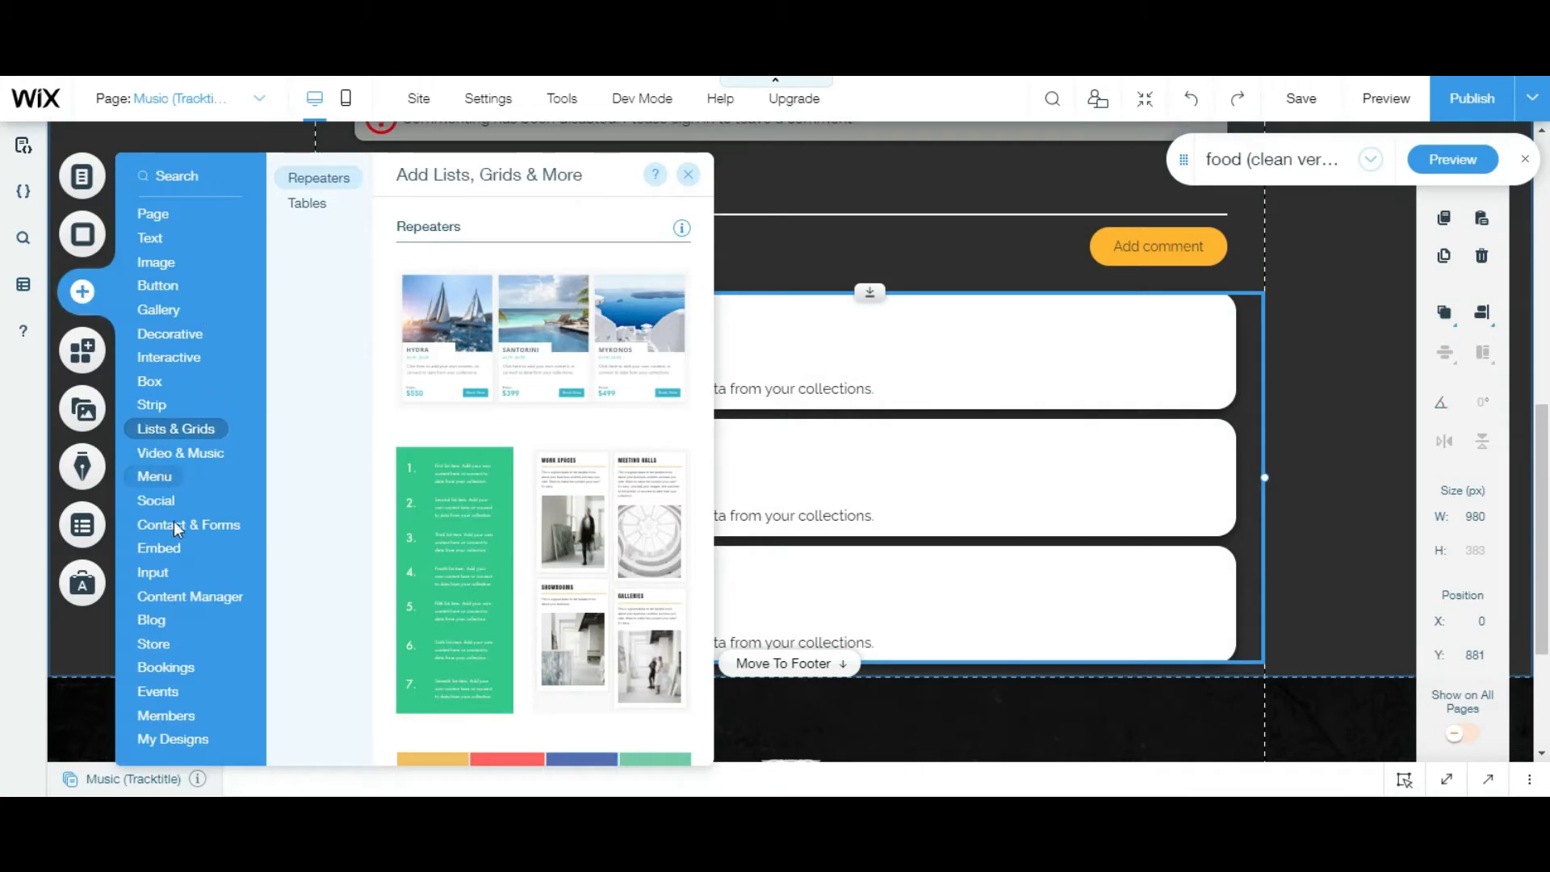
left_click(168, 357)
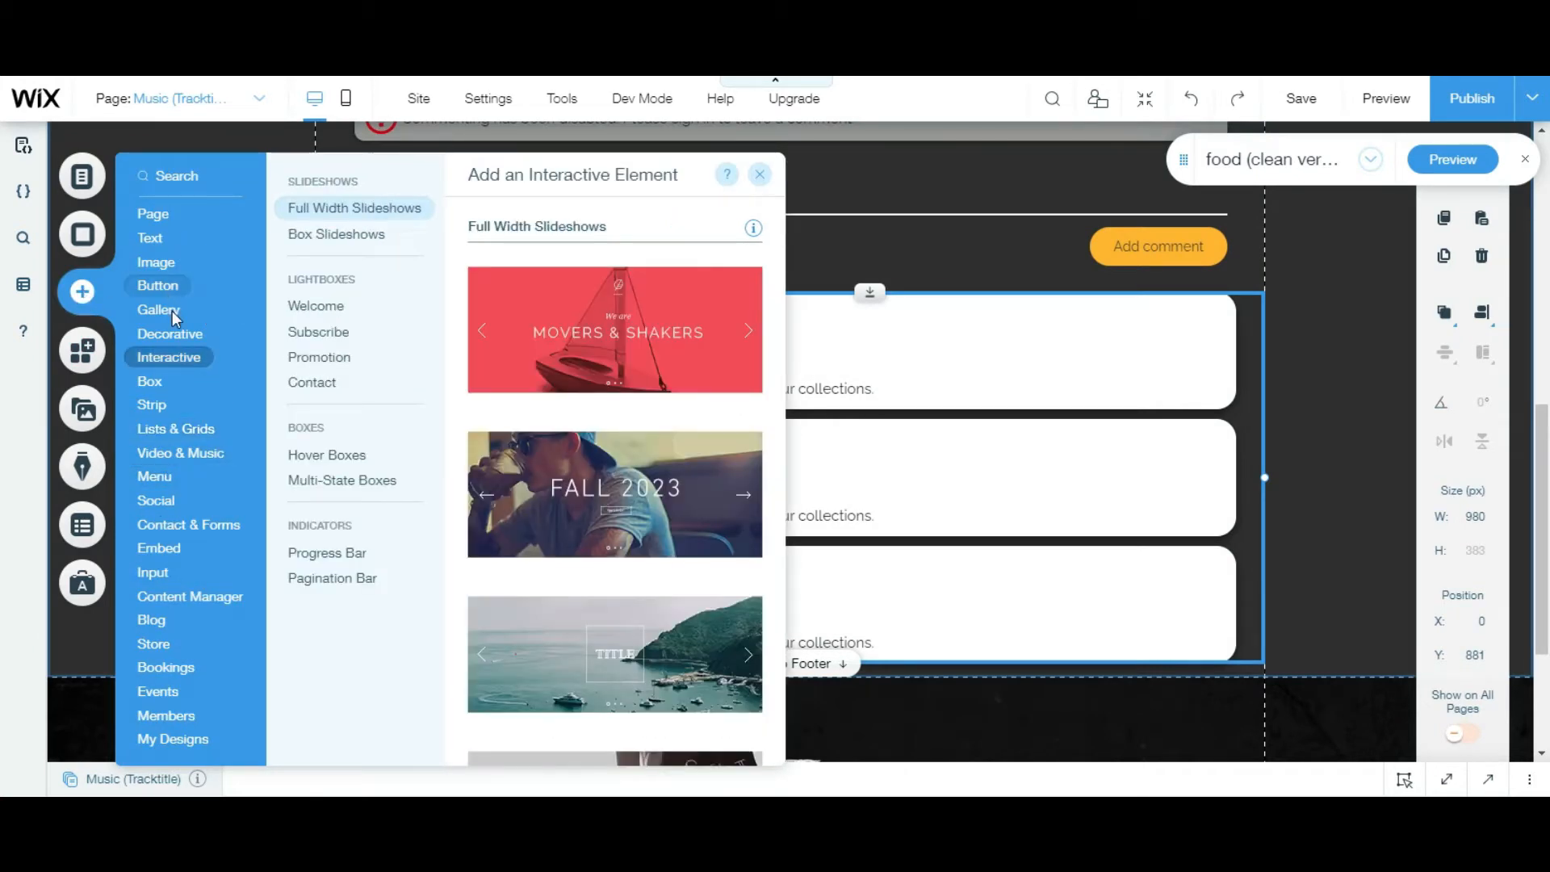
left_click(170, 333)
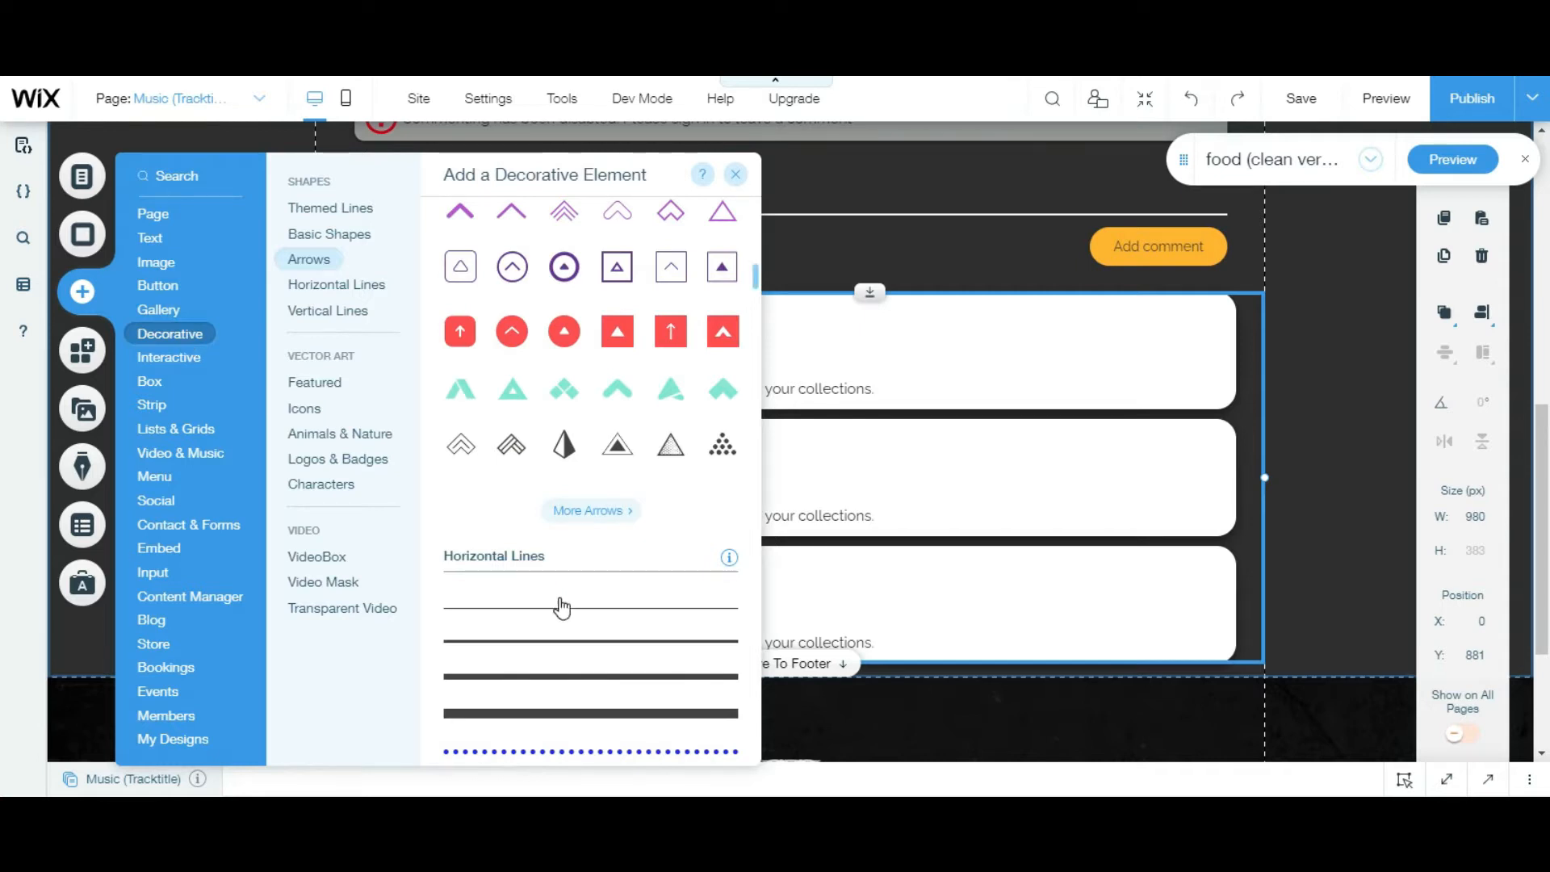
left_click(590, 610)
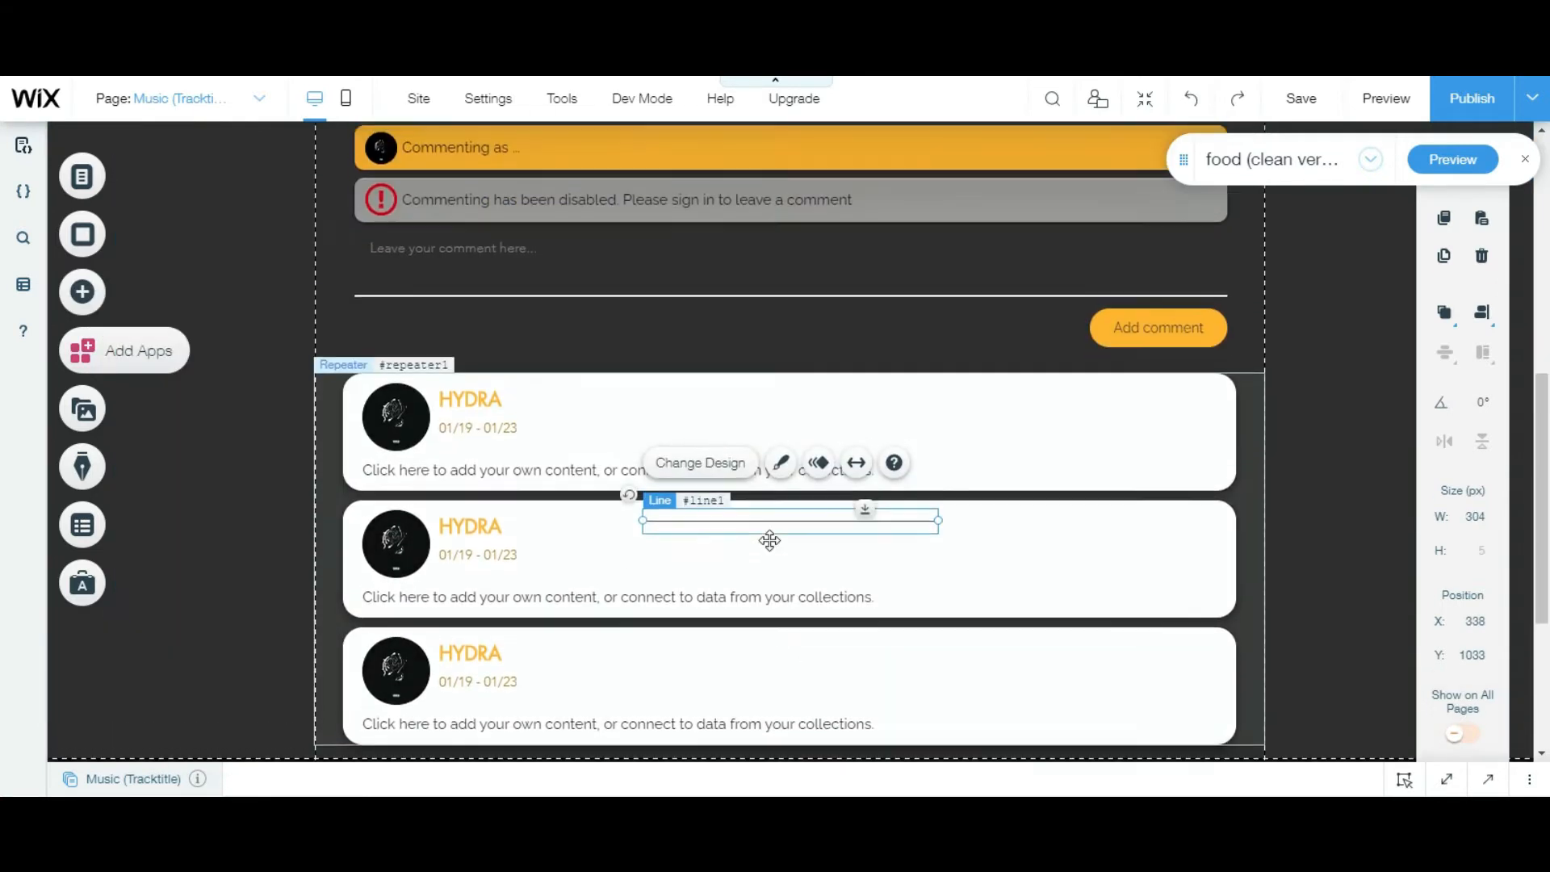
scroll("up", 3)
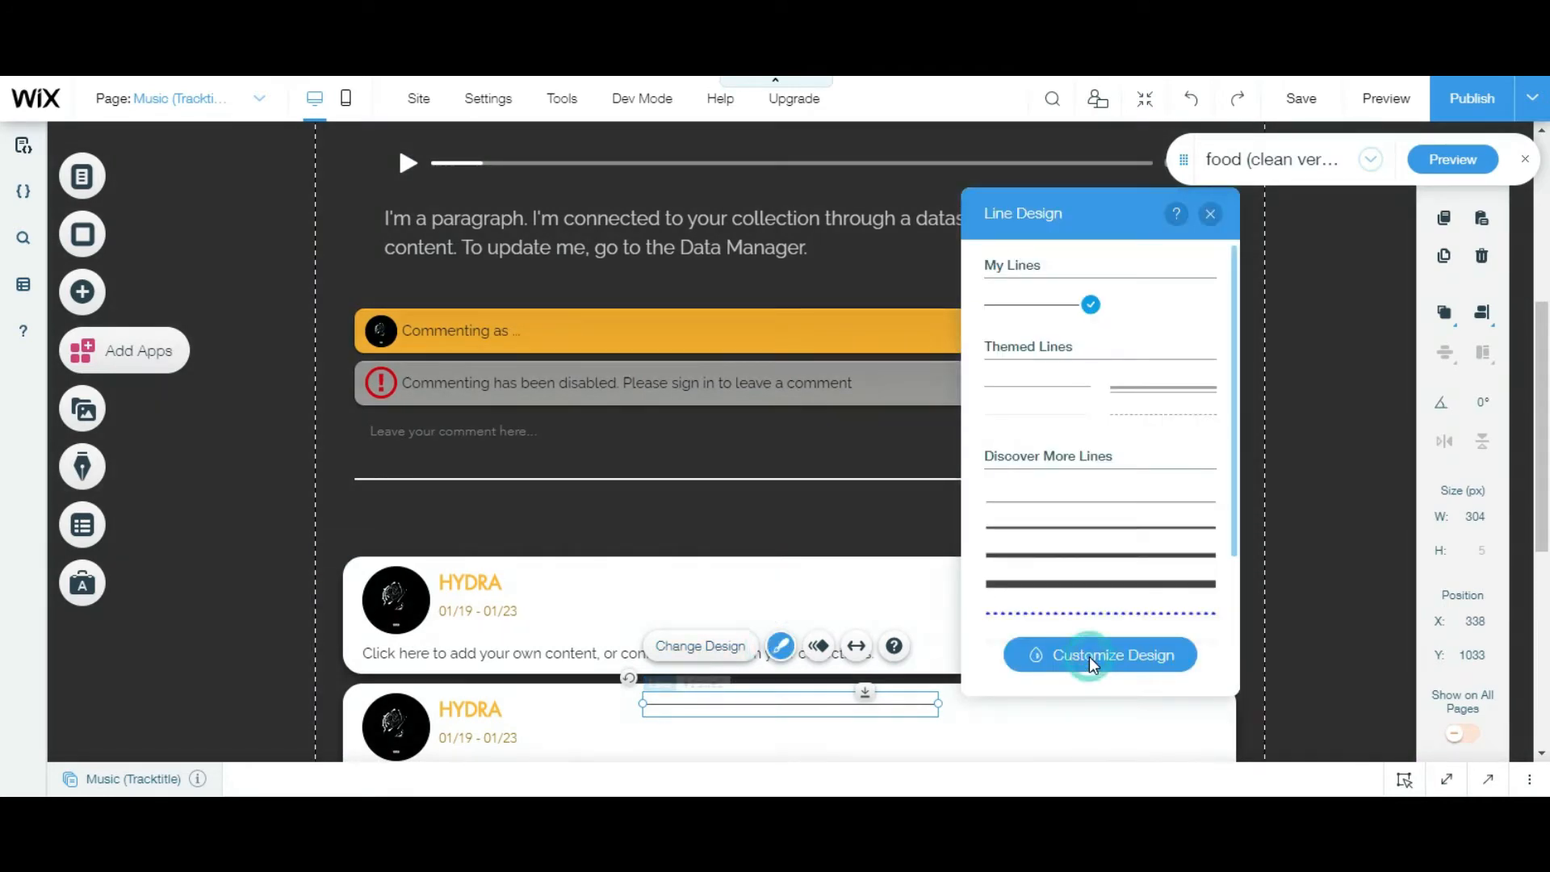
Customize the line's design in orange and position it around the comments box.
left_click(1100, 655)
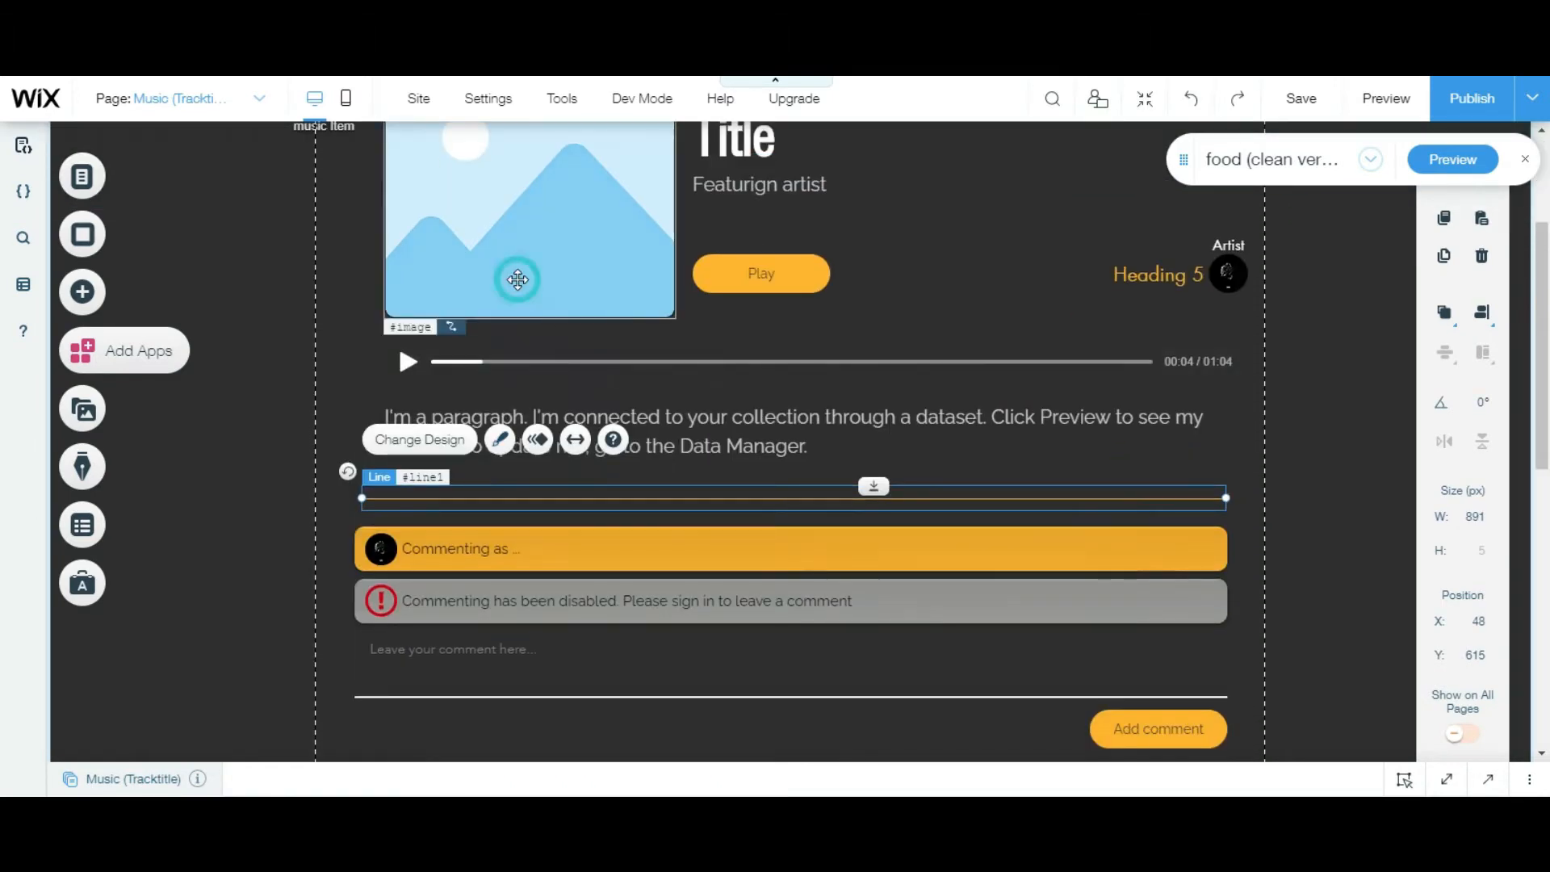
left_click(786, 430)
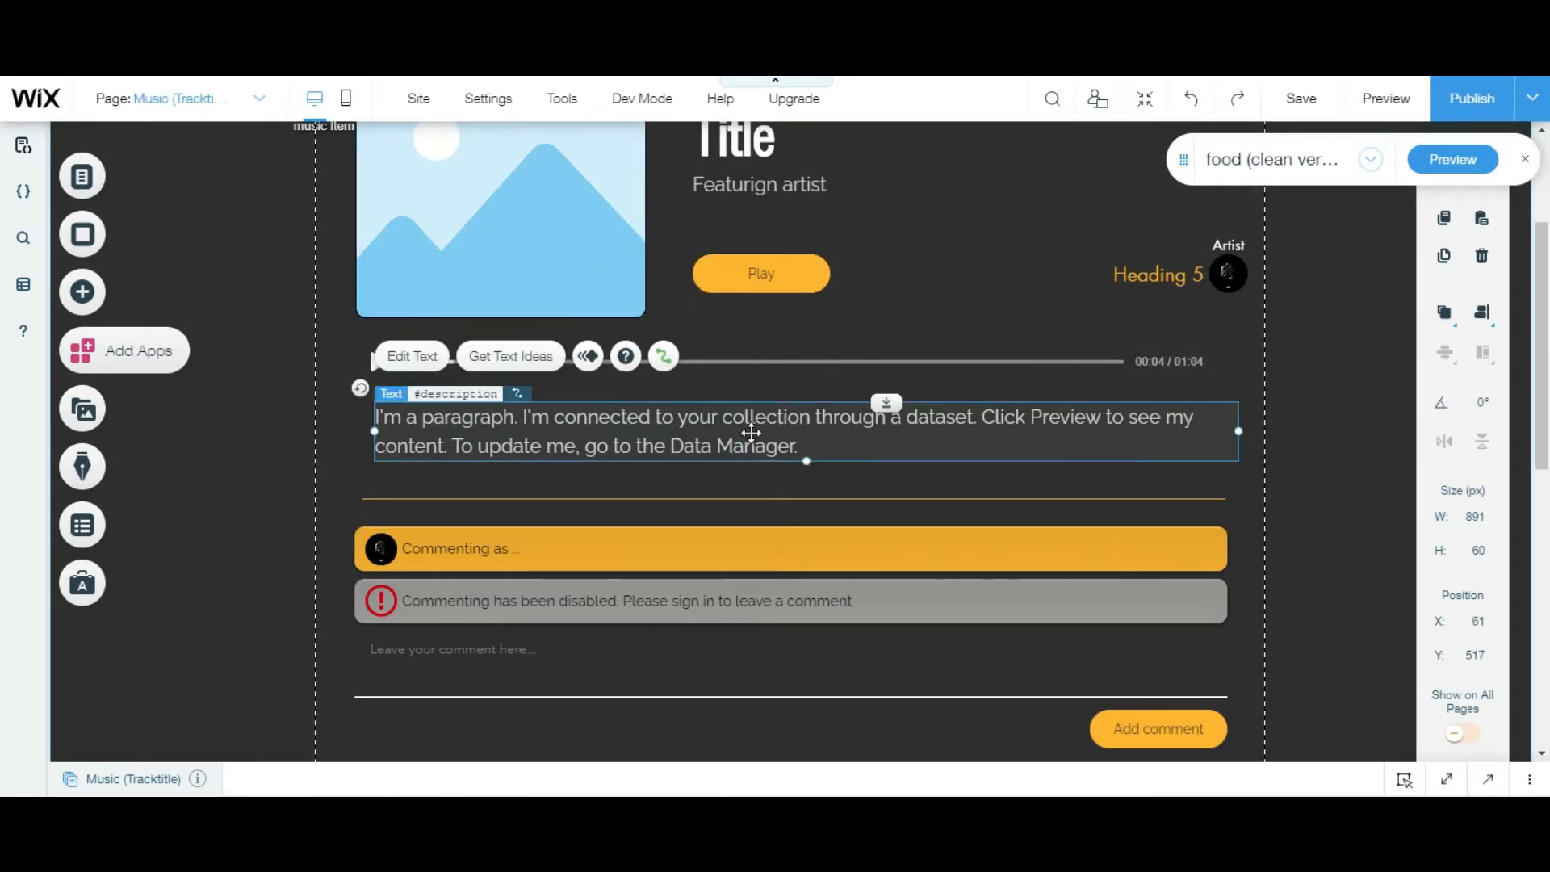
left_click(759, 184)
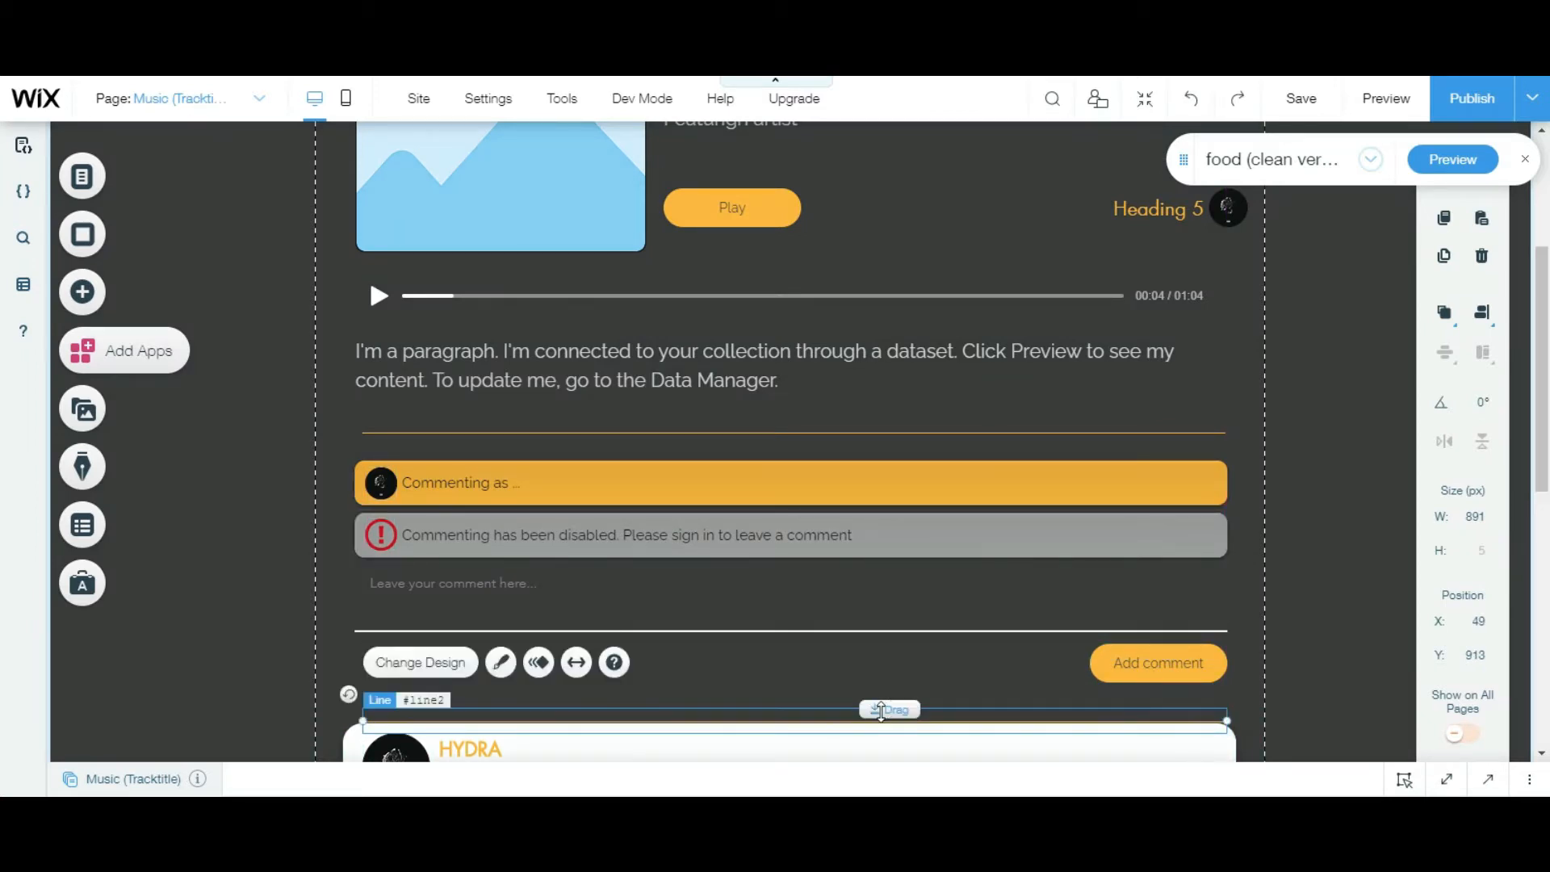
scroll("down", 3)
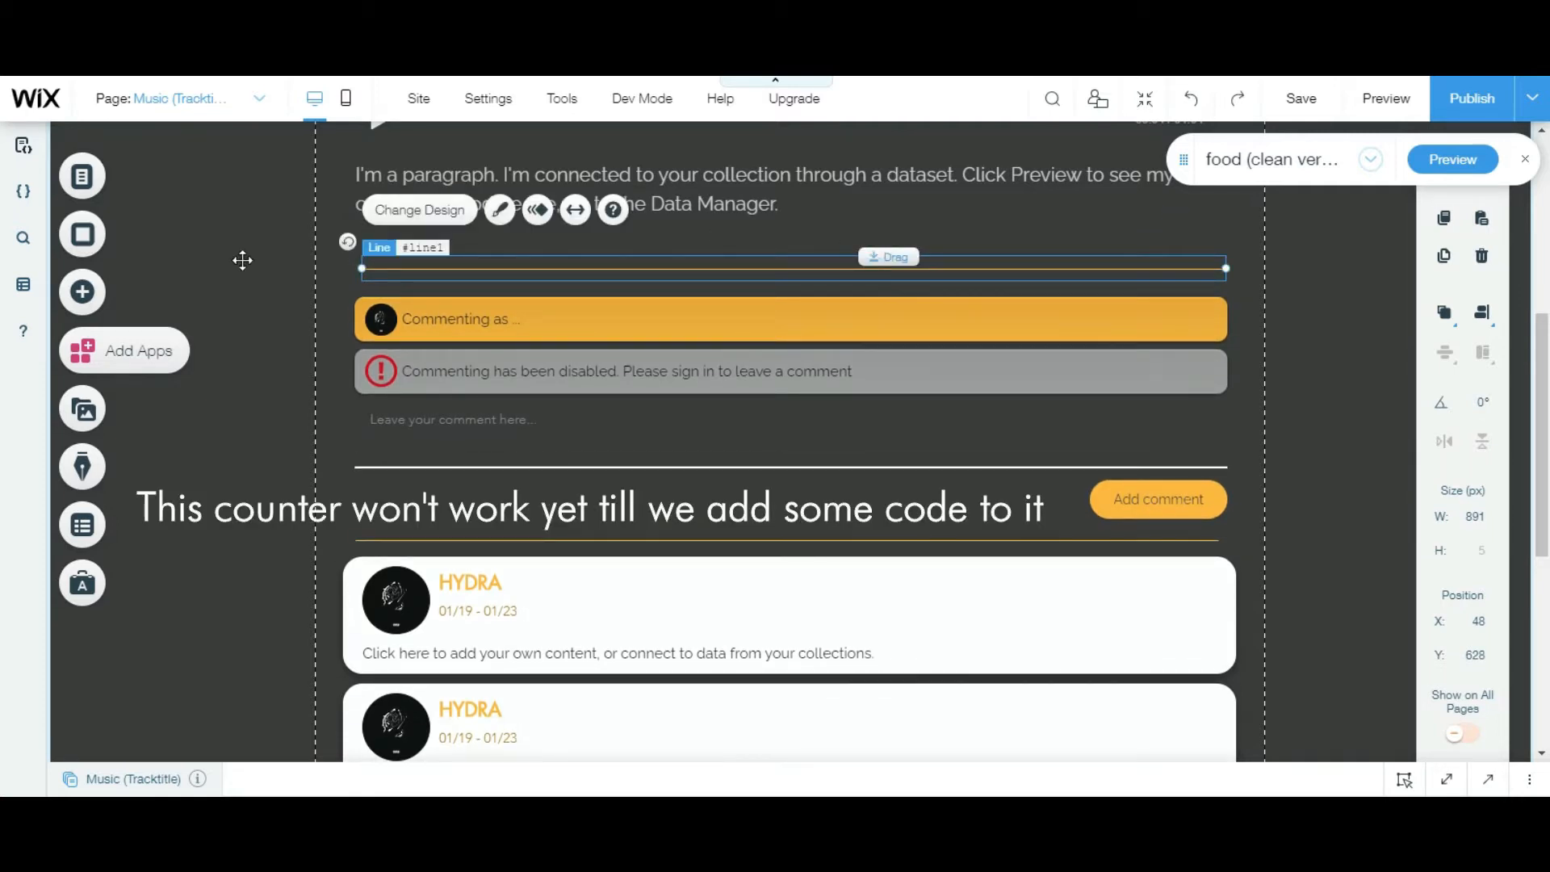
mouse_move(82, 291)
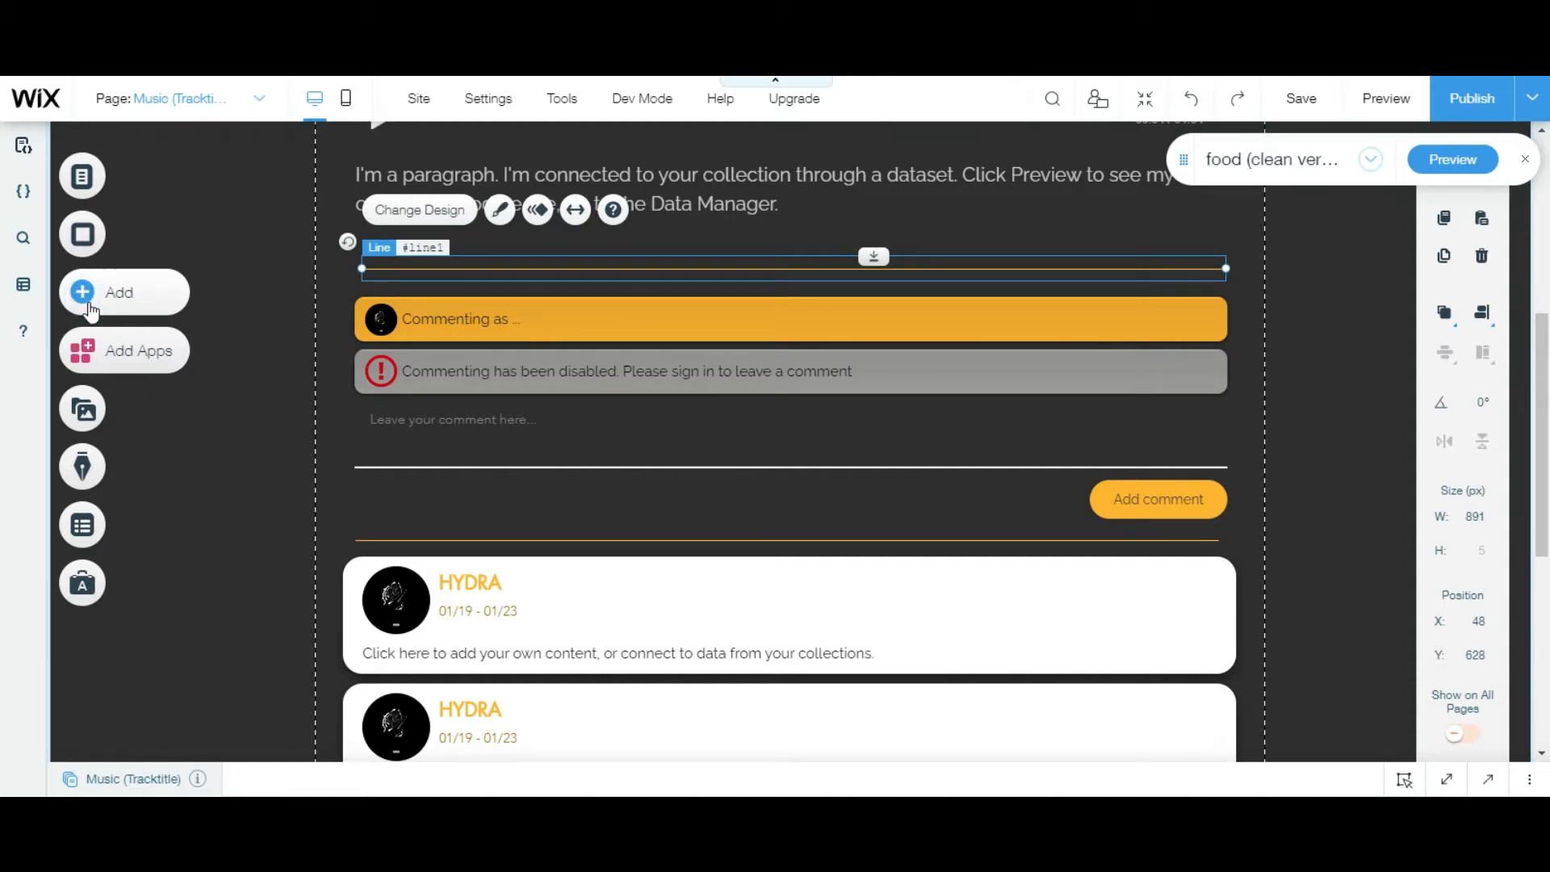
Add a paragraph text block reading 'Comments'.
left_click(119, 292)
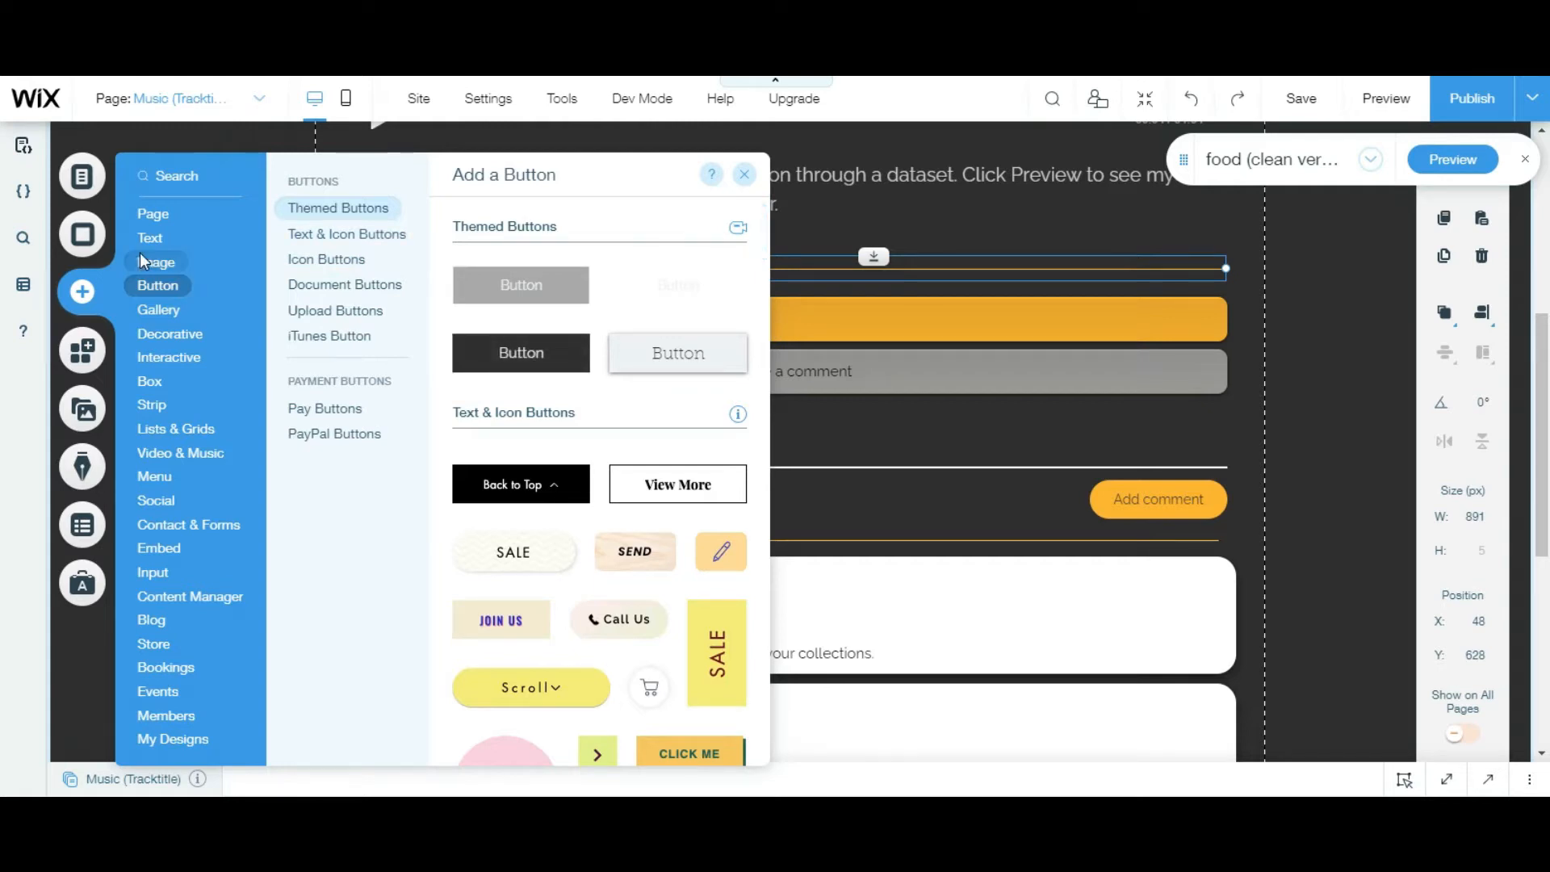
left_click(150, 237)
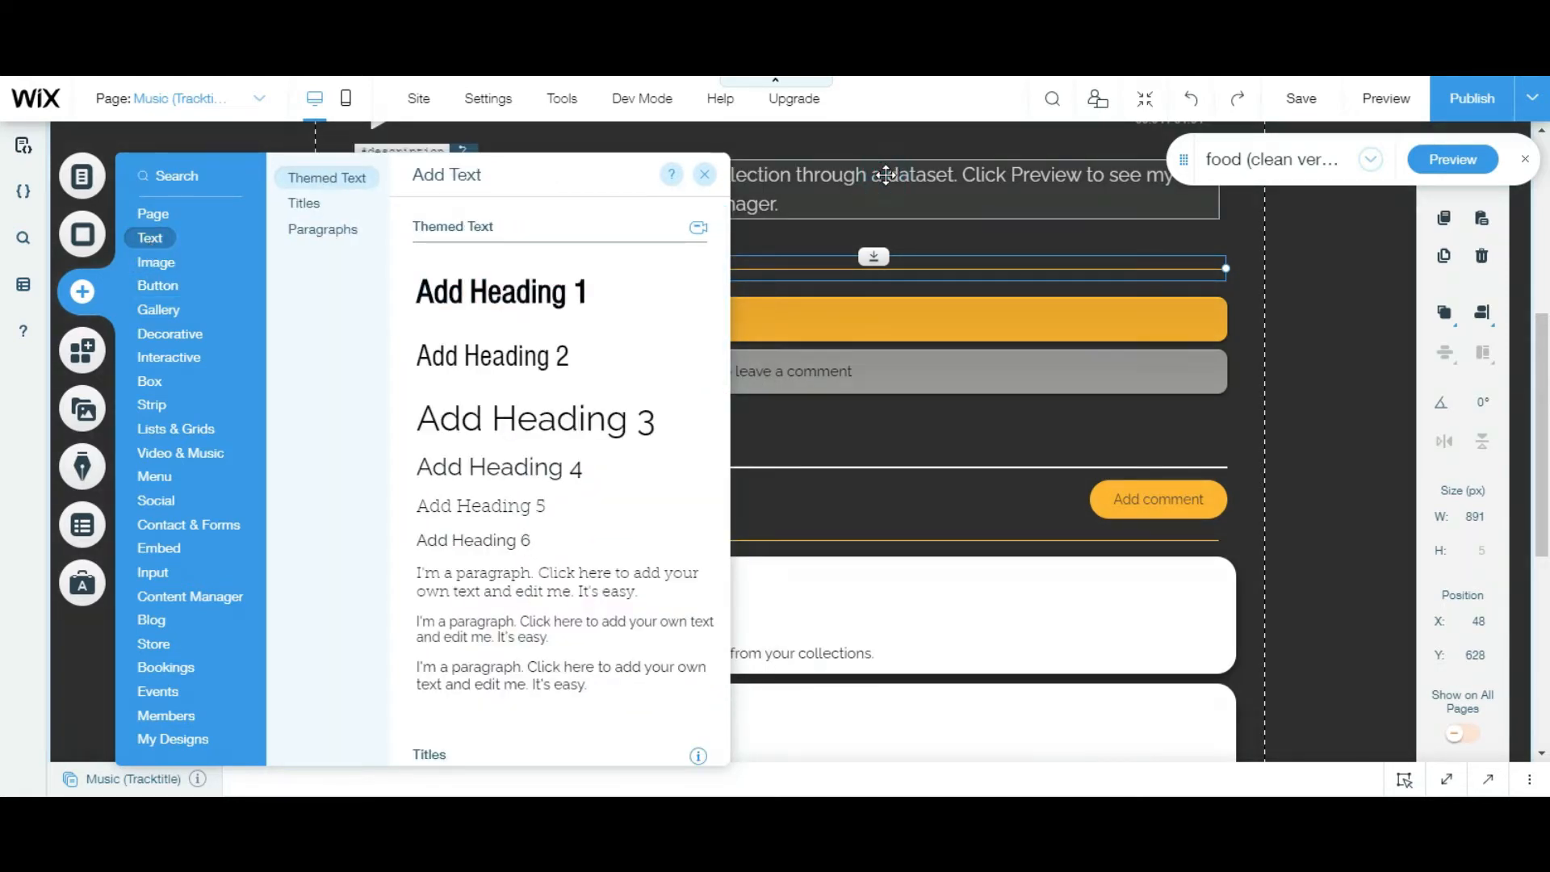
left_click(704, 175)
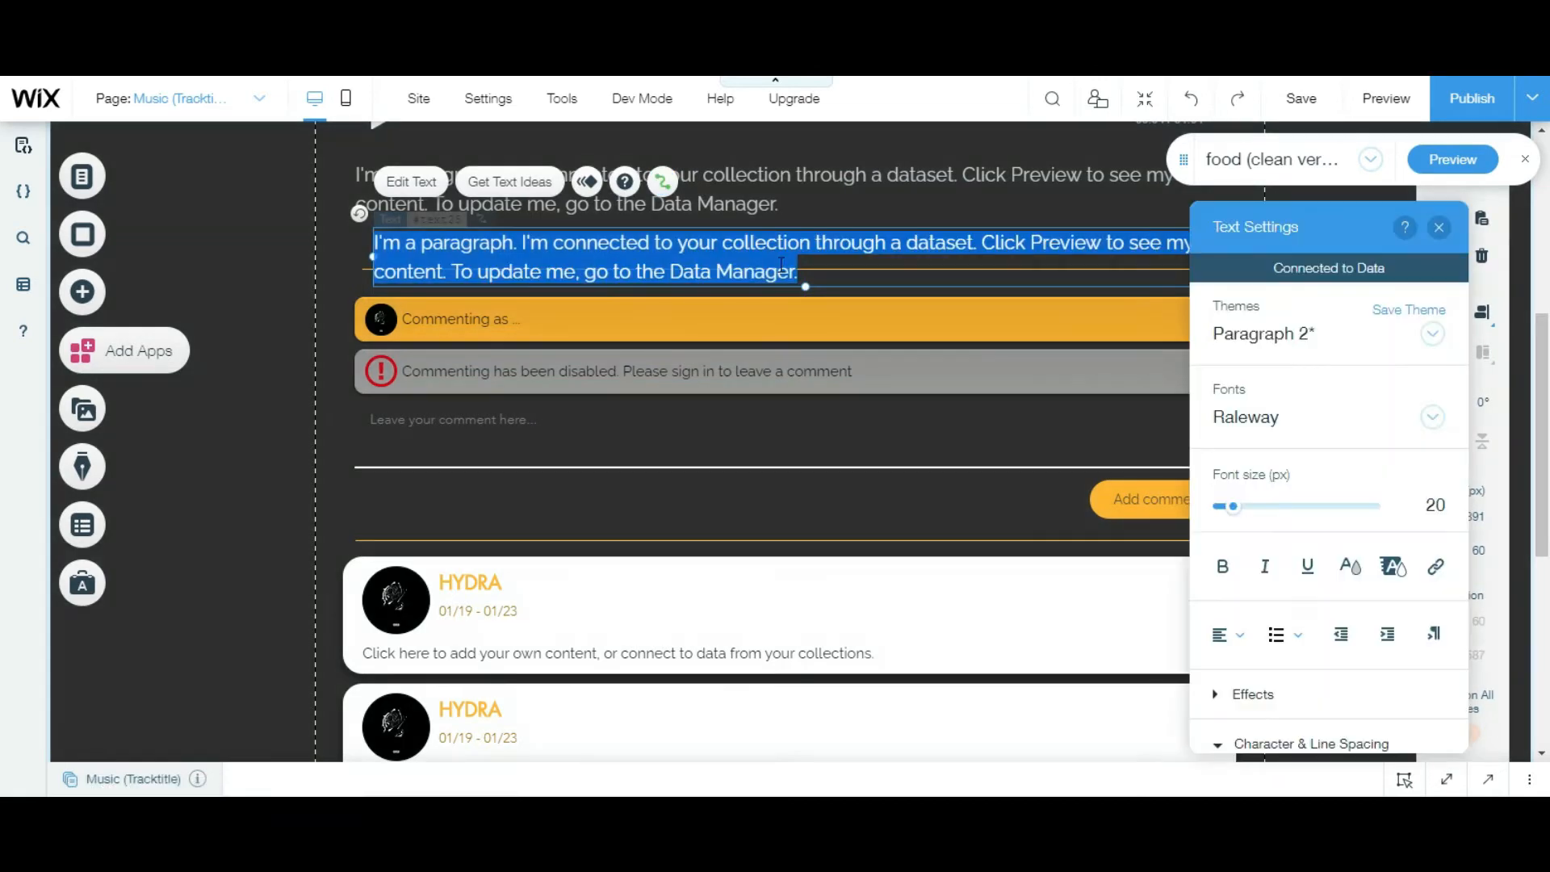
type("Comments")
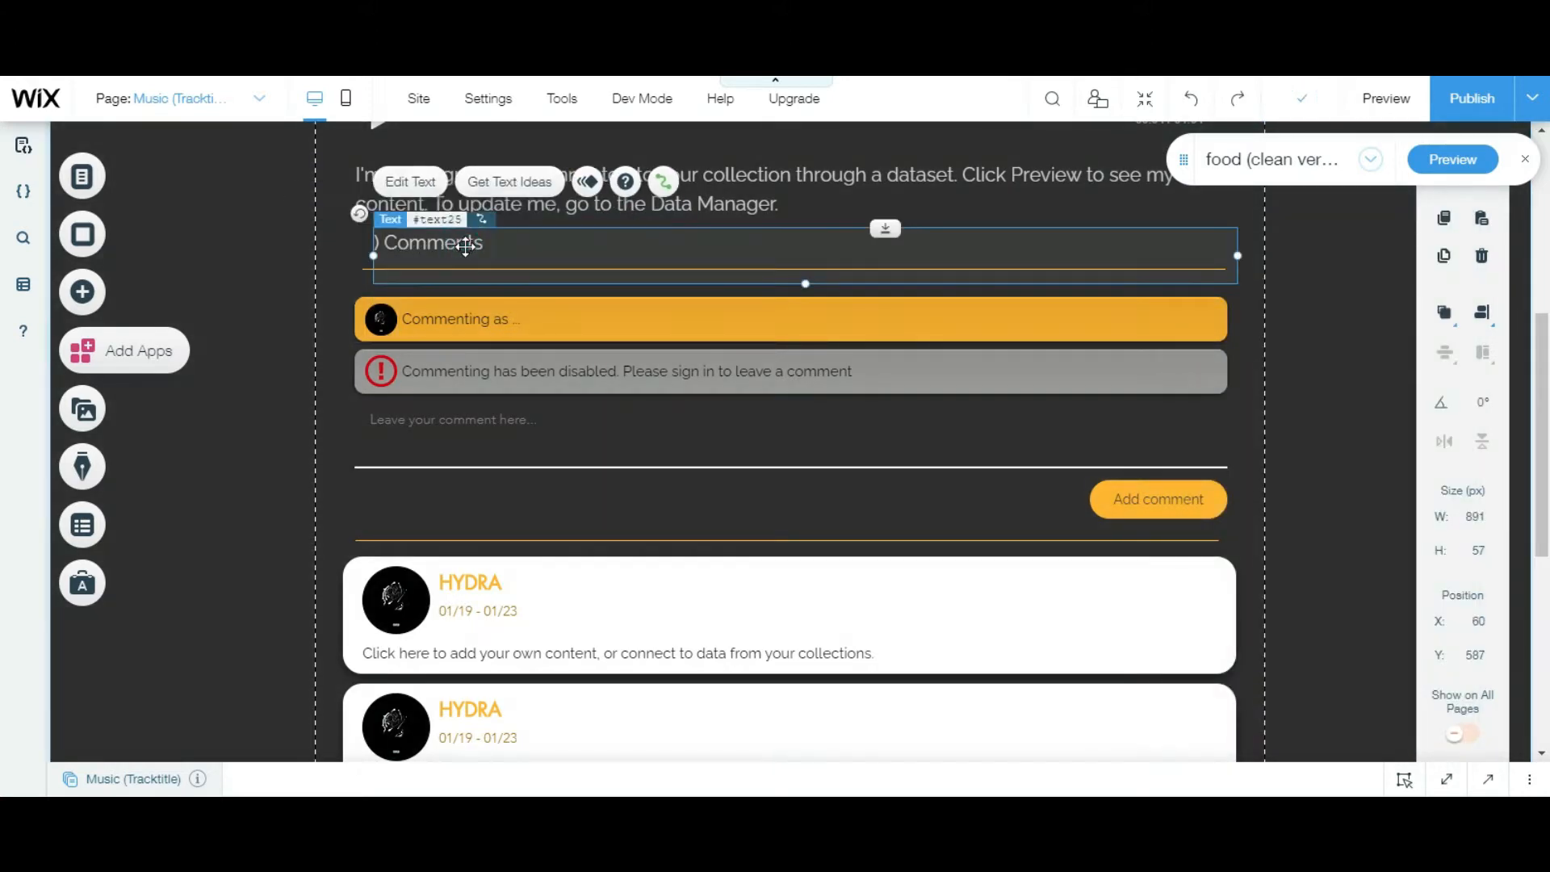
Edit the heading to '0 Comments' and apply a different font.
double_click(428, 243)
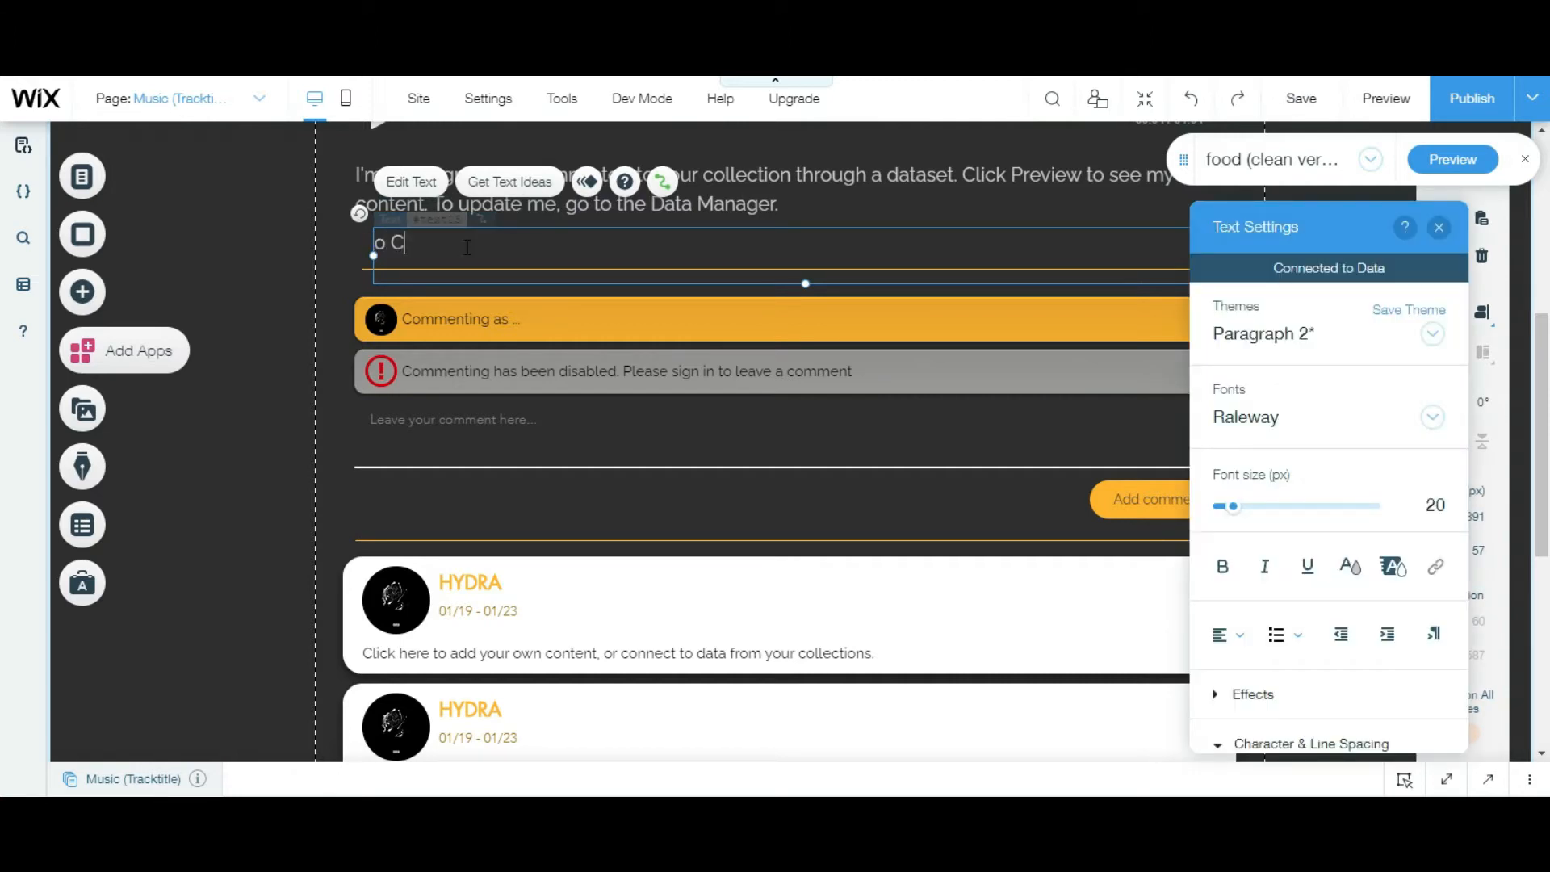
type("omments")
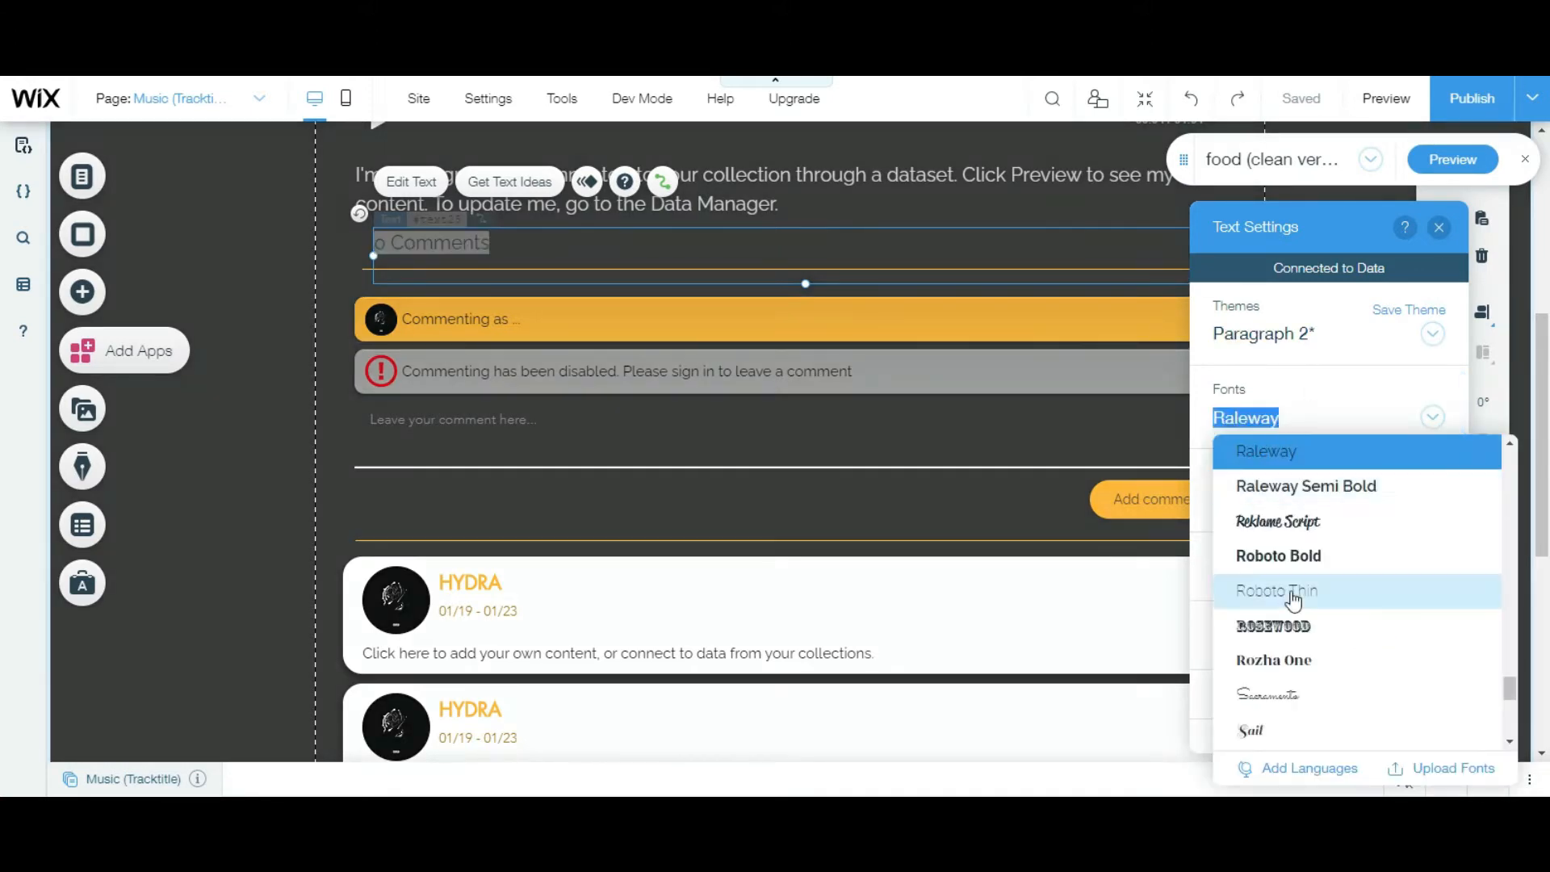
scroll("up", 3)
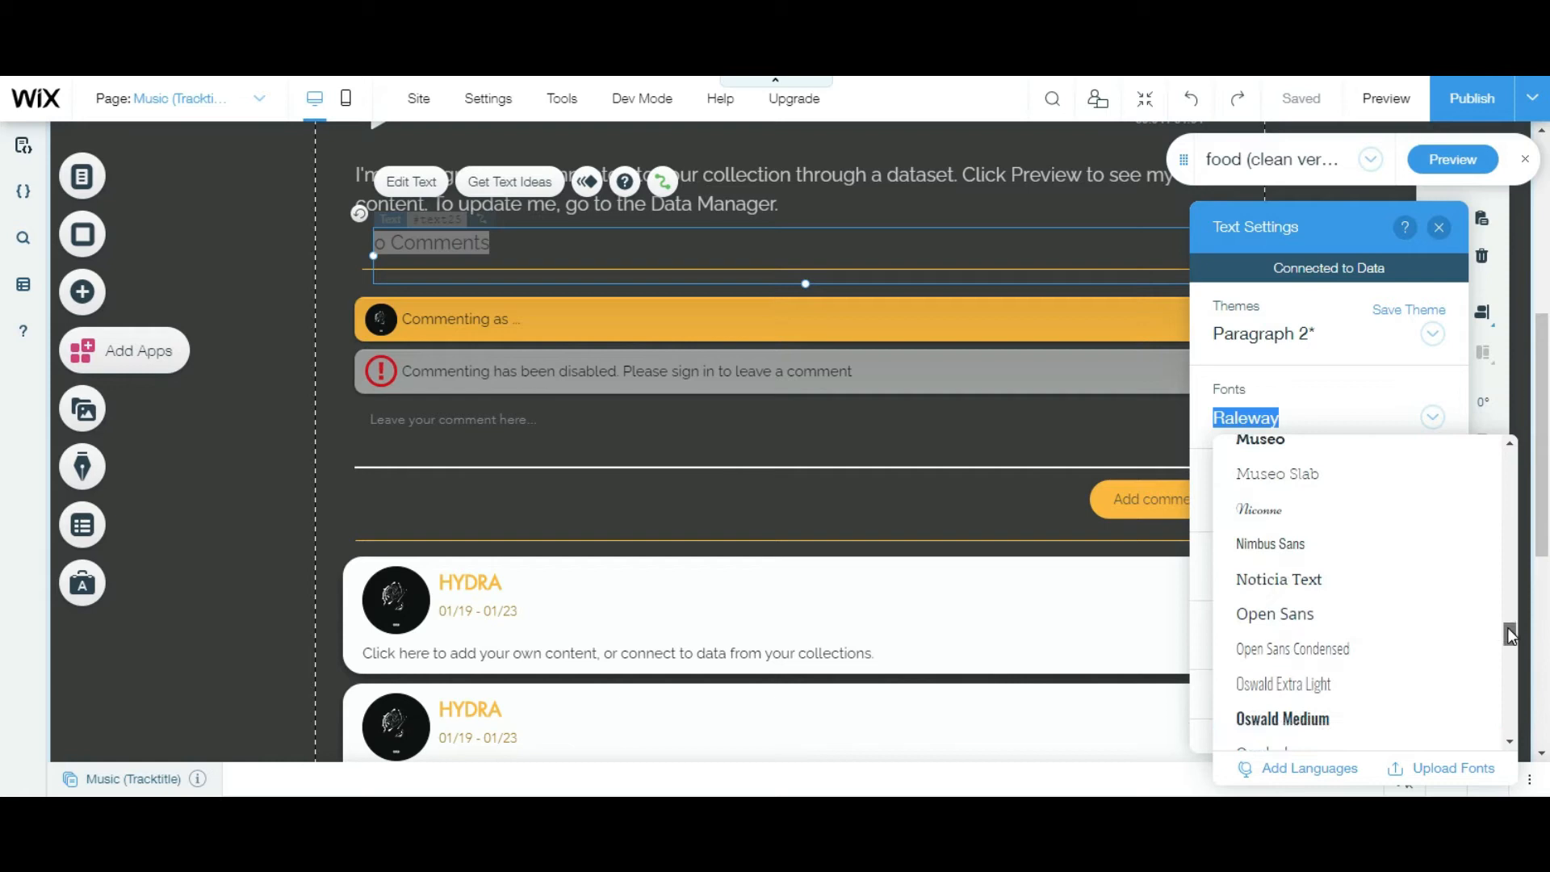
scroll("up", 3)
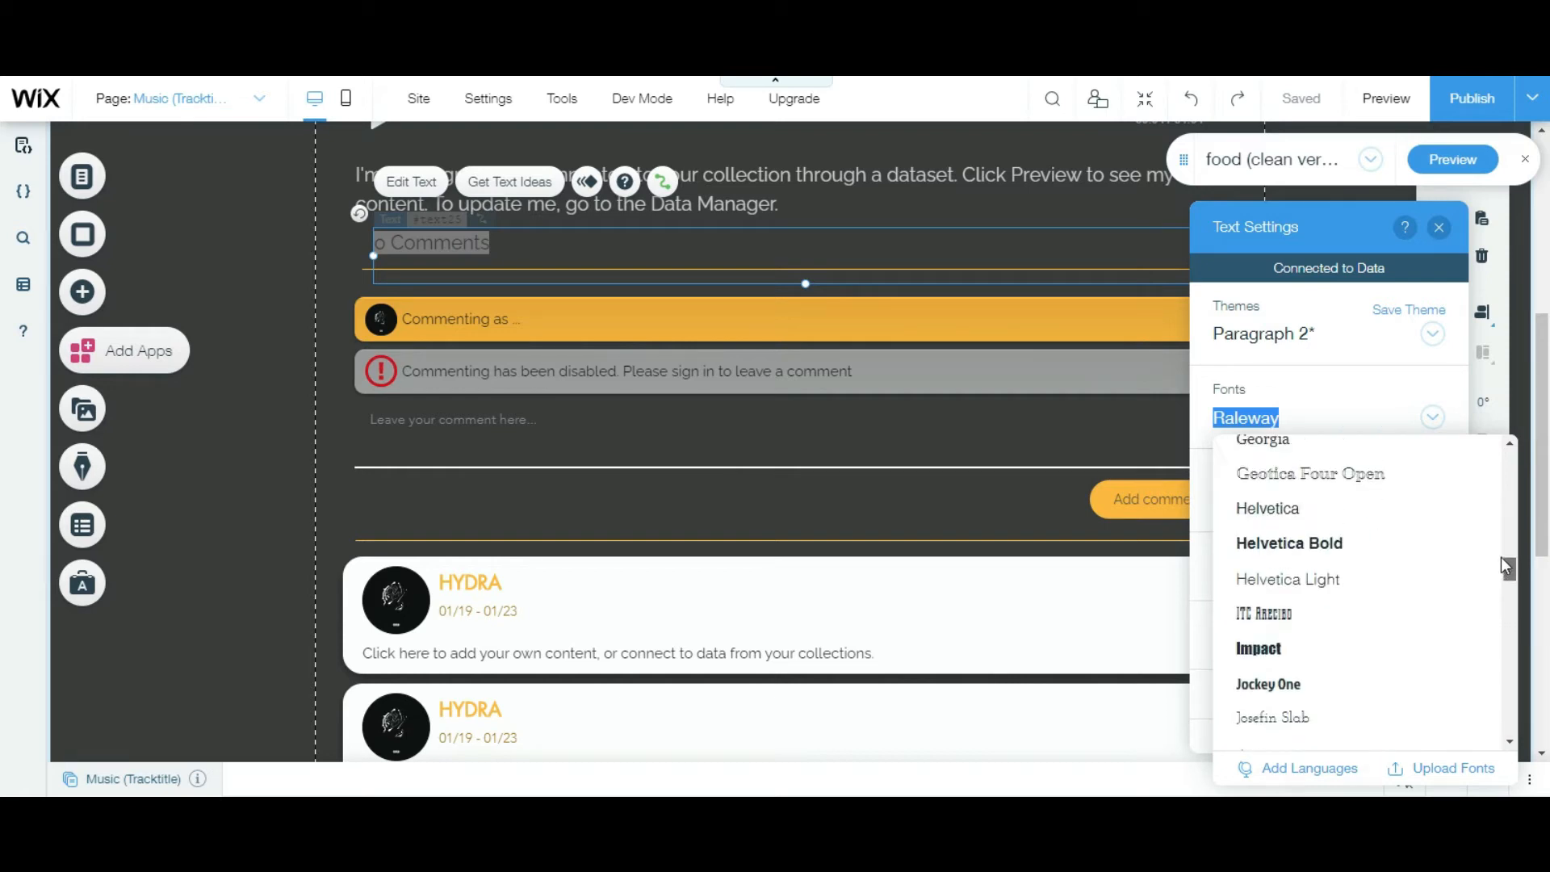
left_click(1237, 417)
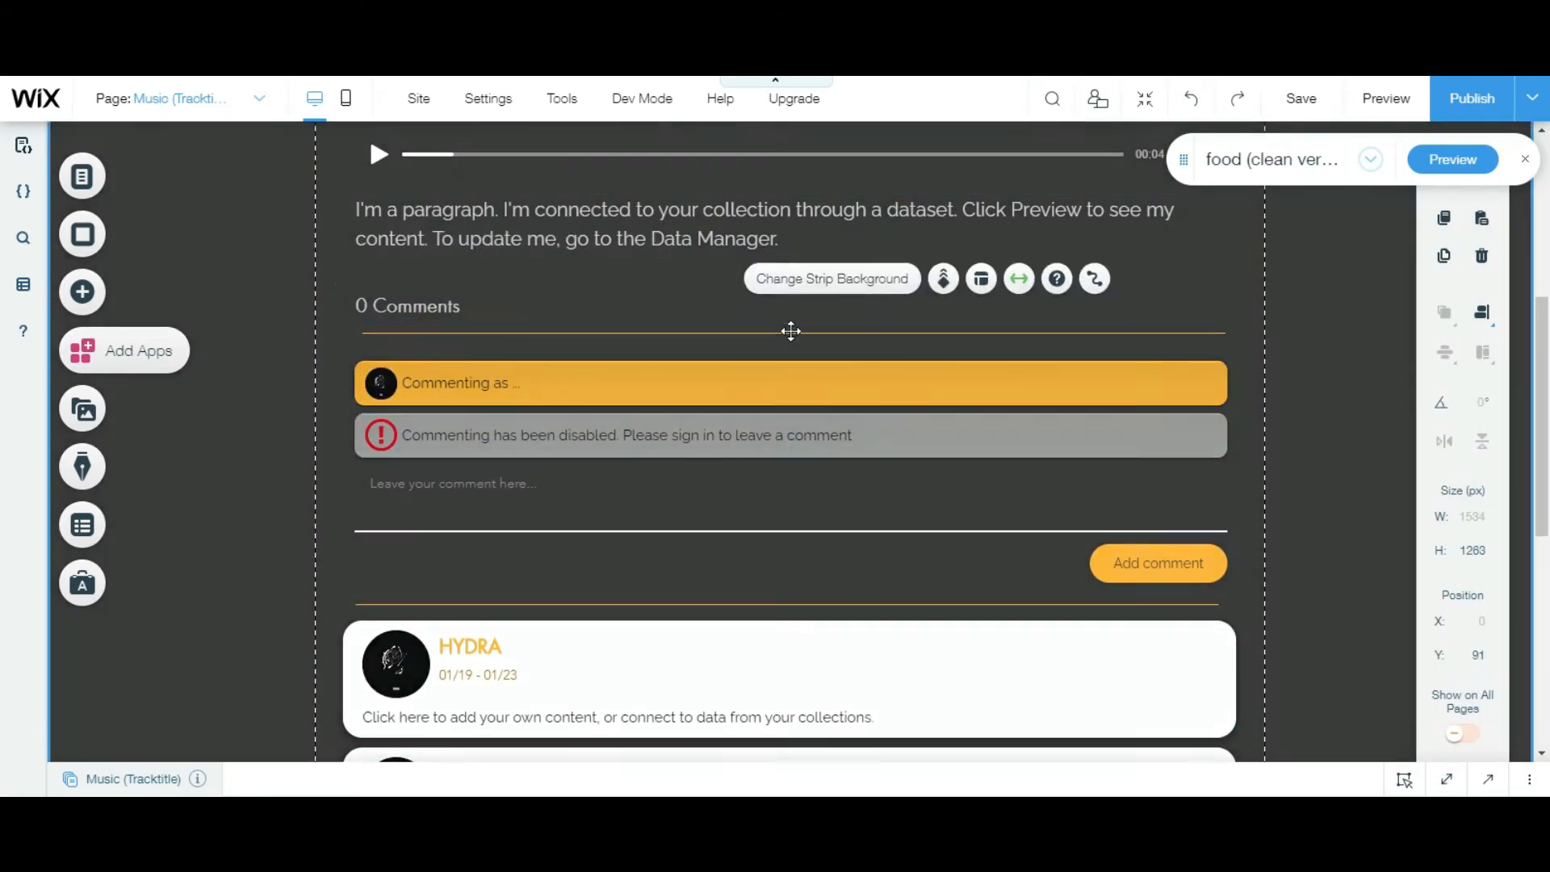
Colour the '0 Comments' heading orange #FFB429 and save the site.
left_click(792, 333)
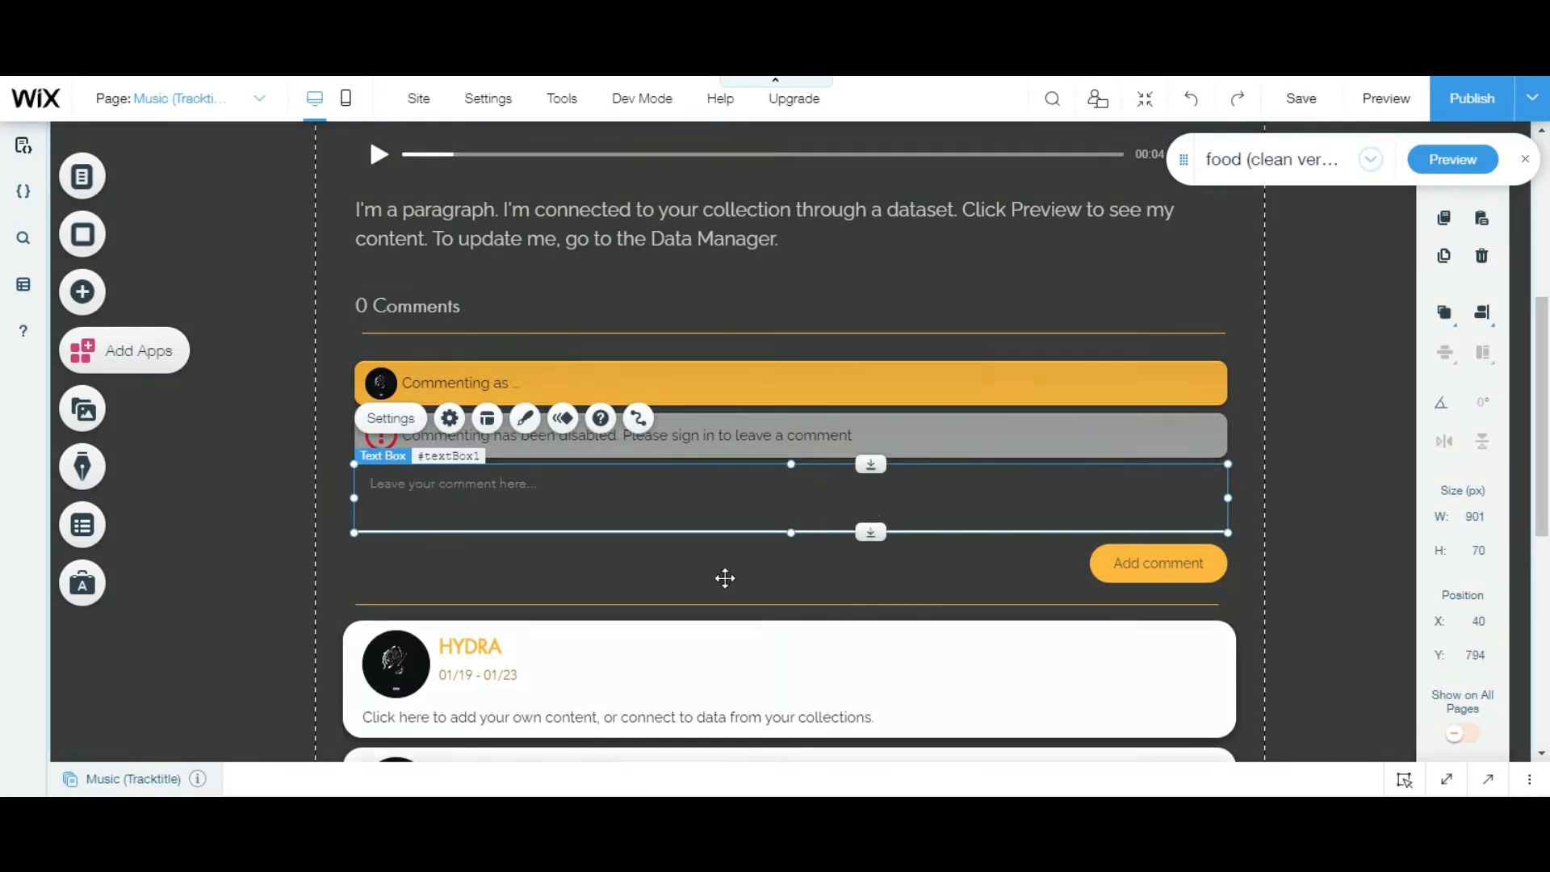
scroll("down", 3)
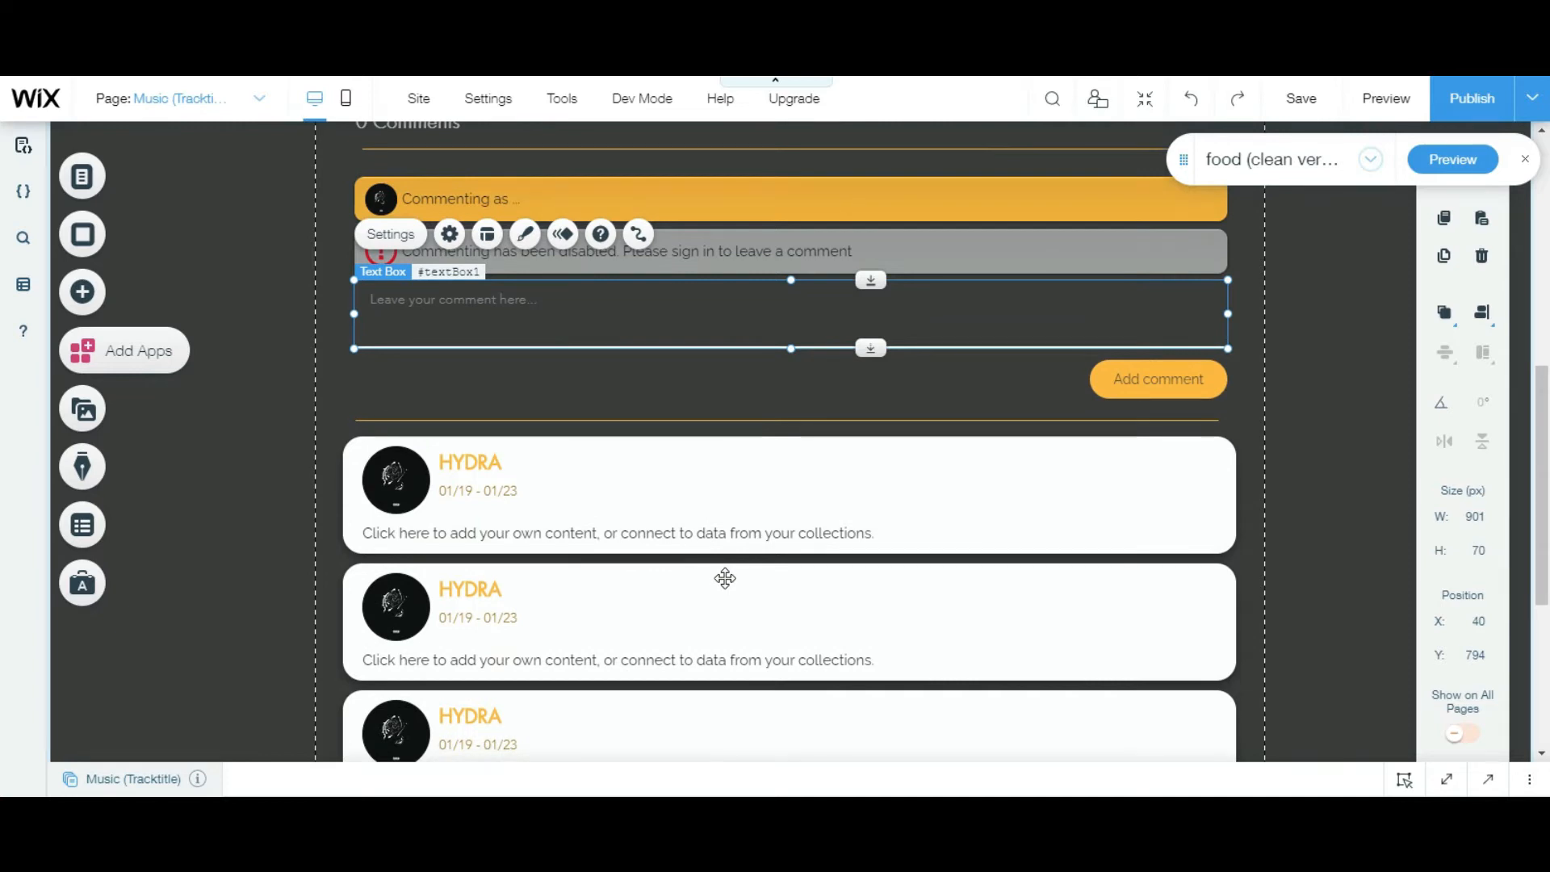
scroll("up", 3)
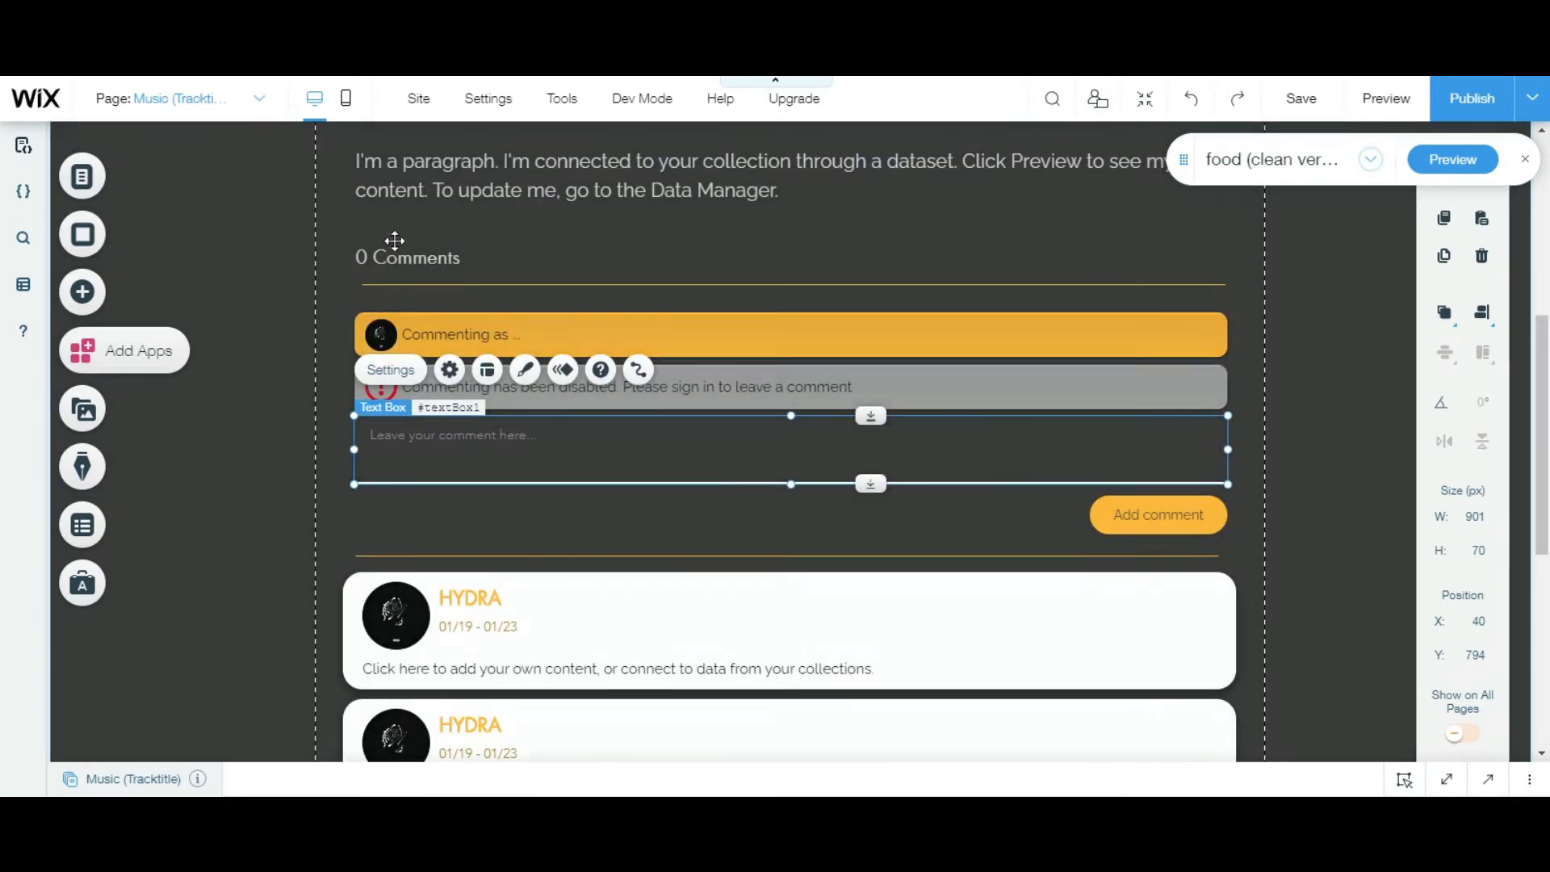
left_click(407, 257)
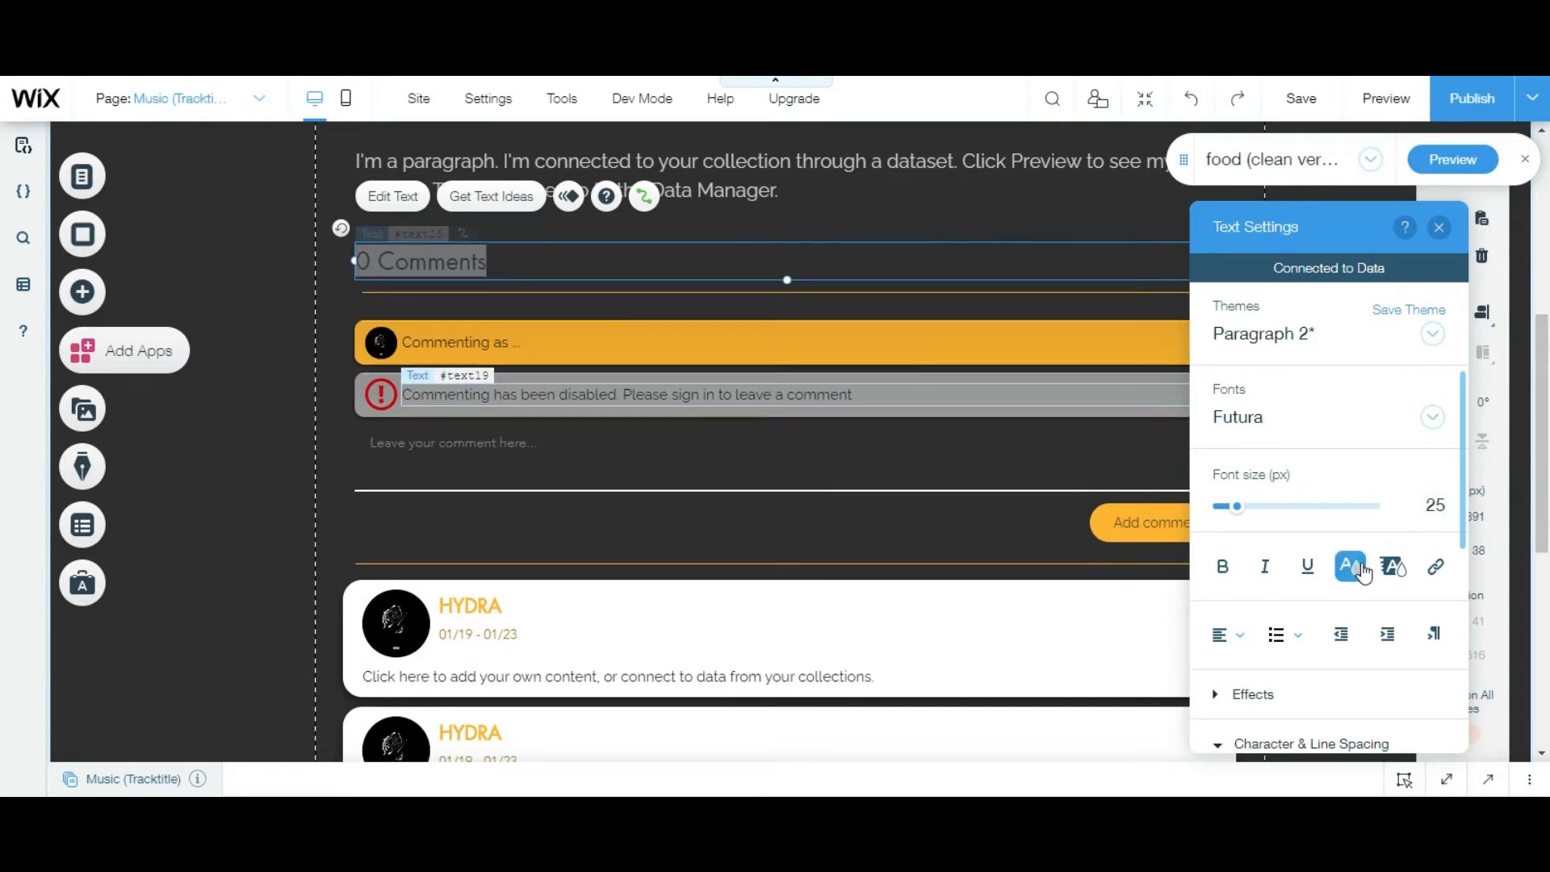
left_click(1350, 567)
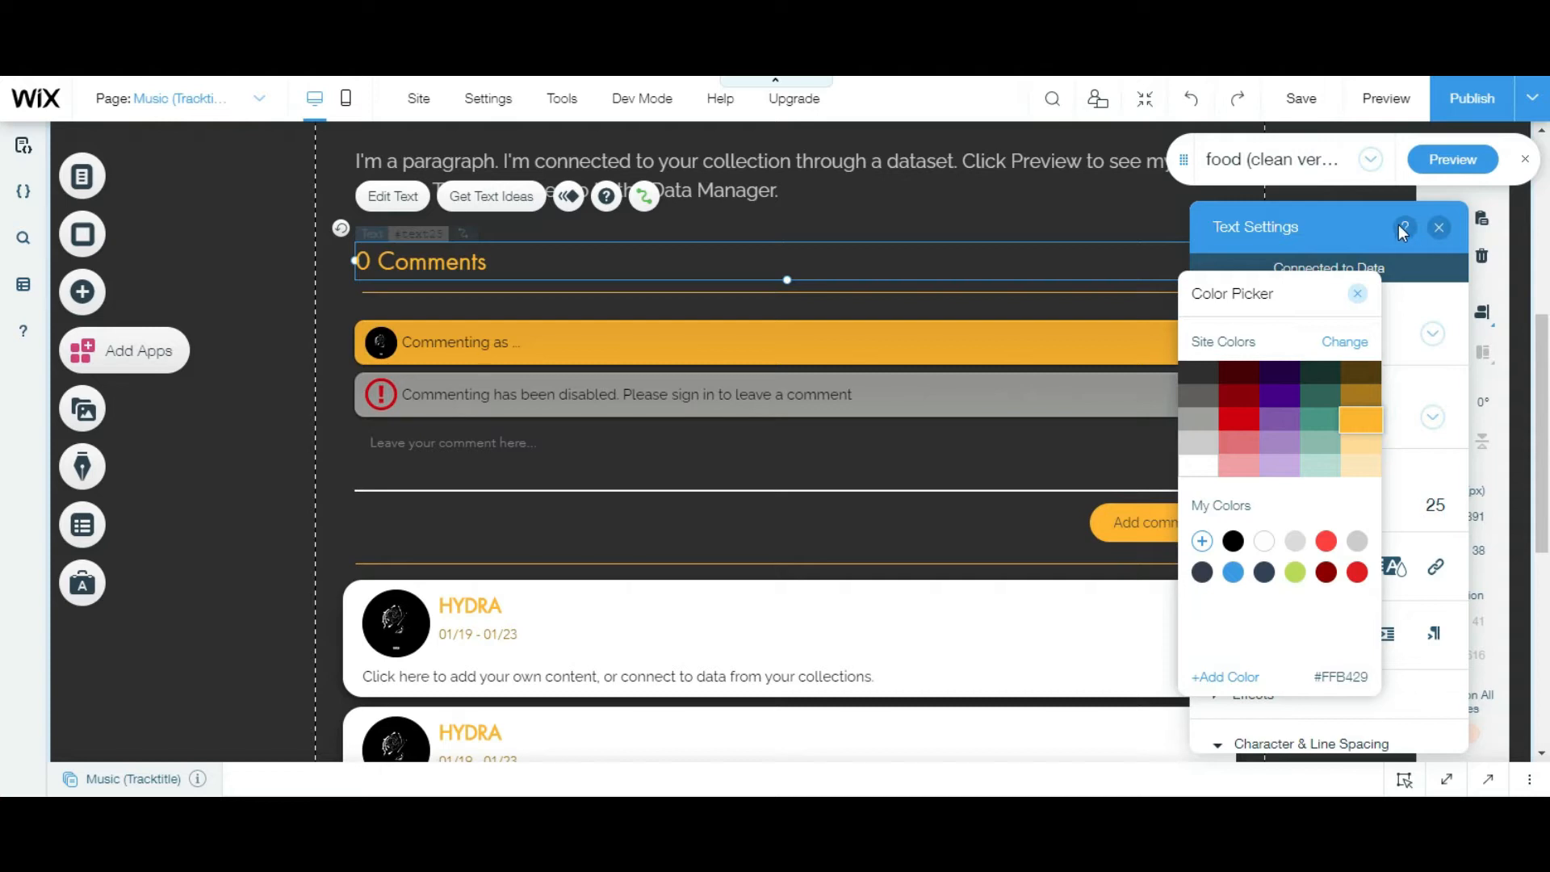
left_click(1440, 227)
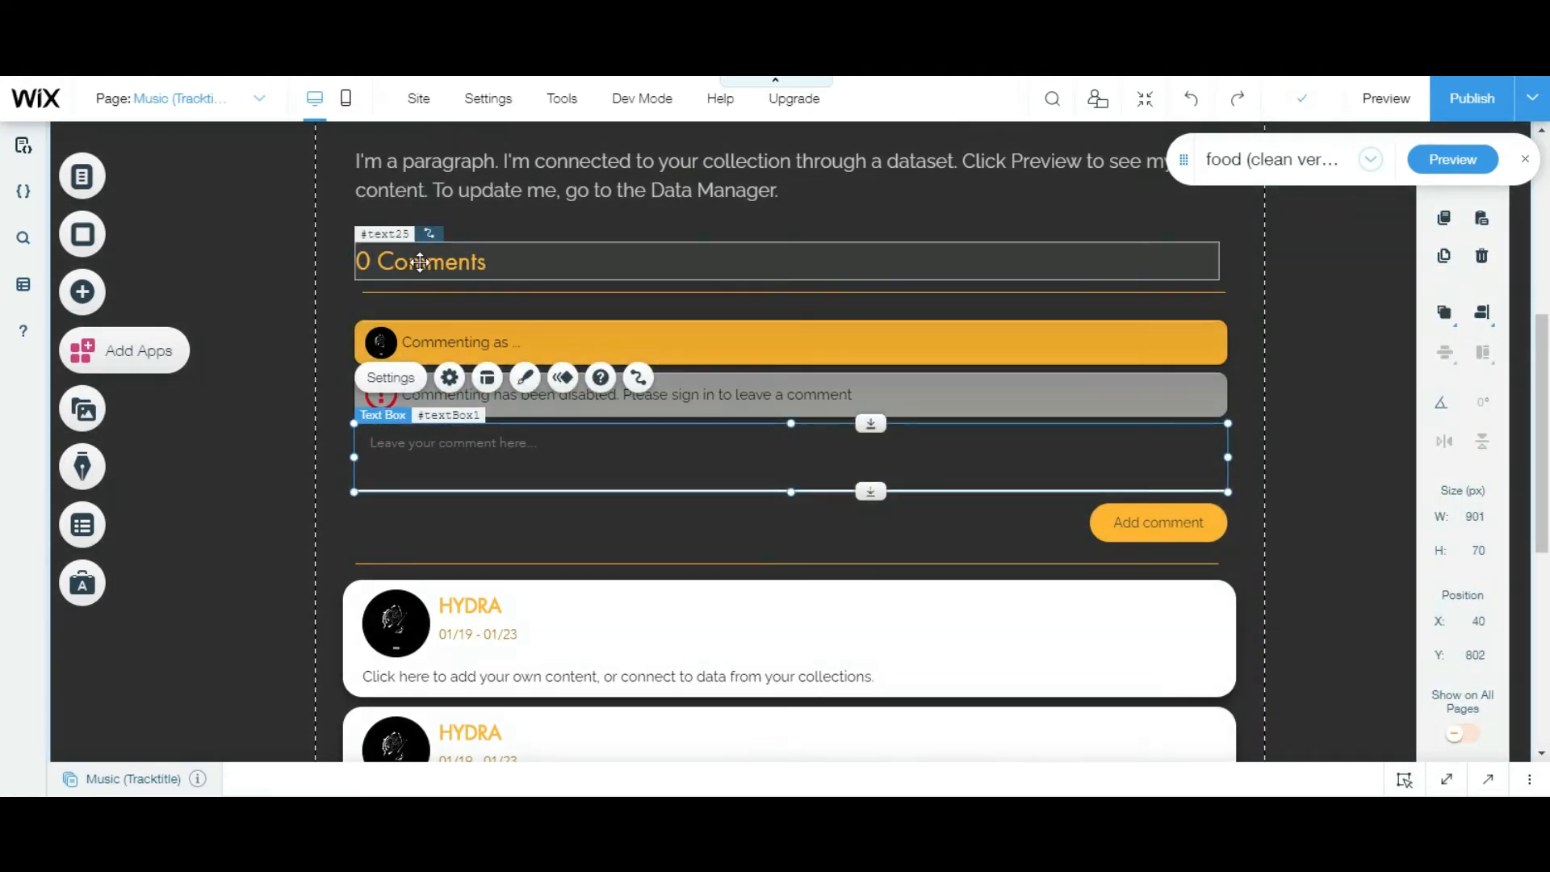
left_click(465, 489)
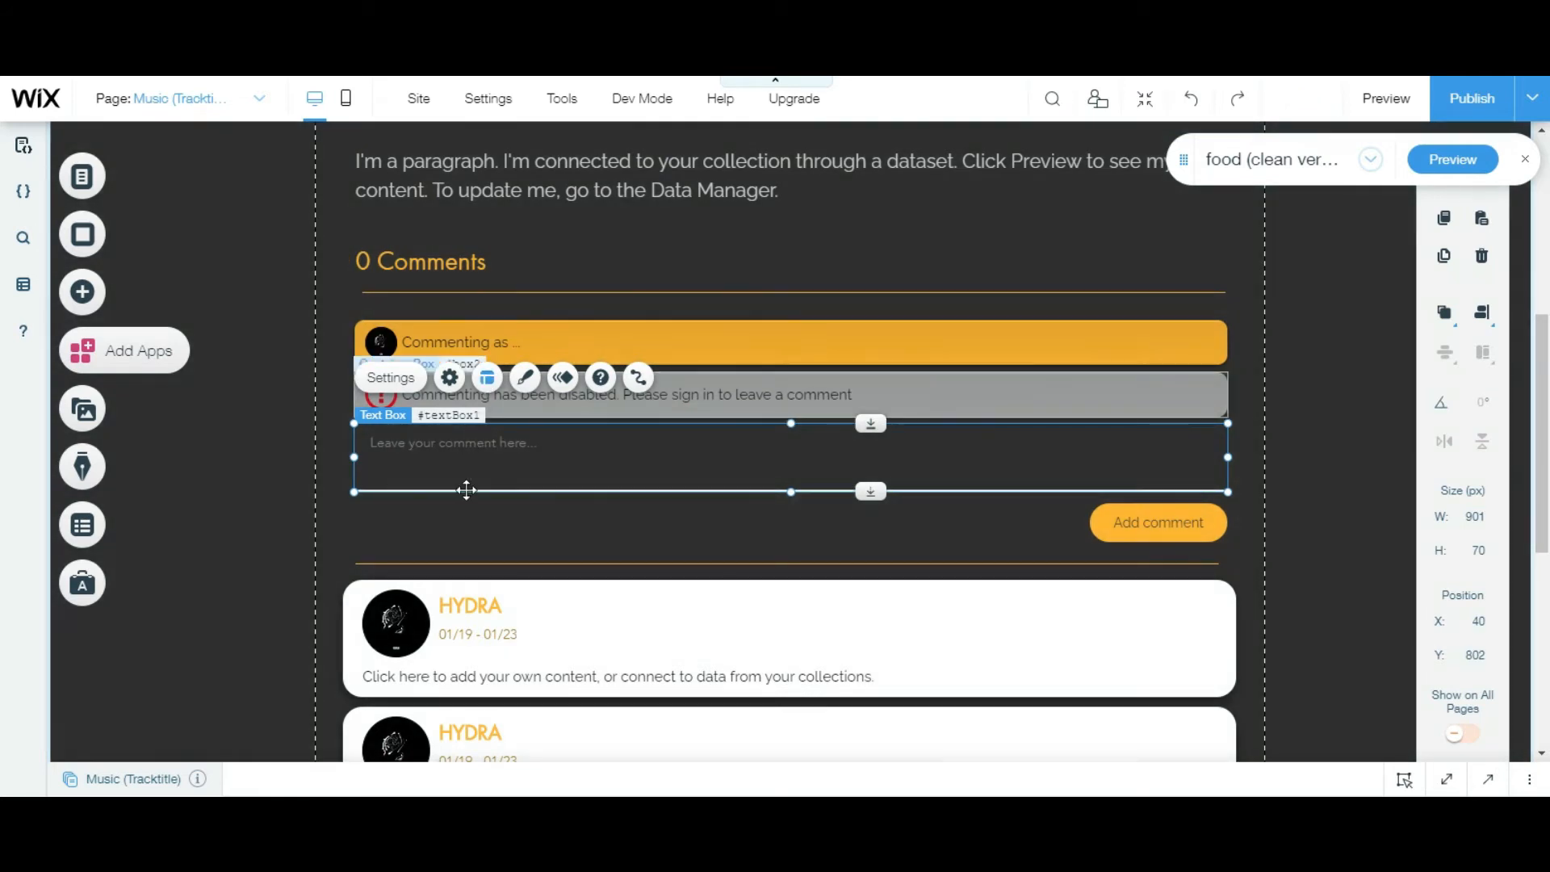
scroll("down", 3)
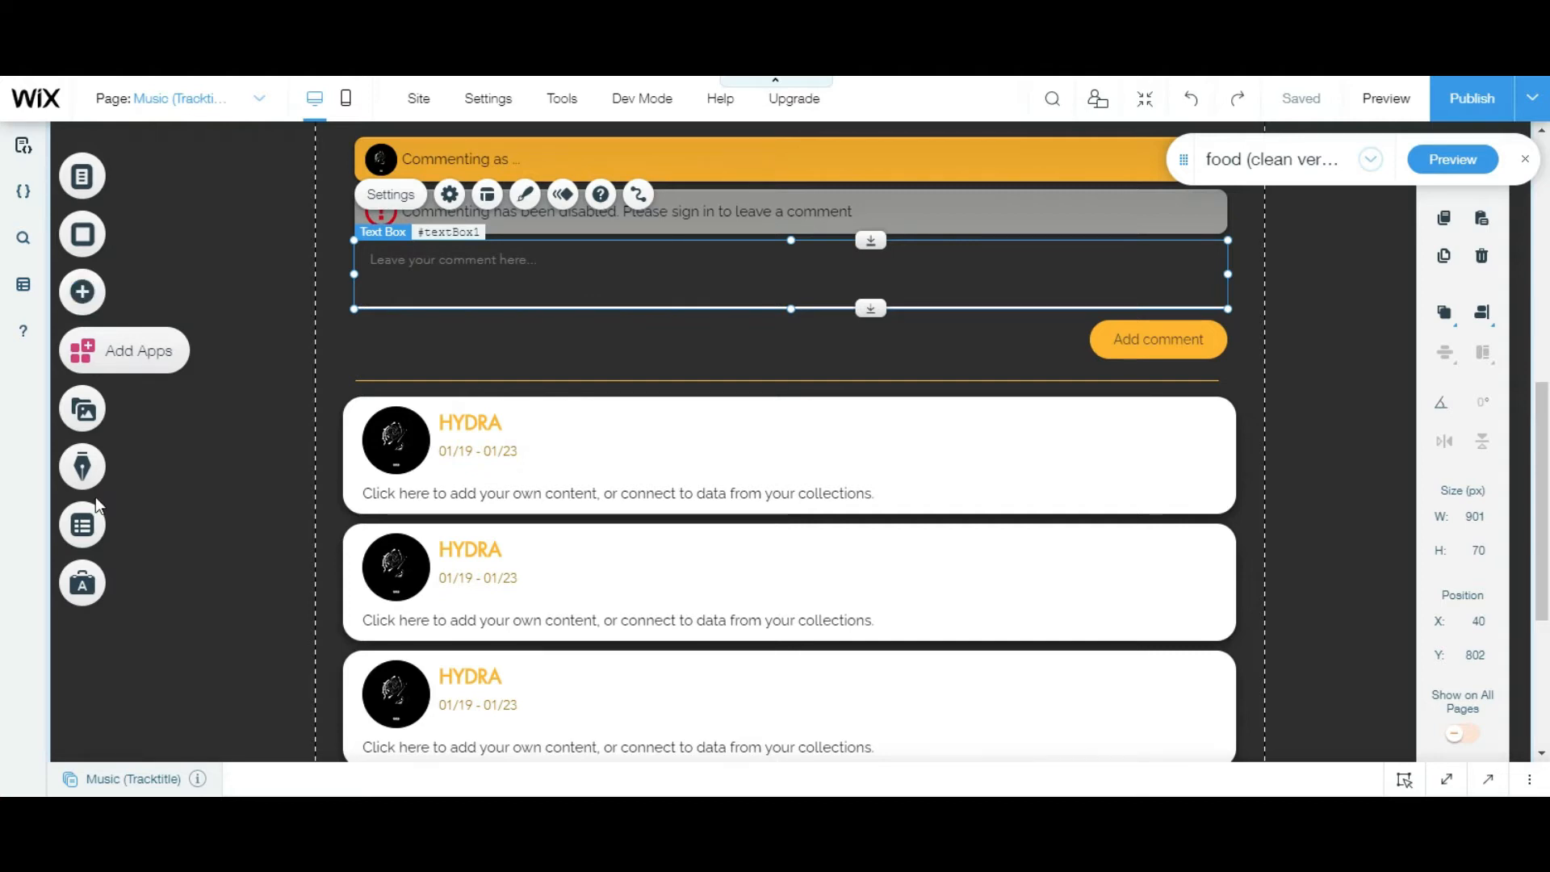
Create a new data collection named 'comments'.
left_click(82, 524)
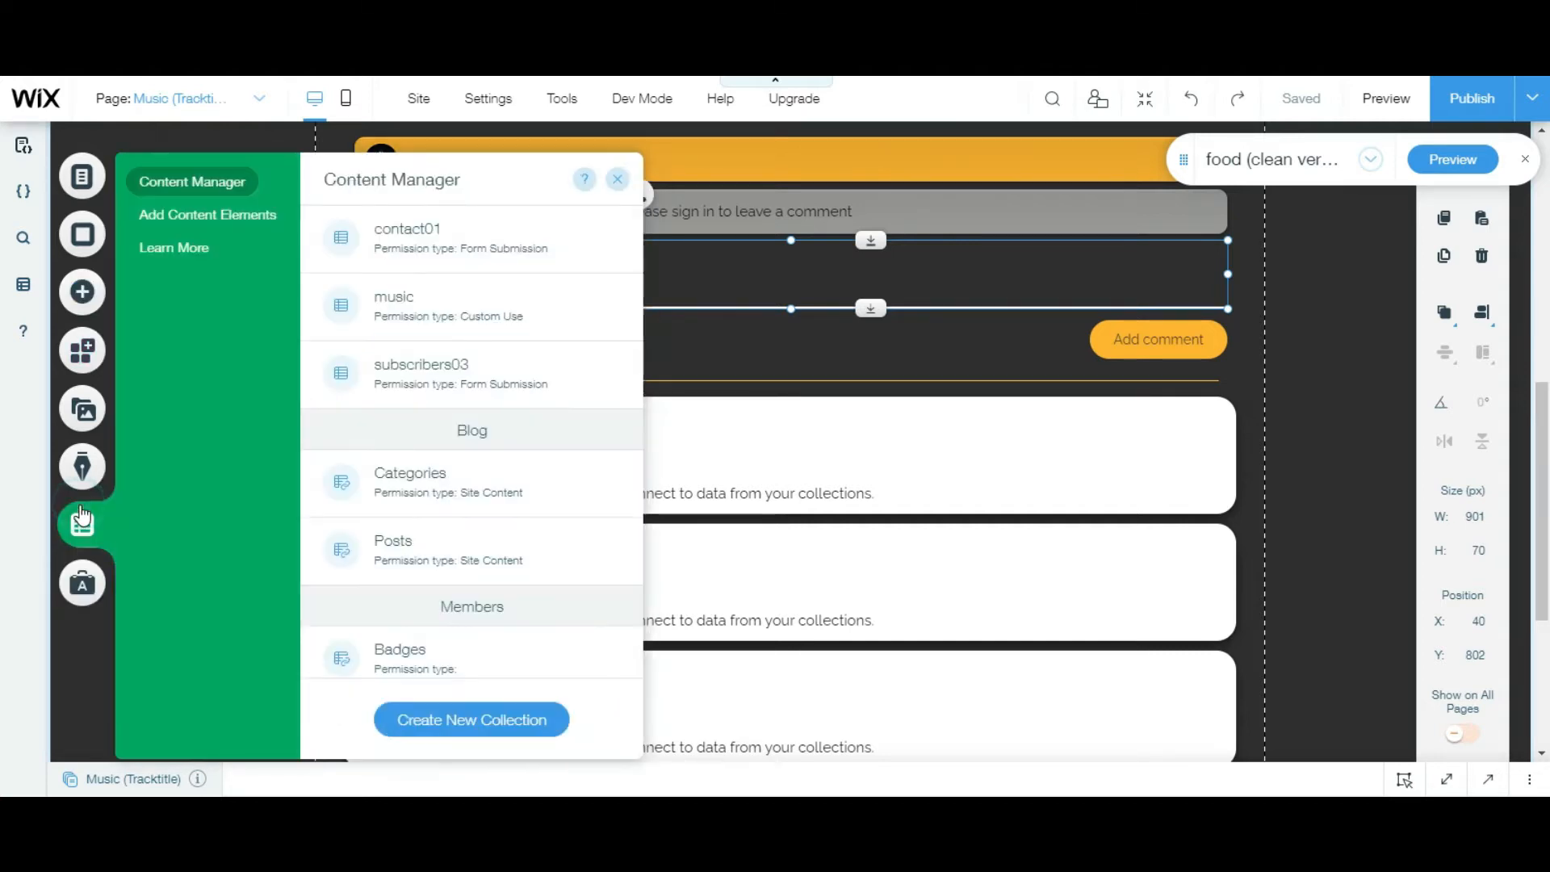
scroll("down", 3)
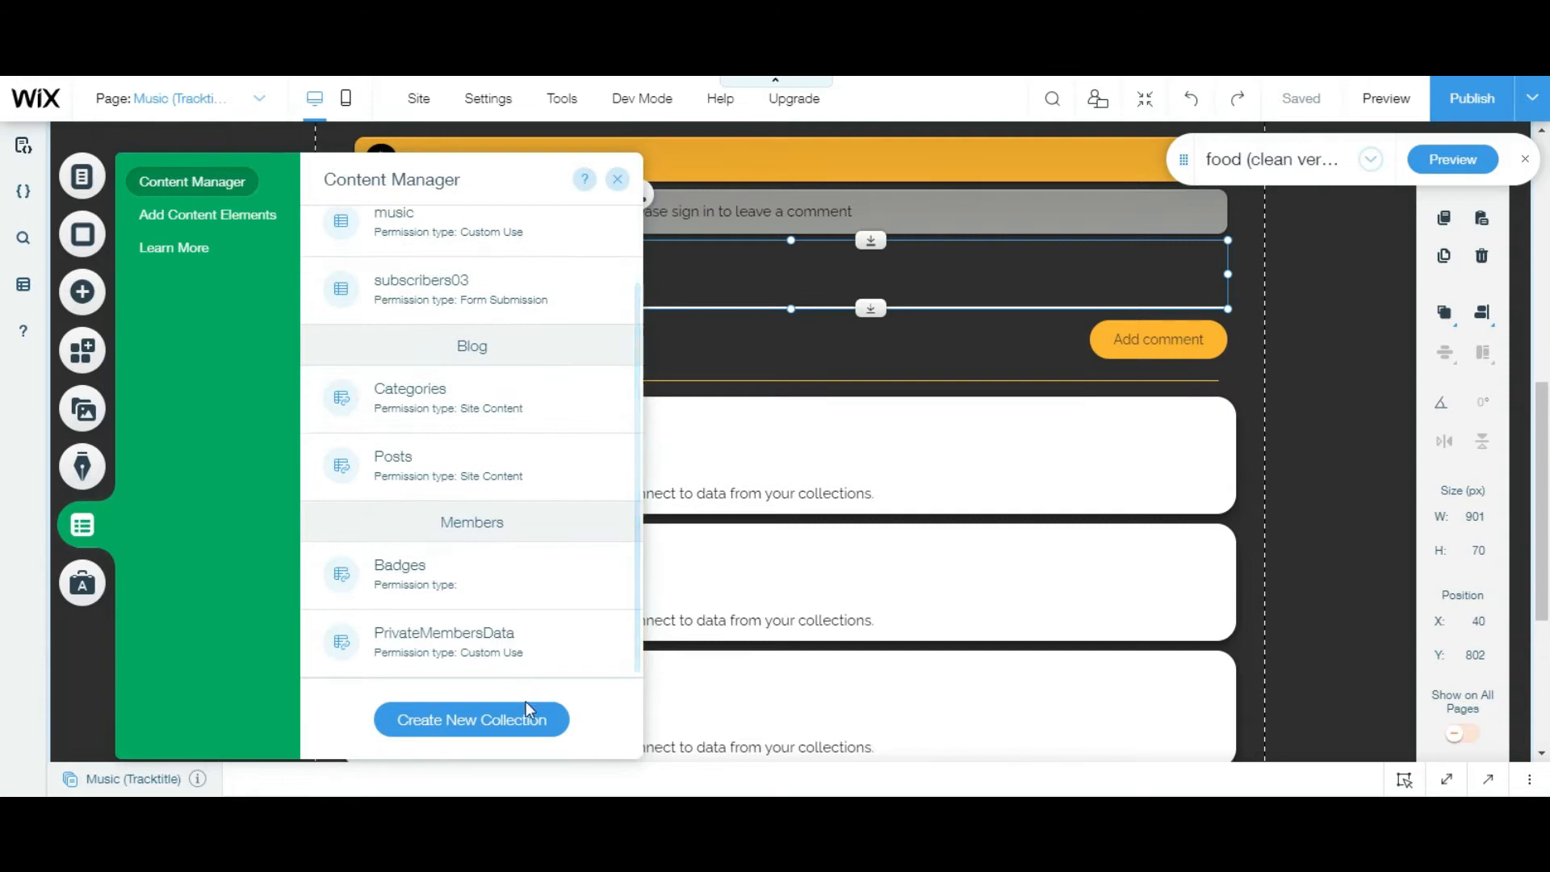
left_click(471, 718)
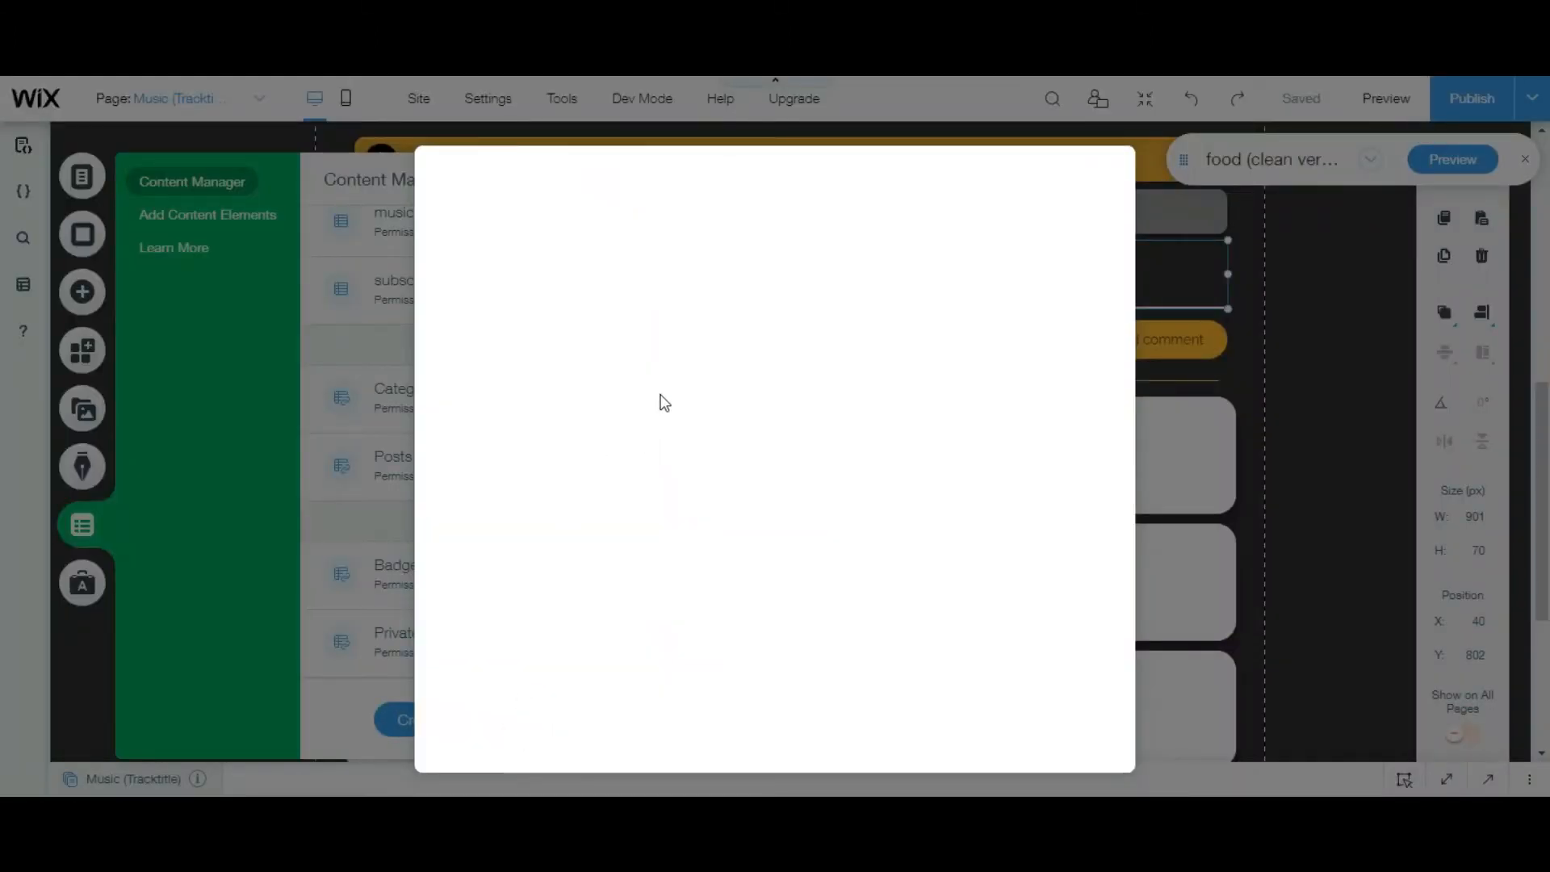
type("commen")
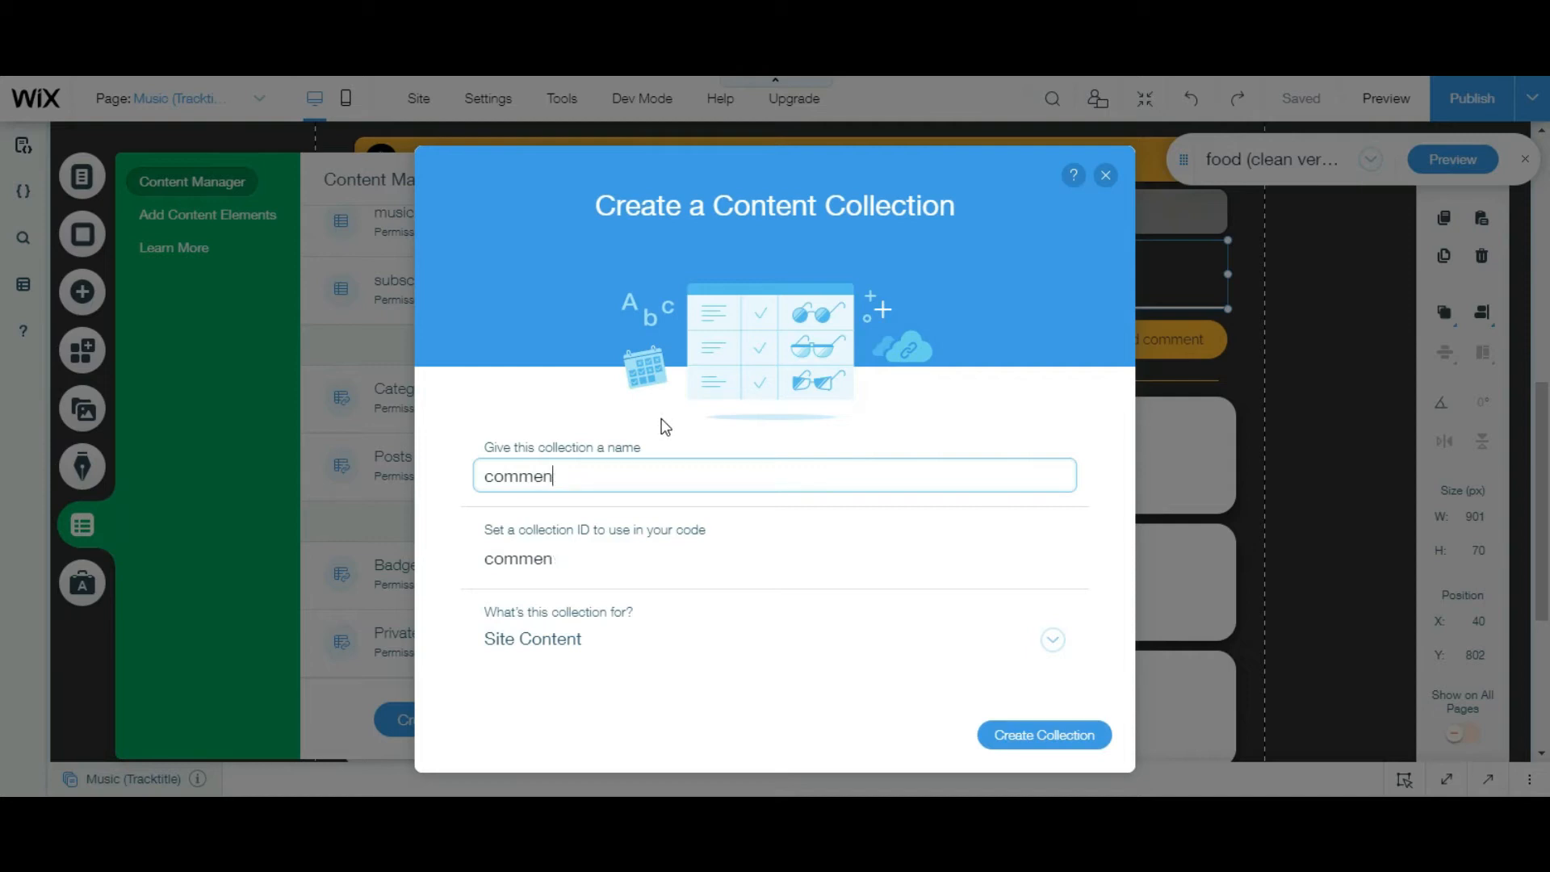
type("ts")
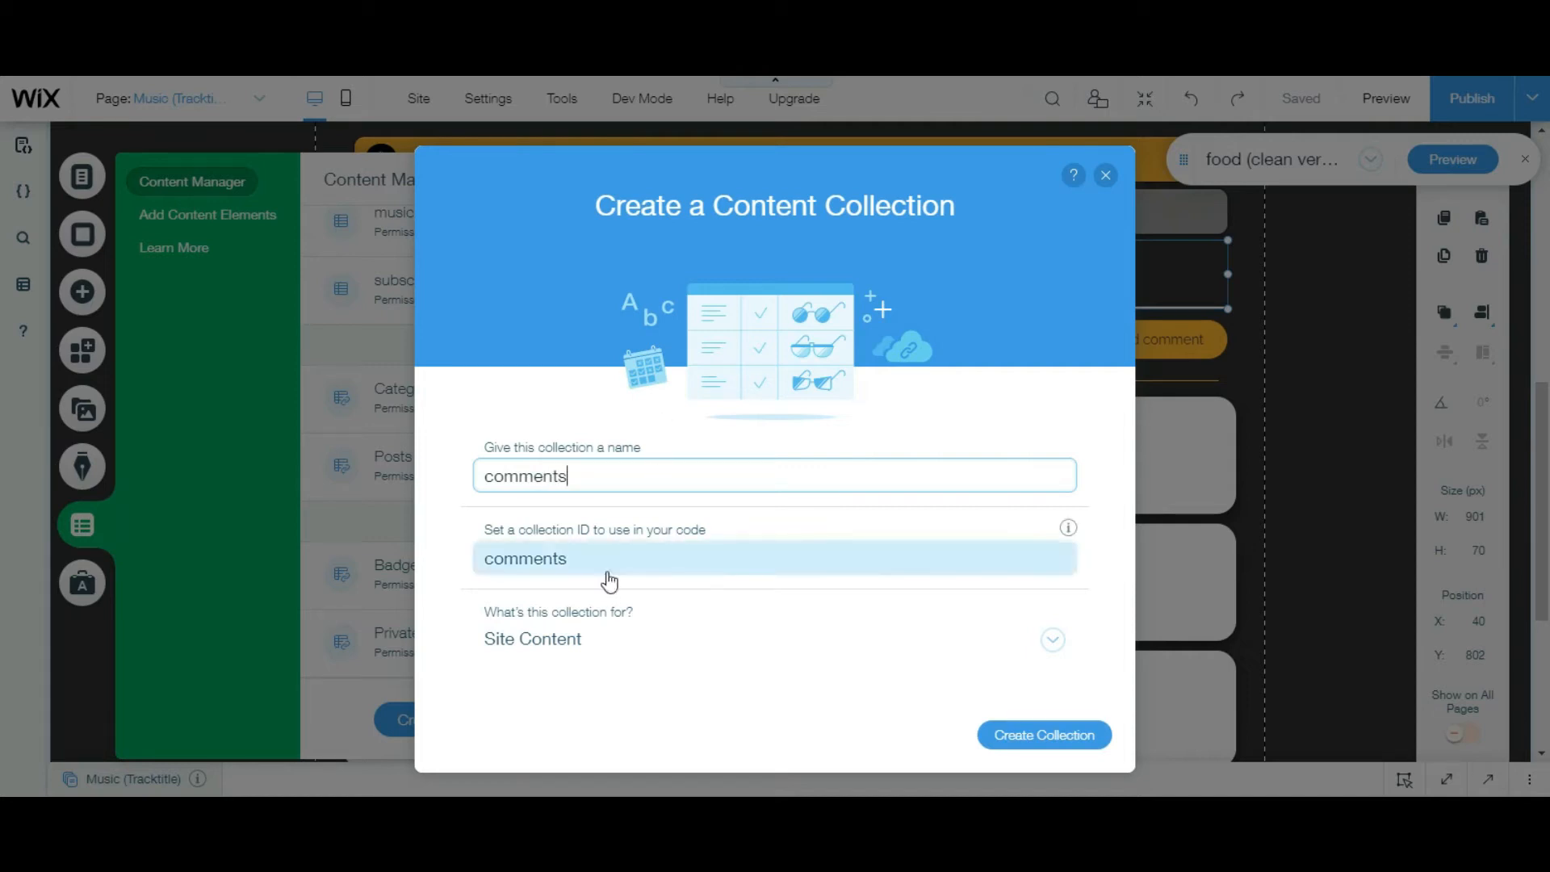
left_click(774, 558)
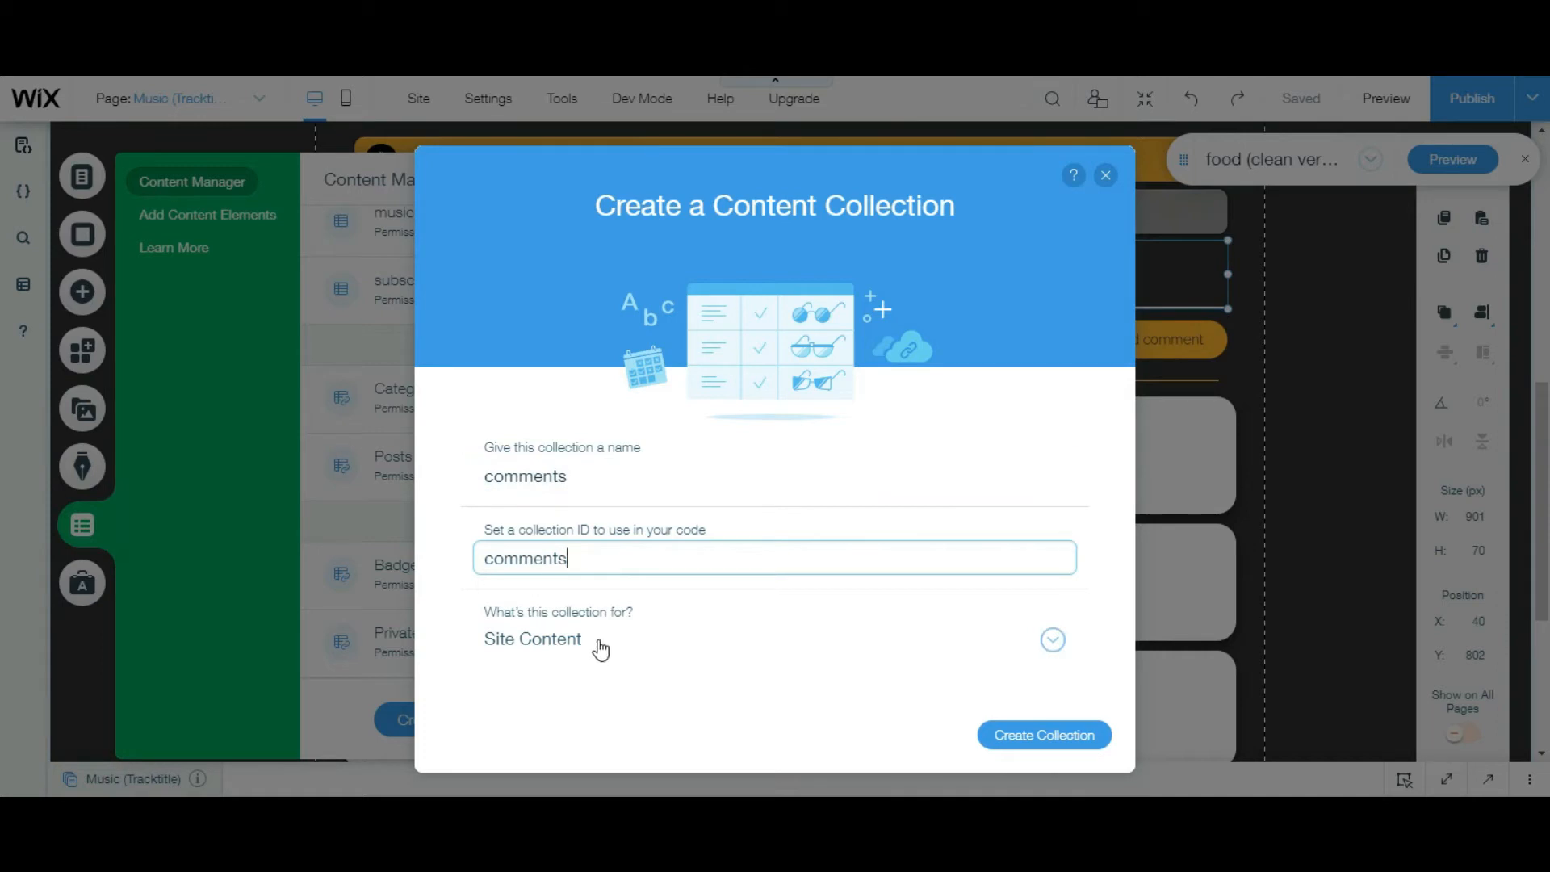
Set custom permissions: anyone reads, site members create, update and delete.
left_click(1052, 639)
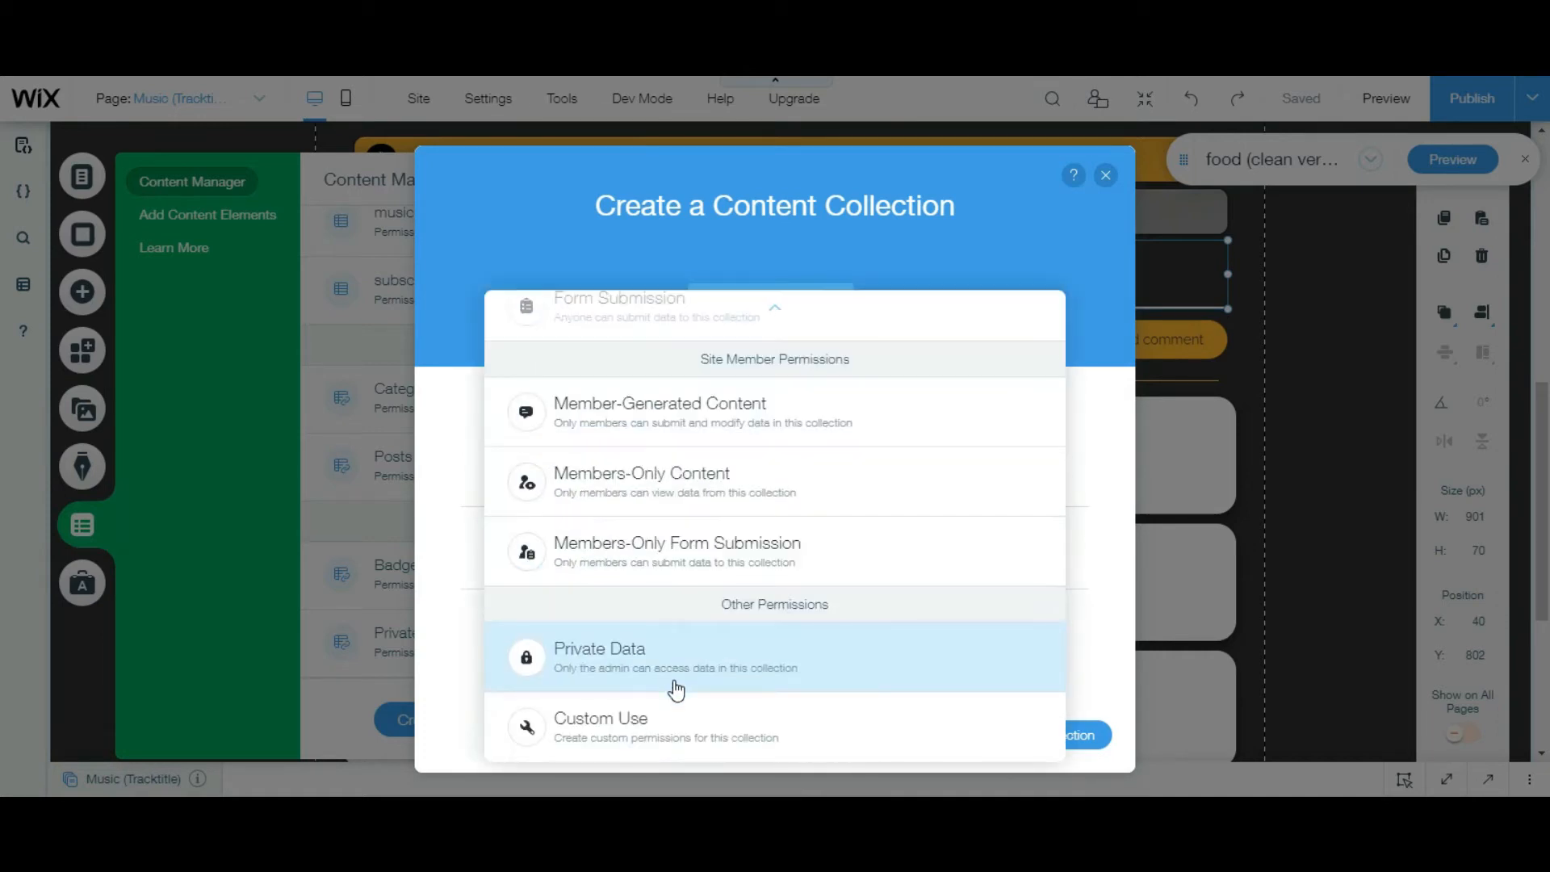
left_click(600, 717)
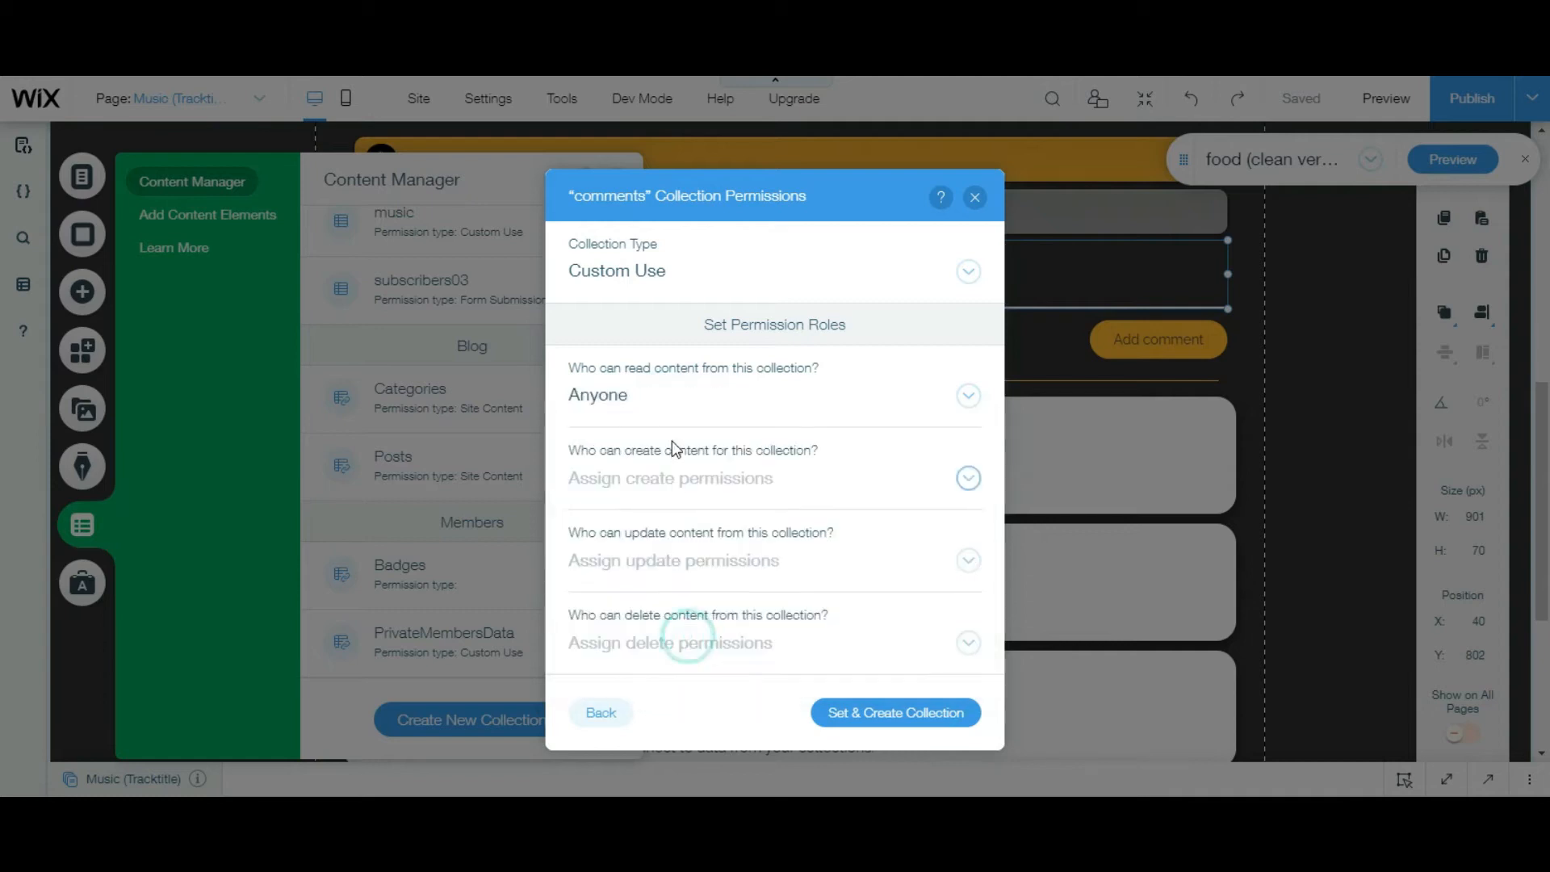
mouse_move(674, 498)
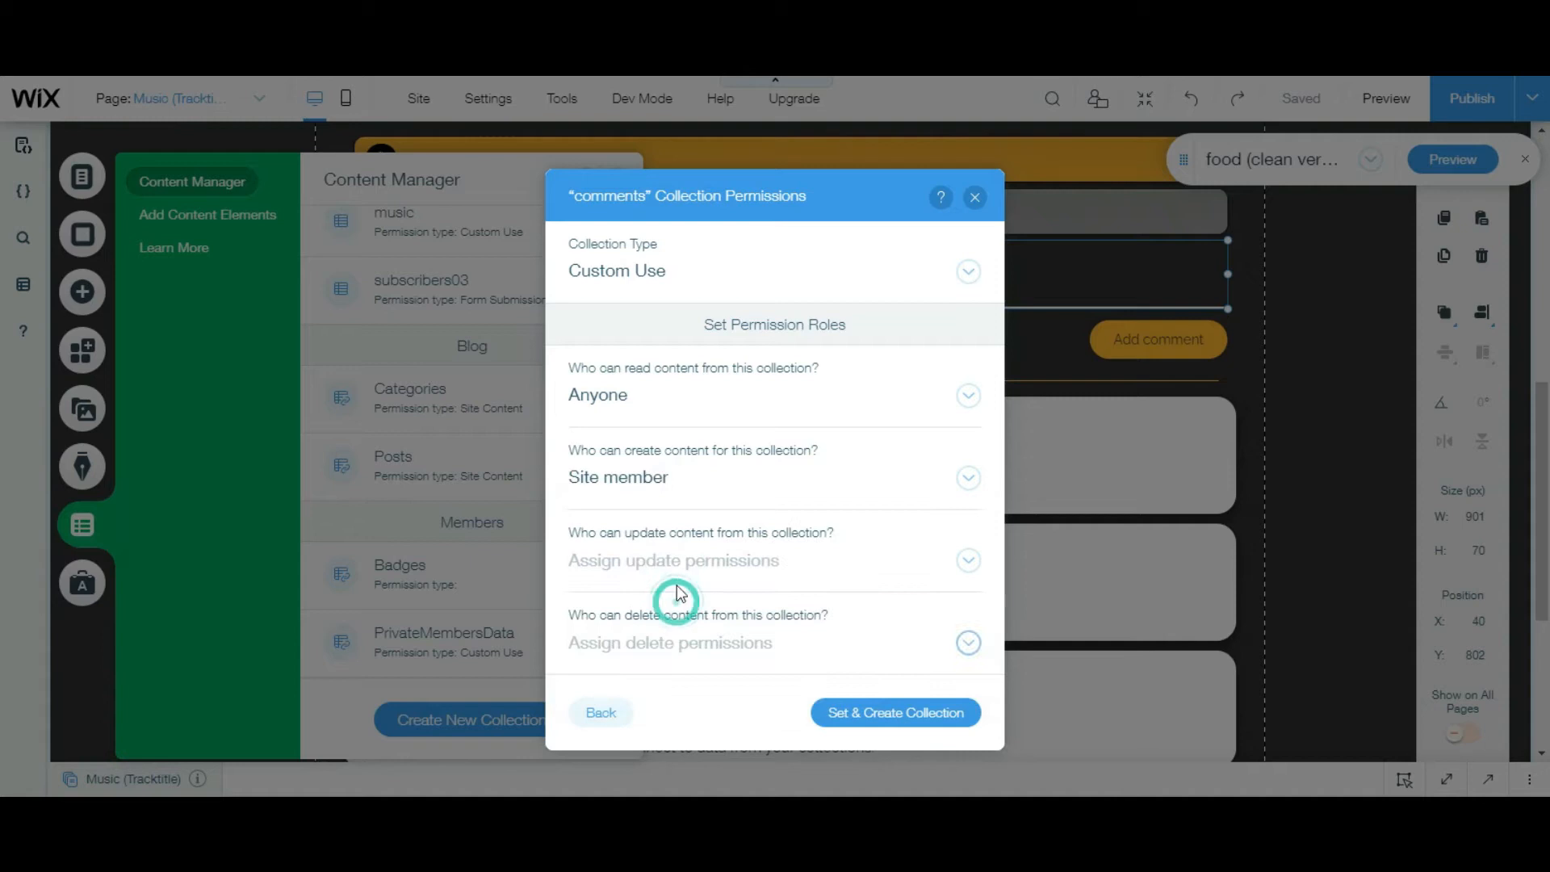
left_click(969, 477)
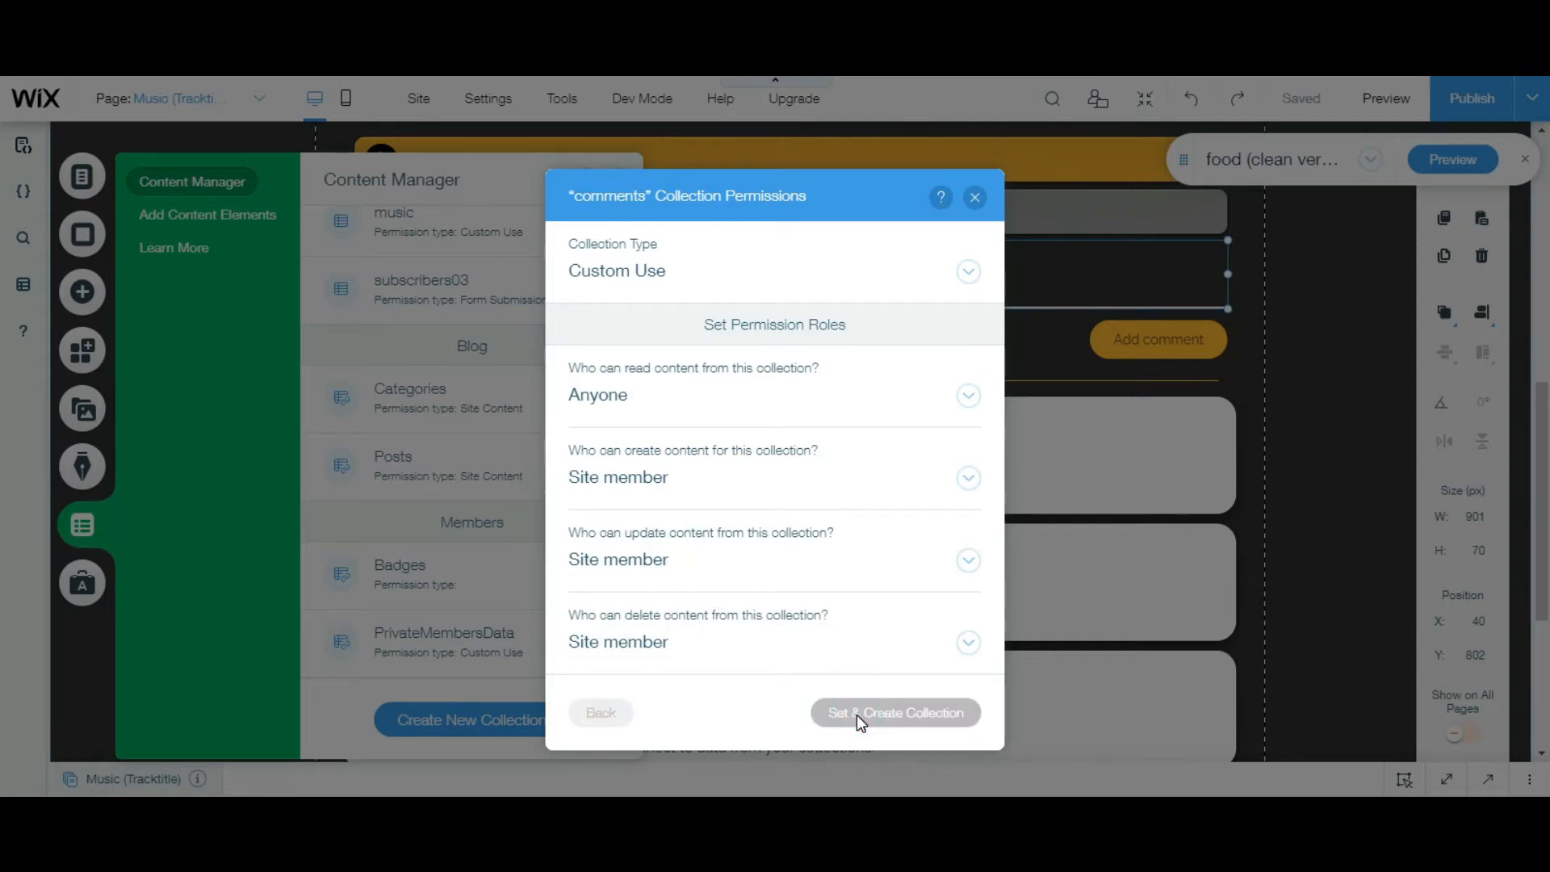
left_click(895, 713)
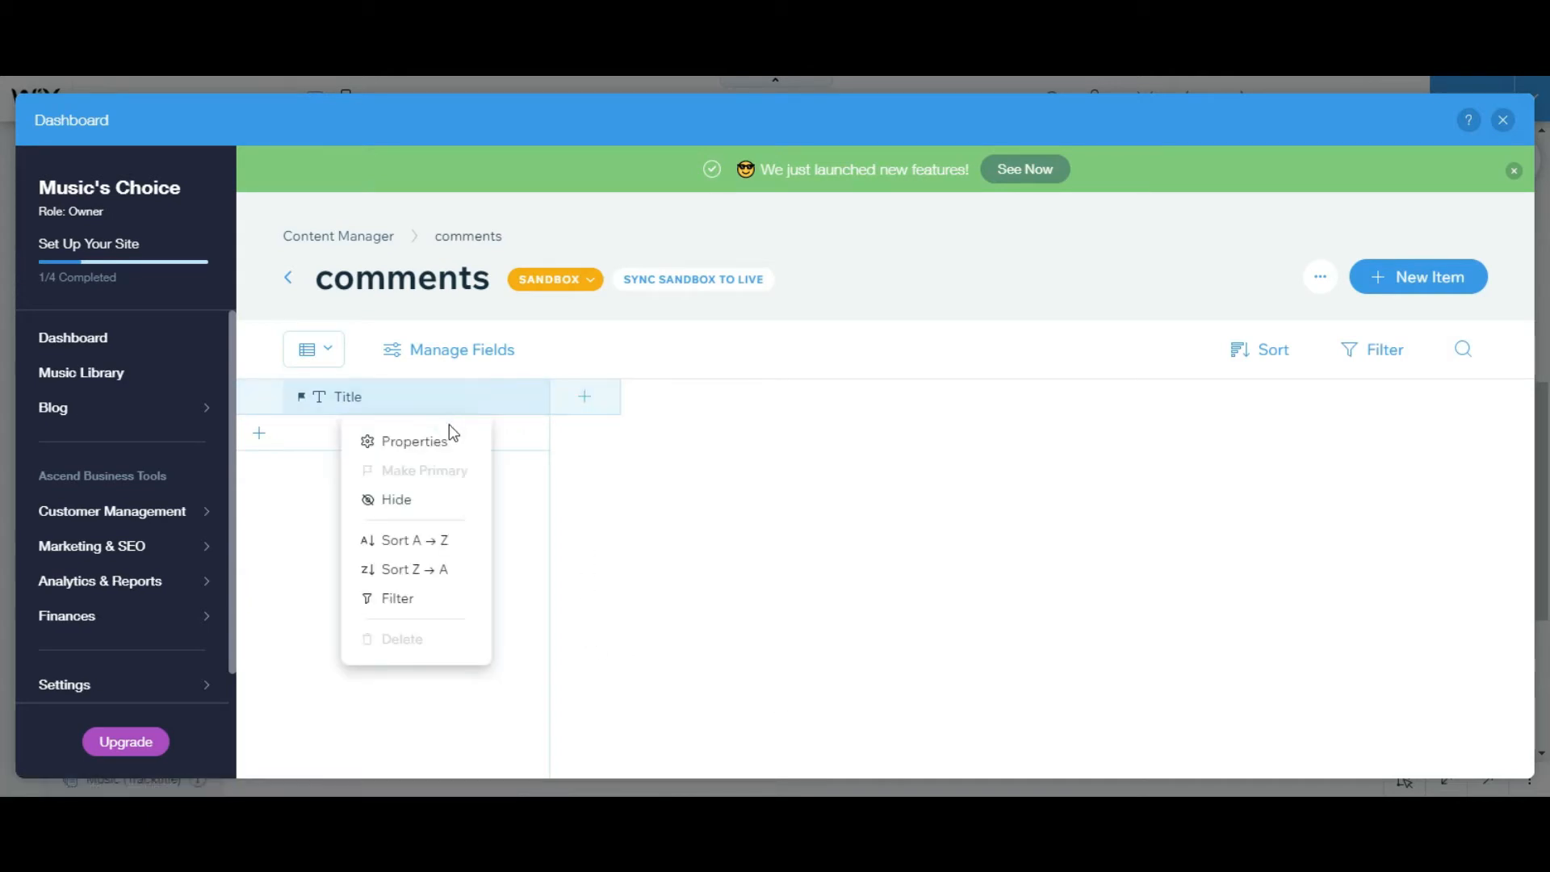
Add 'comment' and 'currentUserId' text fields to the collection.
left_click(414, 441)
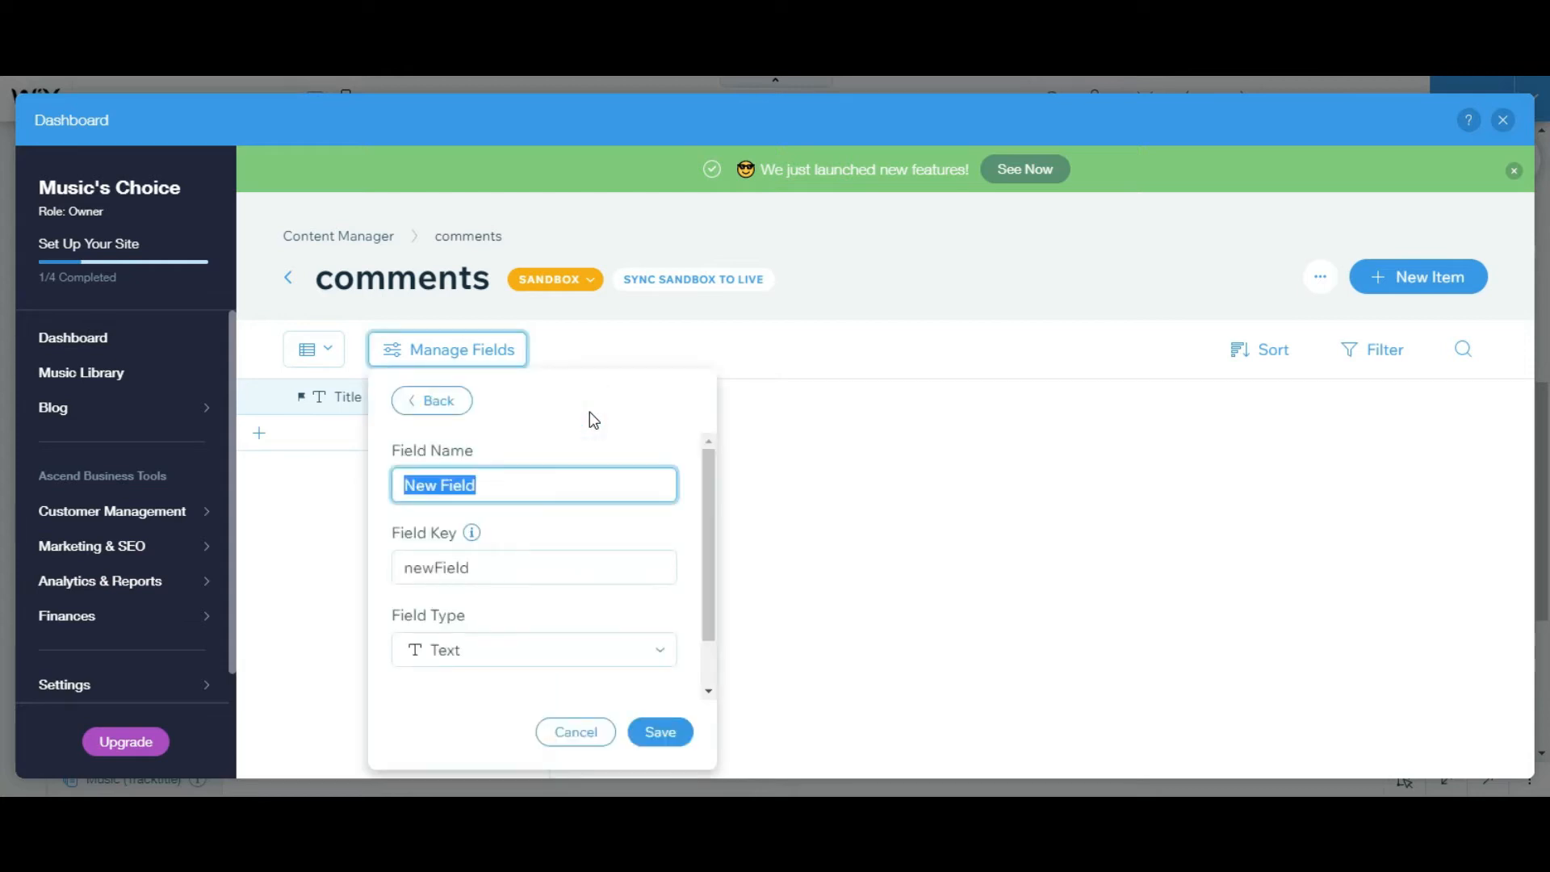
type("comment")
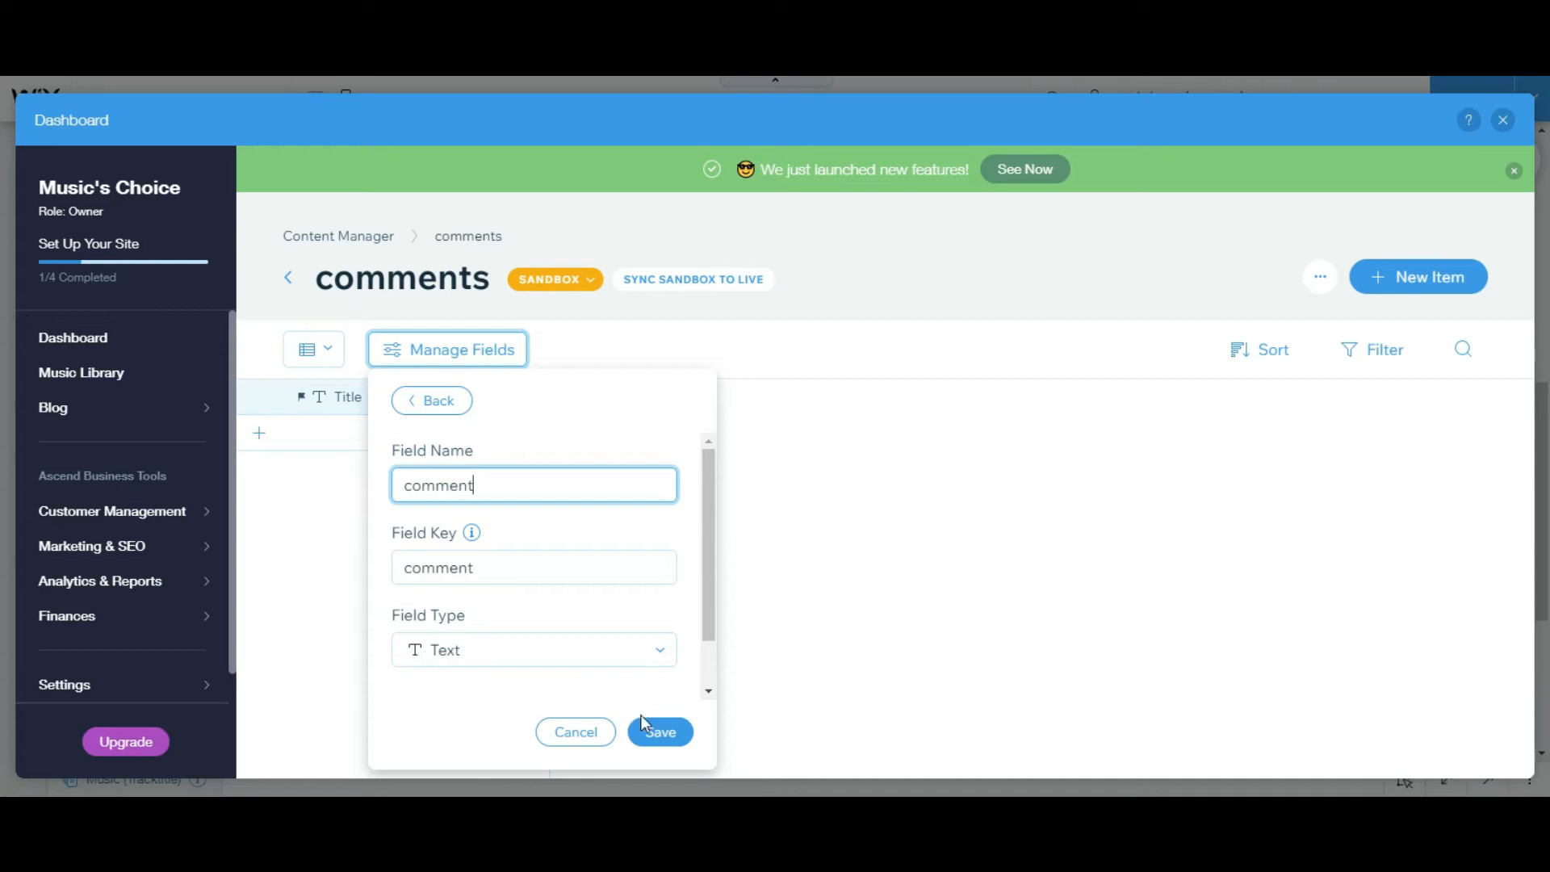
left_click(660, 731)
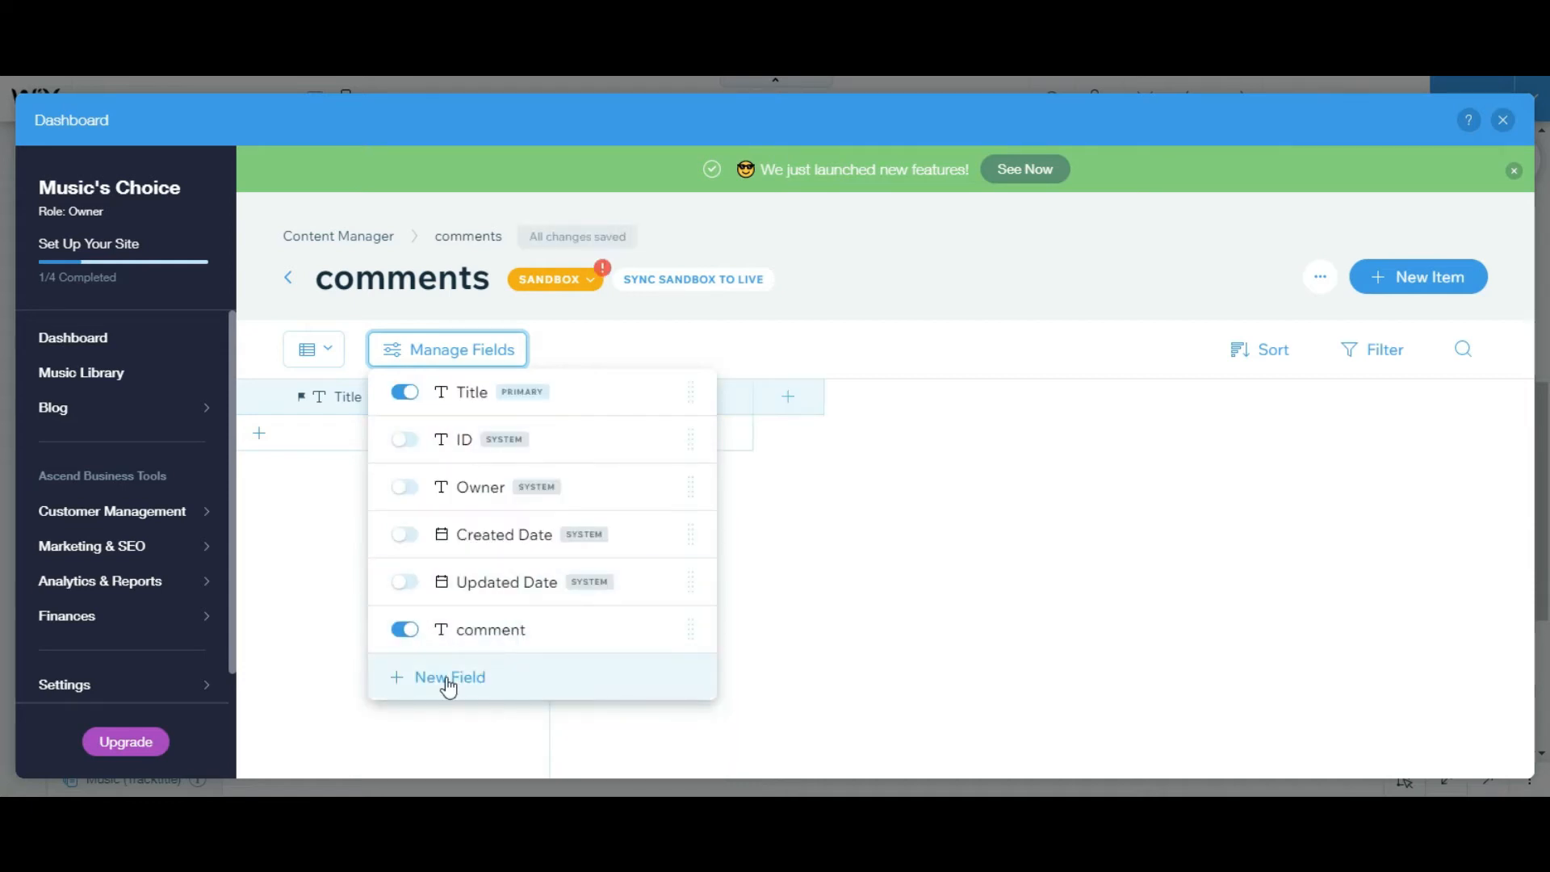
left_click(449, 677)
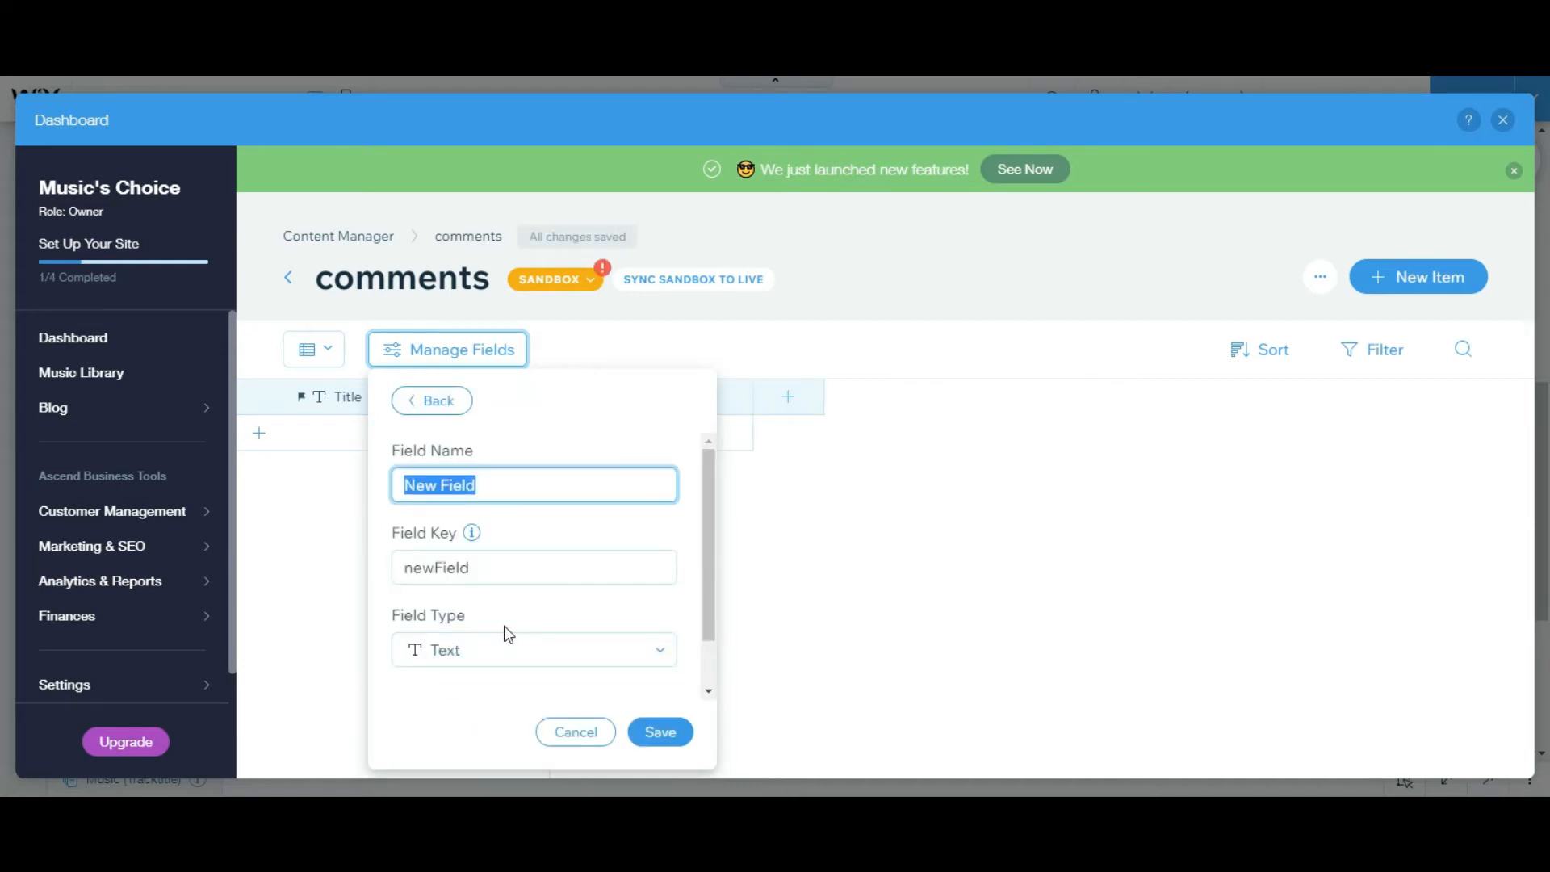
type("ID")
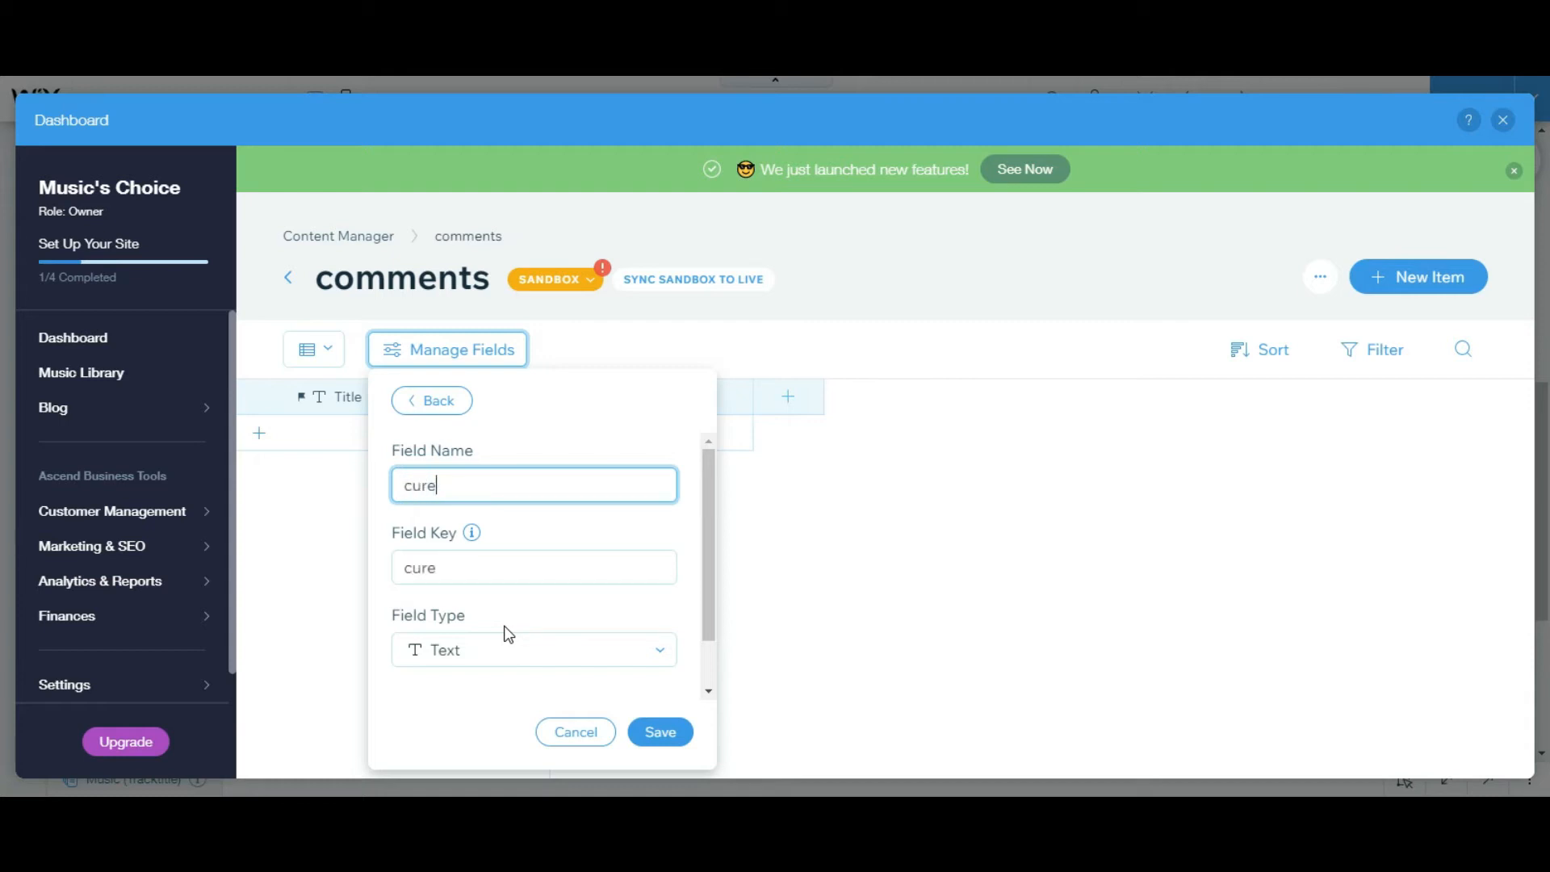
type("currentU")
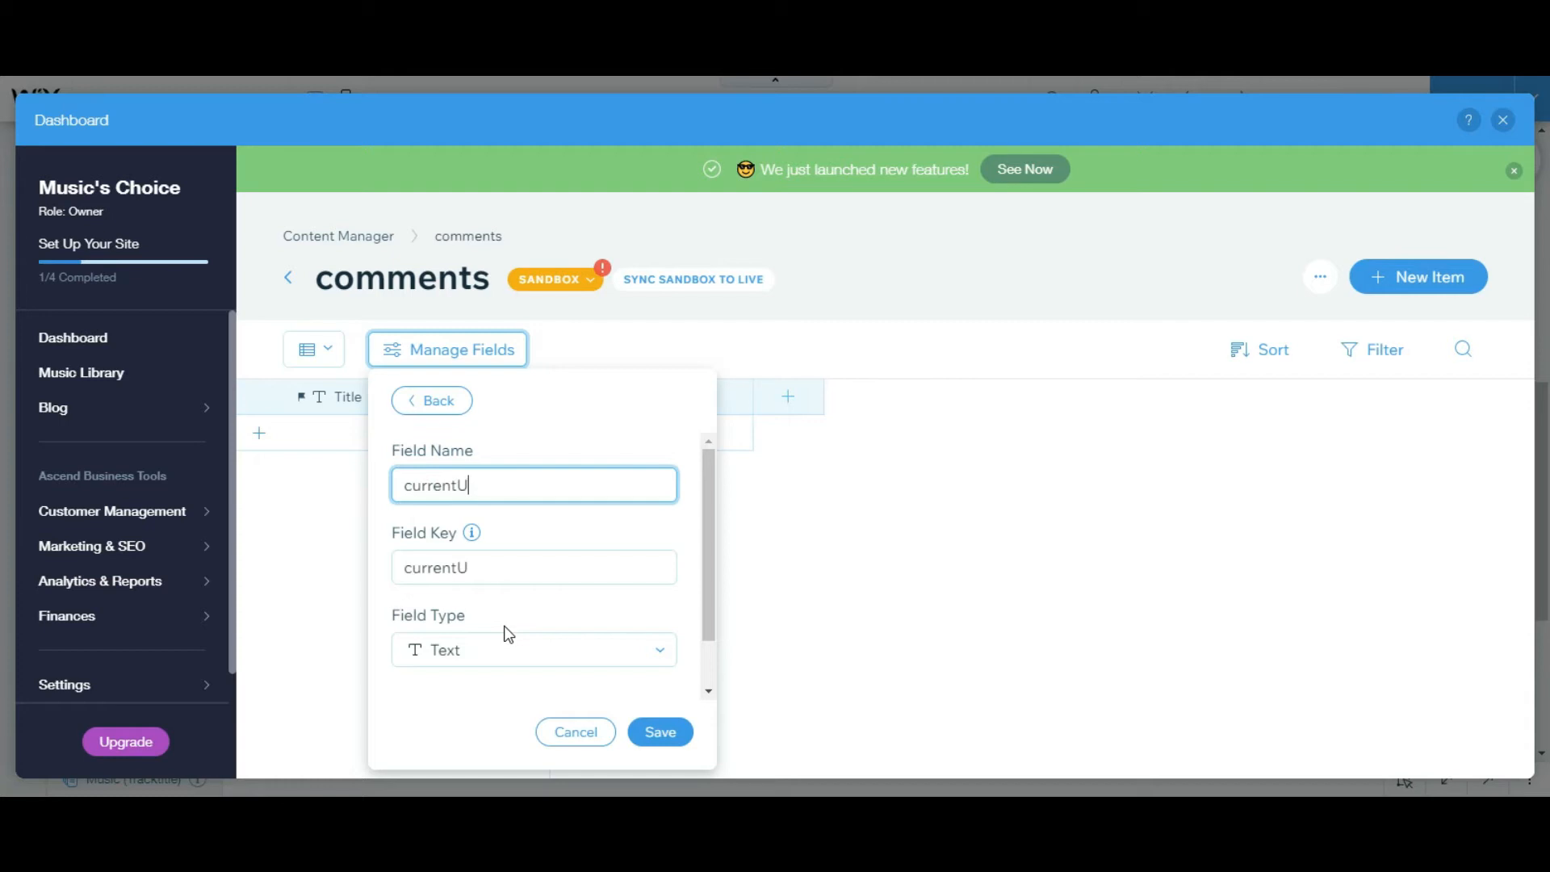
type("ser")
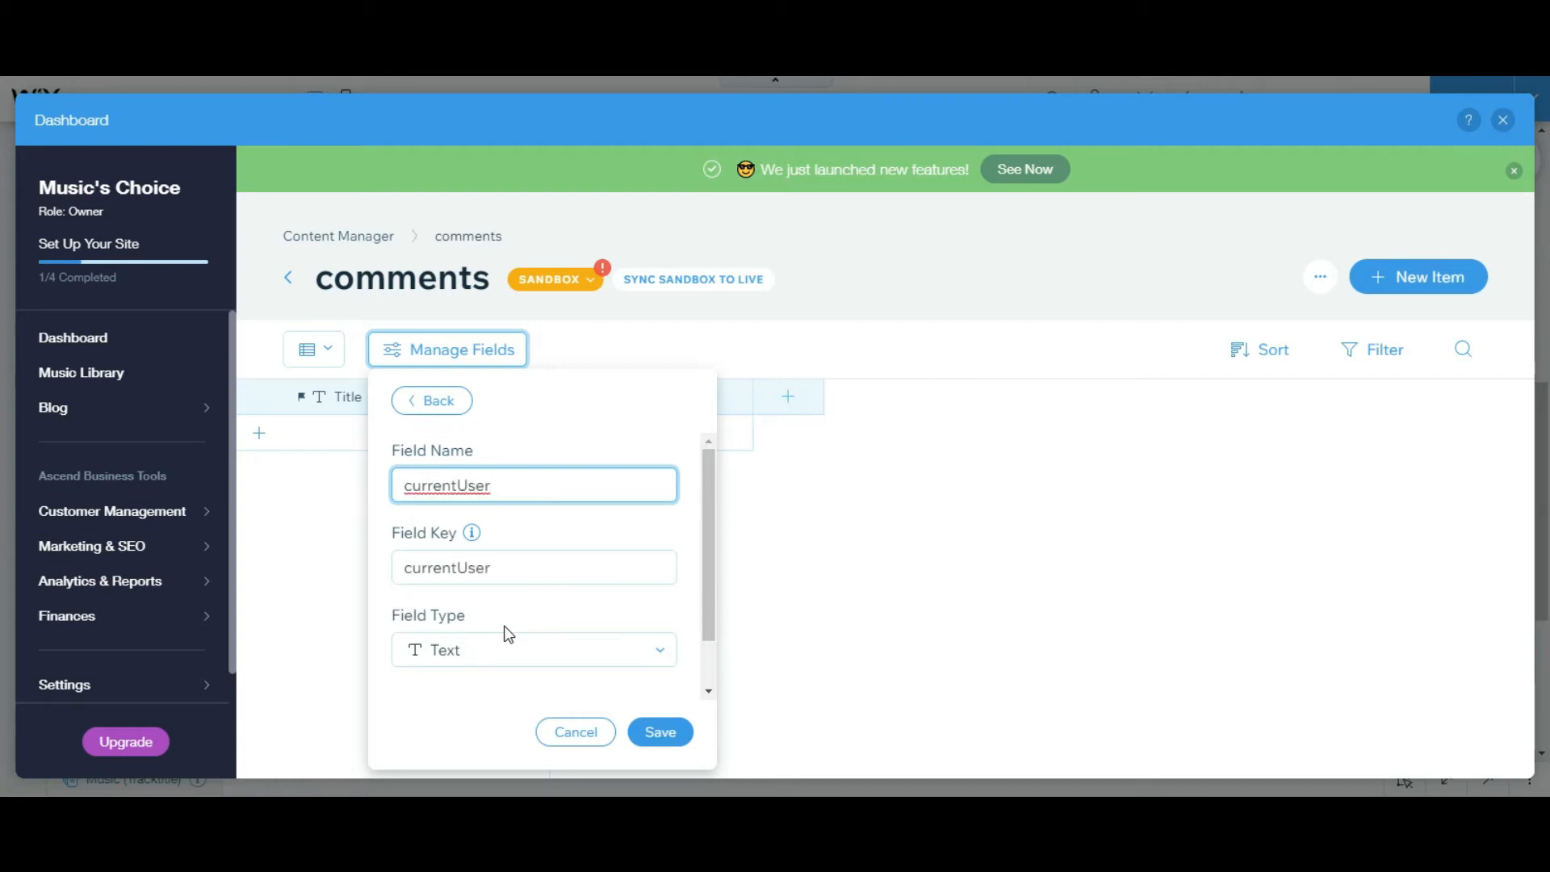
type("Id")
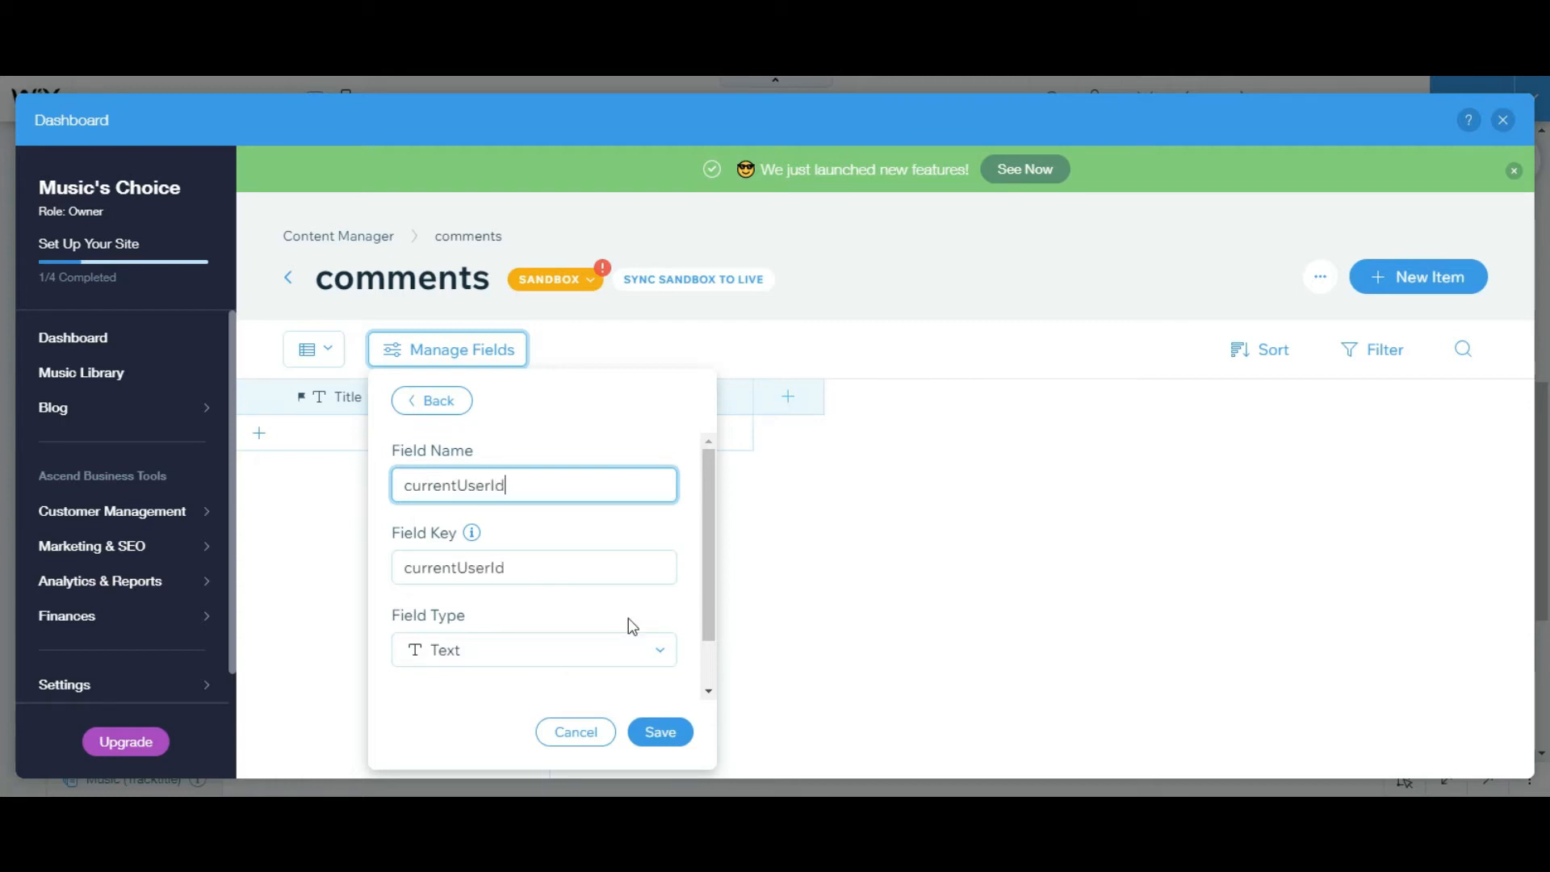
left_click(659, 732)
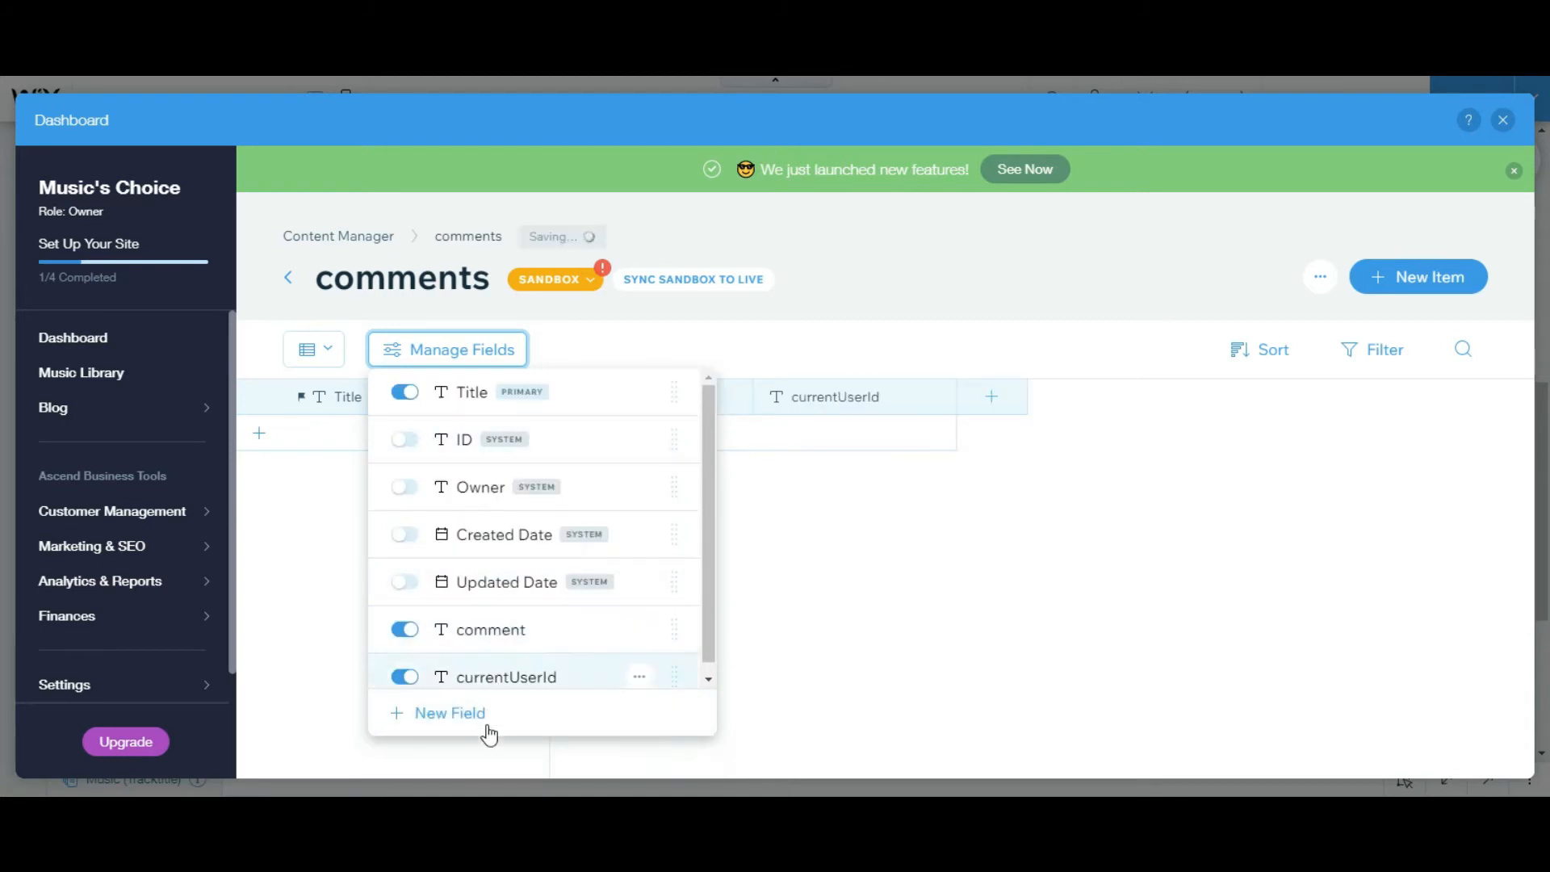
Add a 'pageId' text field and begin another new field.
left_click(449, 713)
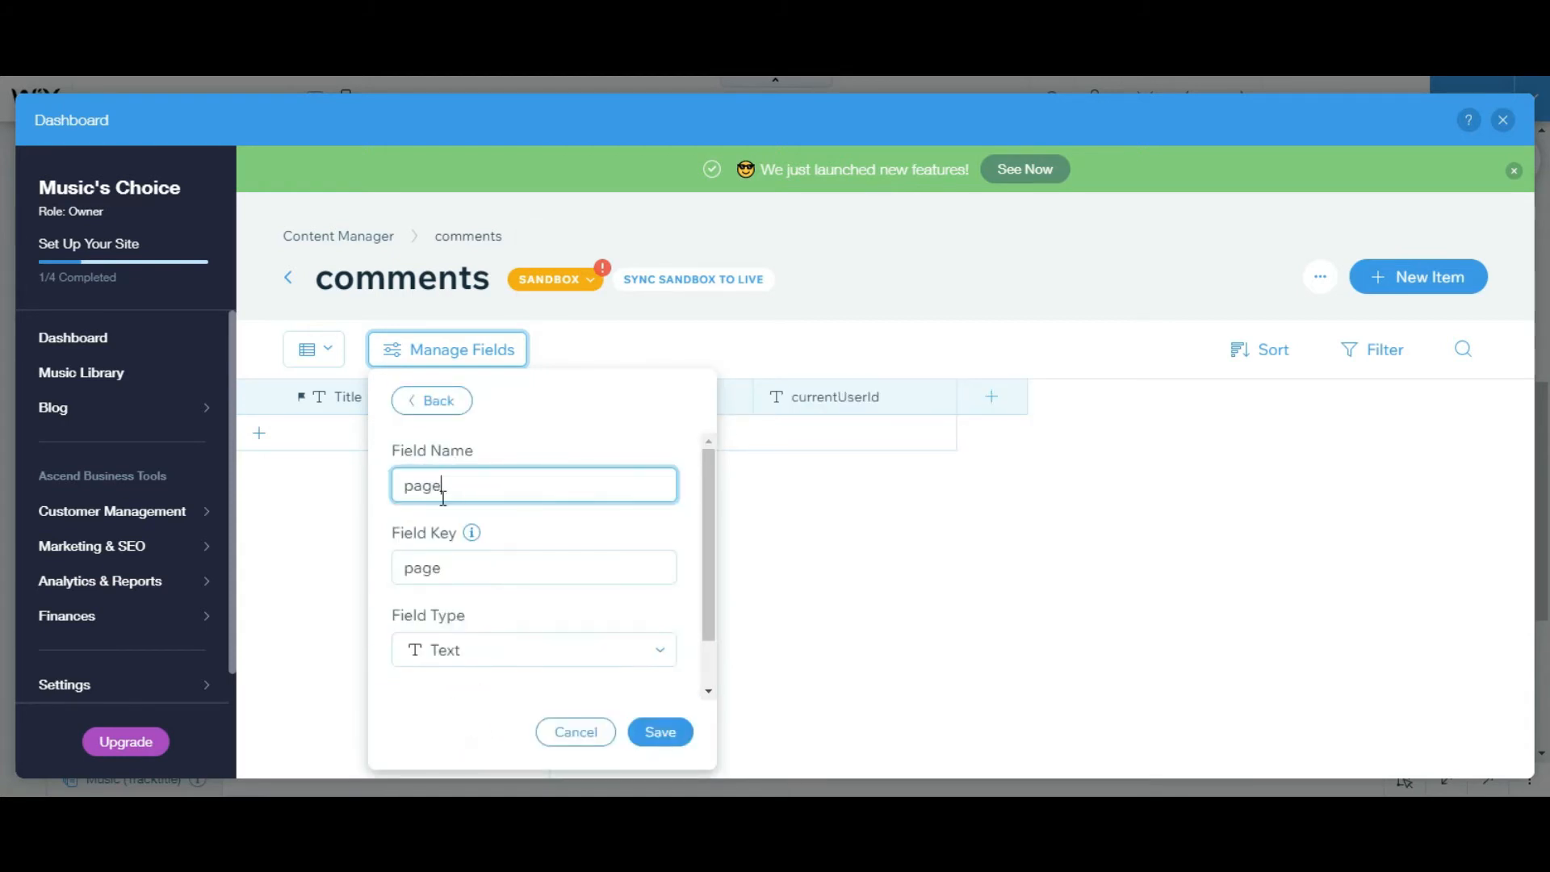
type("Id")
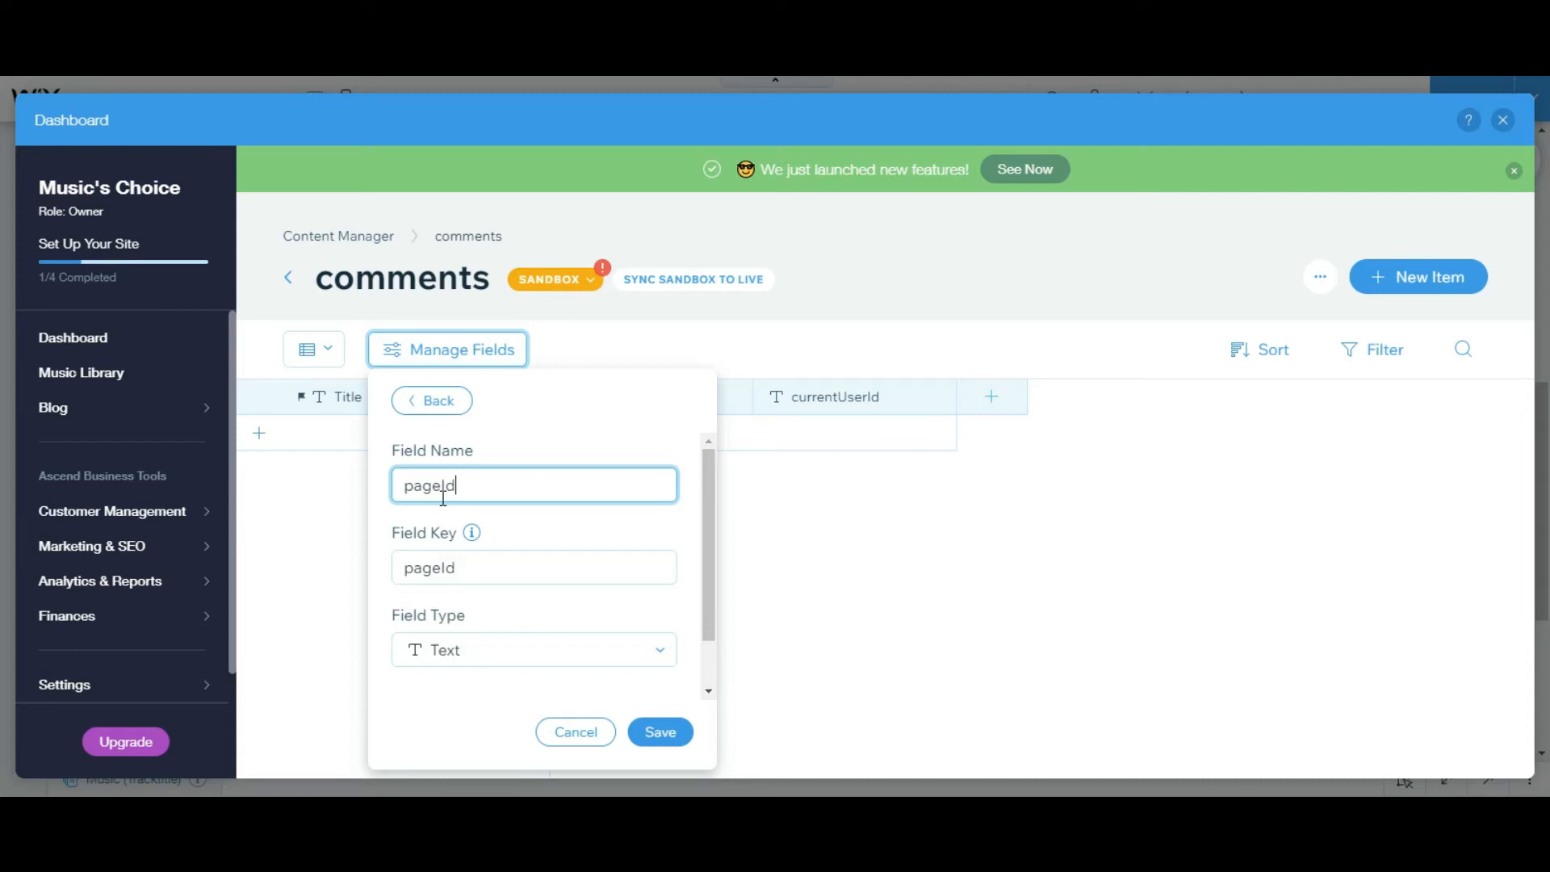
left_click(660, 732)
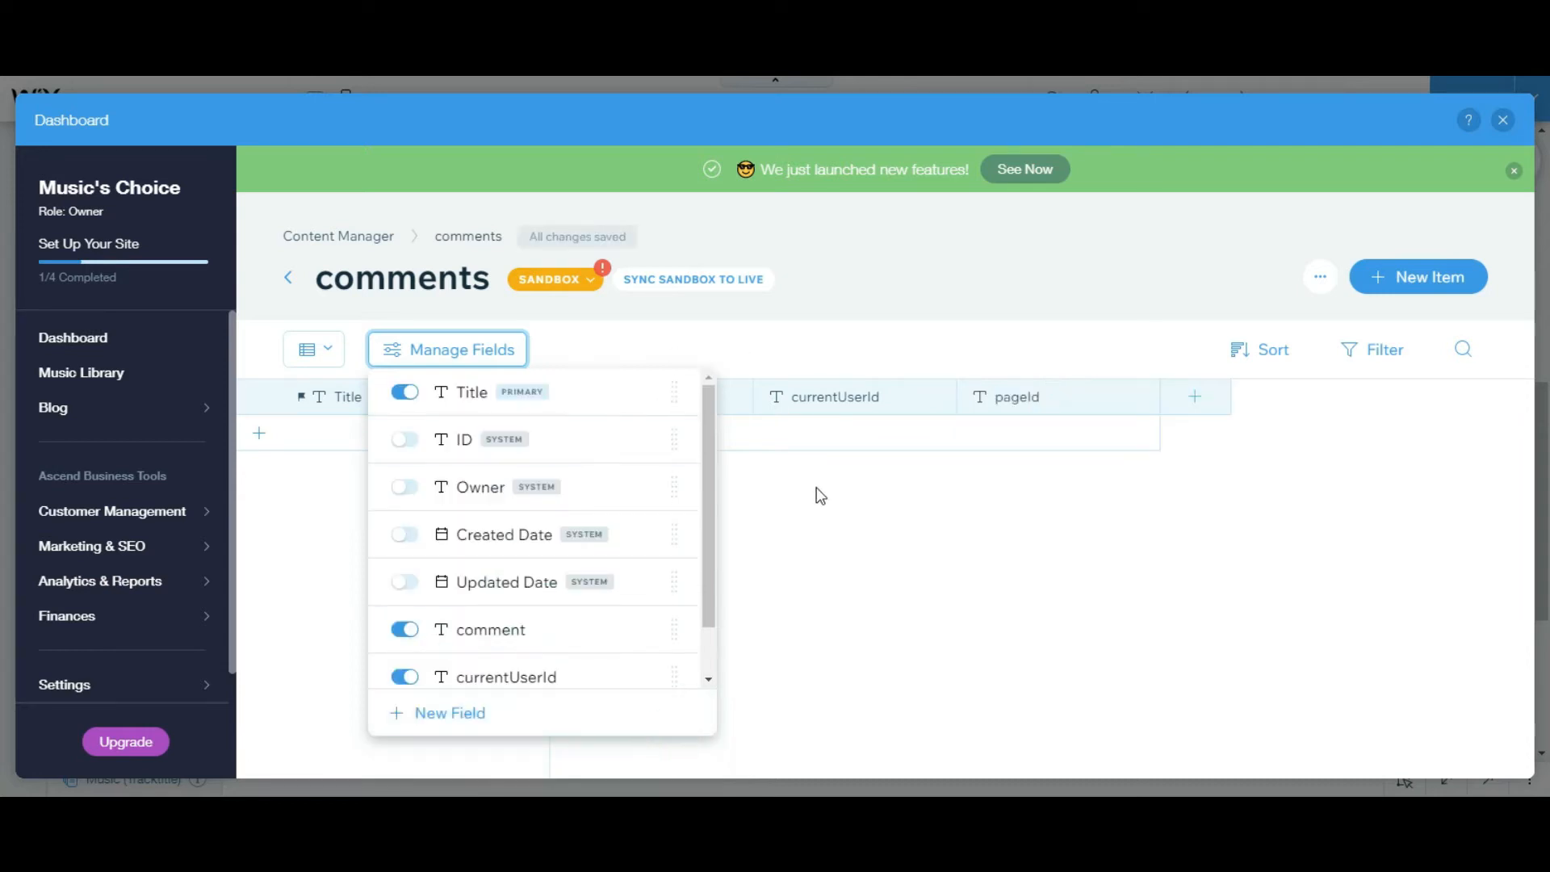
left_click(449, 713)
type("Page")
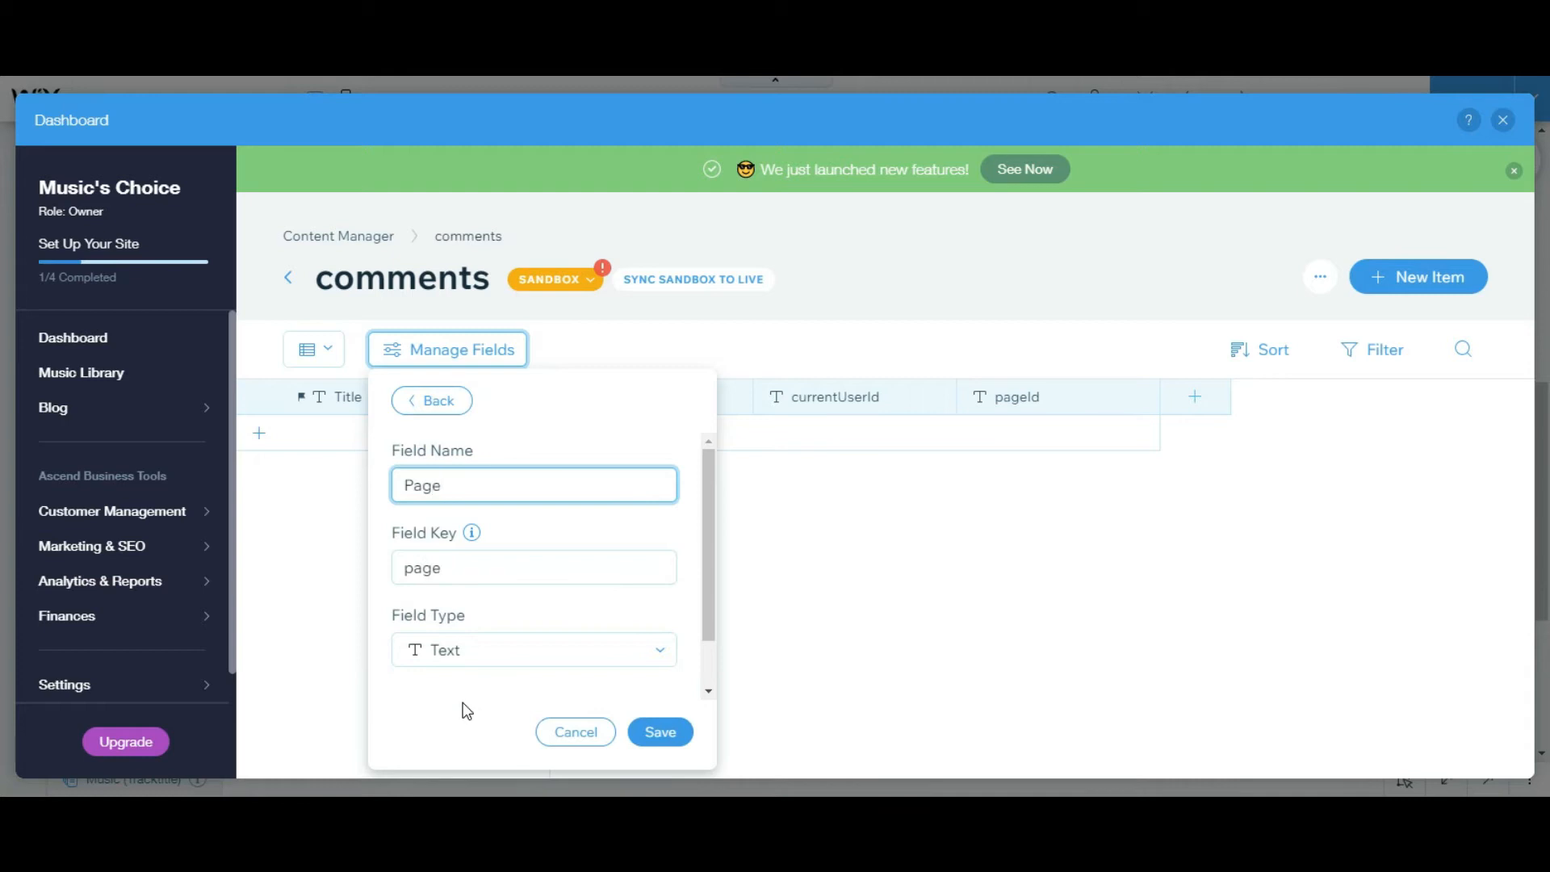
Name the new field 'Page reference', make it a Reference type, and pick its collection.
type("refer")
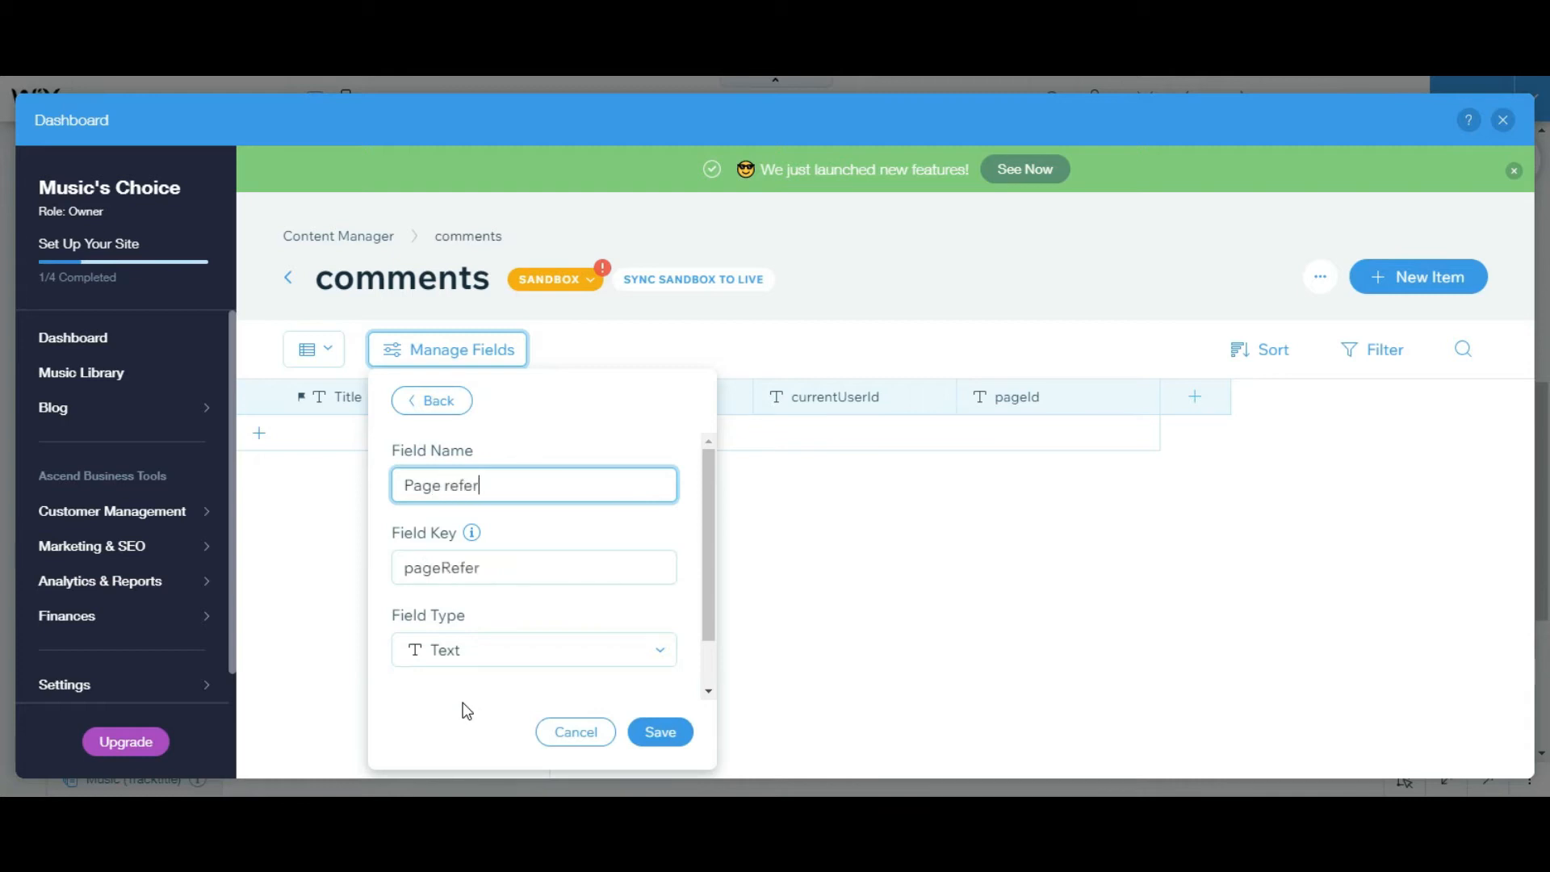
type("enc")
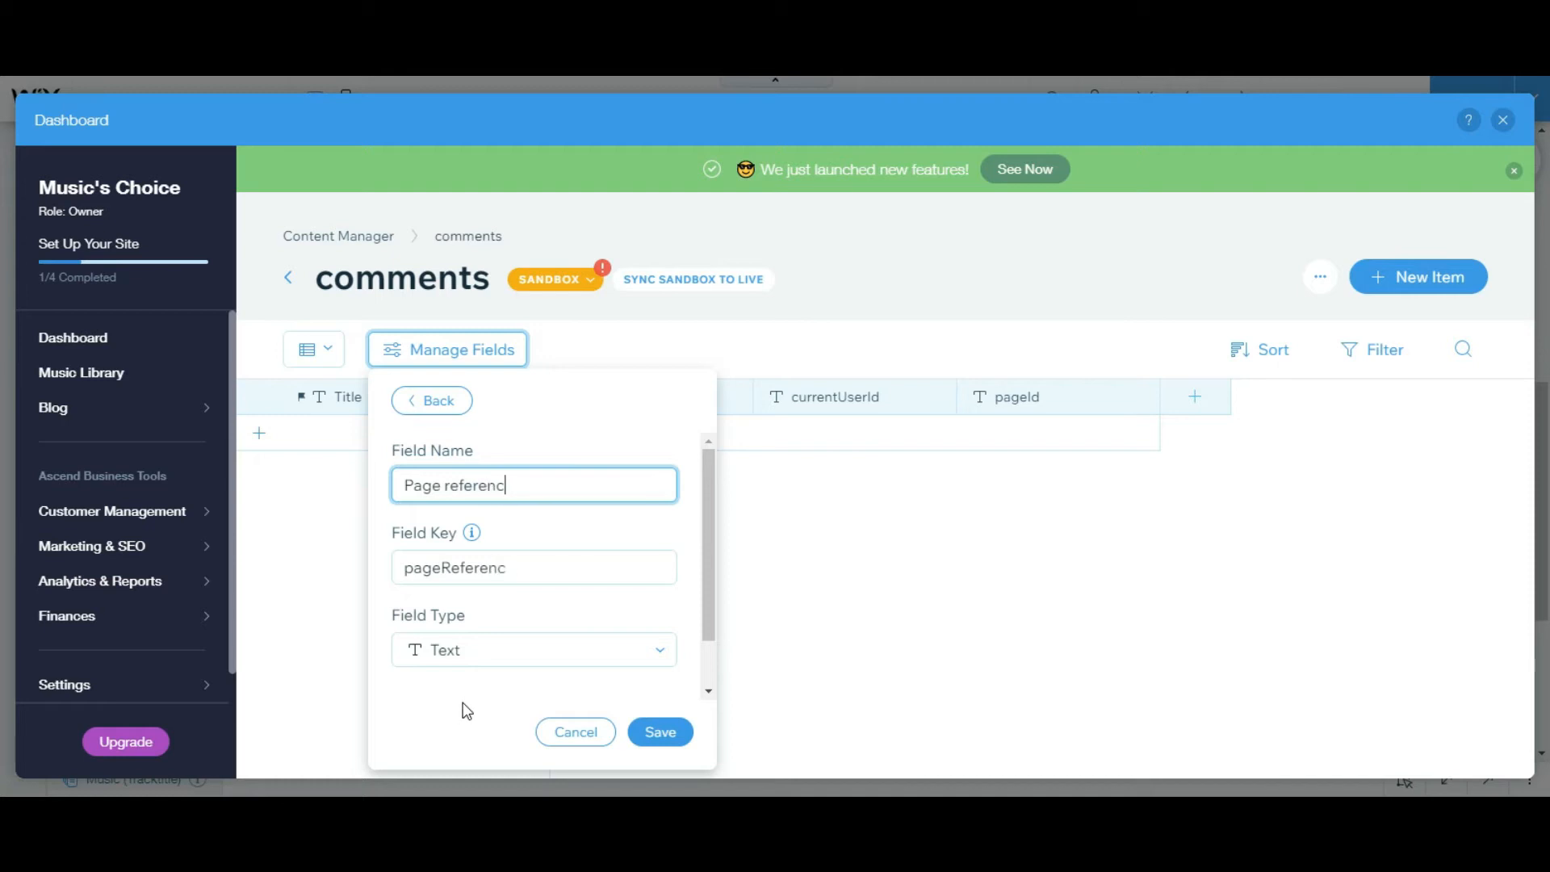
type("e")
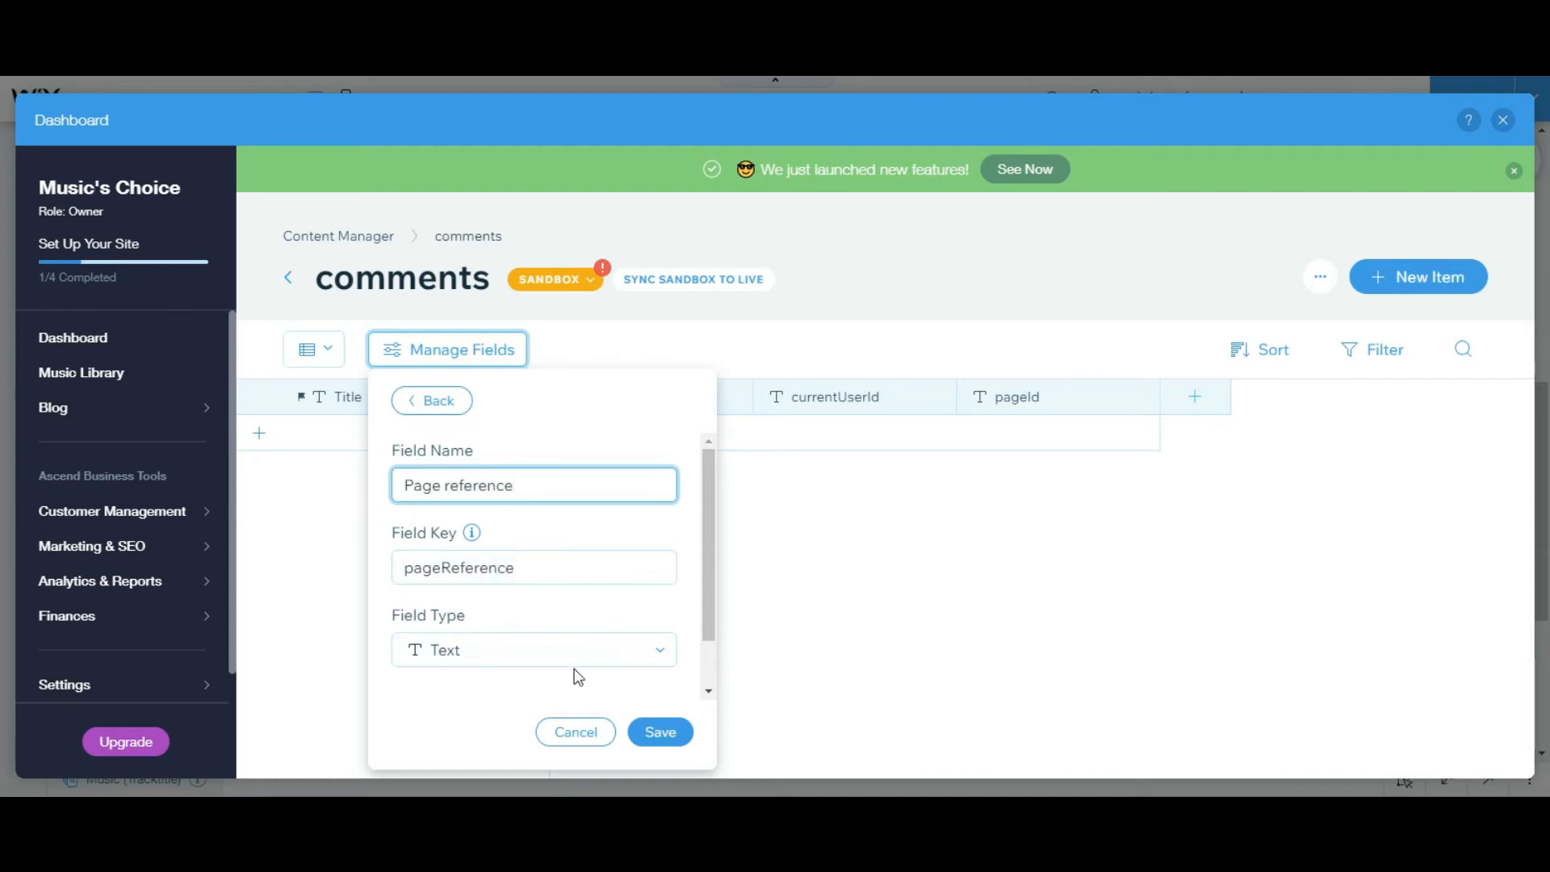
left_click(533, 649)
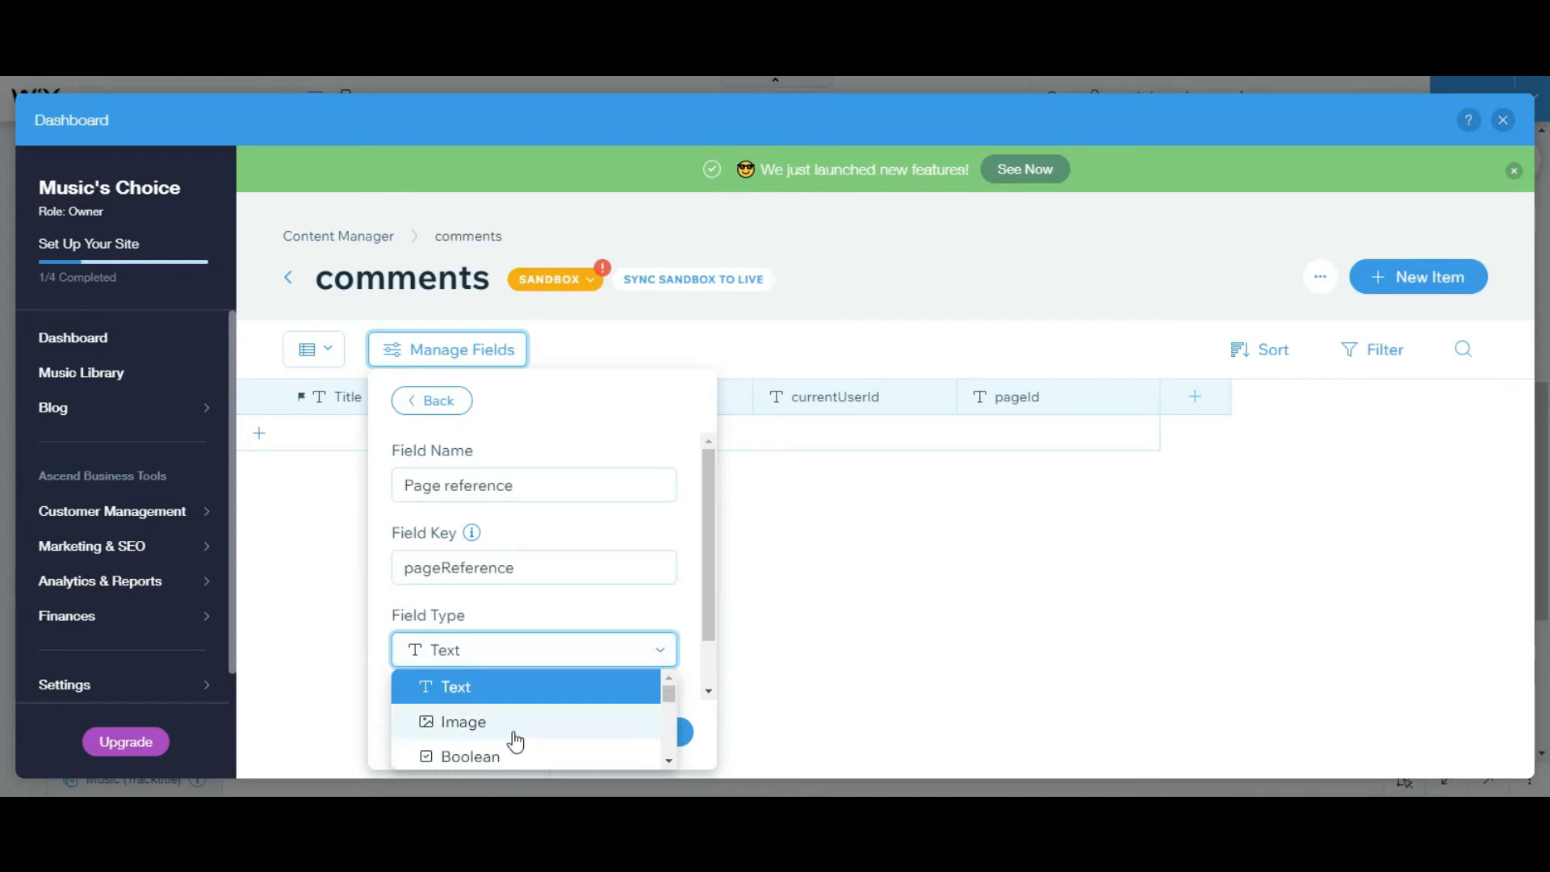
scroll("down", 3)
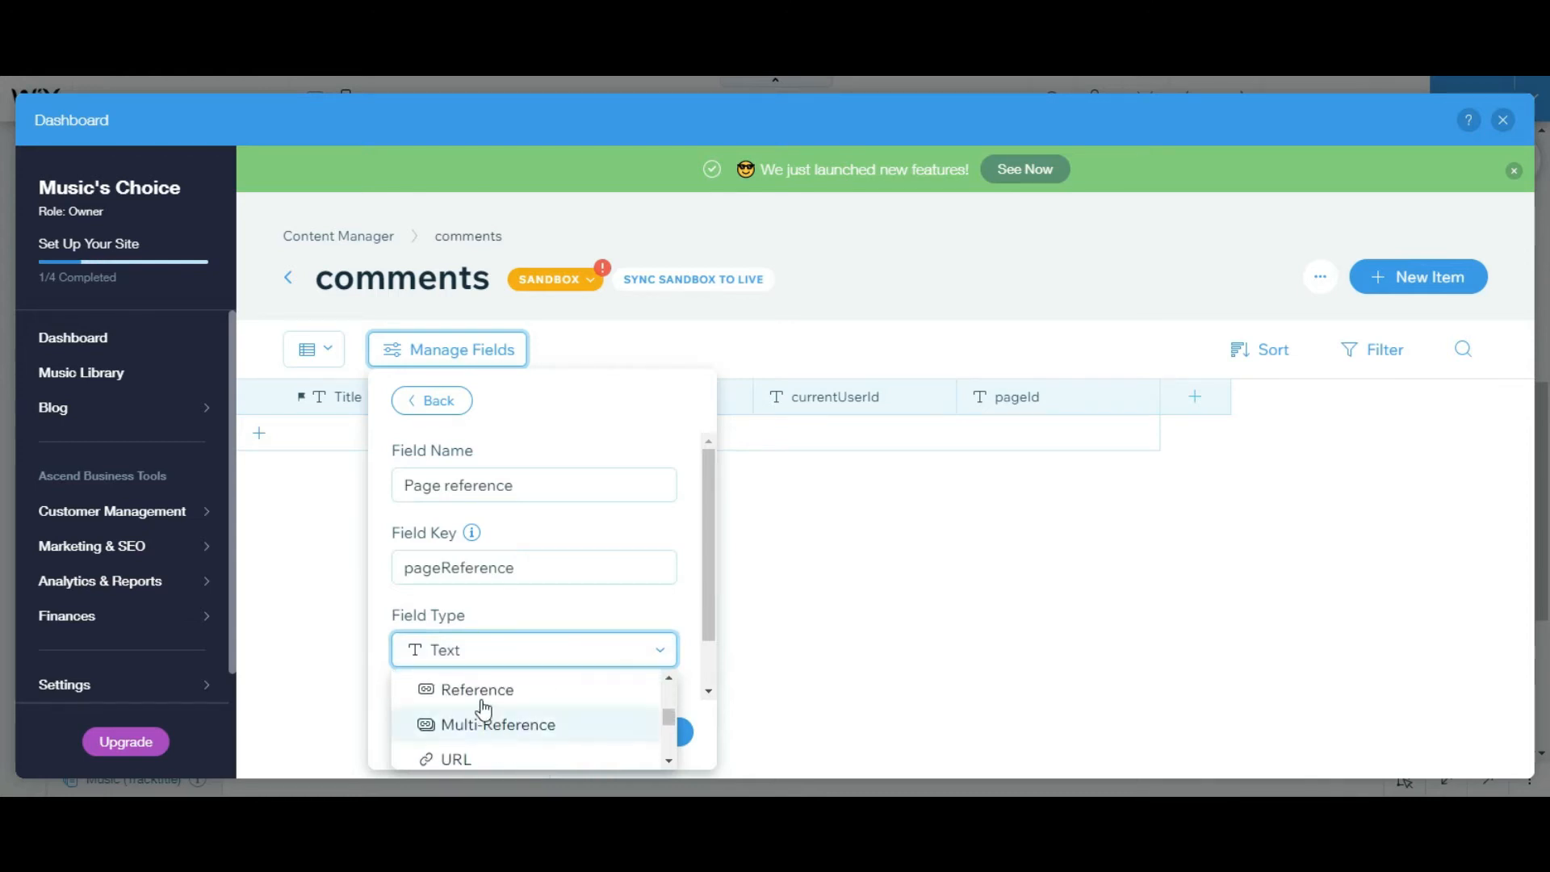
left_click(479, 689)
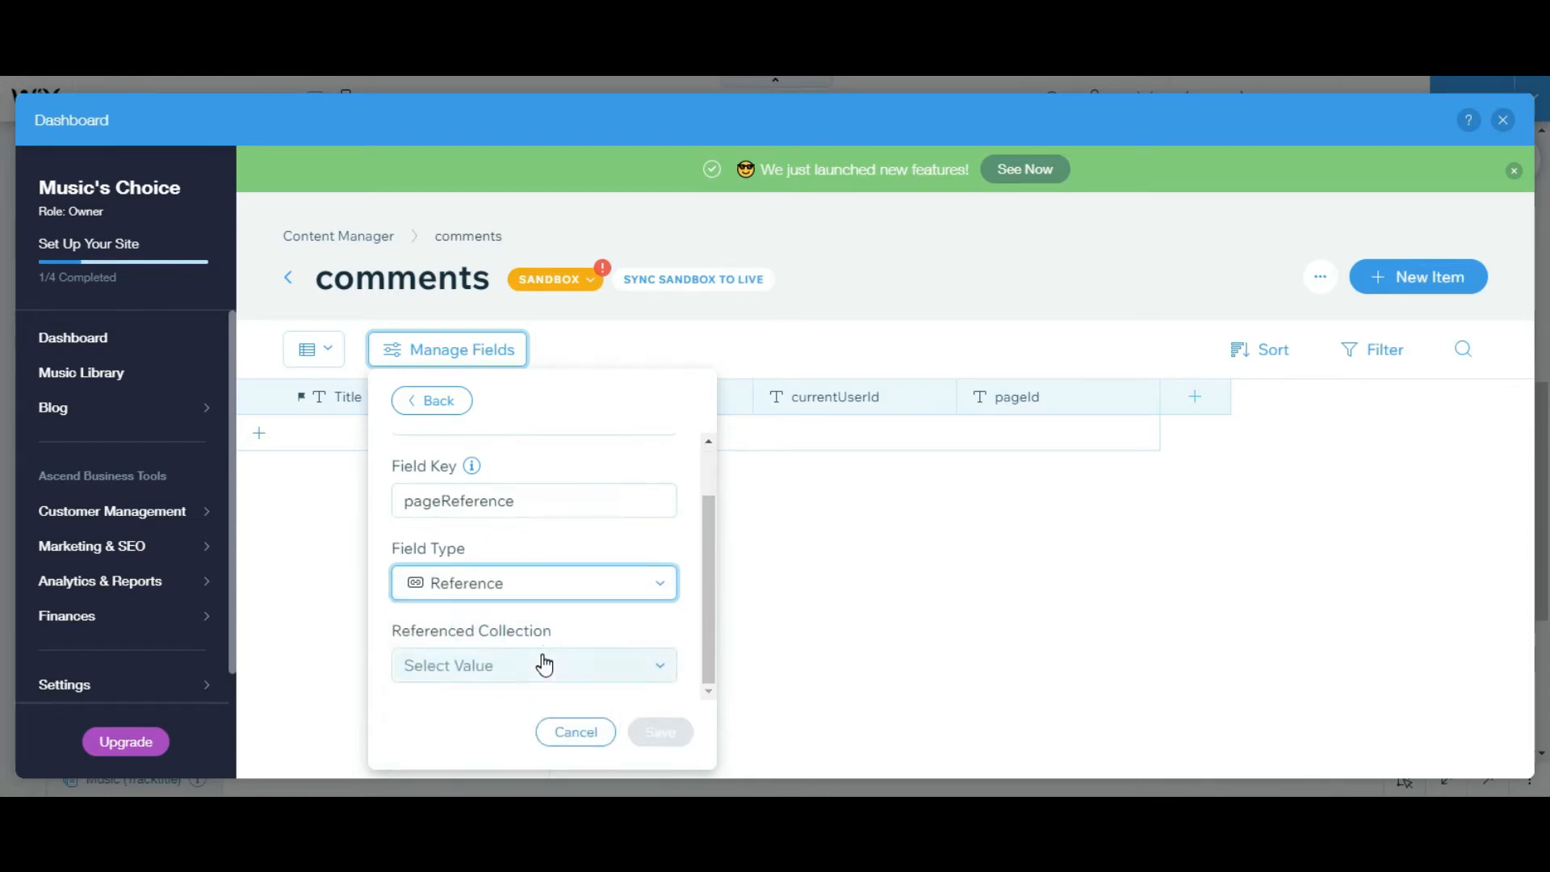
left_click(533, 665)
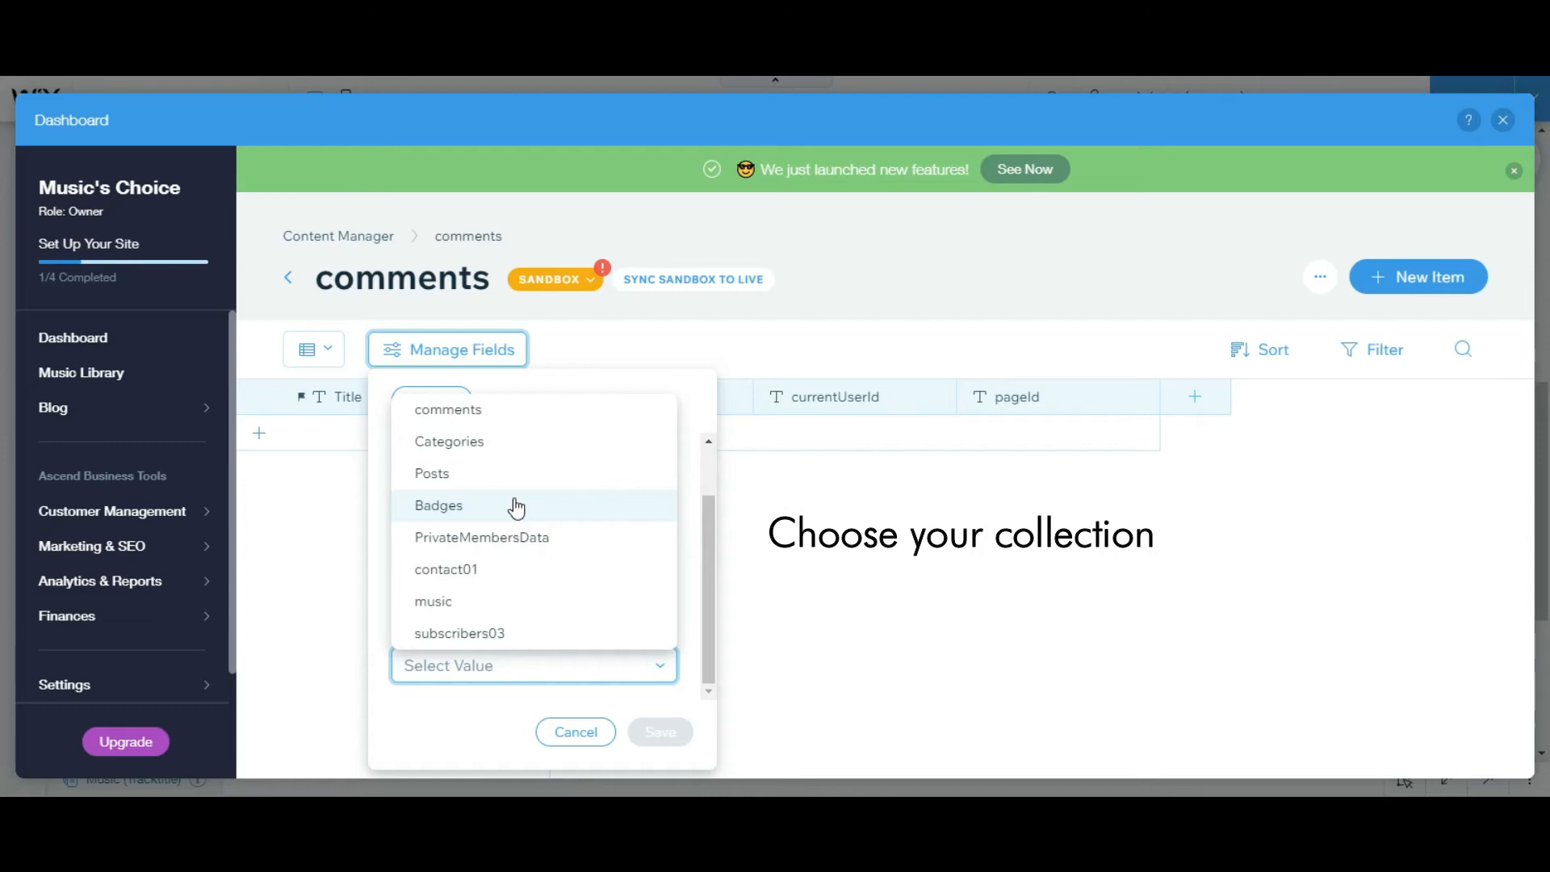
mouse_move(522, 601)
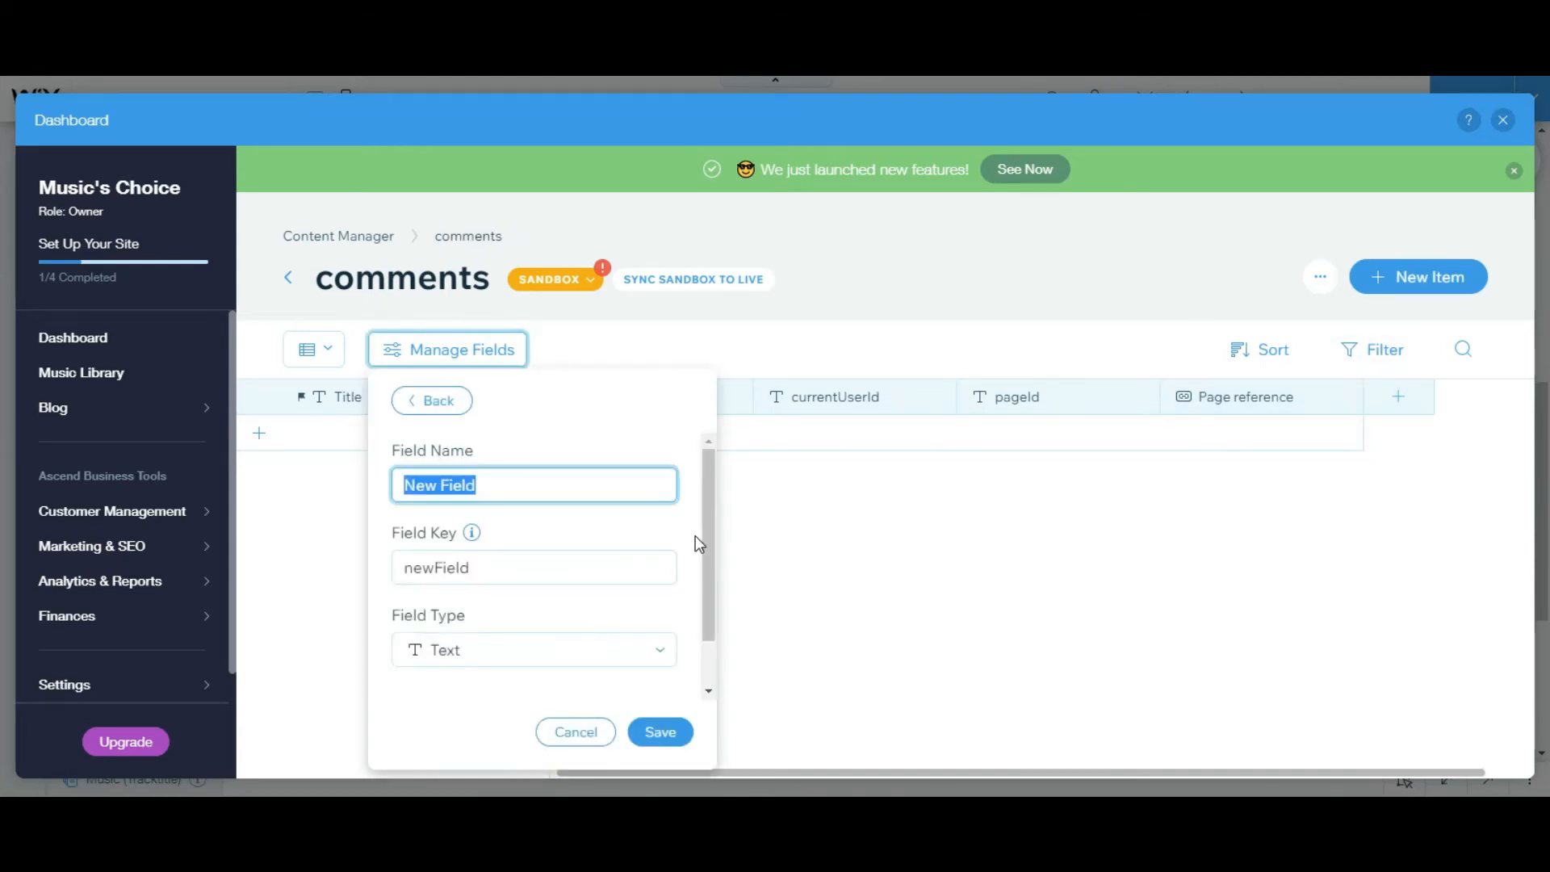
Save a 'member reference' Reference field linked to PrivateMembersData.
type("memeber")
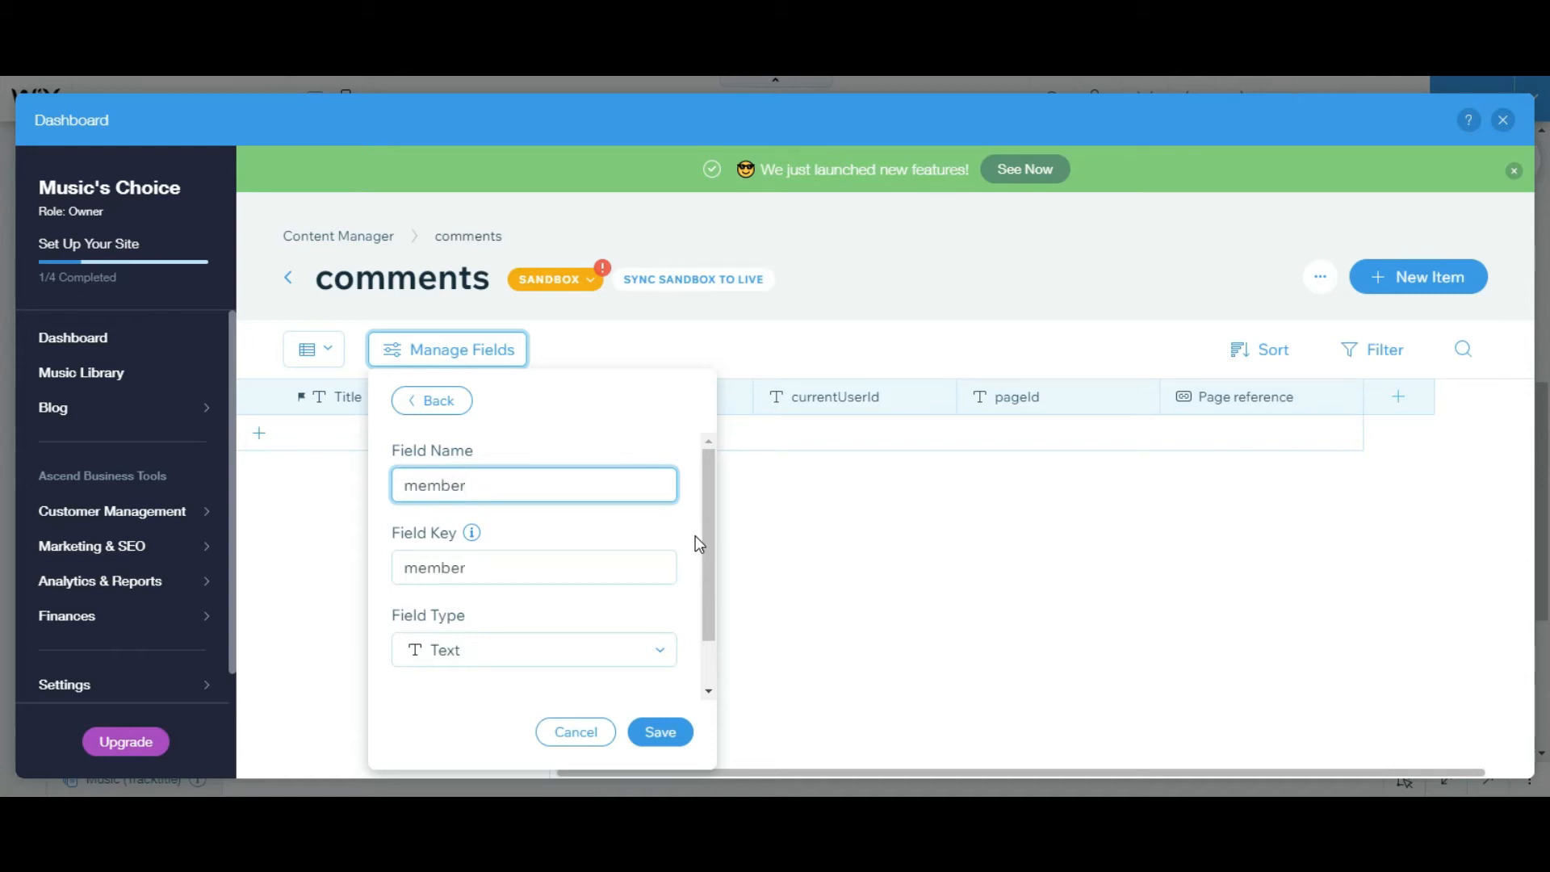
type("refer")
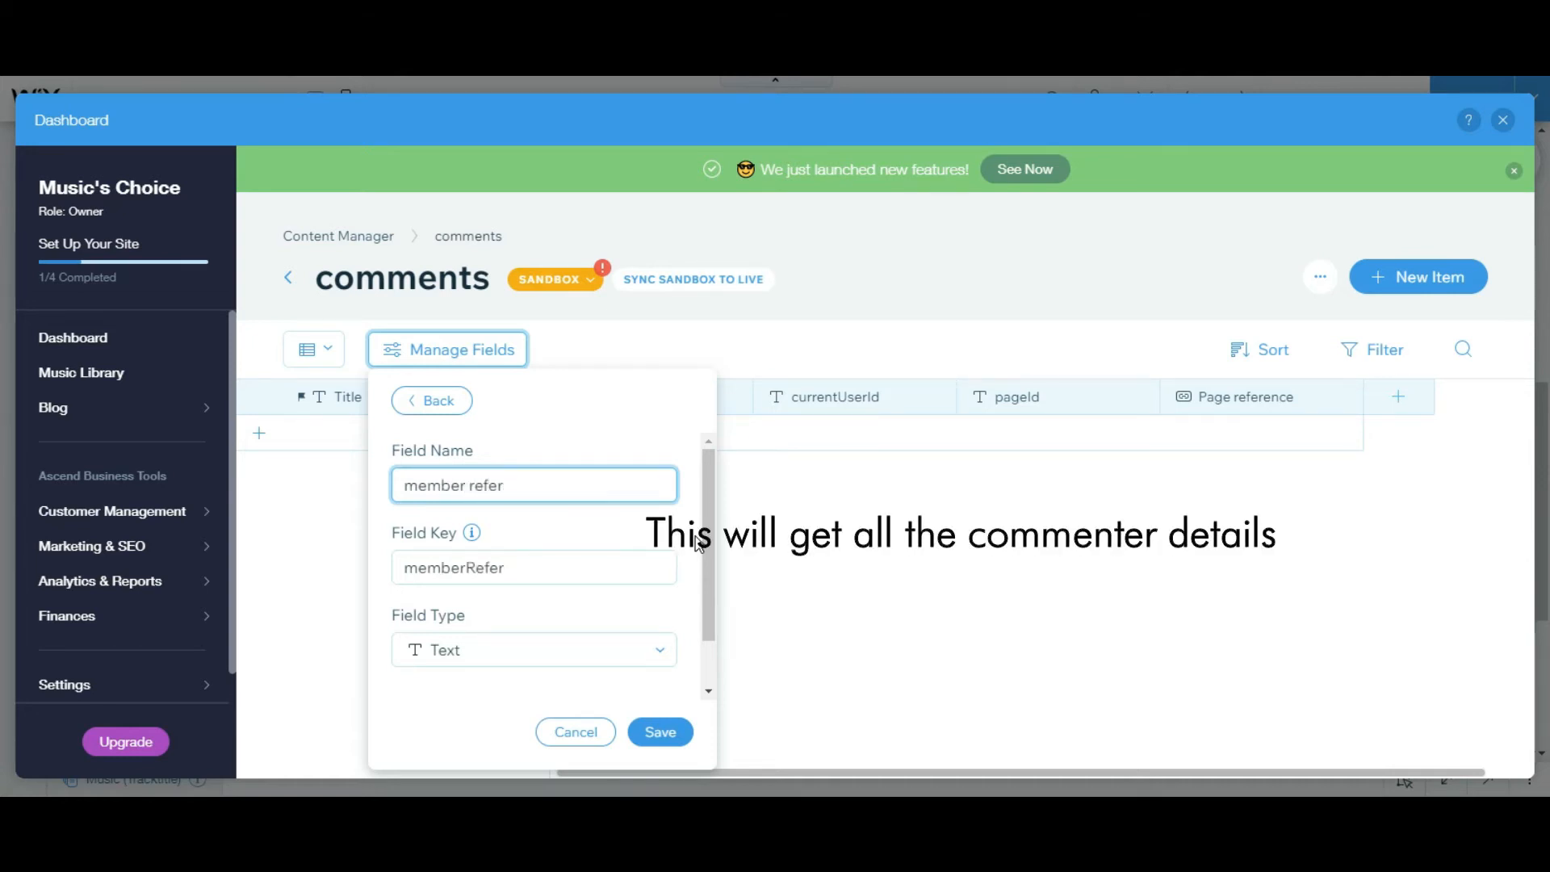
type("ence")
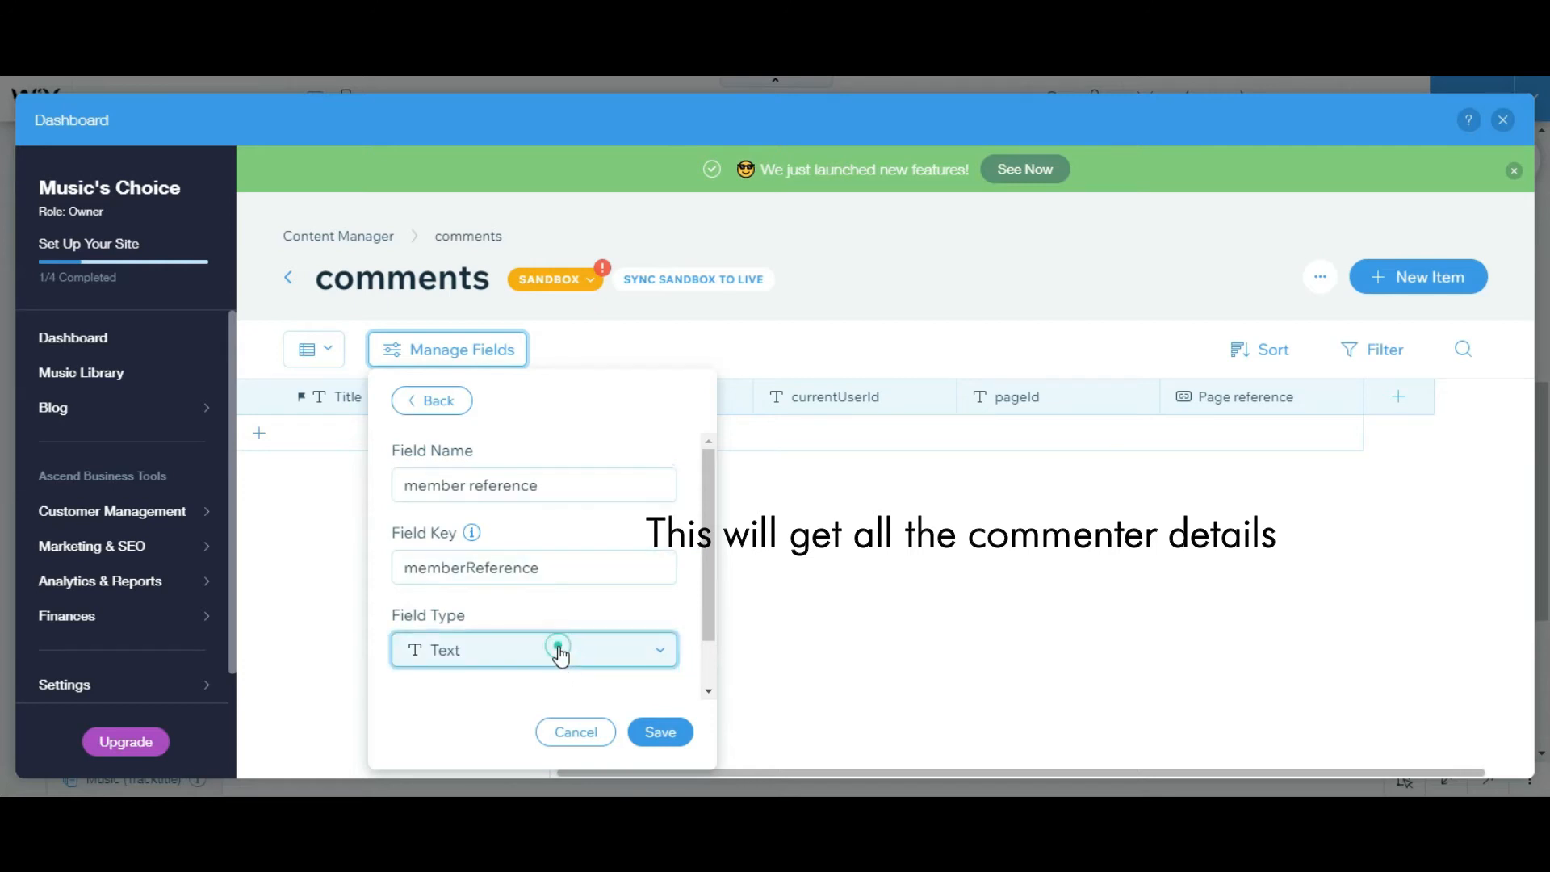
left_click(533, 650)
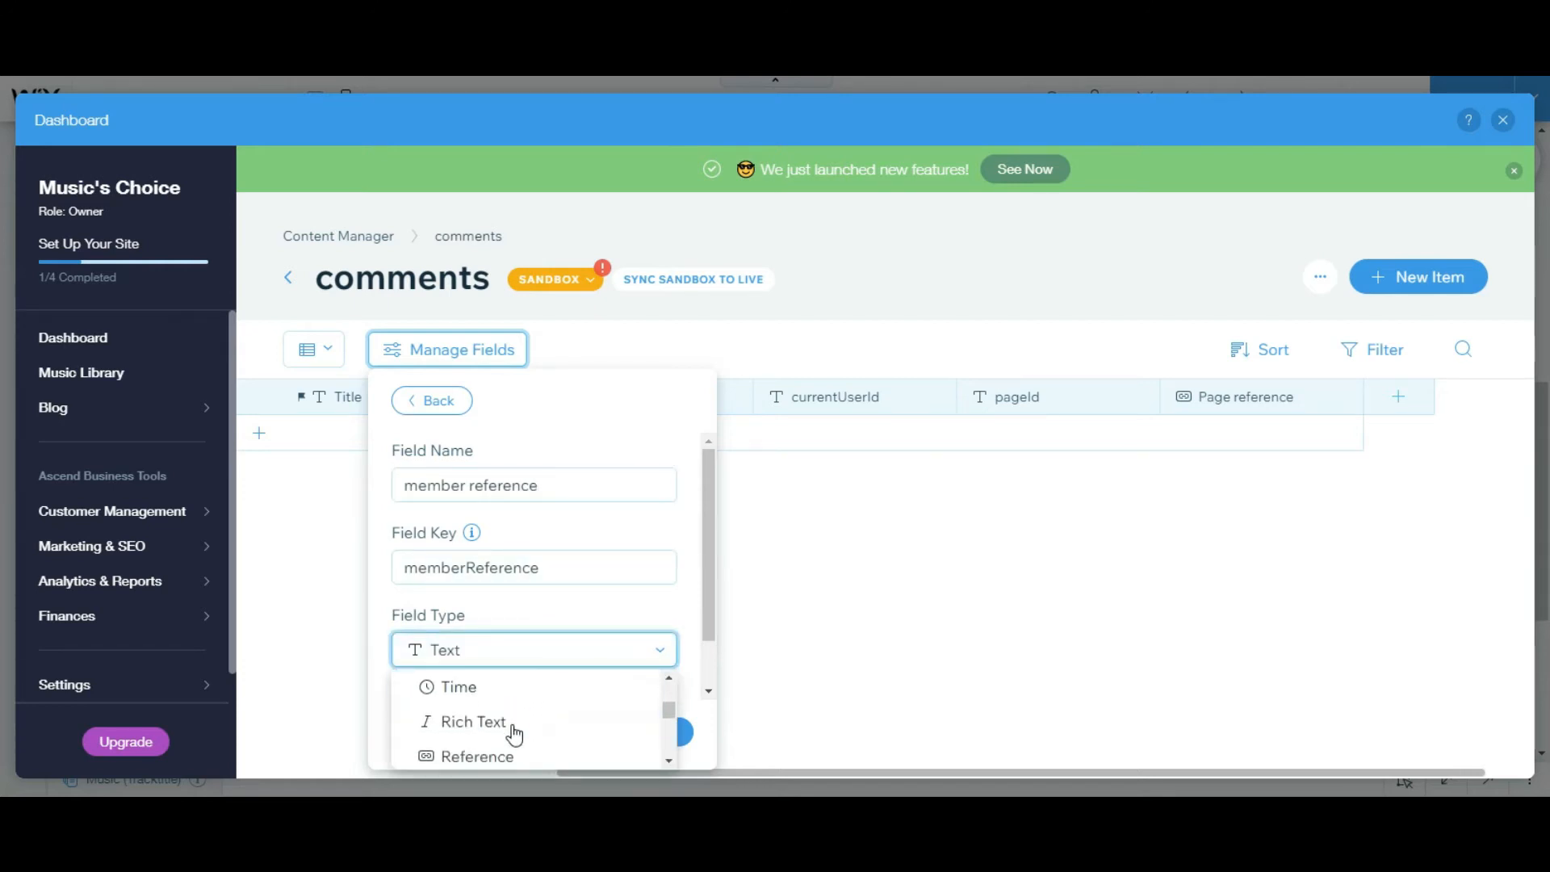
left_click(476, 756)
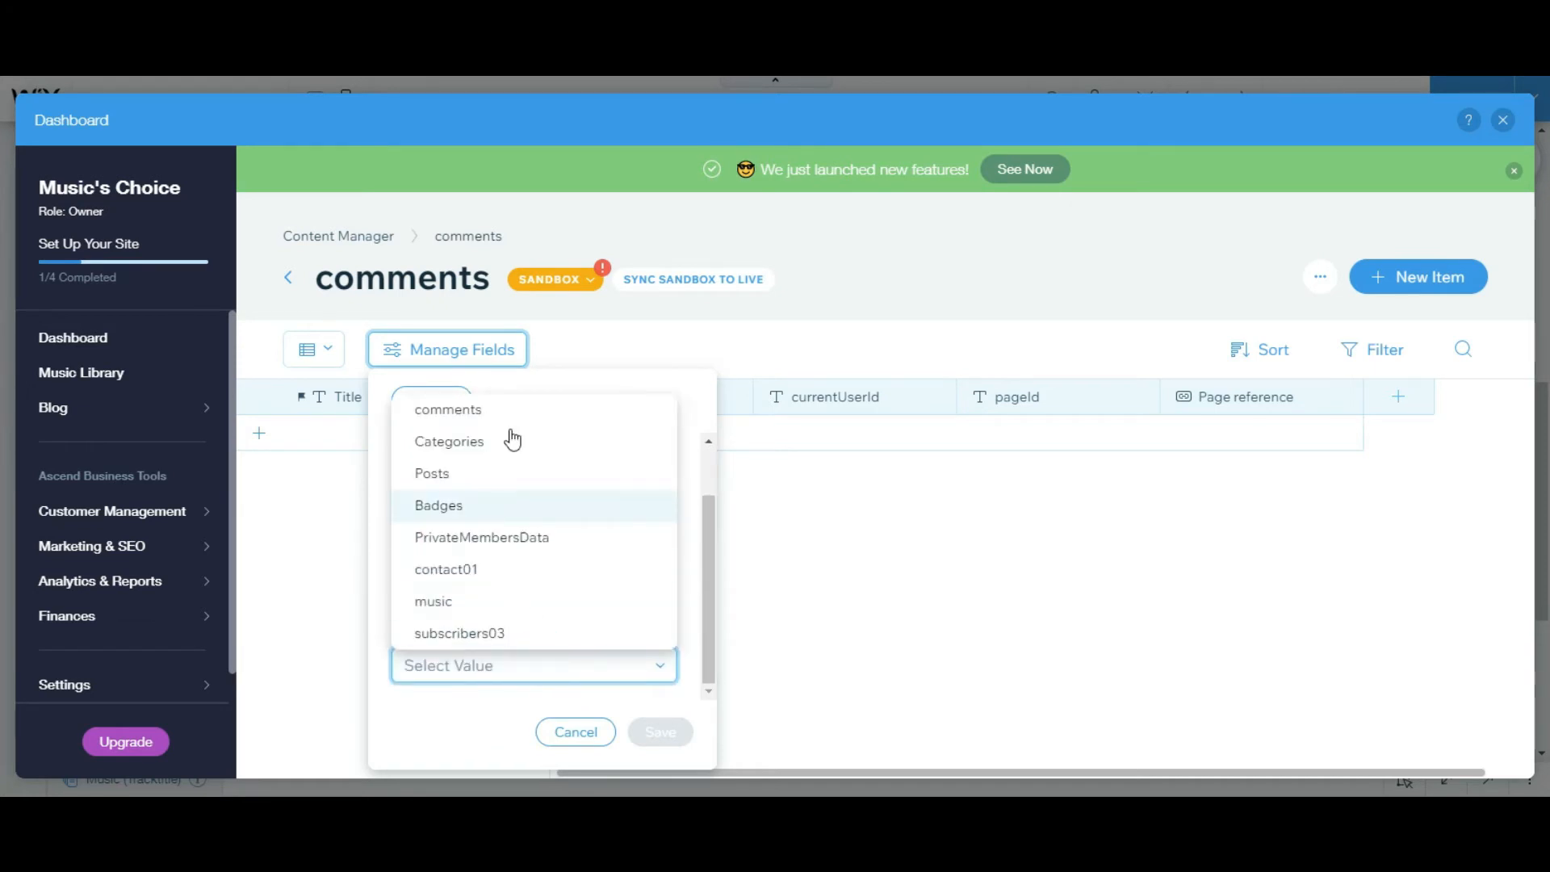
left_click(481, 537)
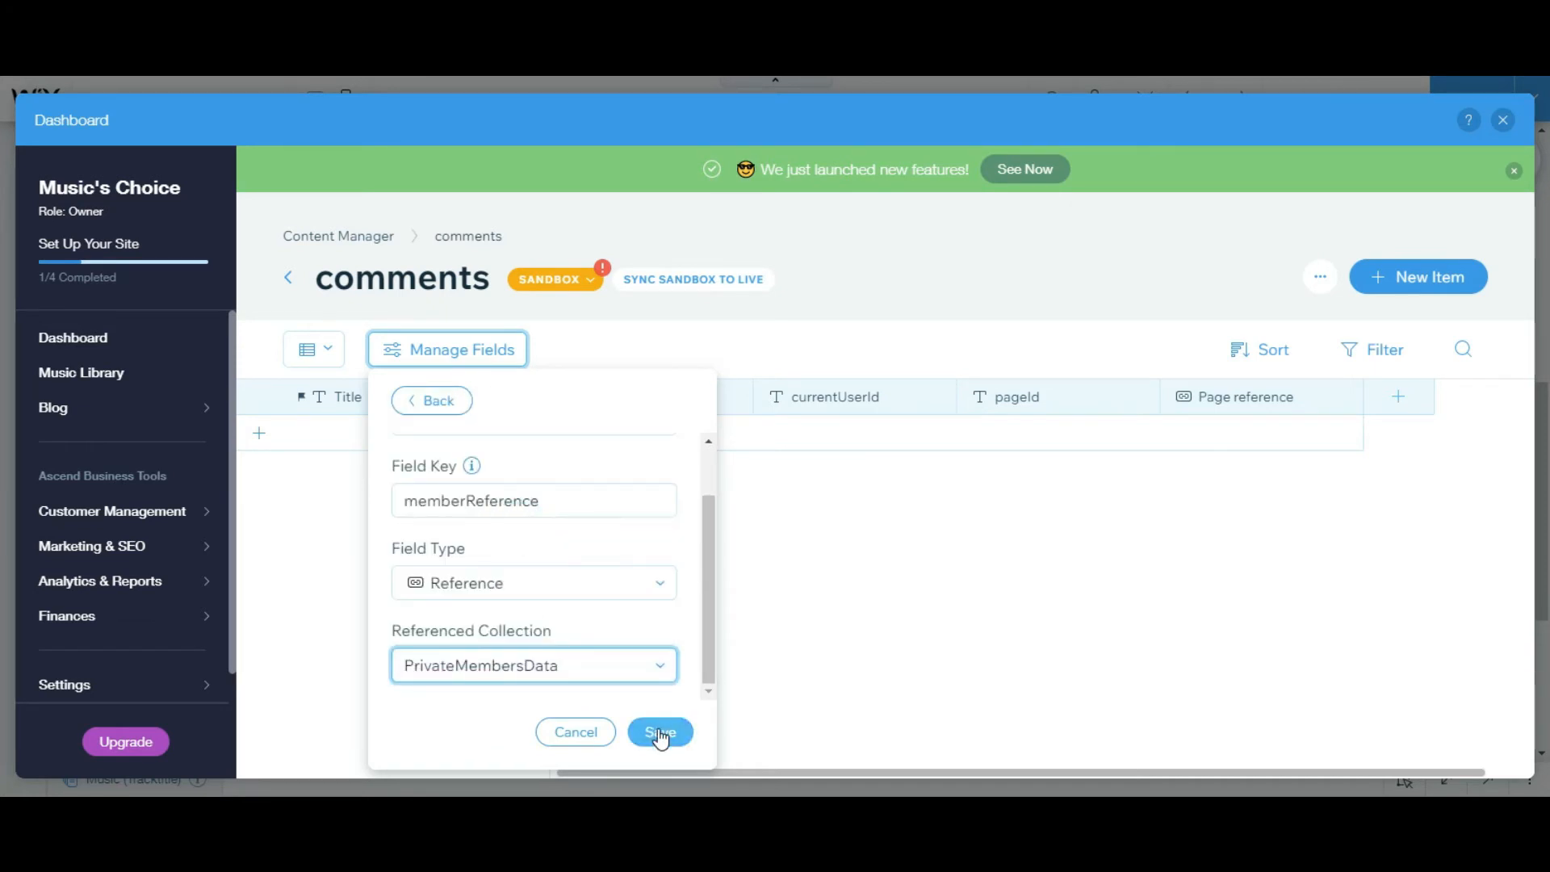
left_click(660, 731)
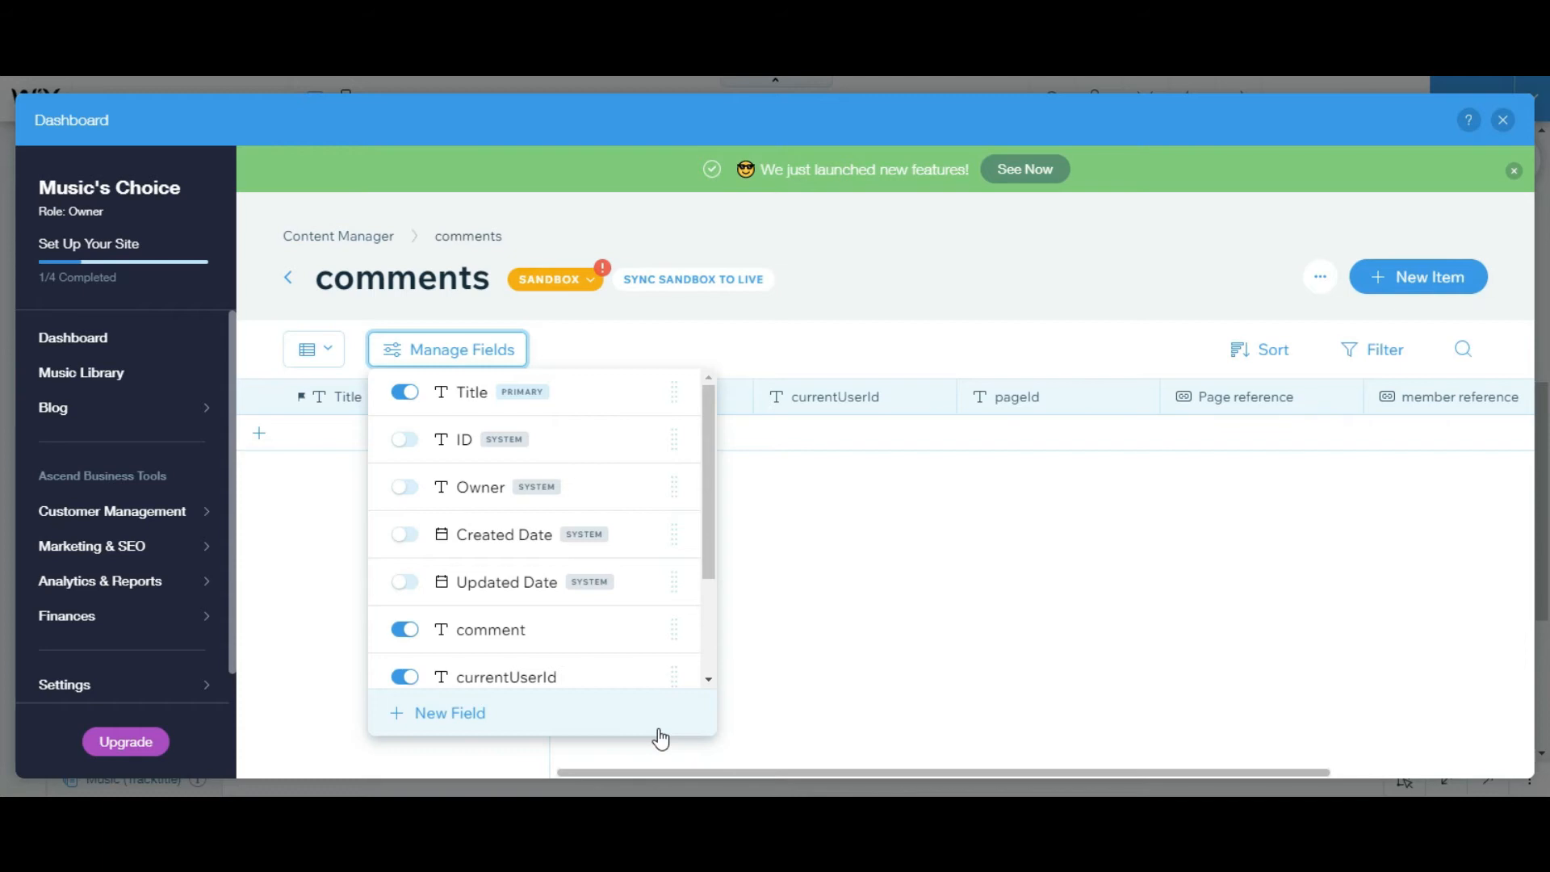
mouse_move(637, 509)
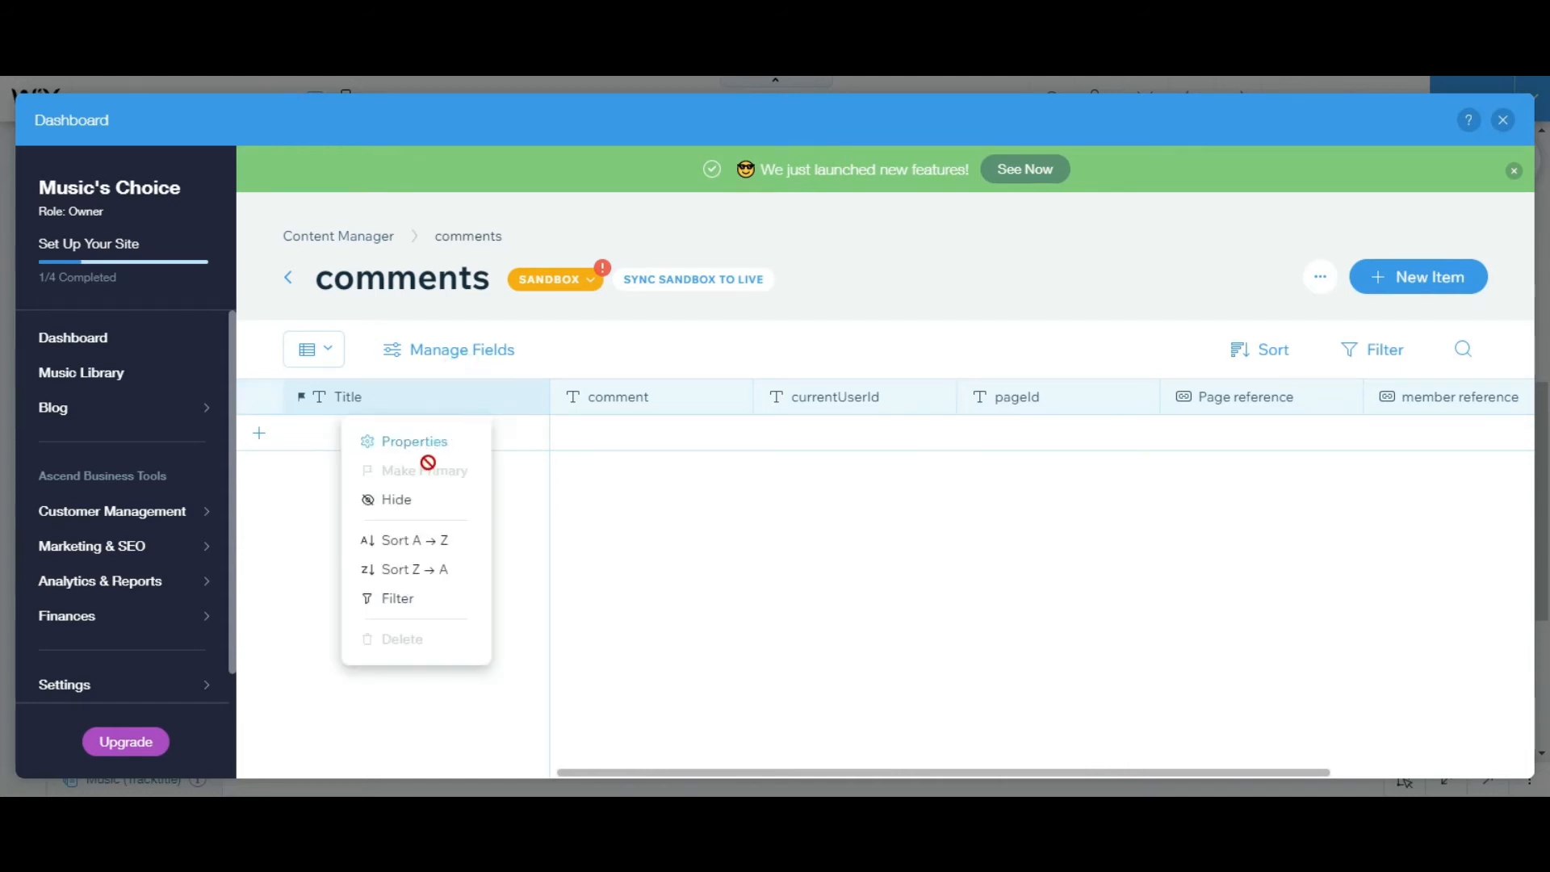
mouse_move(445, 454)
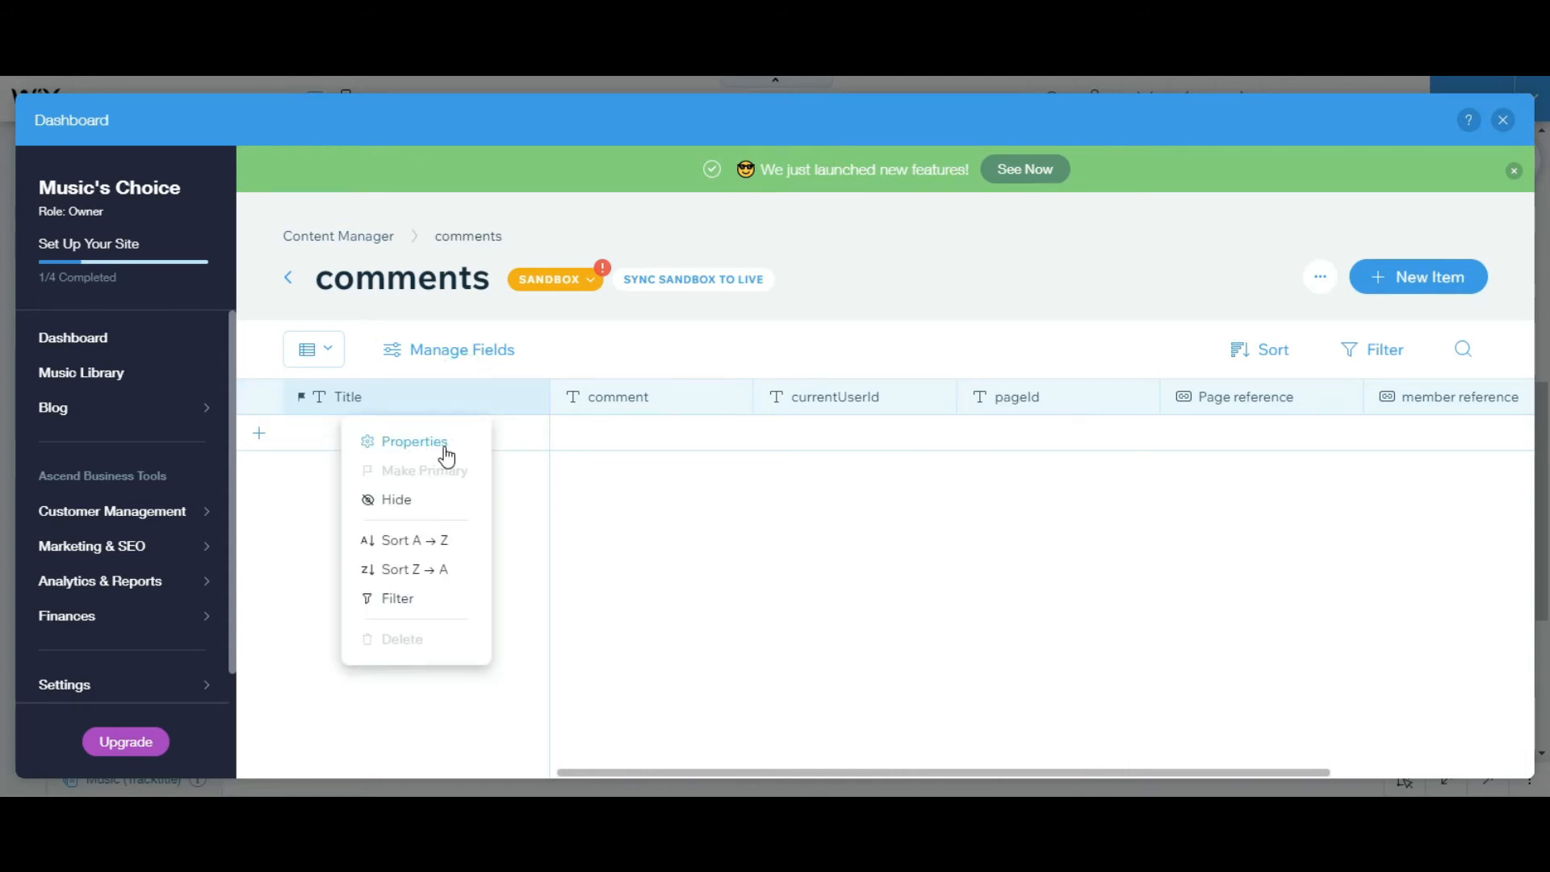
Make pageId the primary field and remove the Title field.
left_click(414, 441)
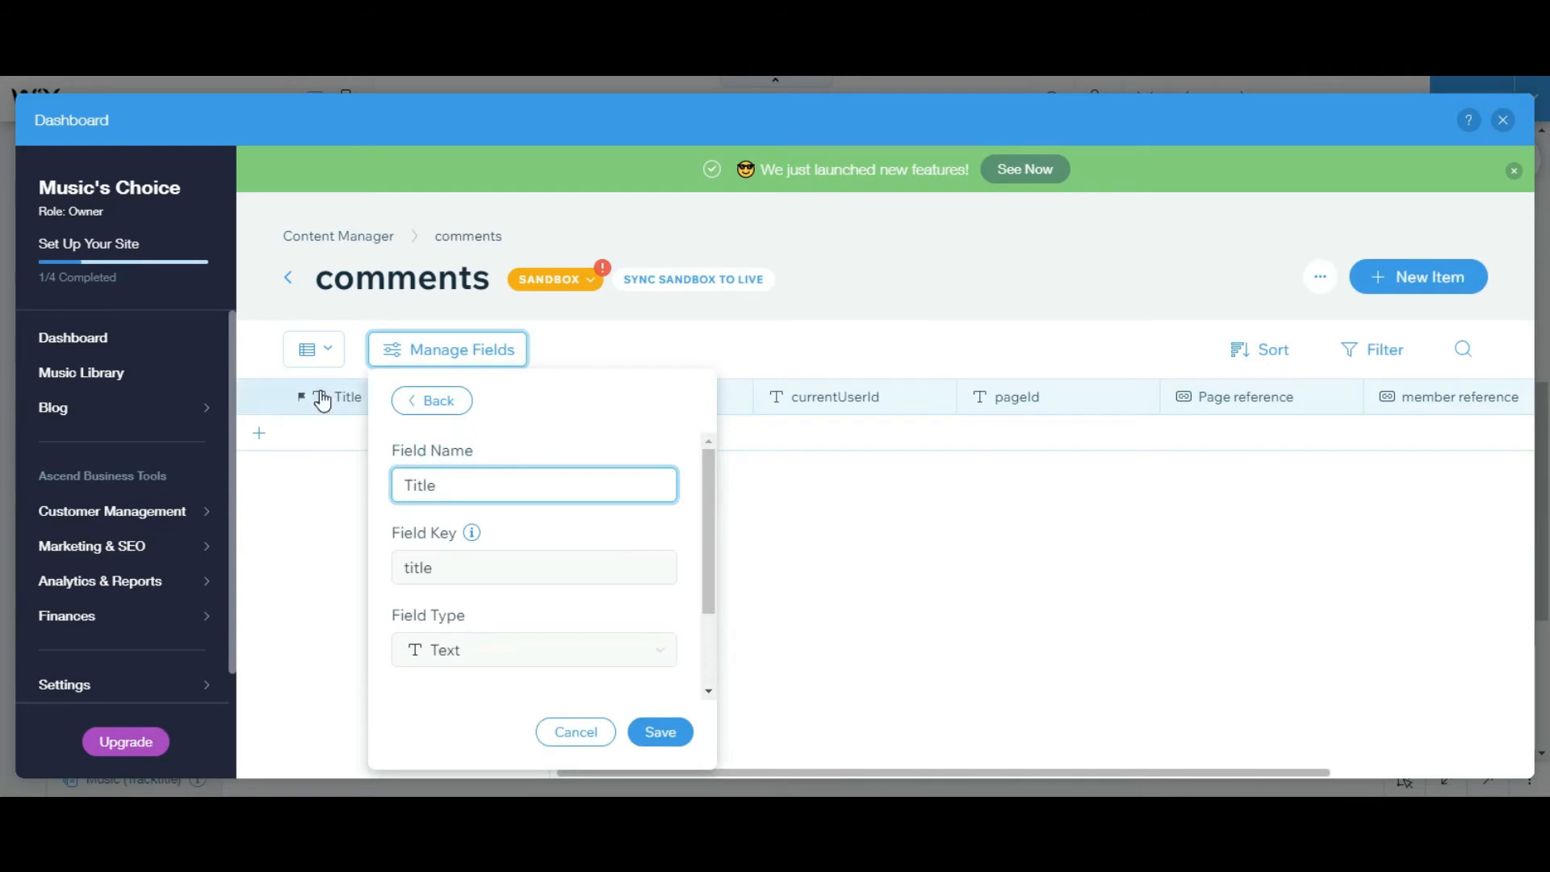
left_click(326, 397)
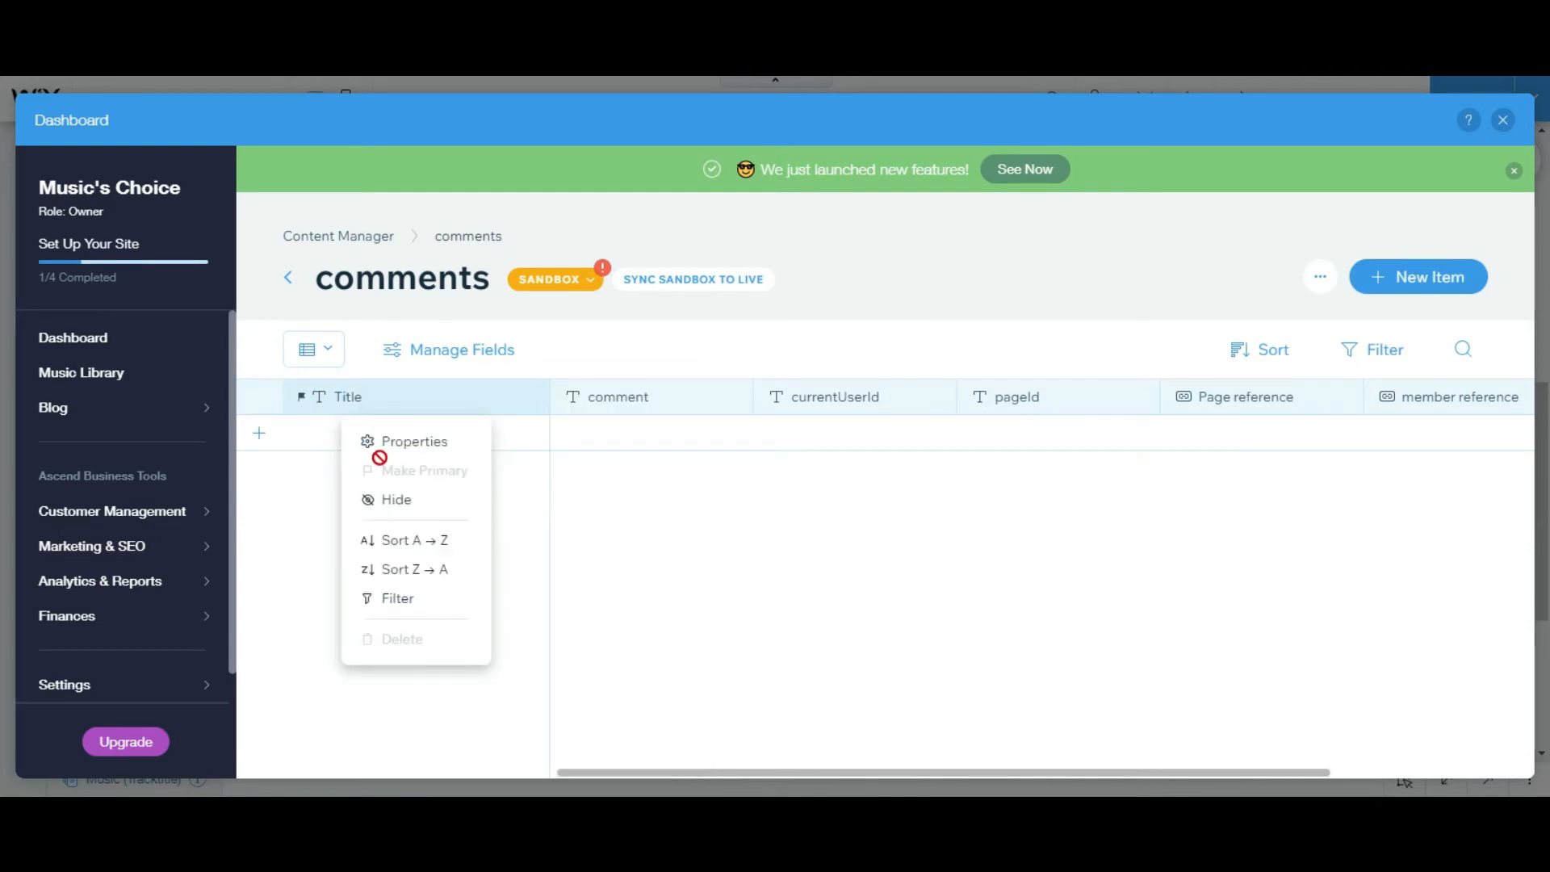
mouse_move(450, 420)
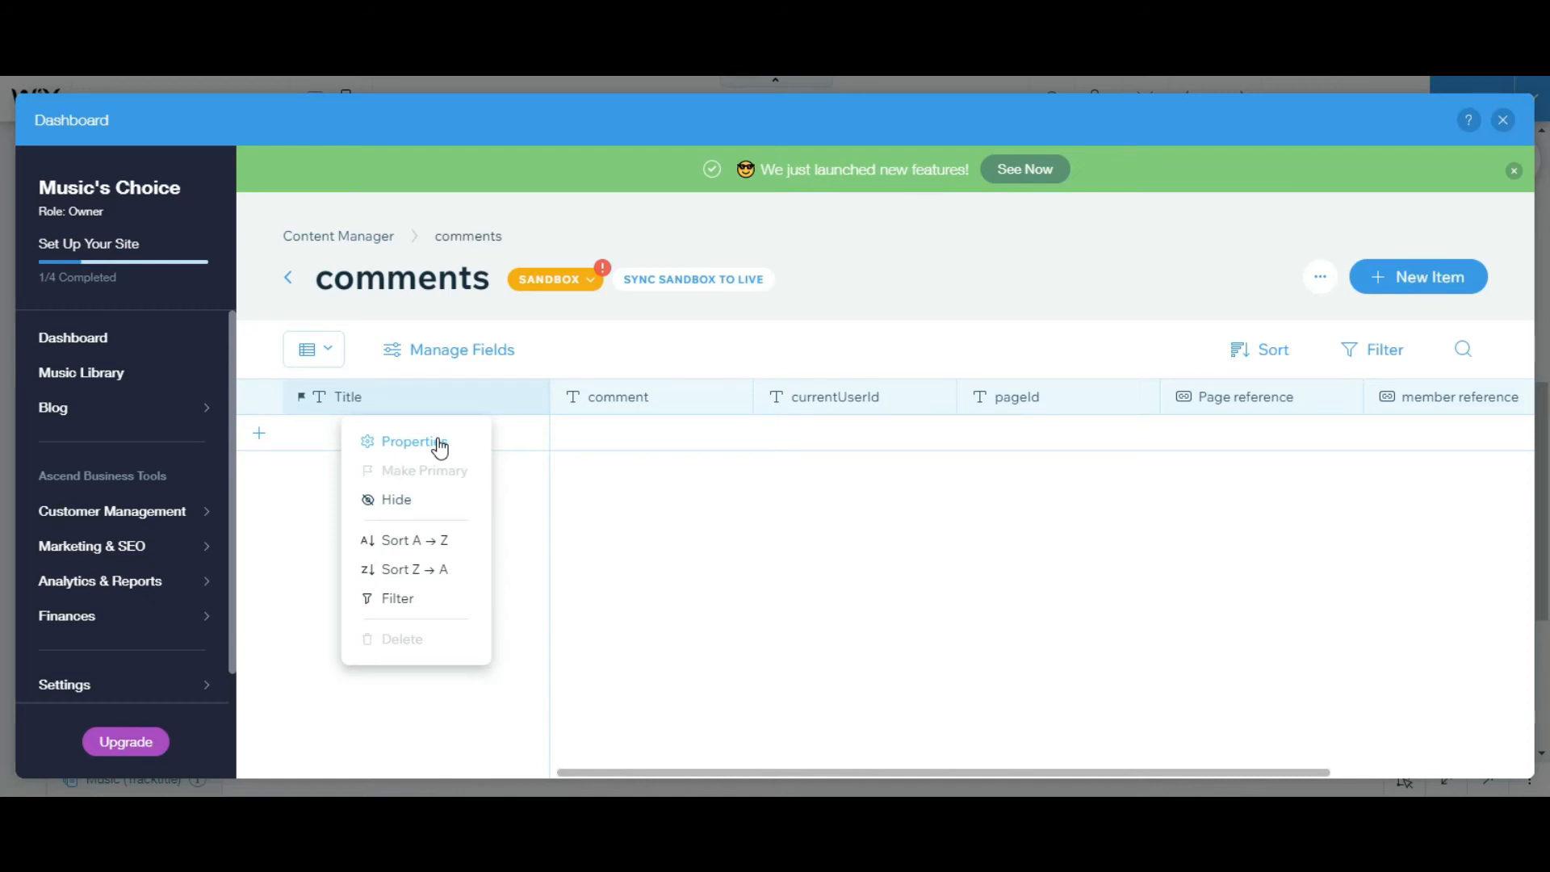
mouse_move(860, 444)
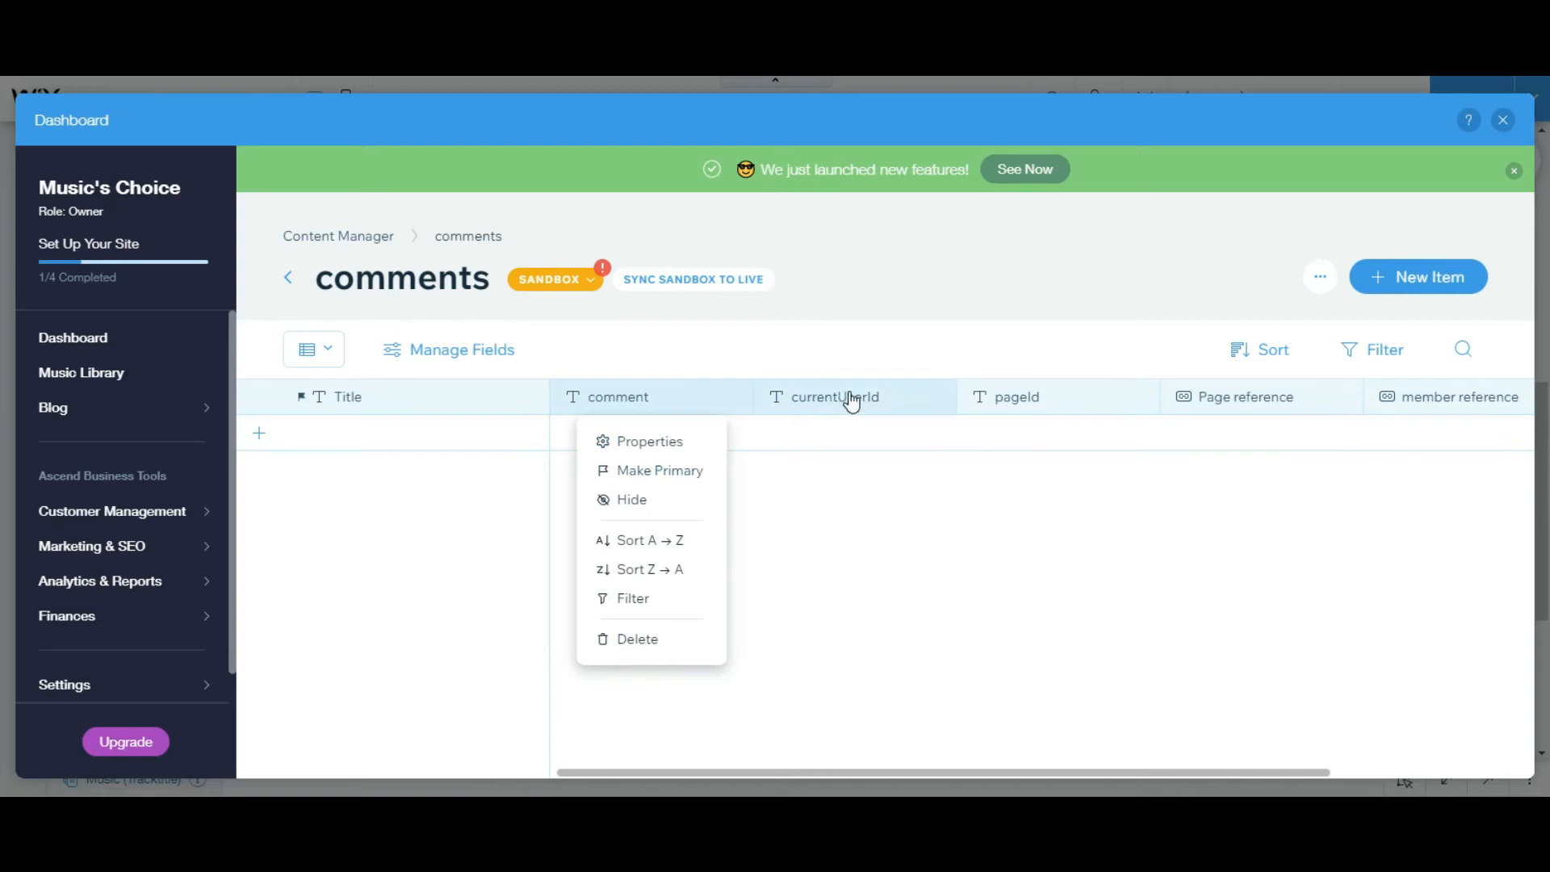
left_click(1016, 396)
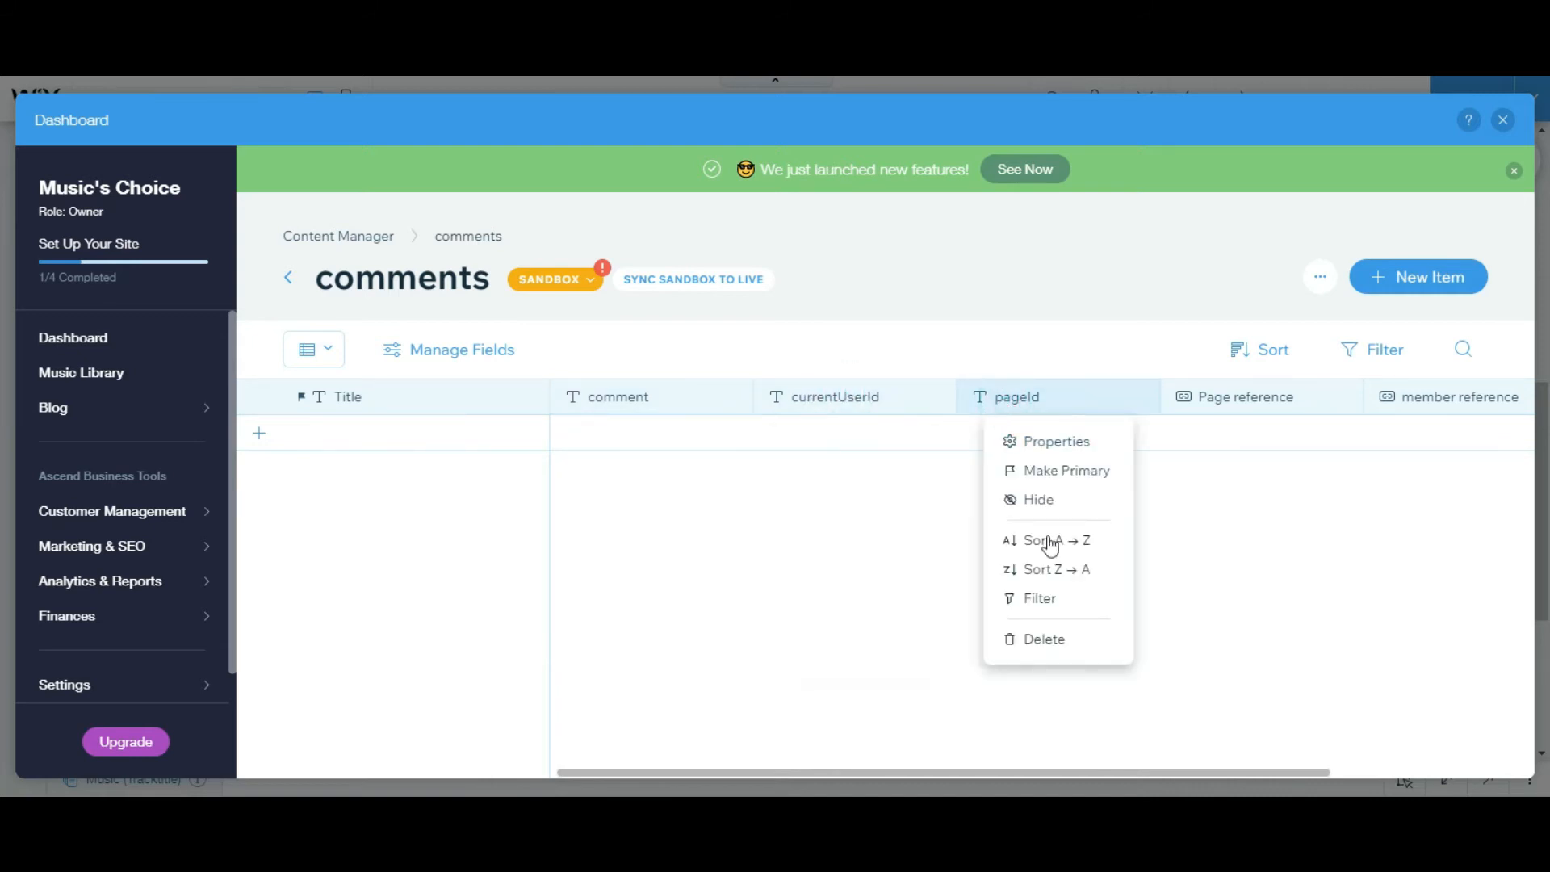
mouse_move(1048, 498)
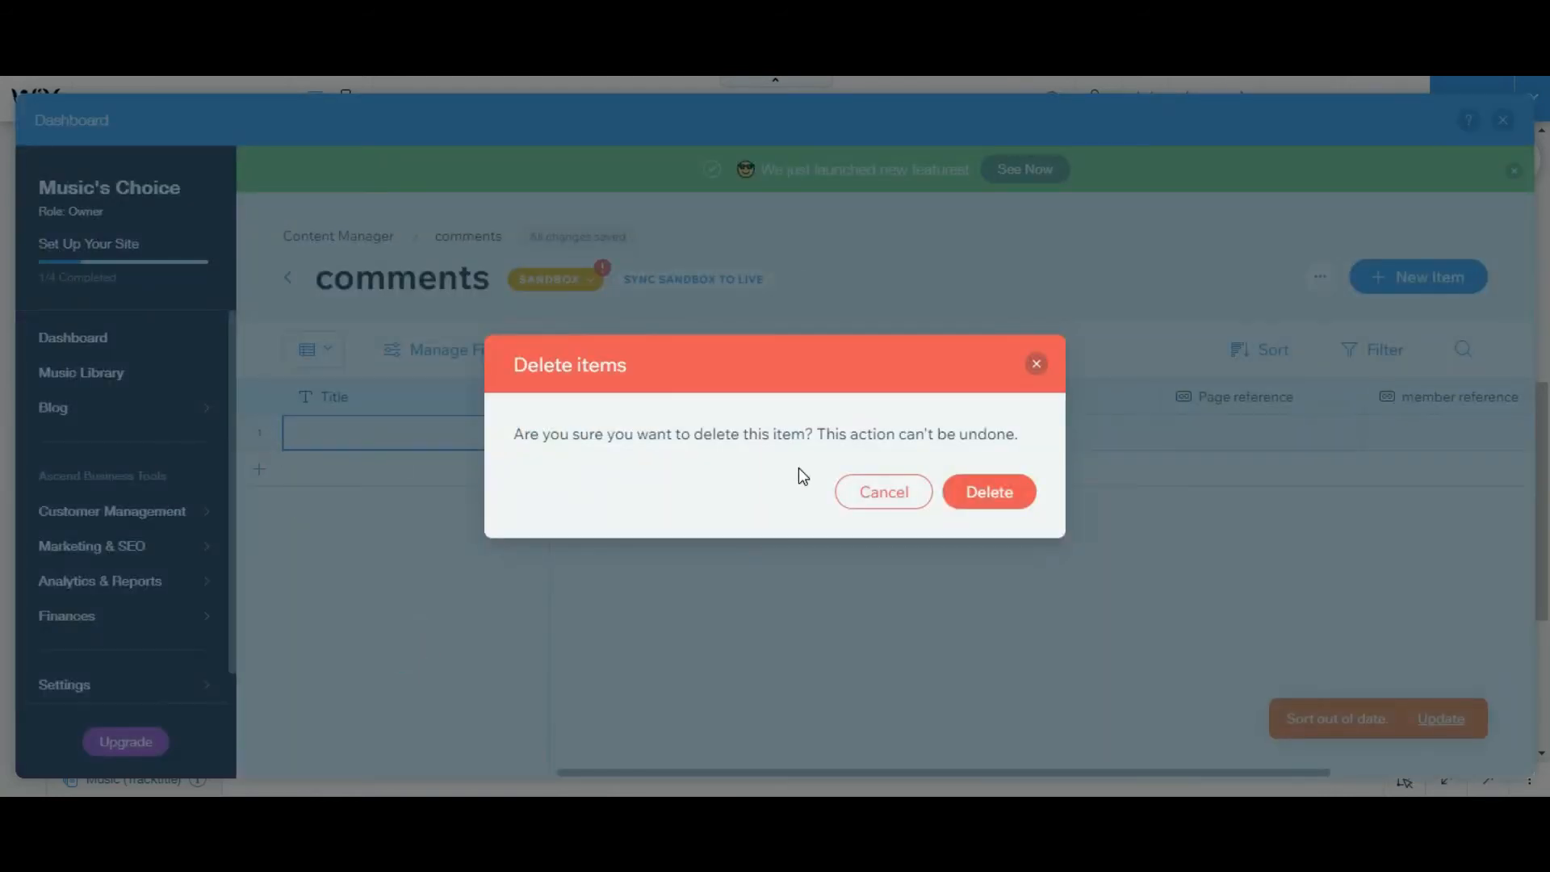
left_click(988, 491)
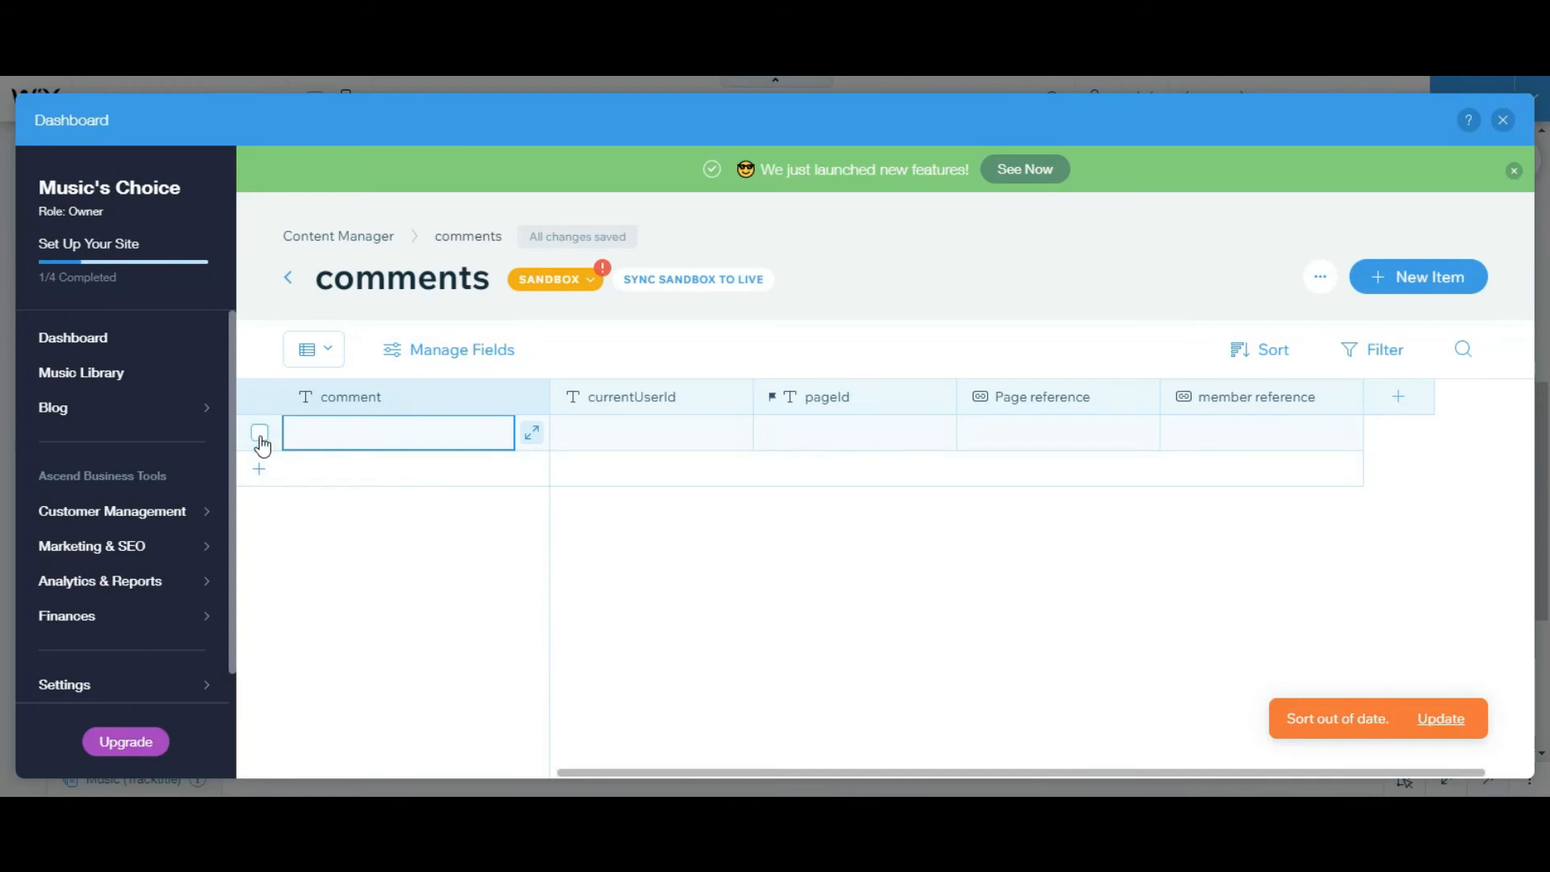
Delete the empty item and return to the editor.
left_click(1444, 349)
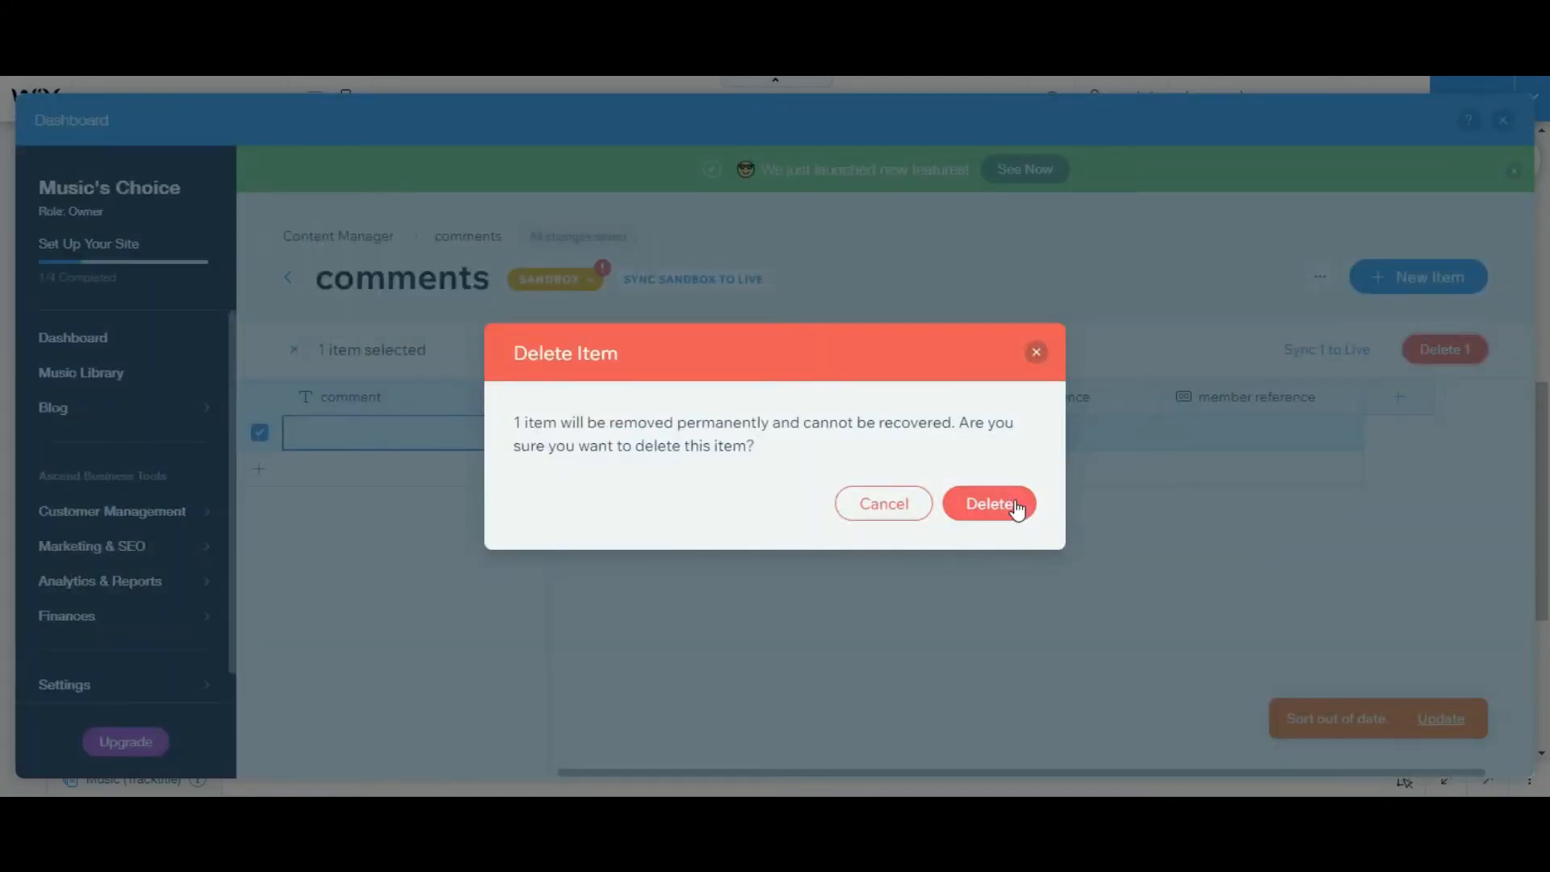
left_click(989, 503)
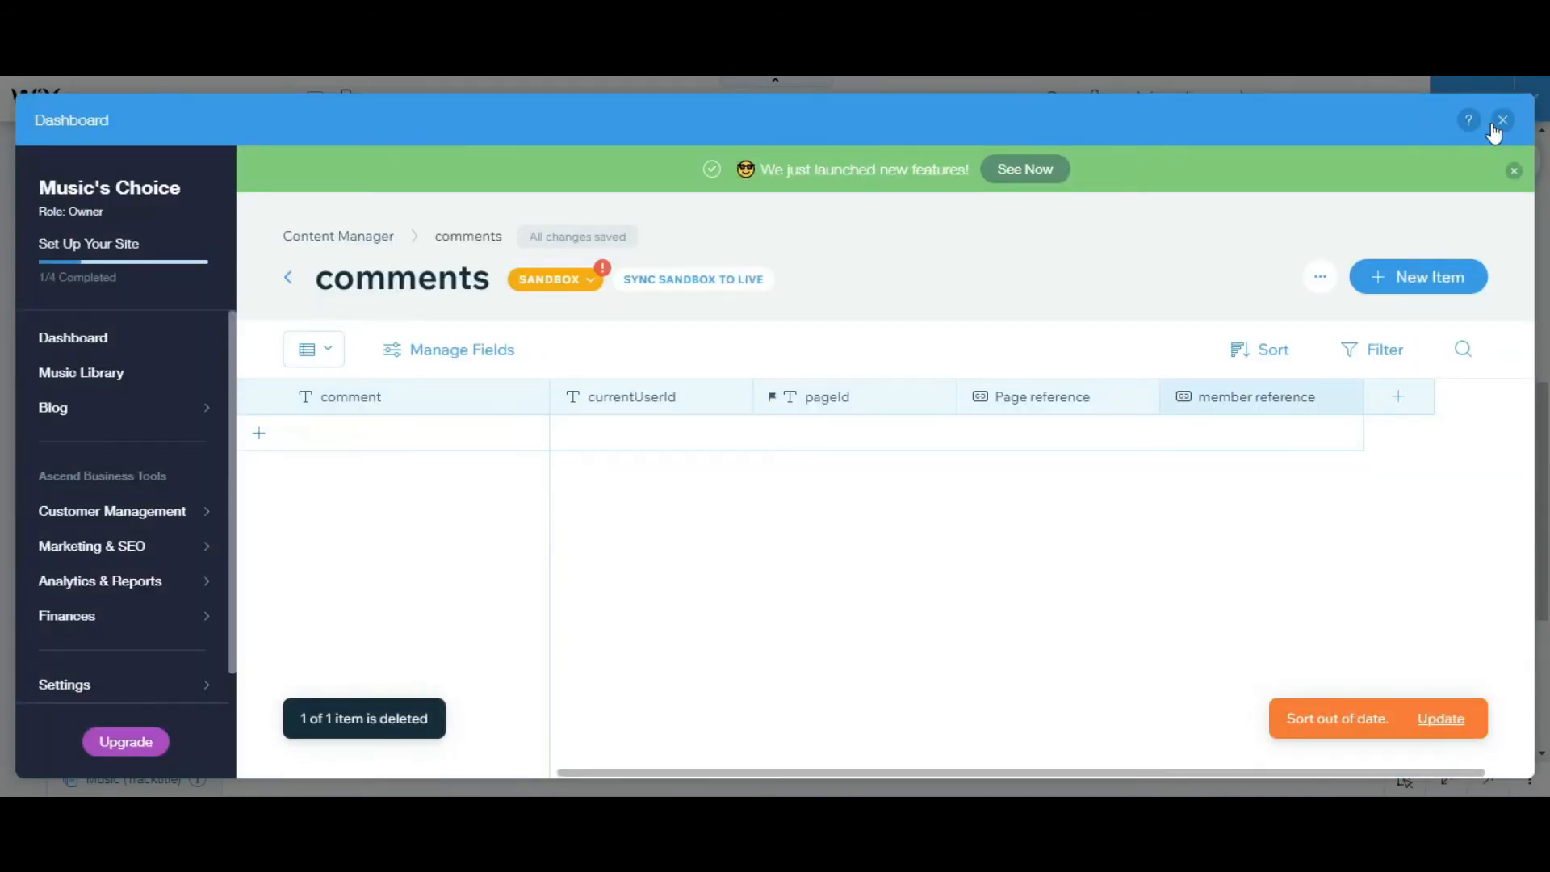
left_click(1502, 119)
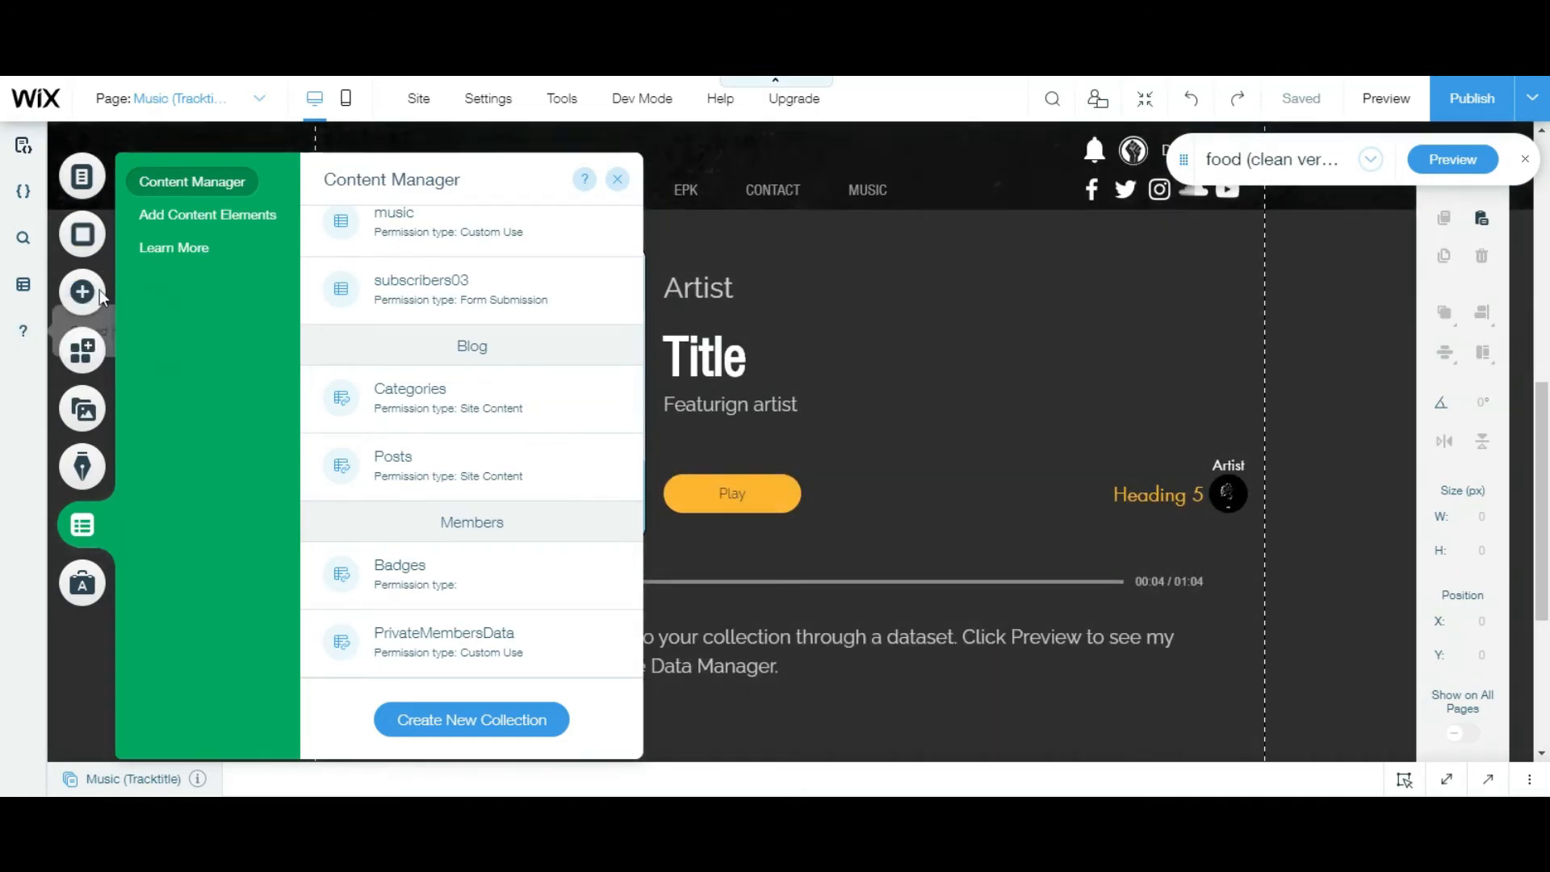
Configure the page dataset as 'Comments dataset' on comments, displaying 10 items.
left_click(83, 291)
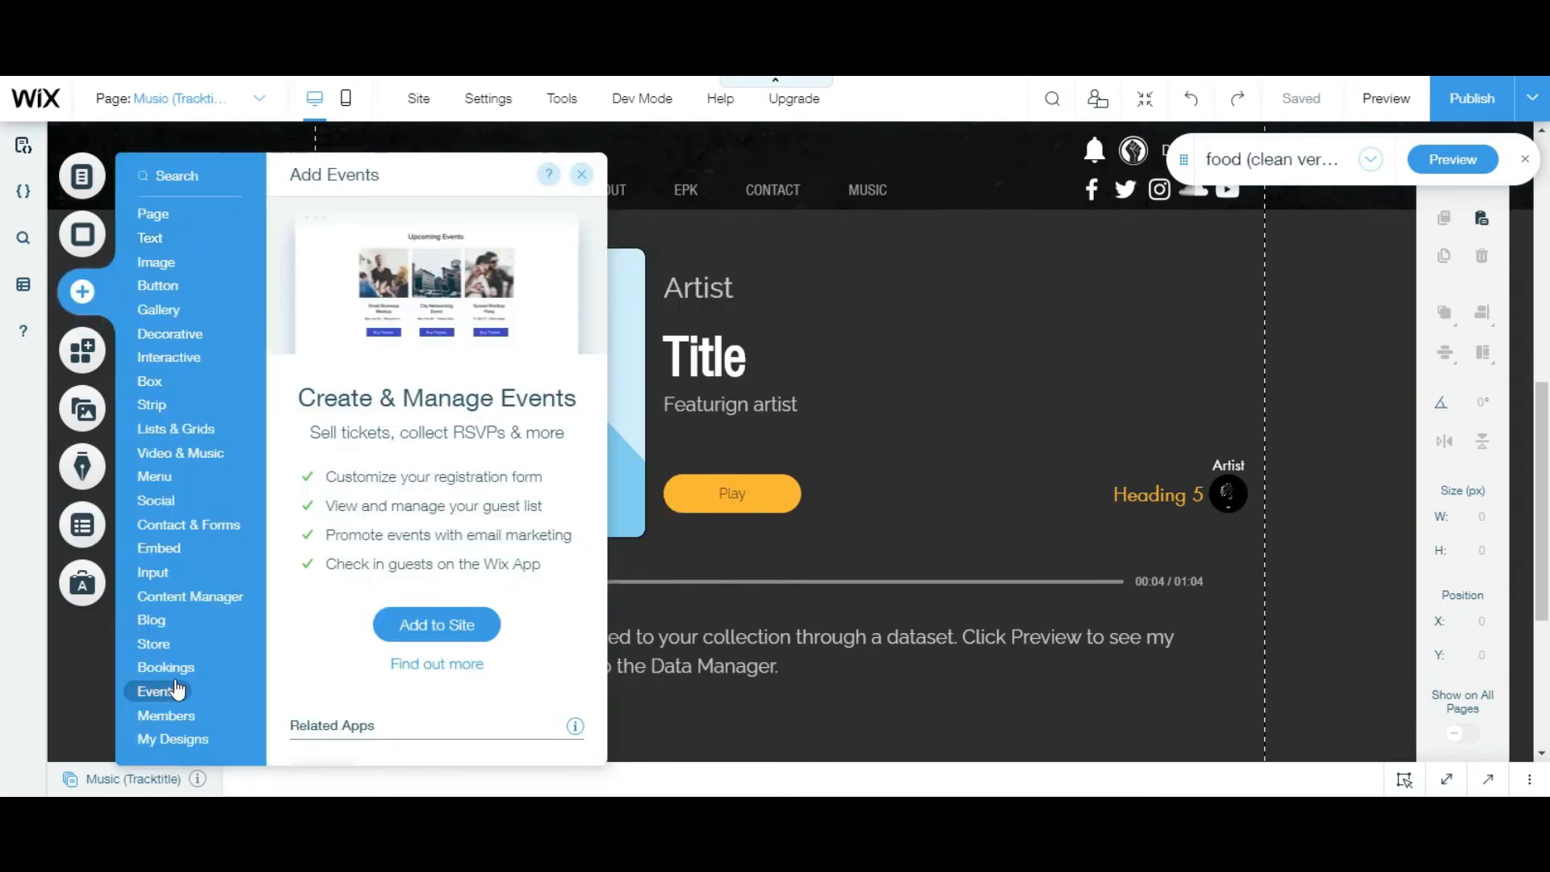
left_click(188, 596)
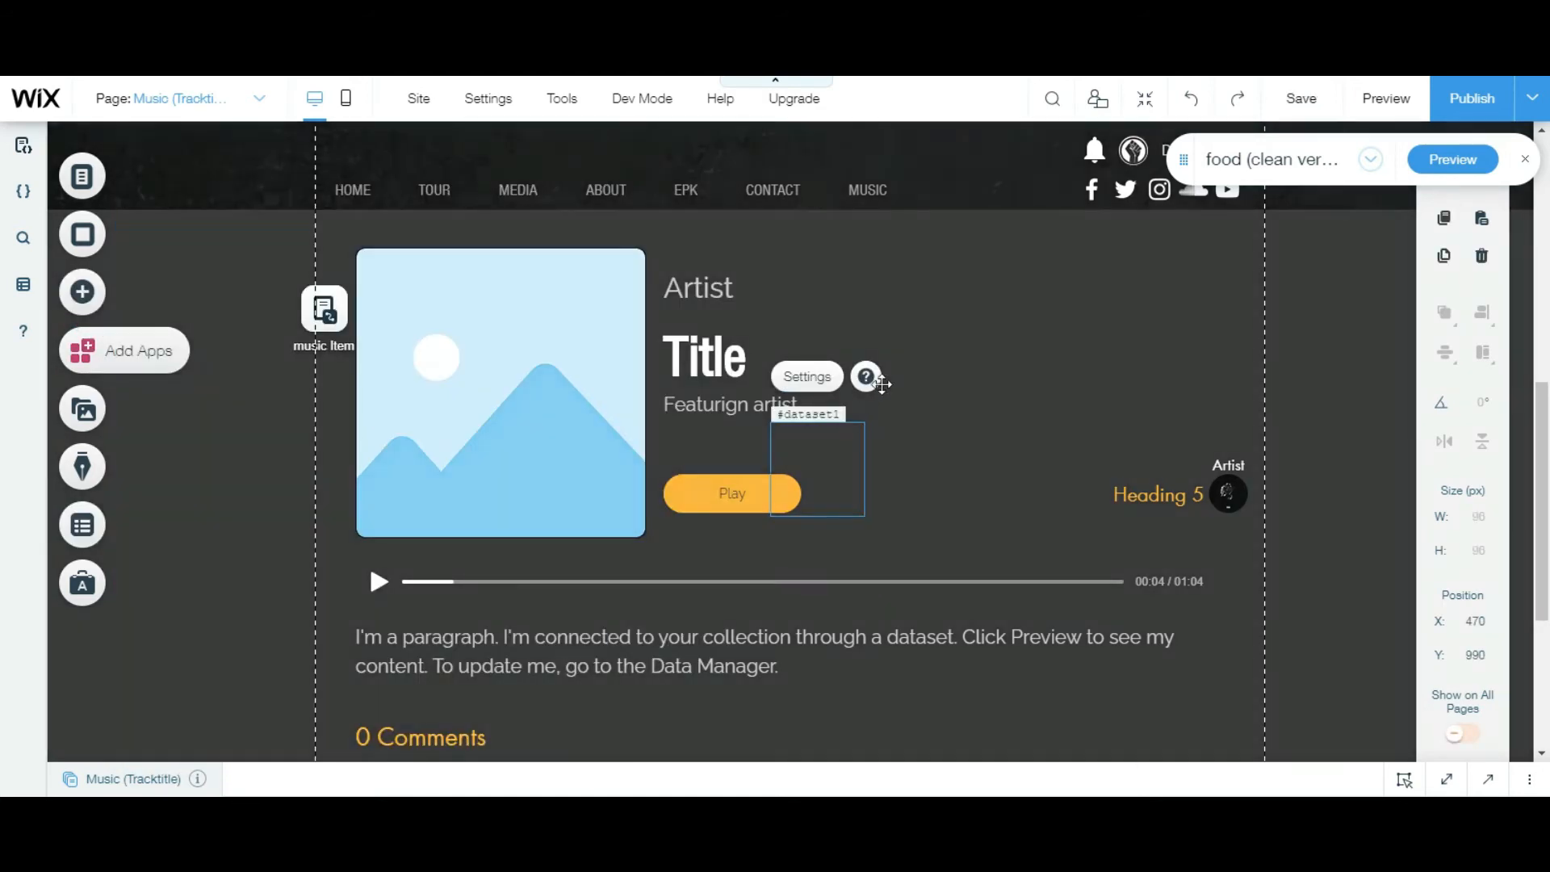
left_click(806, 377)
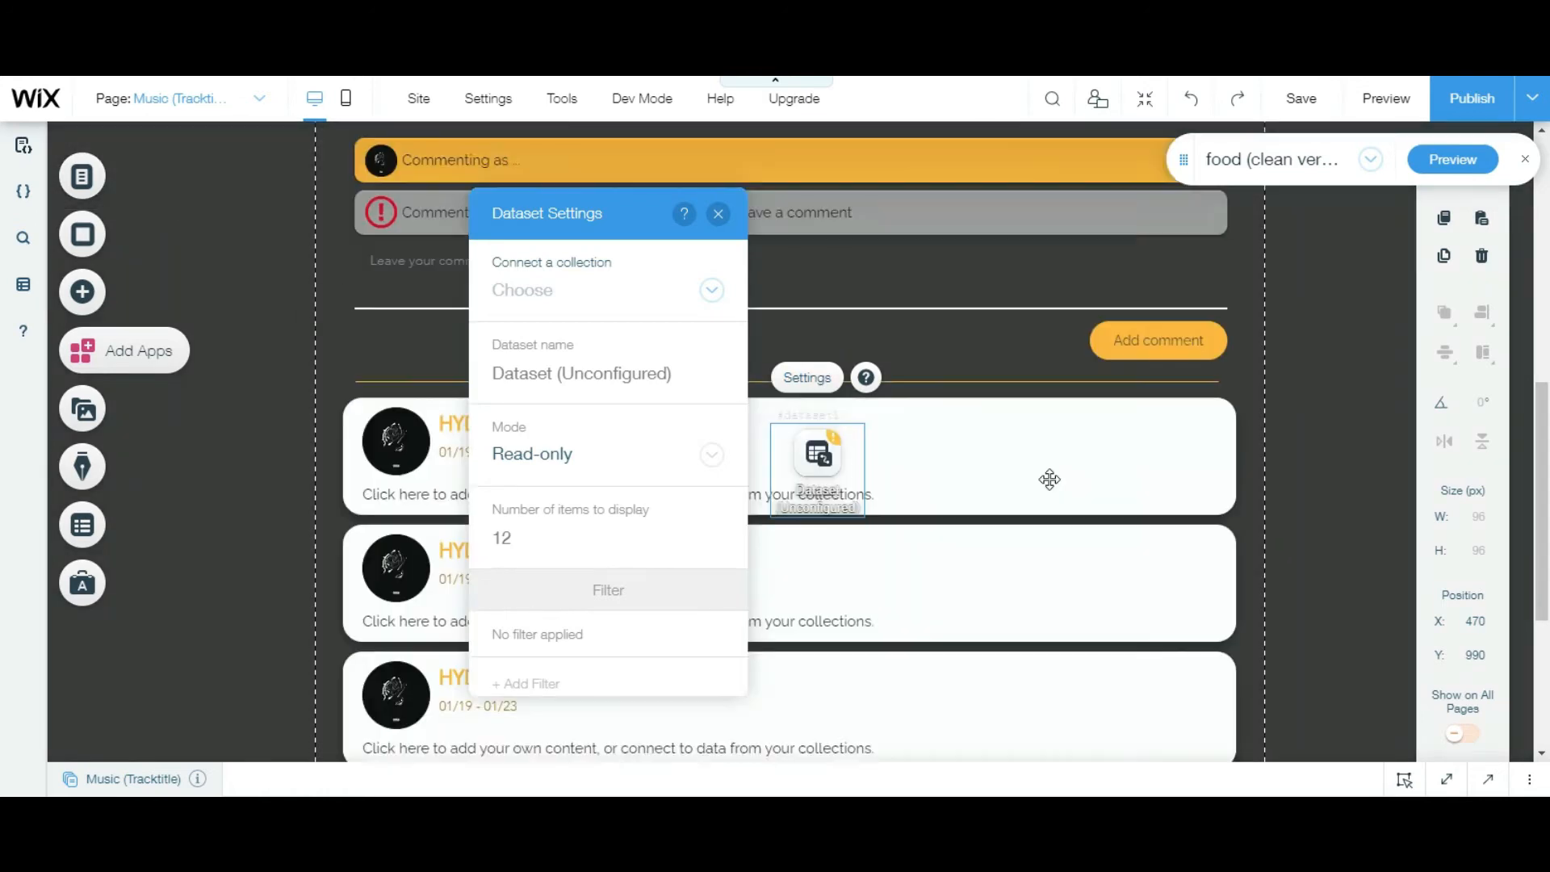
scroll("up", 3)
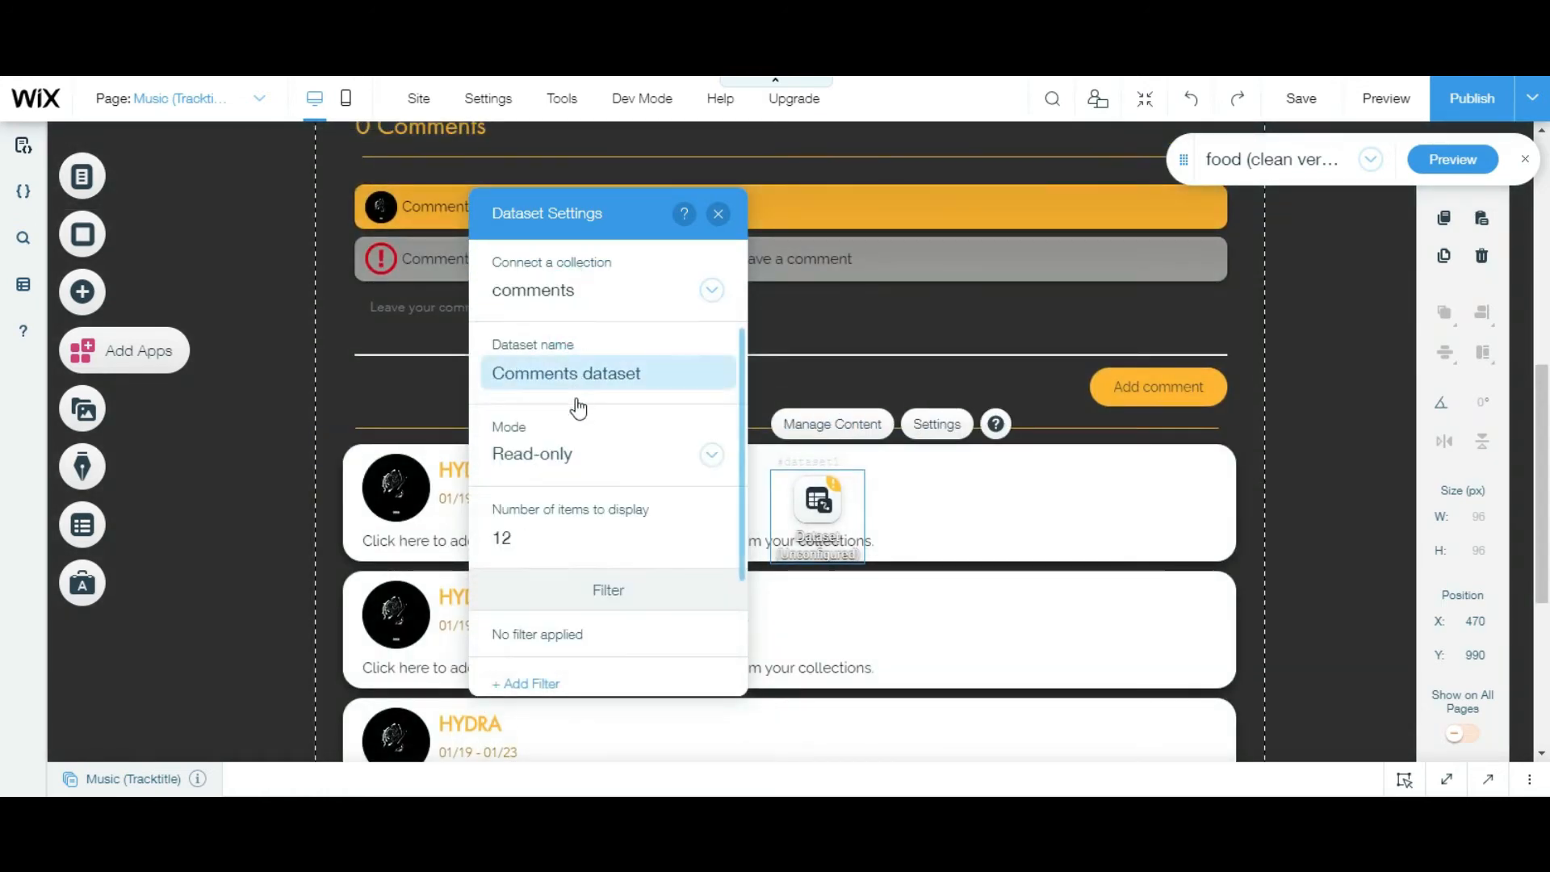
left_click(608, 538)
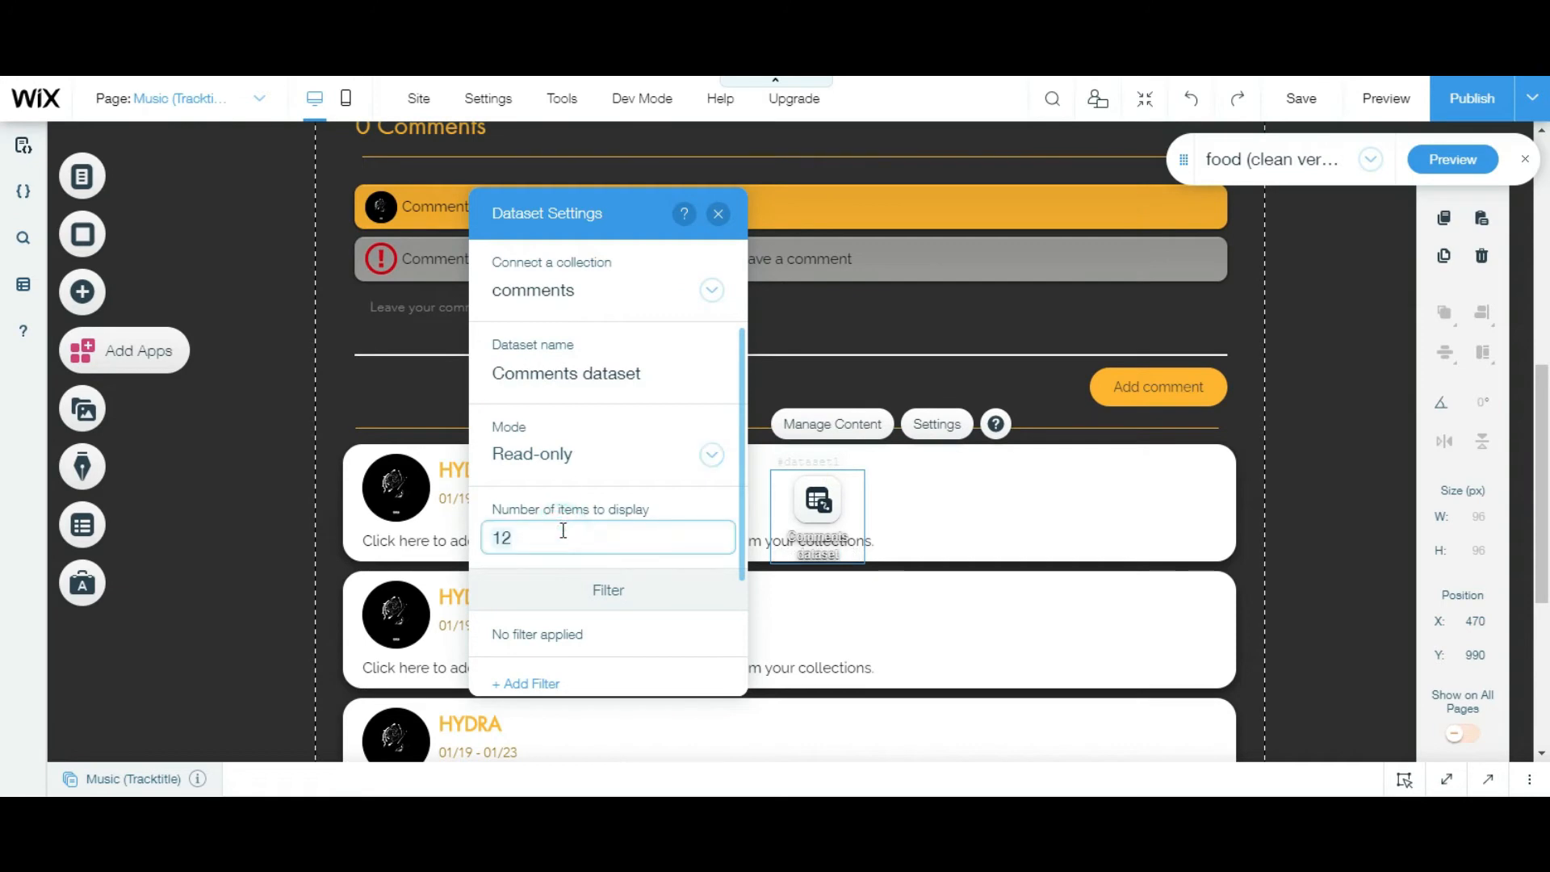
type("10")
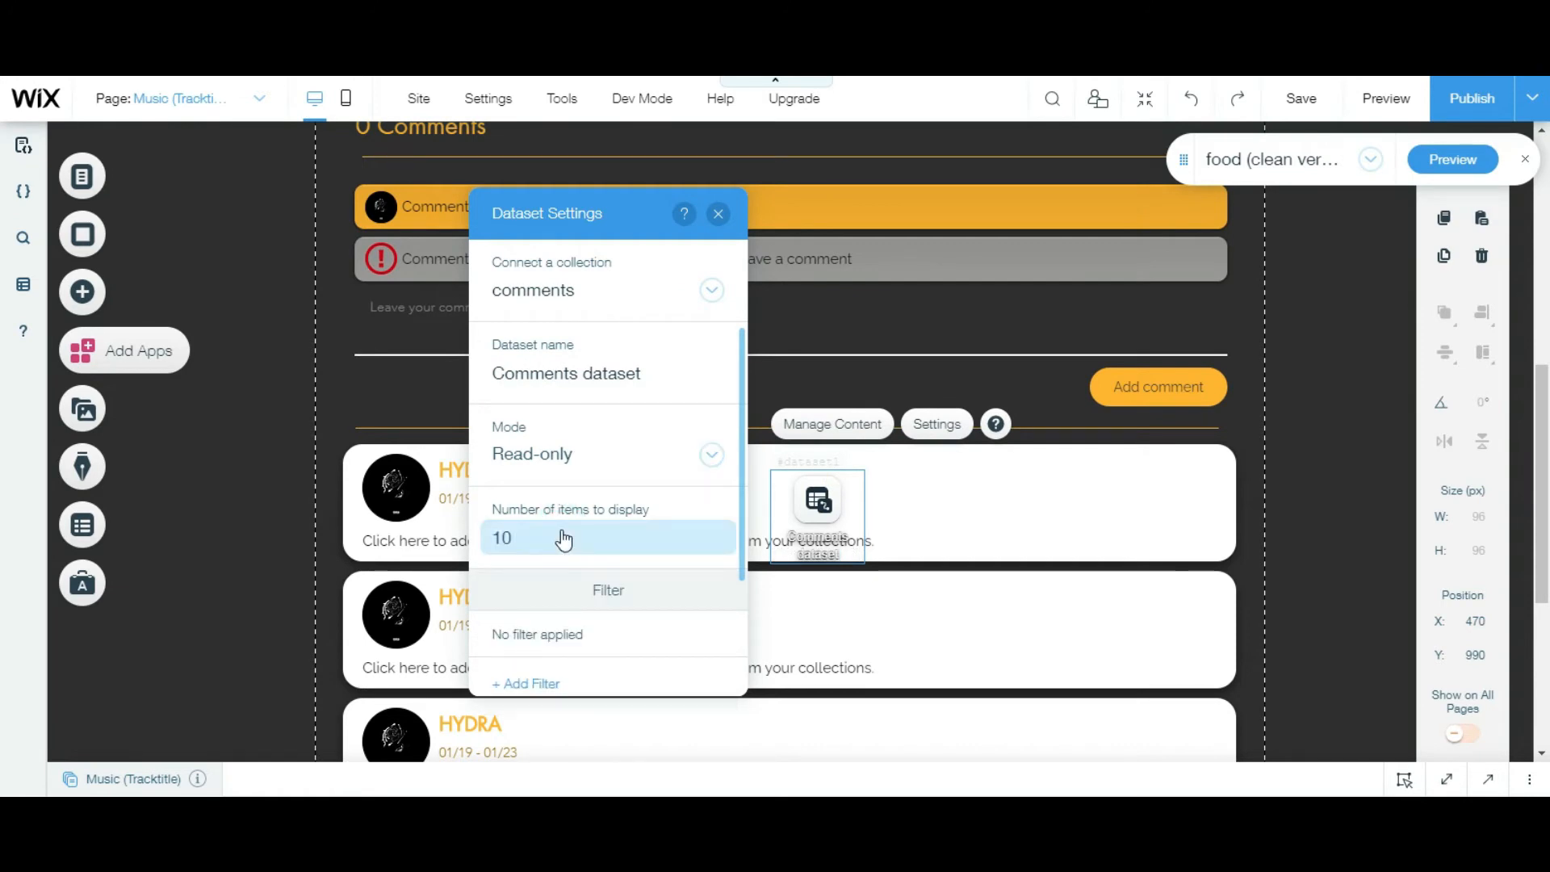
left_click(717, 213)
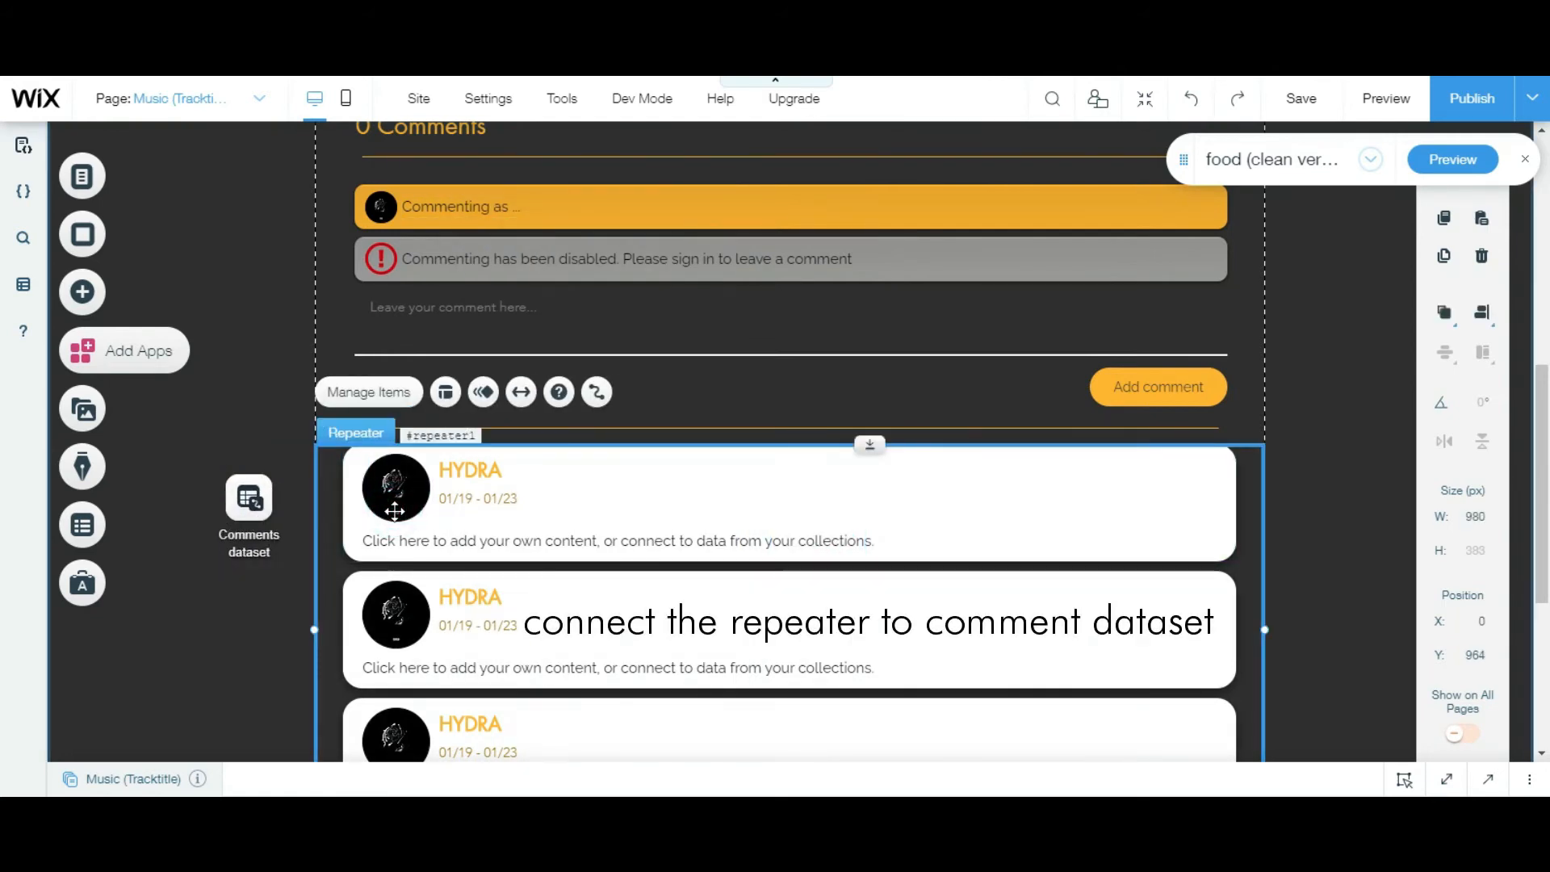
mouse_move(598, 392)
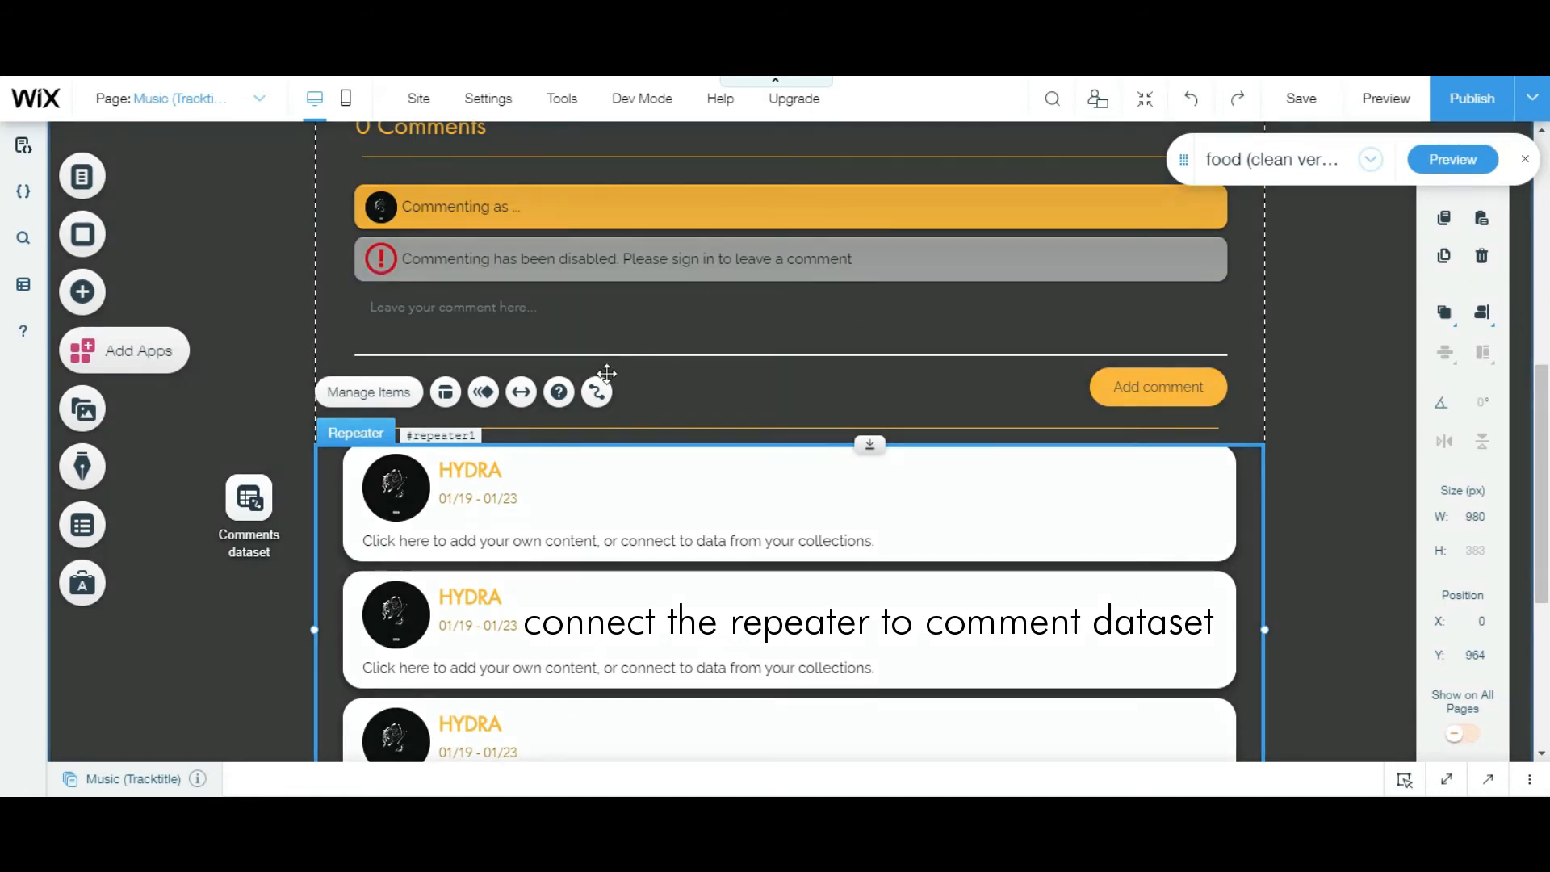
Connect the repeater to the Comments dataset.
left_click(596, 392)
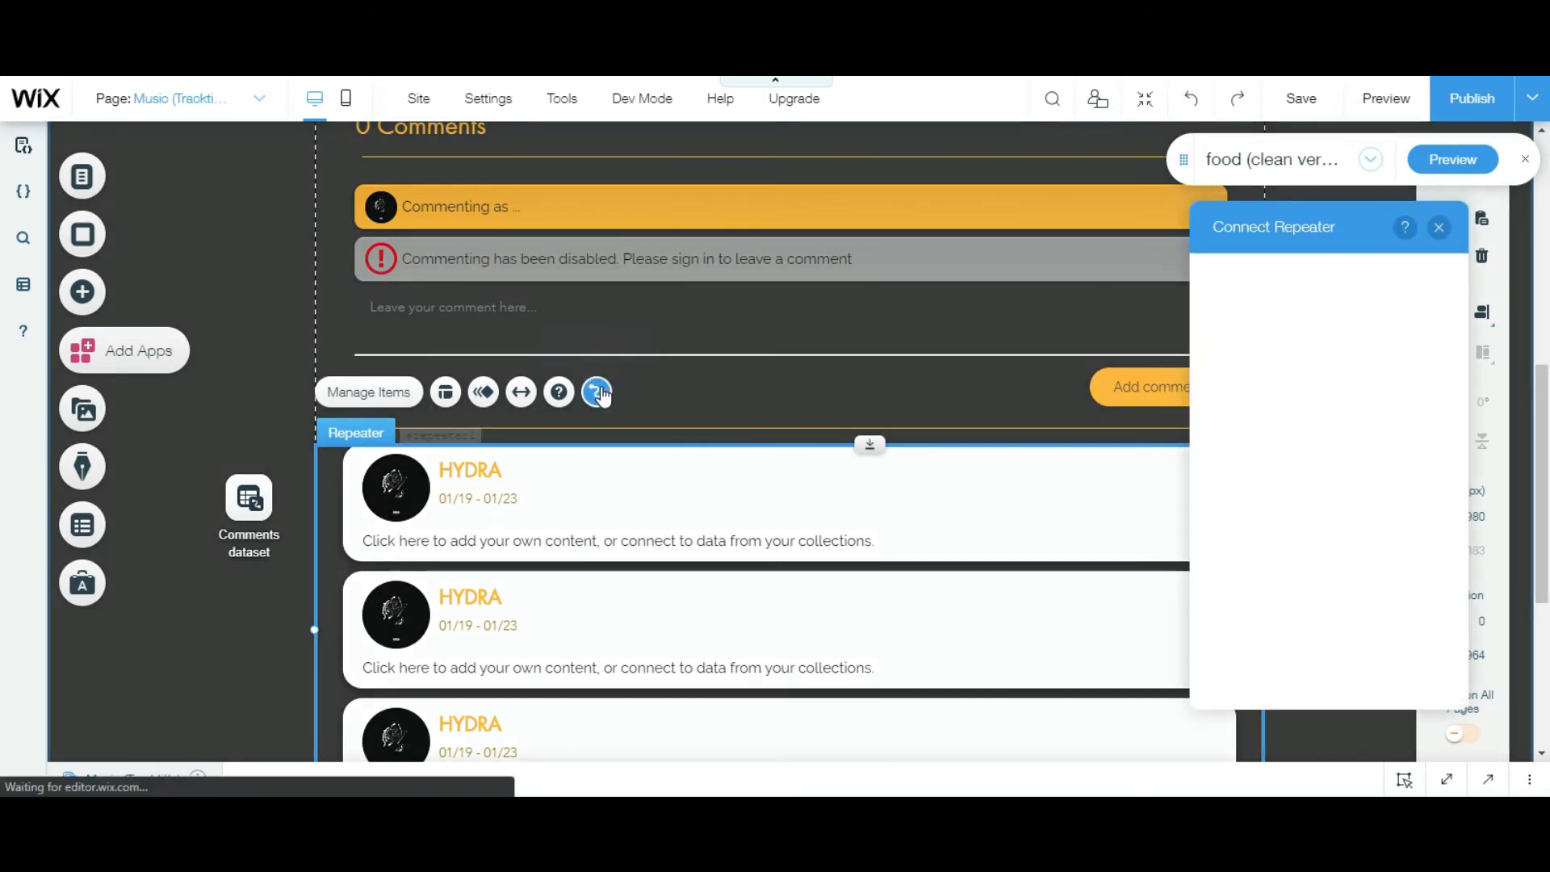
left_click(1327, 304)
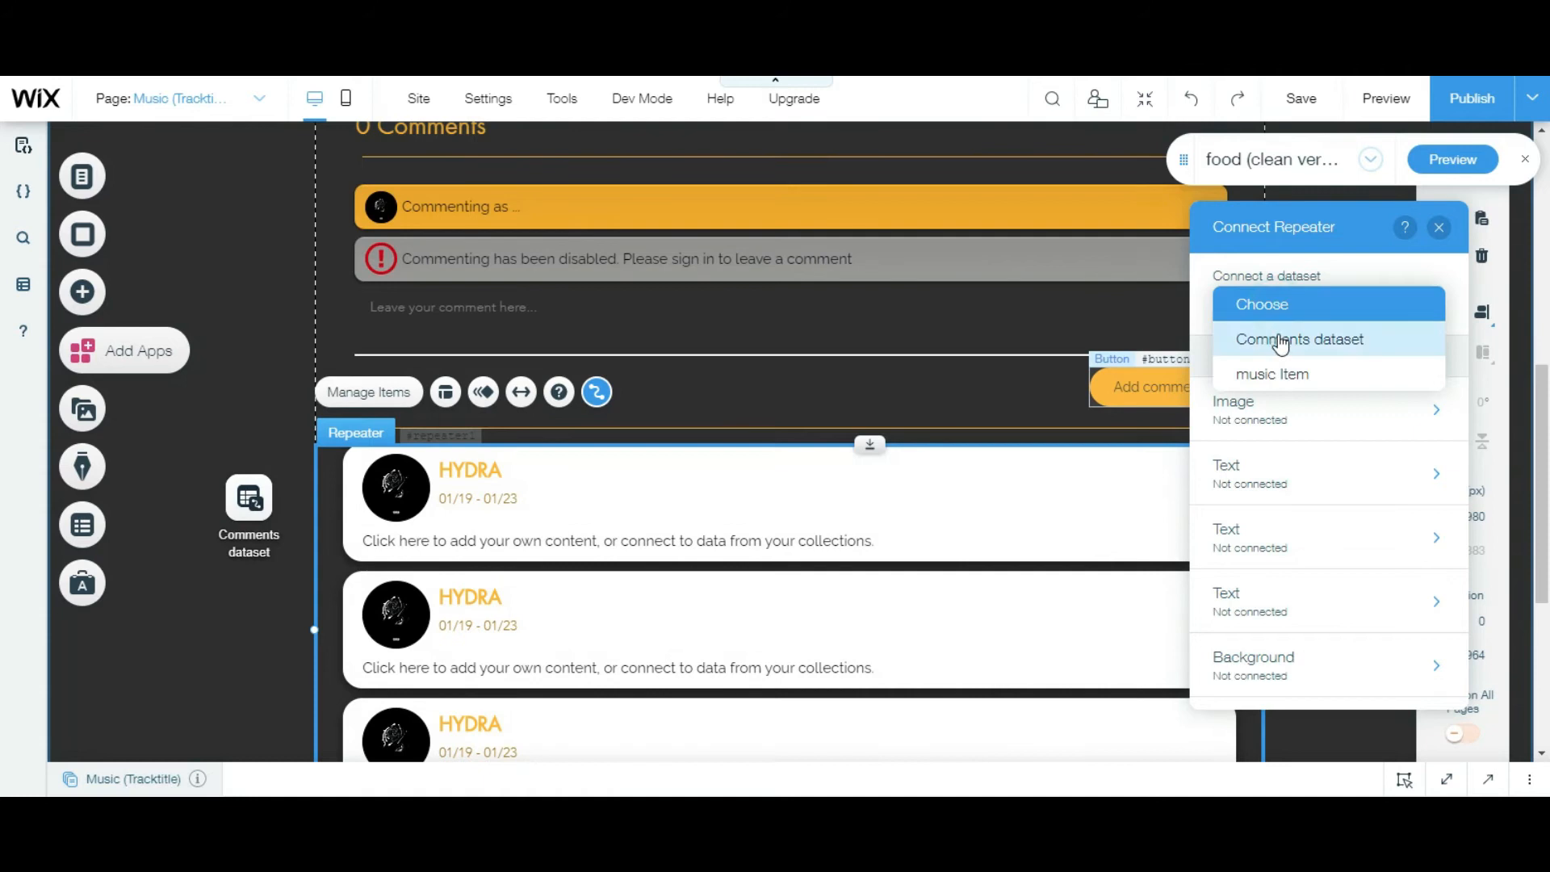
left_click(1300, 339)
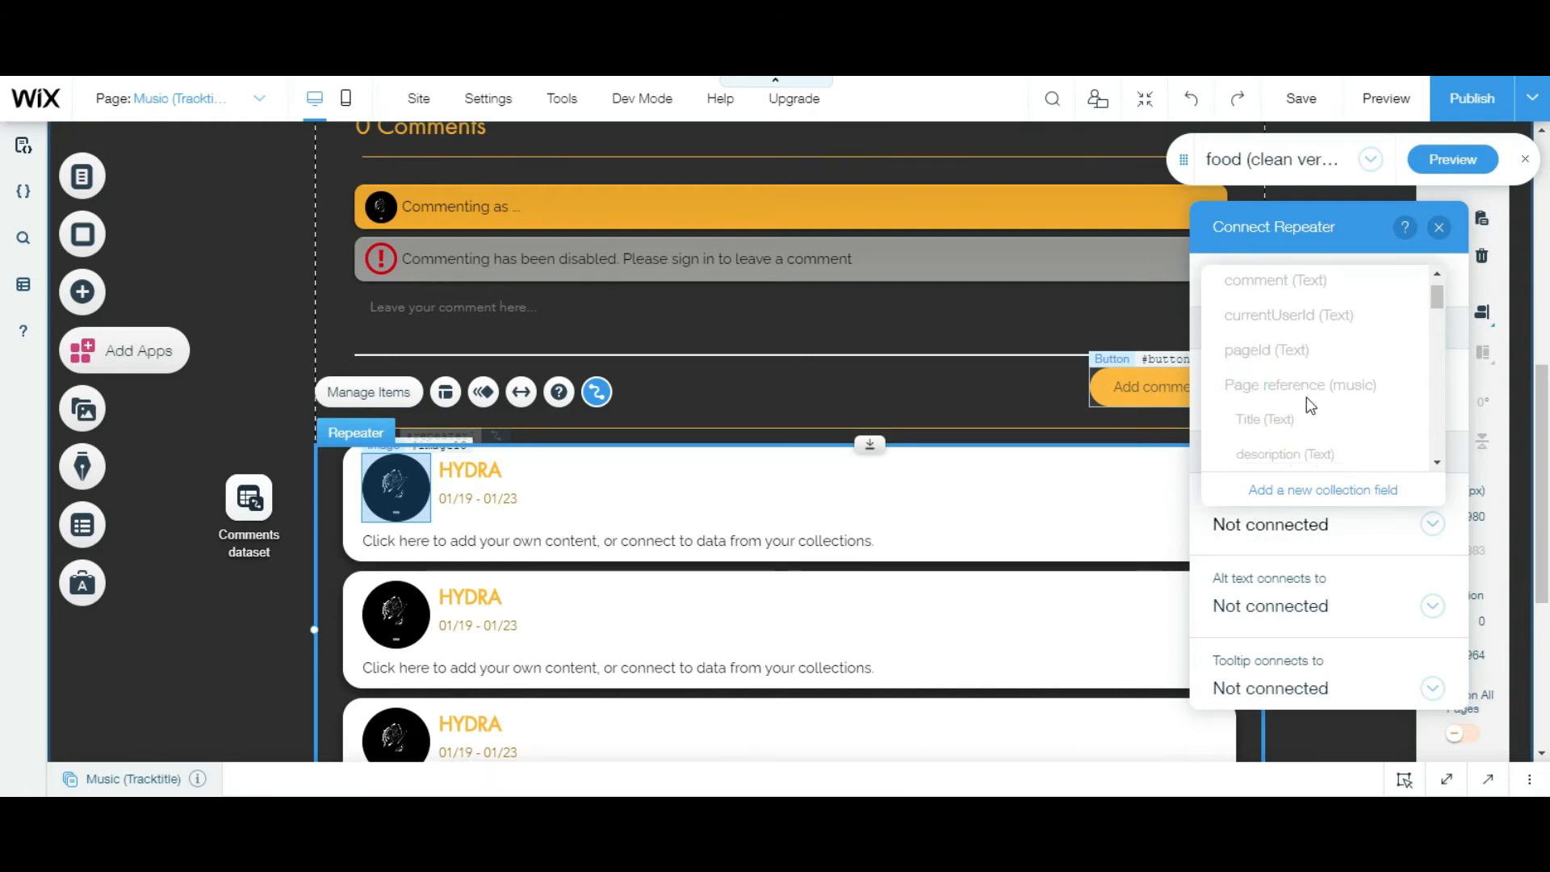
scroll("down", 3)
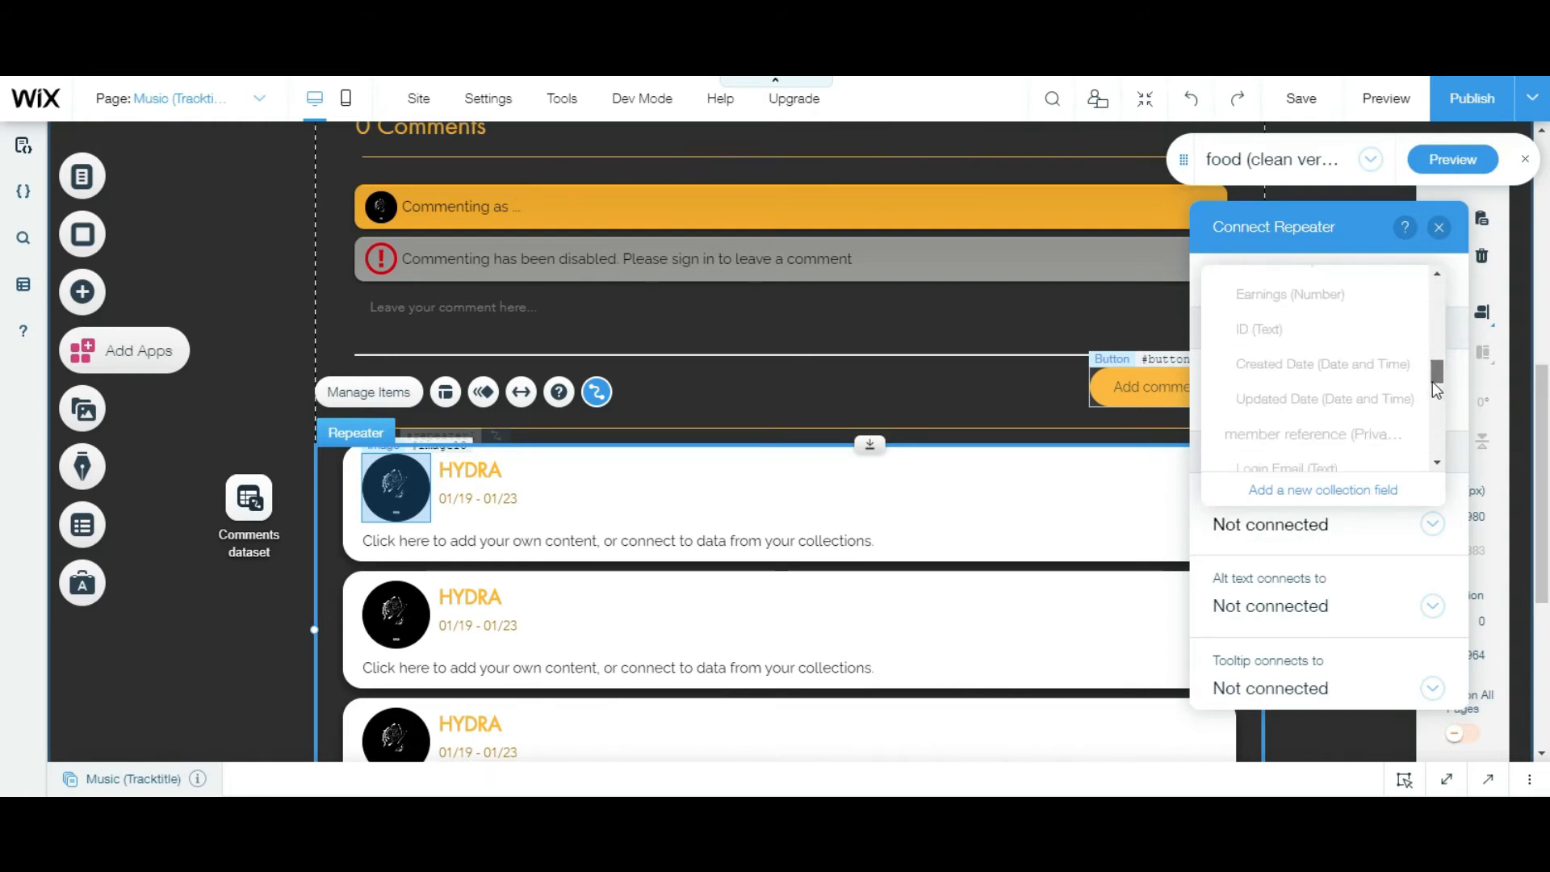
scroll("down", 3)
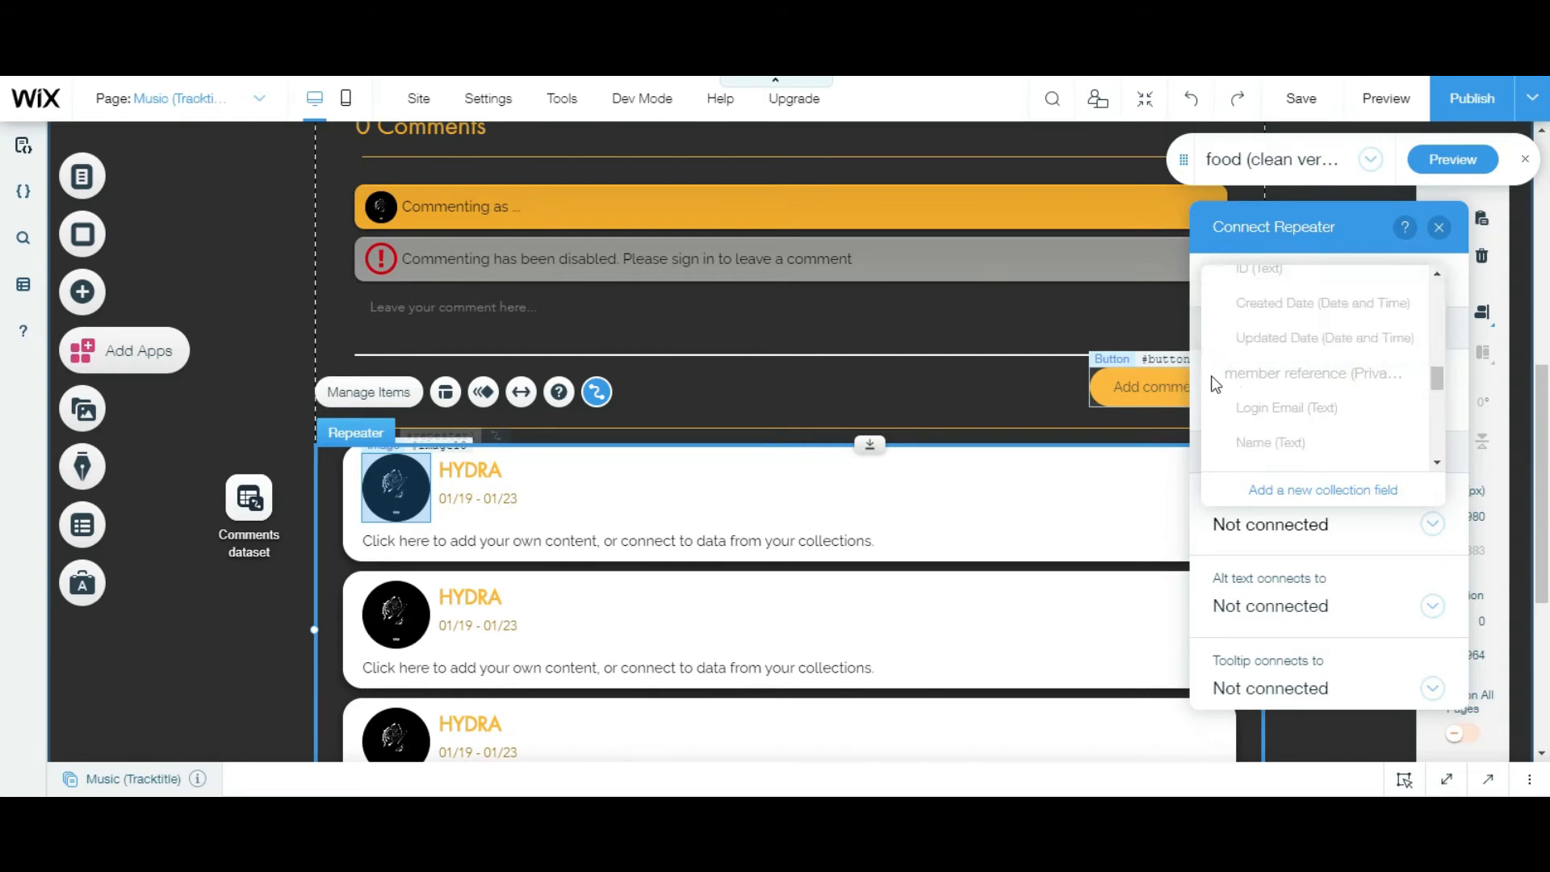
scroll("down", 3)
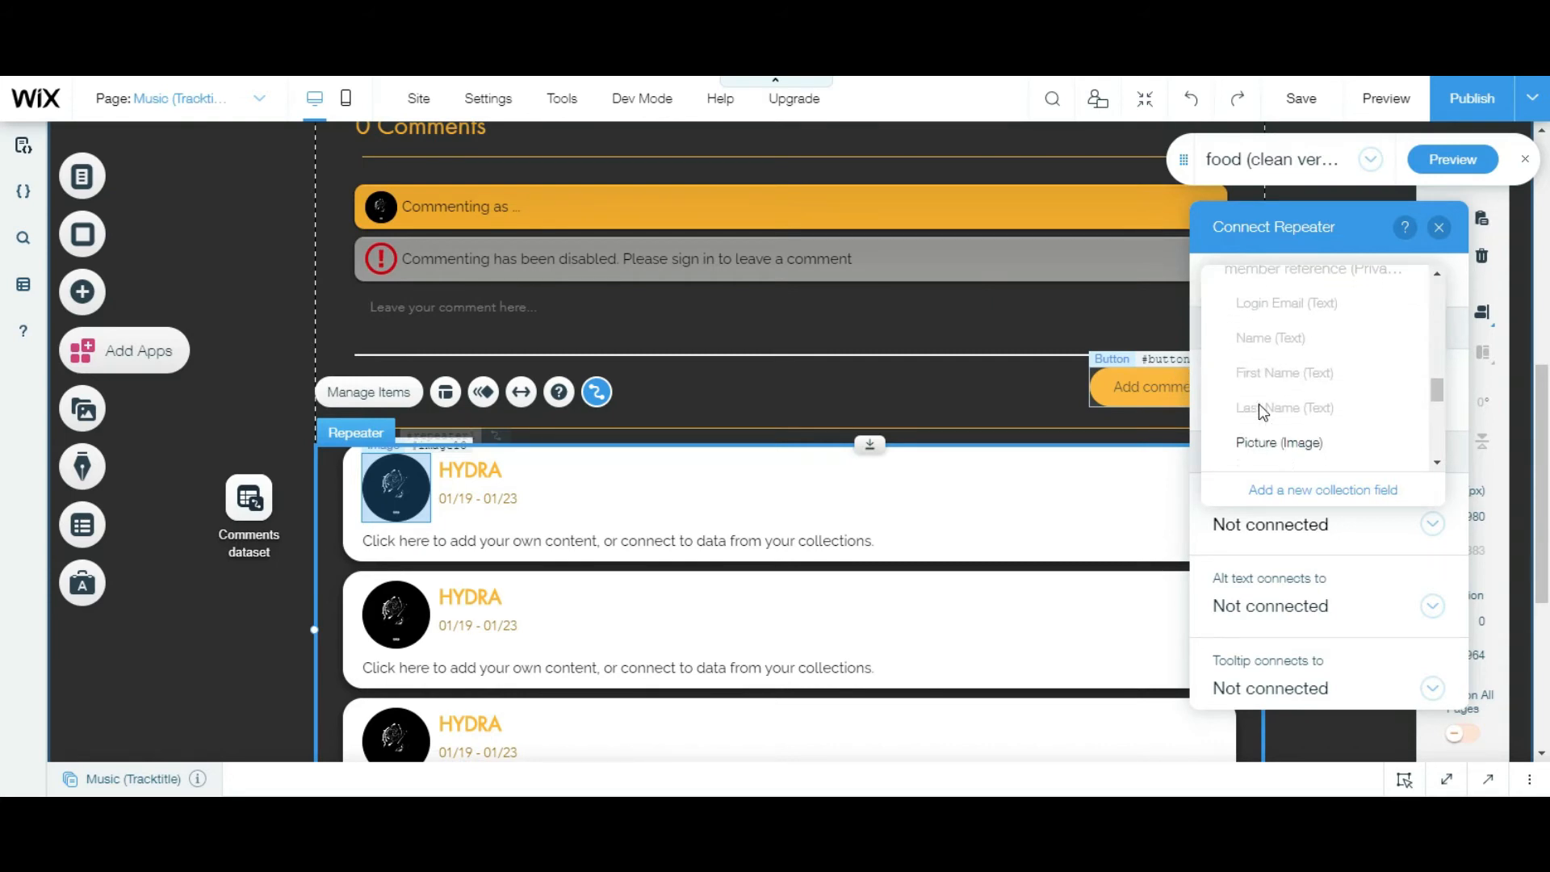
Bind the avatar image to member Picture, with Nickname as alt text and tooltip.
left_click(1279, 442)
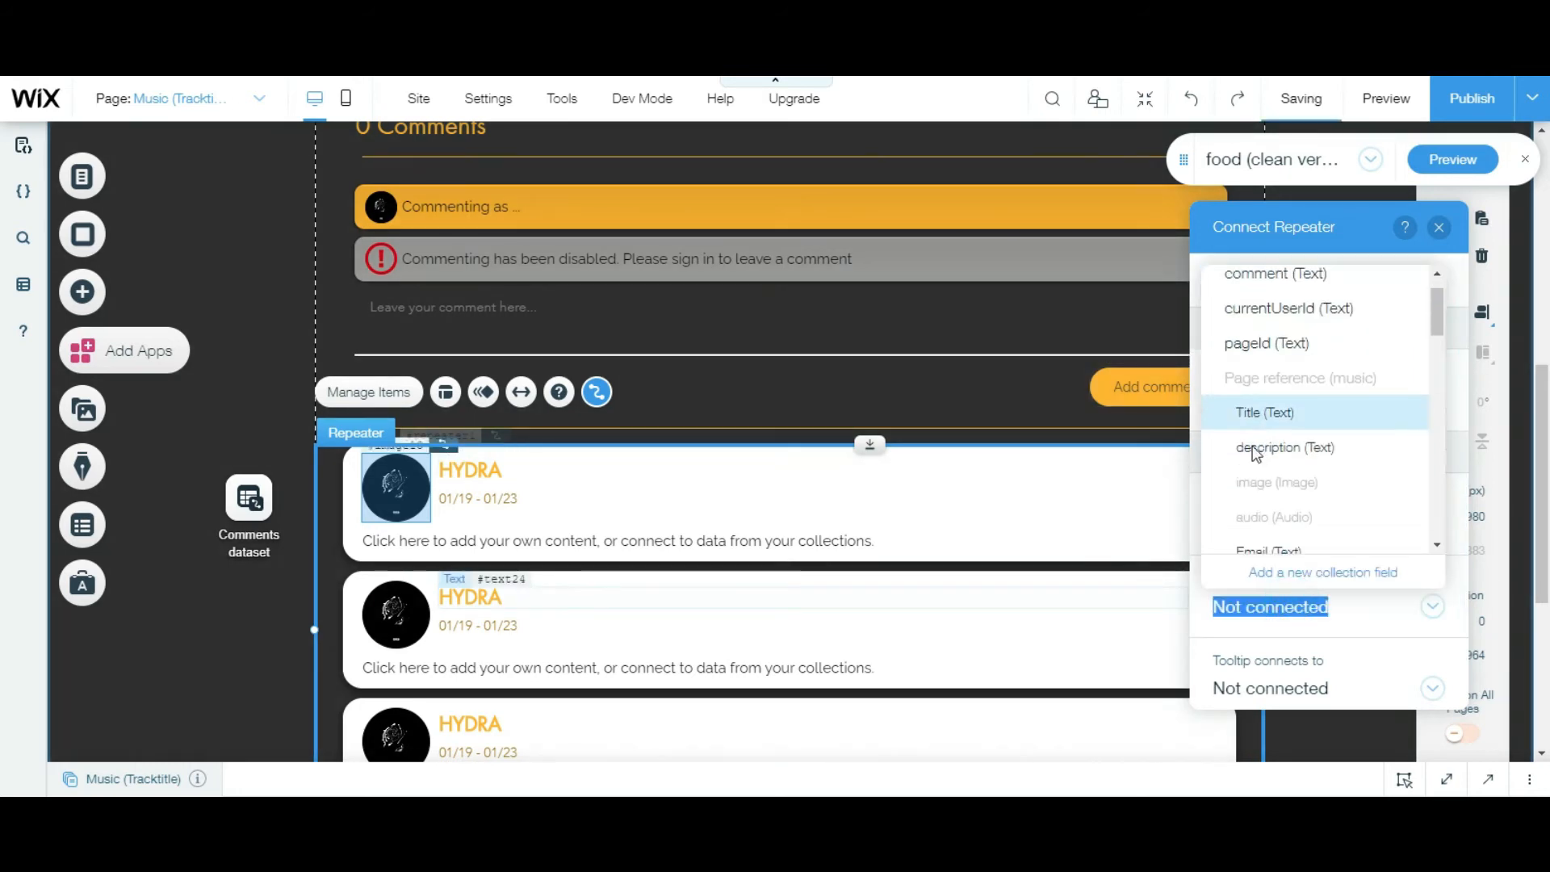
scroll("down", 3)
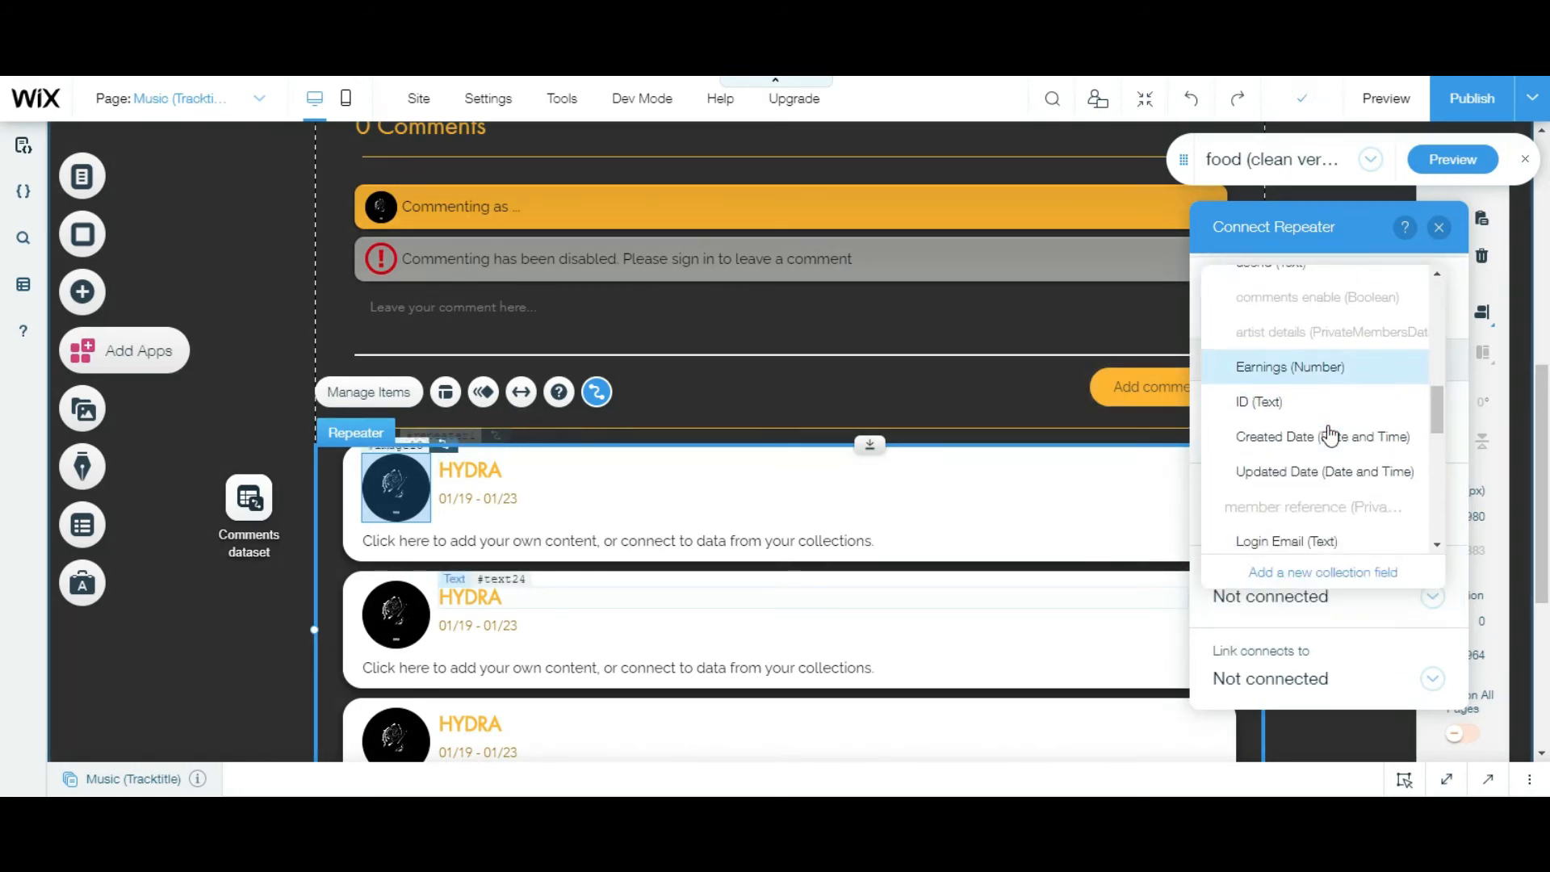
scroll("down", 3)
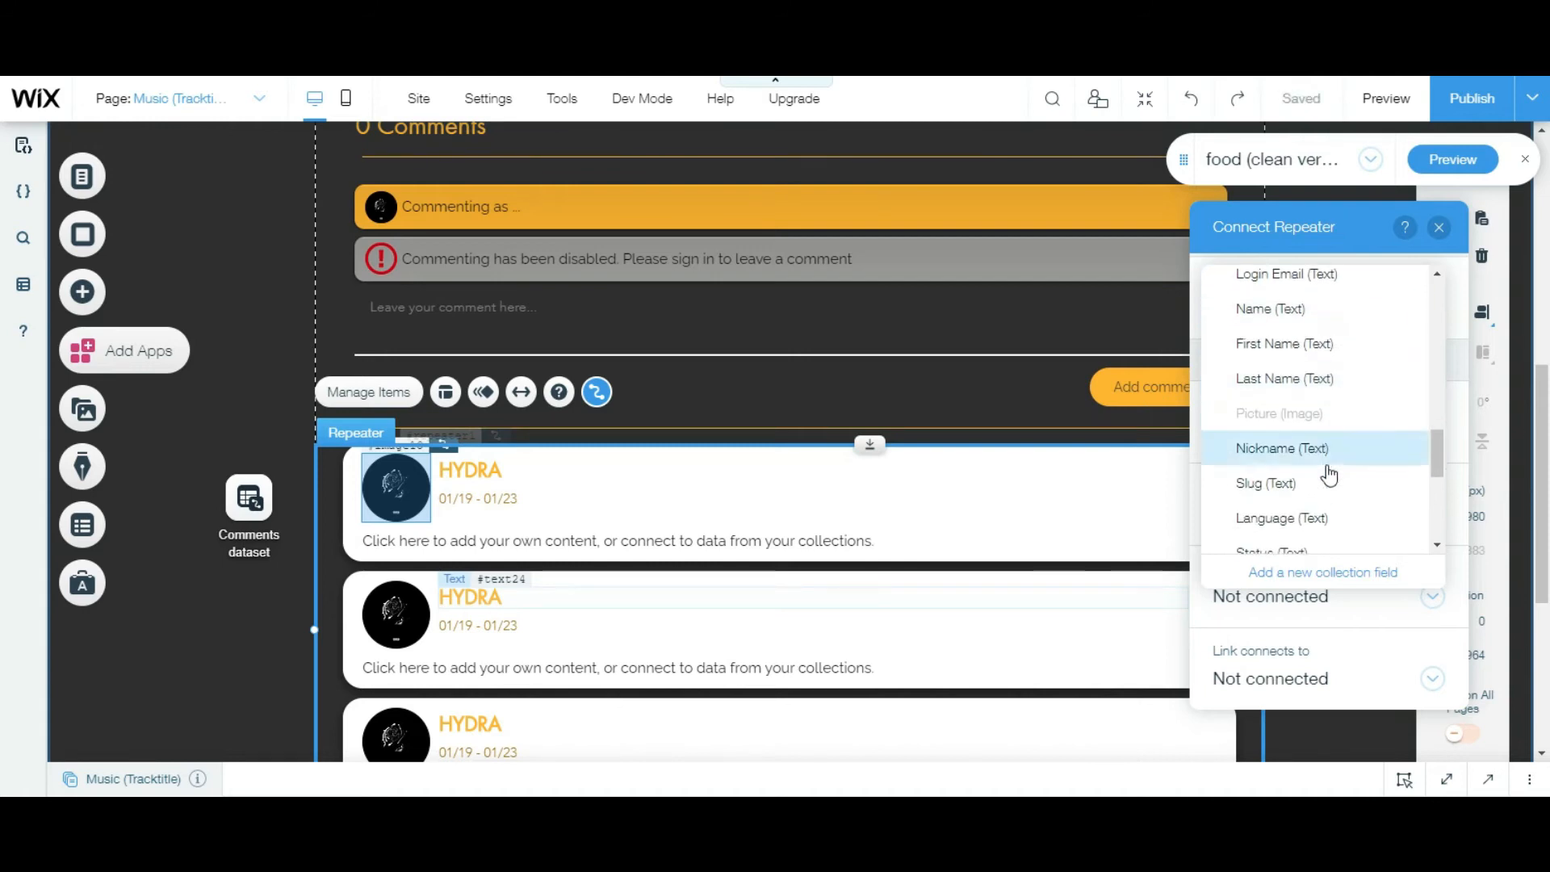
left_click(1282, 448)
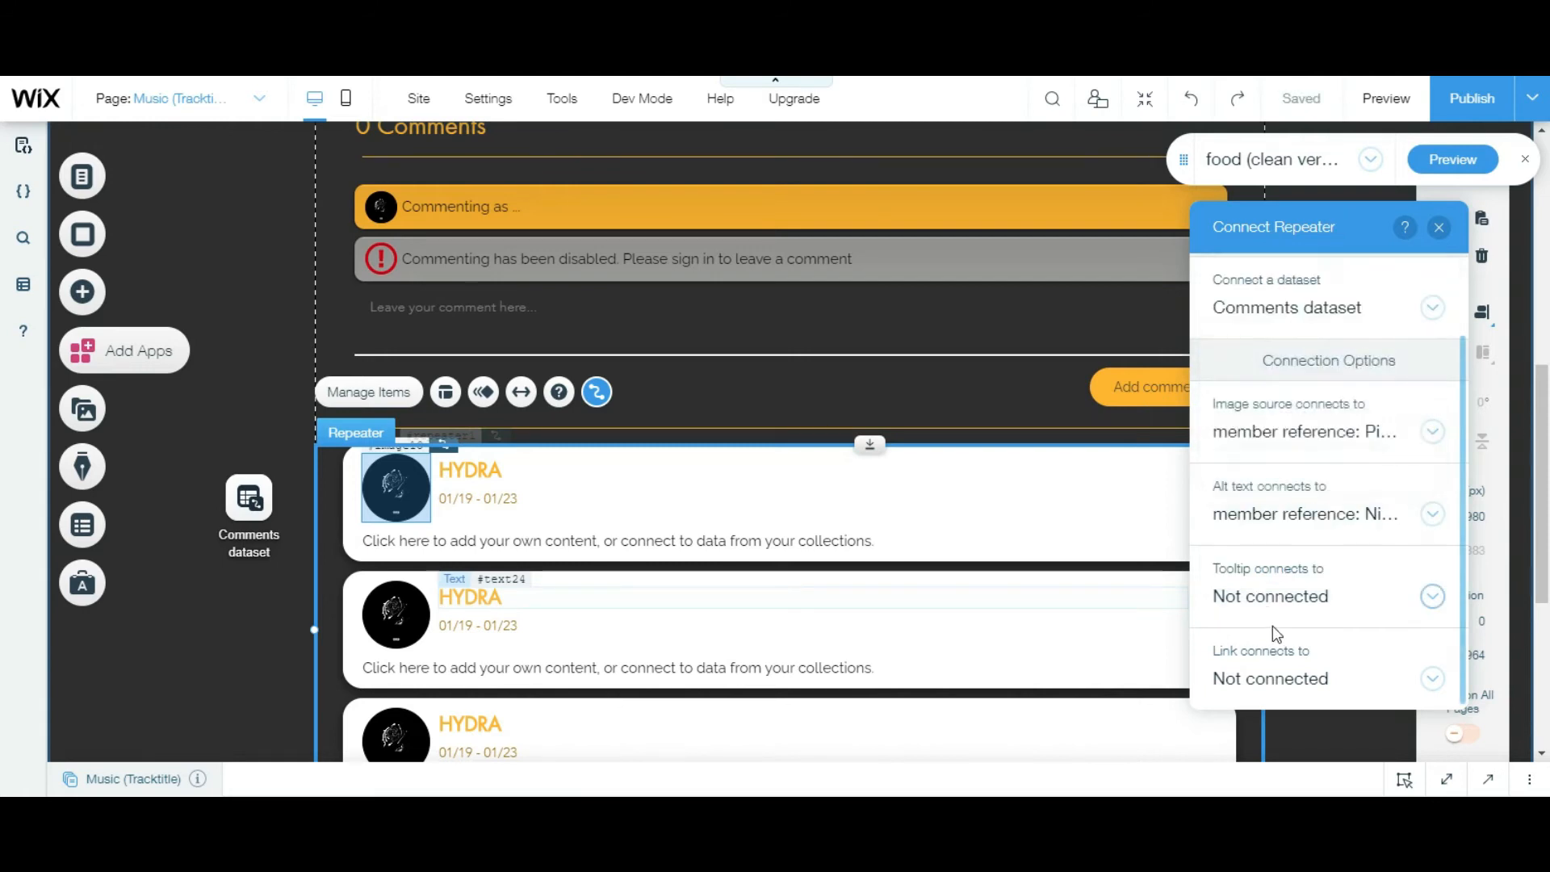
left_click(1432, 596)
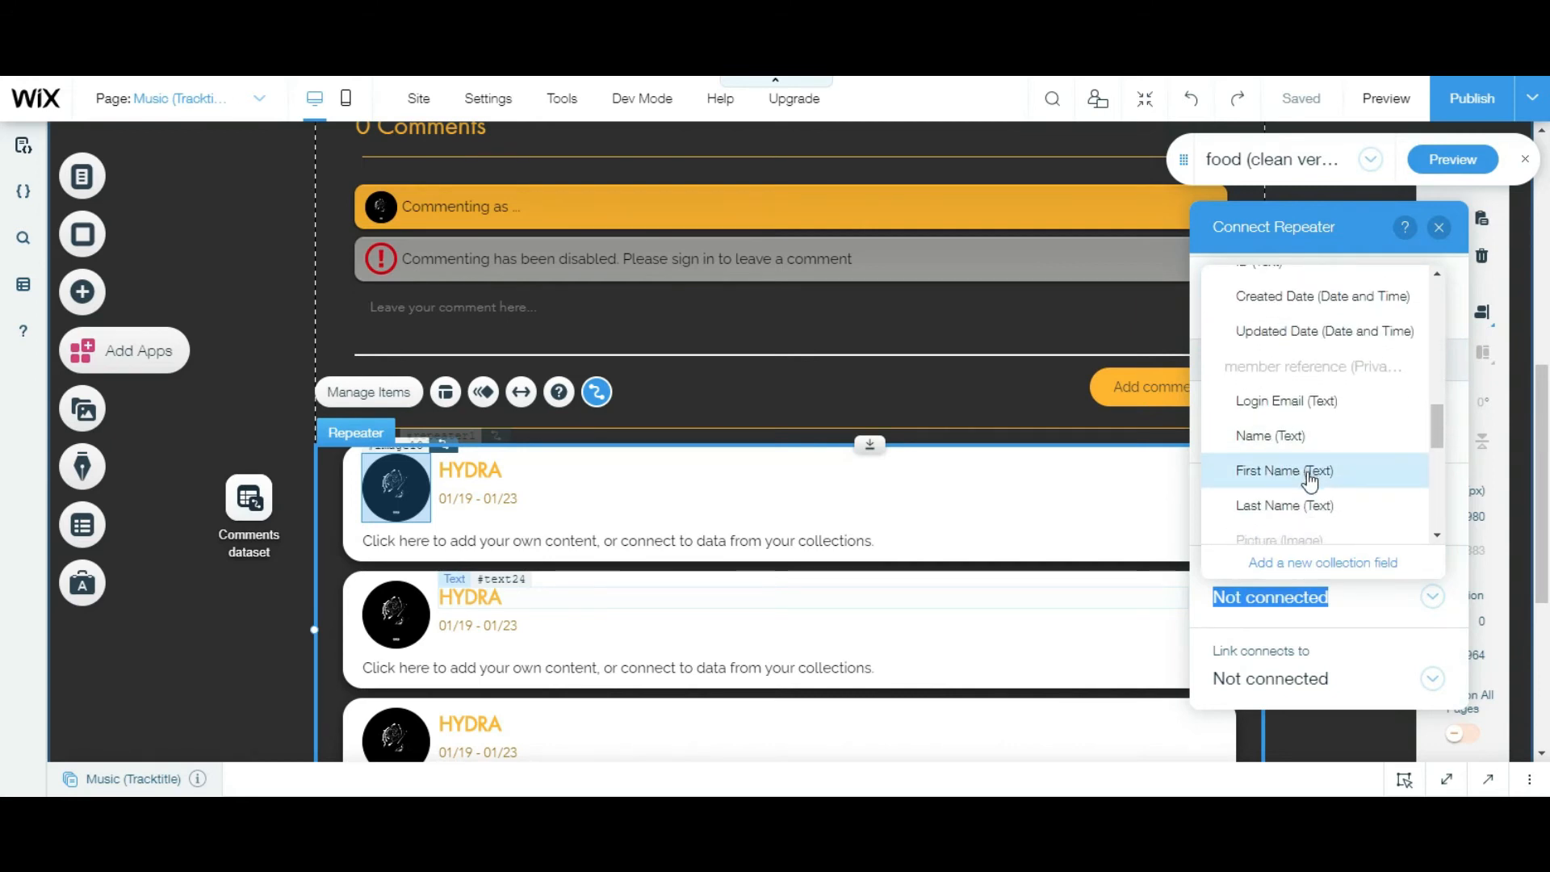
left_click(1286, 471)
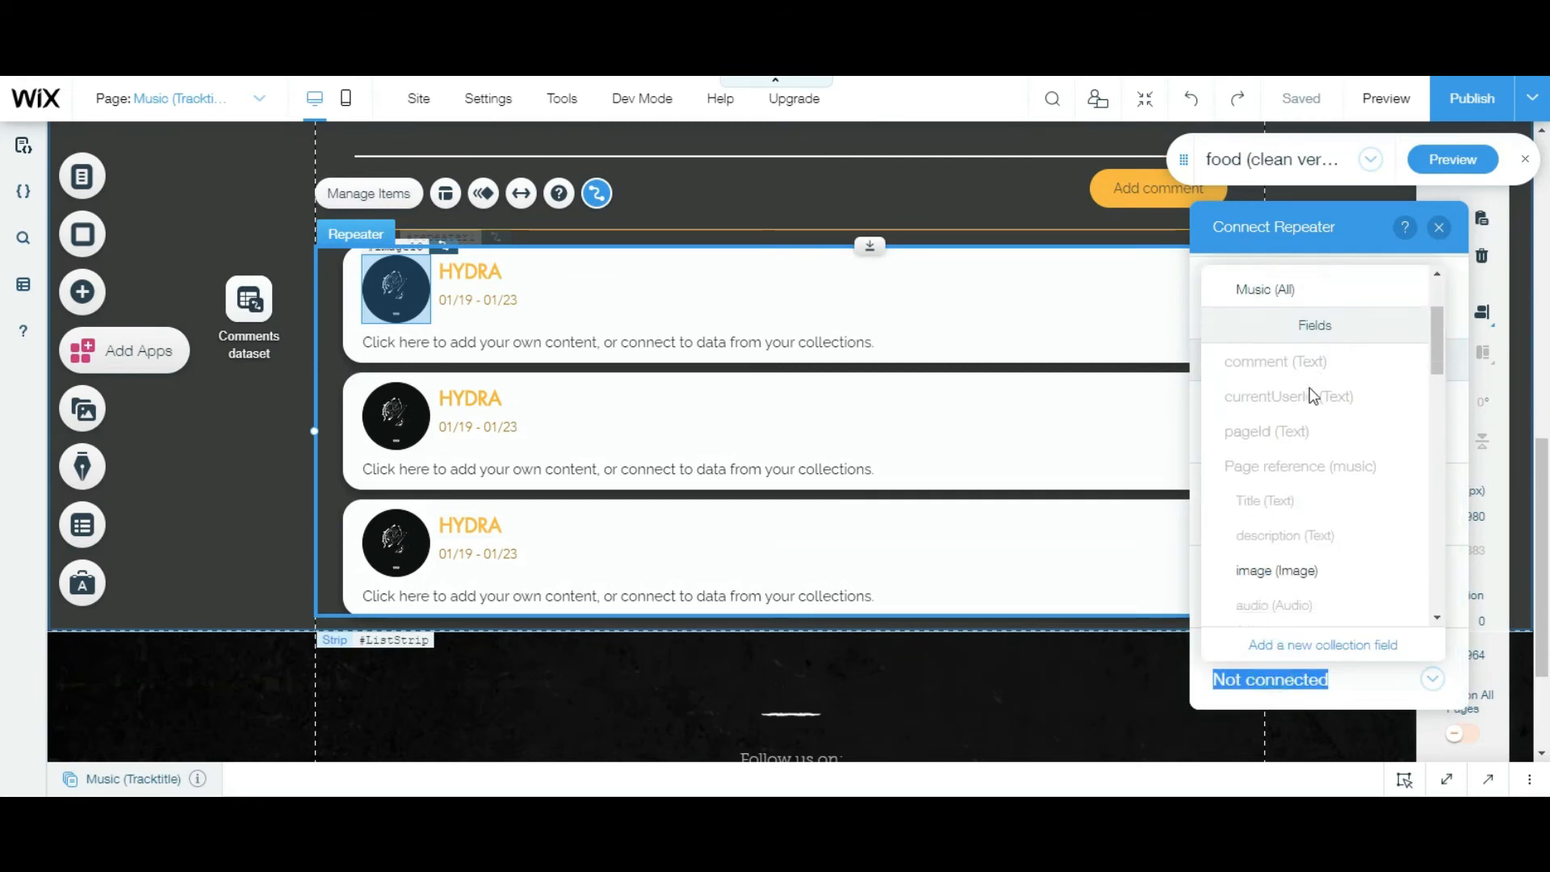
scroll("down", 3)
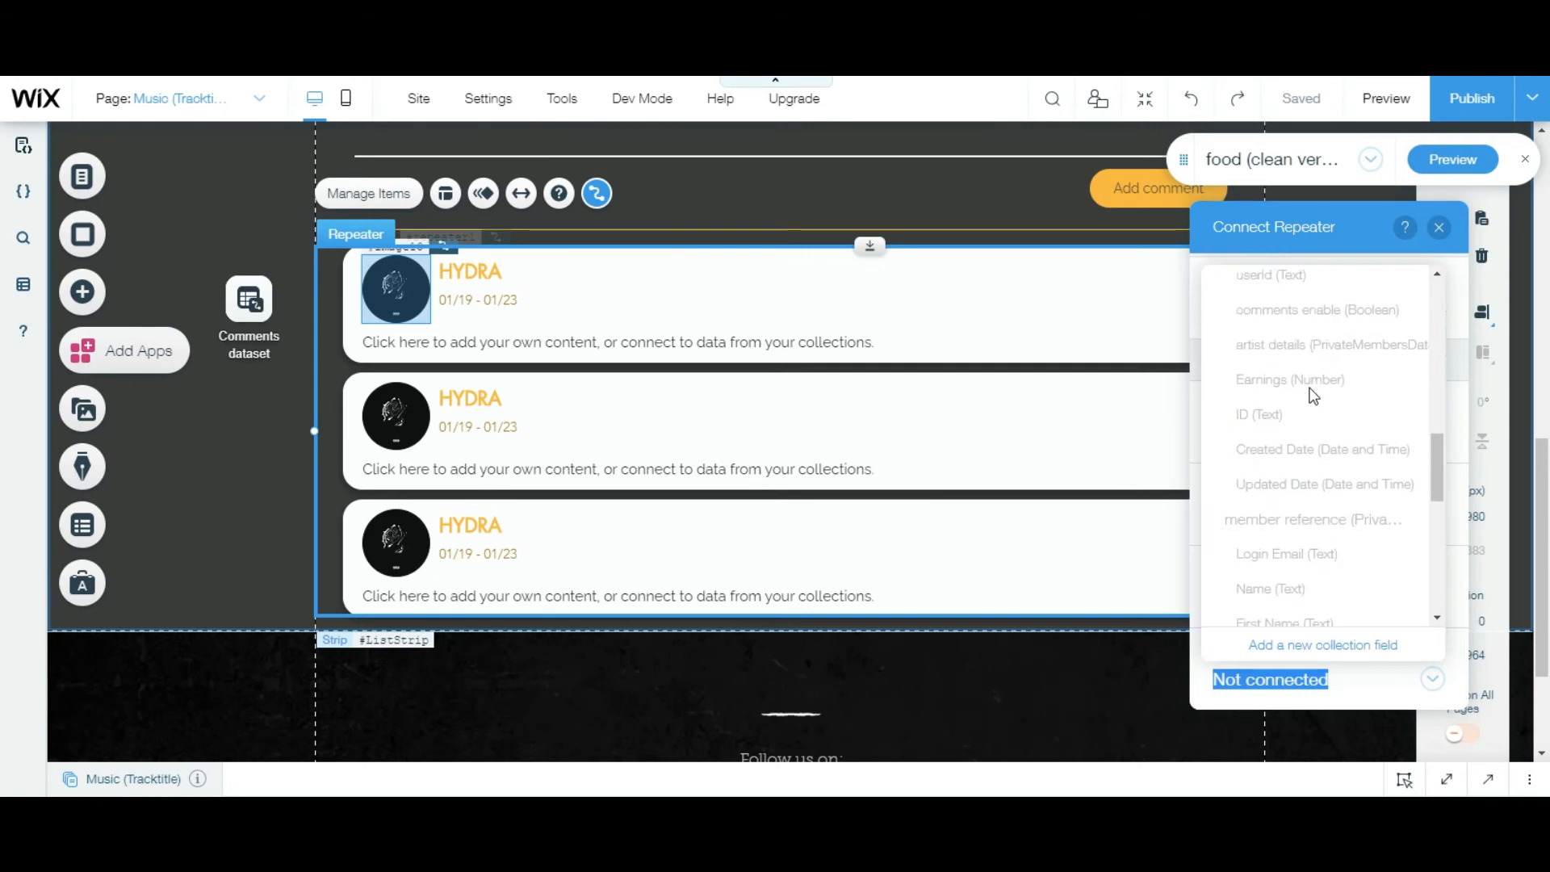
scroll("down", 3)
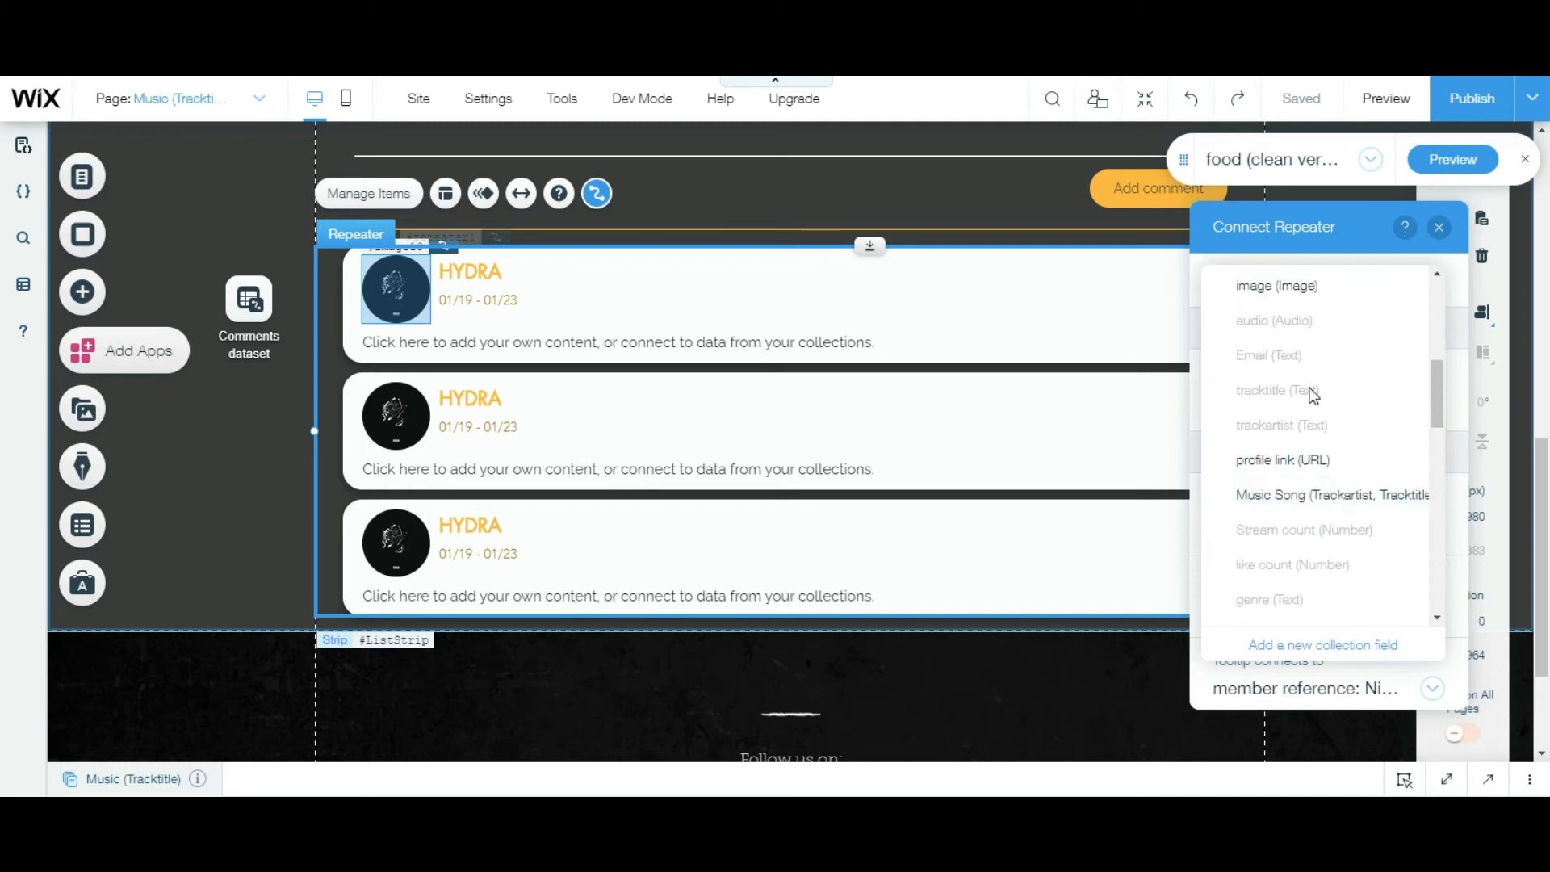
scroll("up", 3)
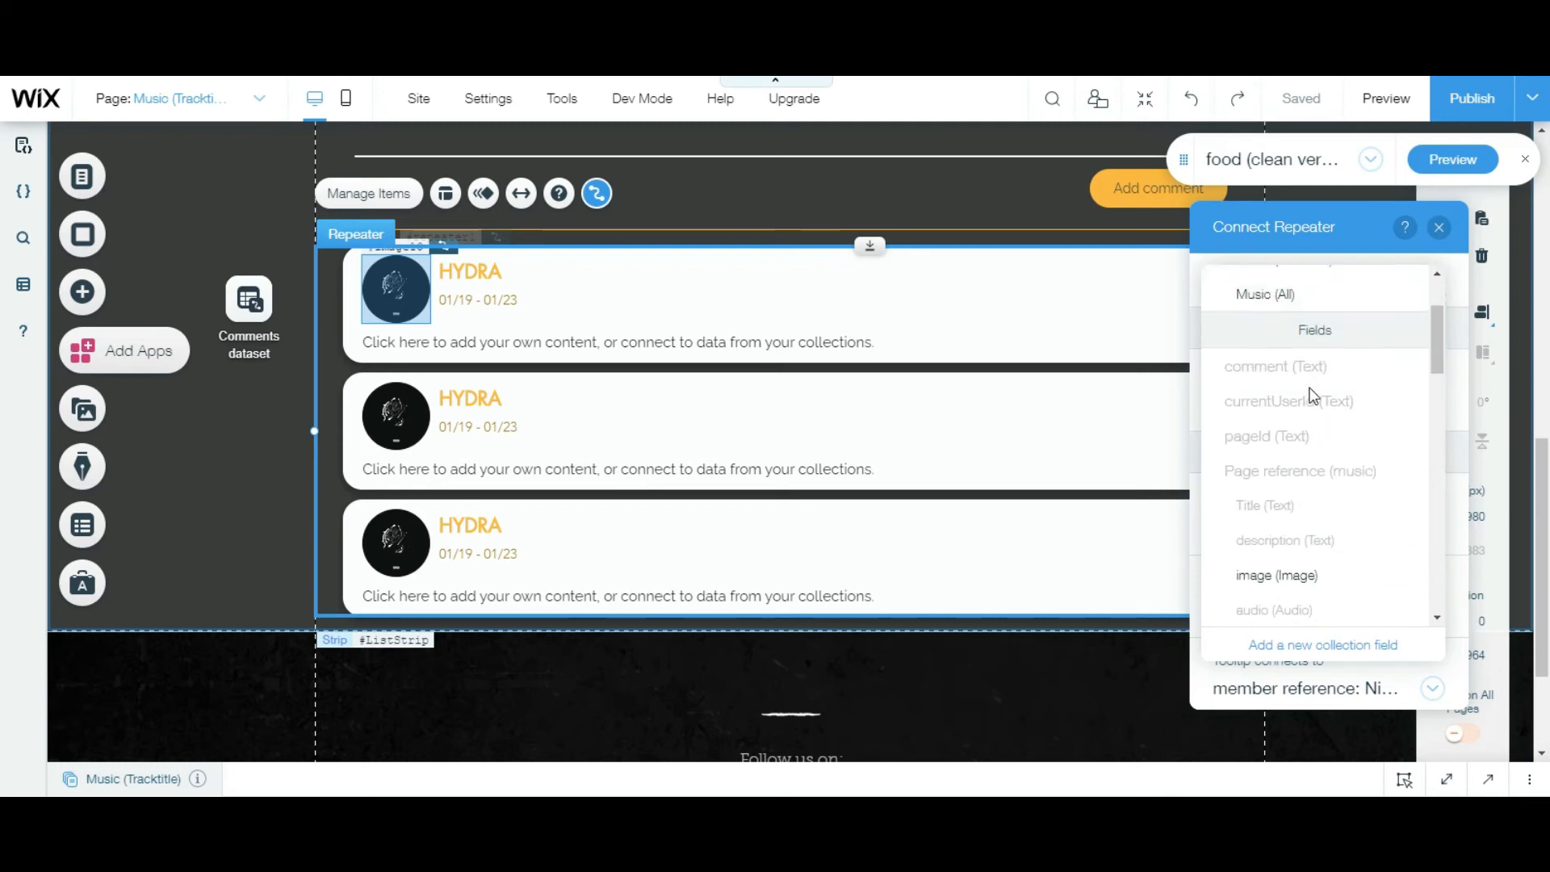
scroll("up", 3)
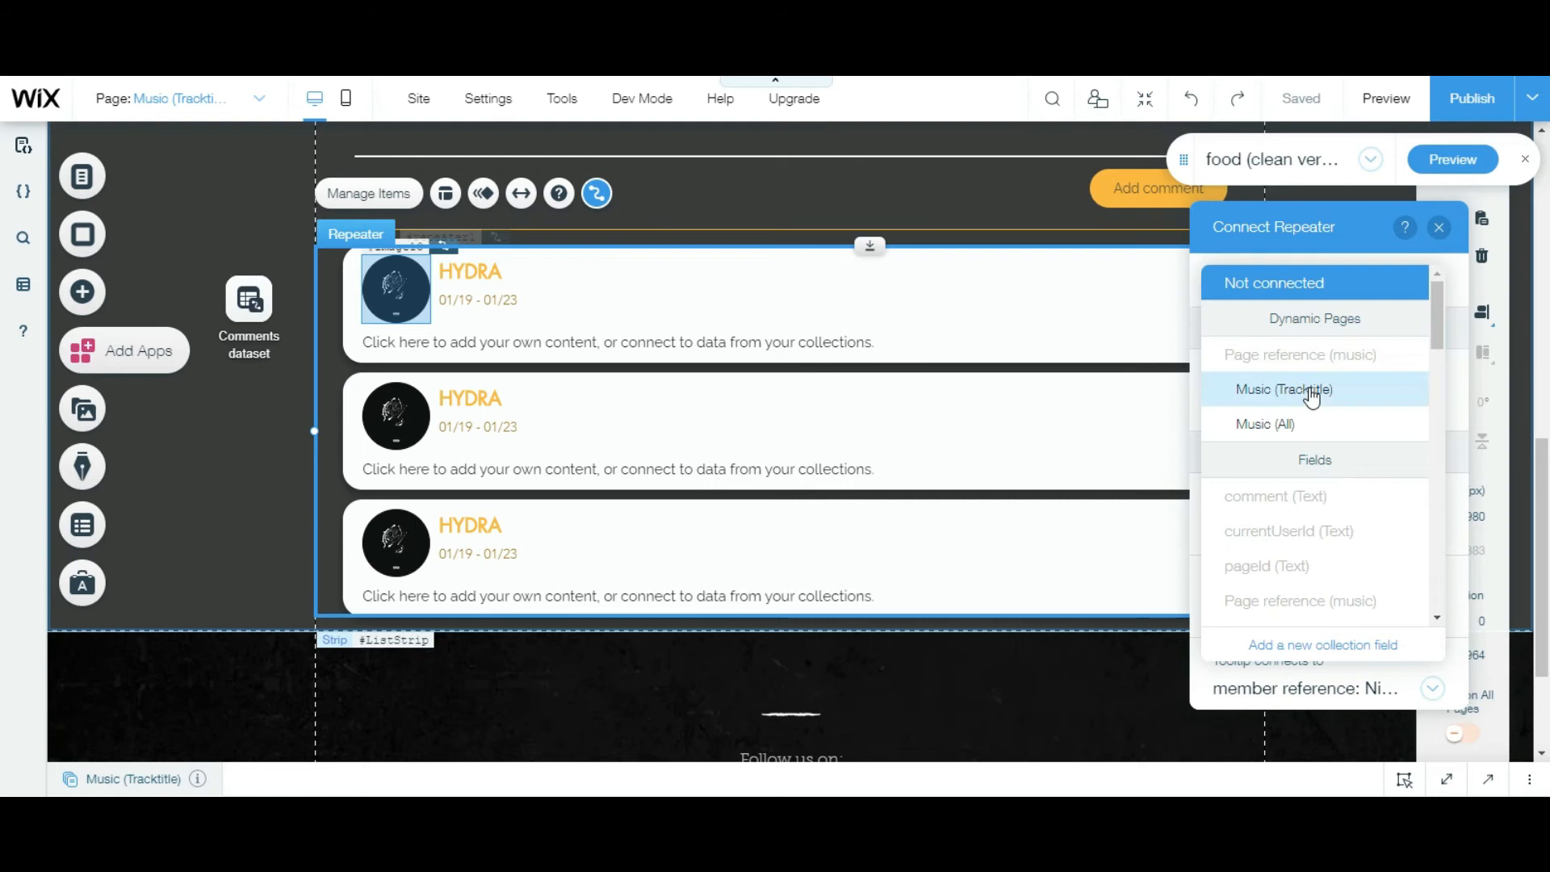
mouse_move(1428, 293)
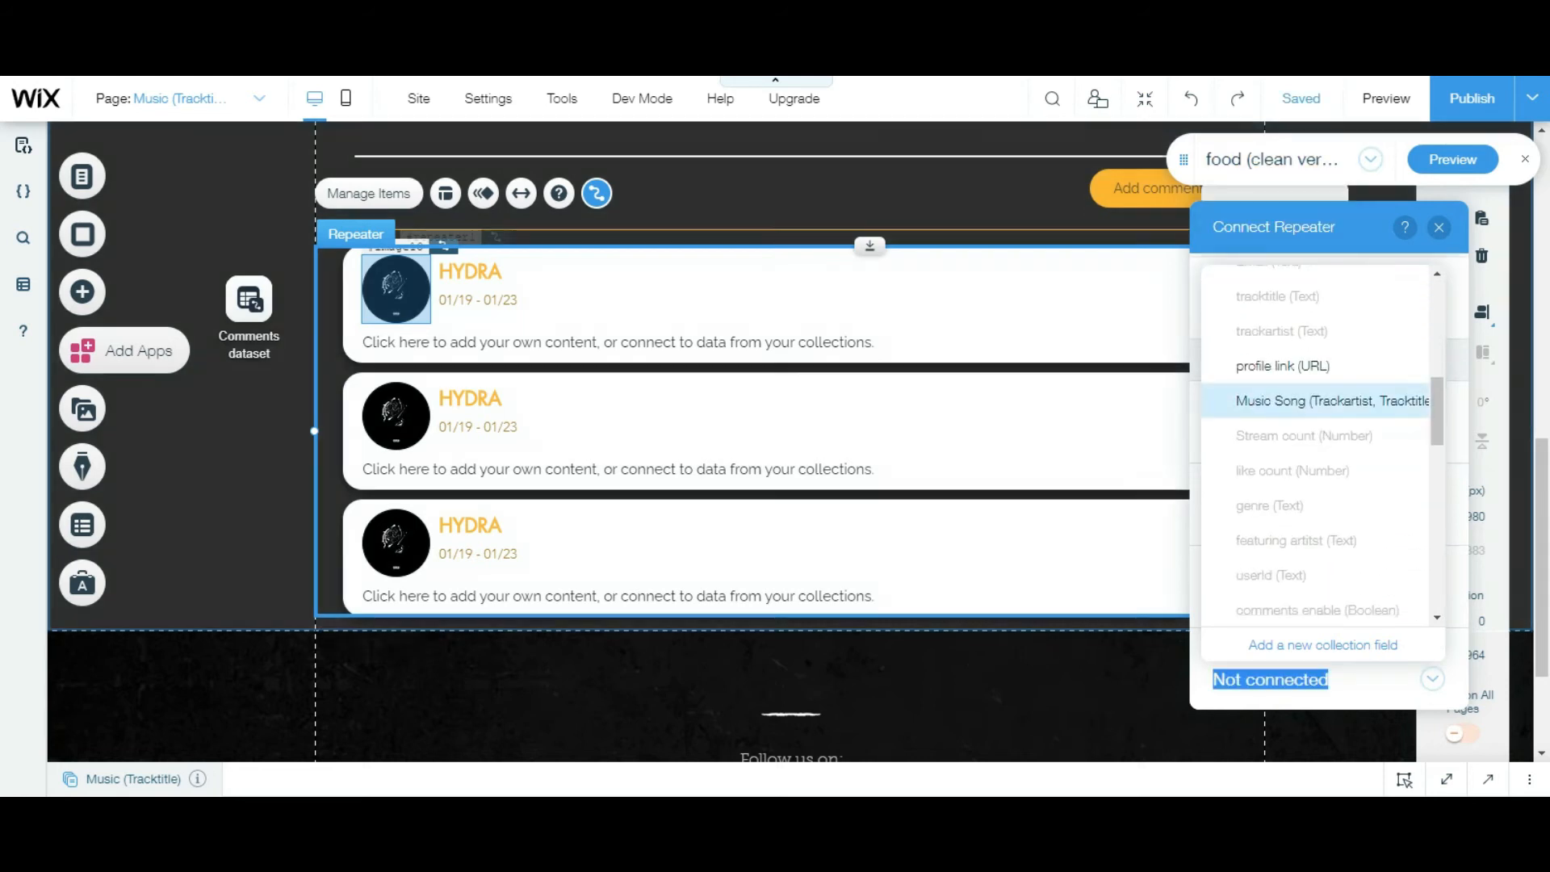
scroll("down", 3)
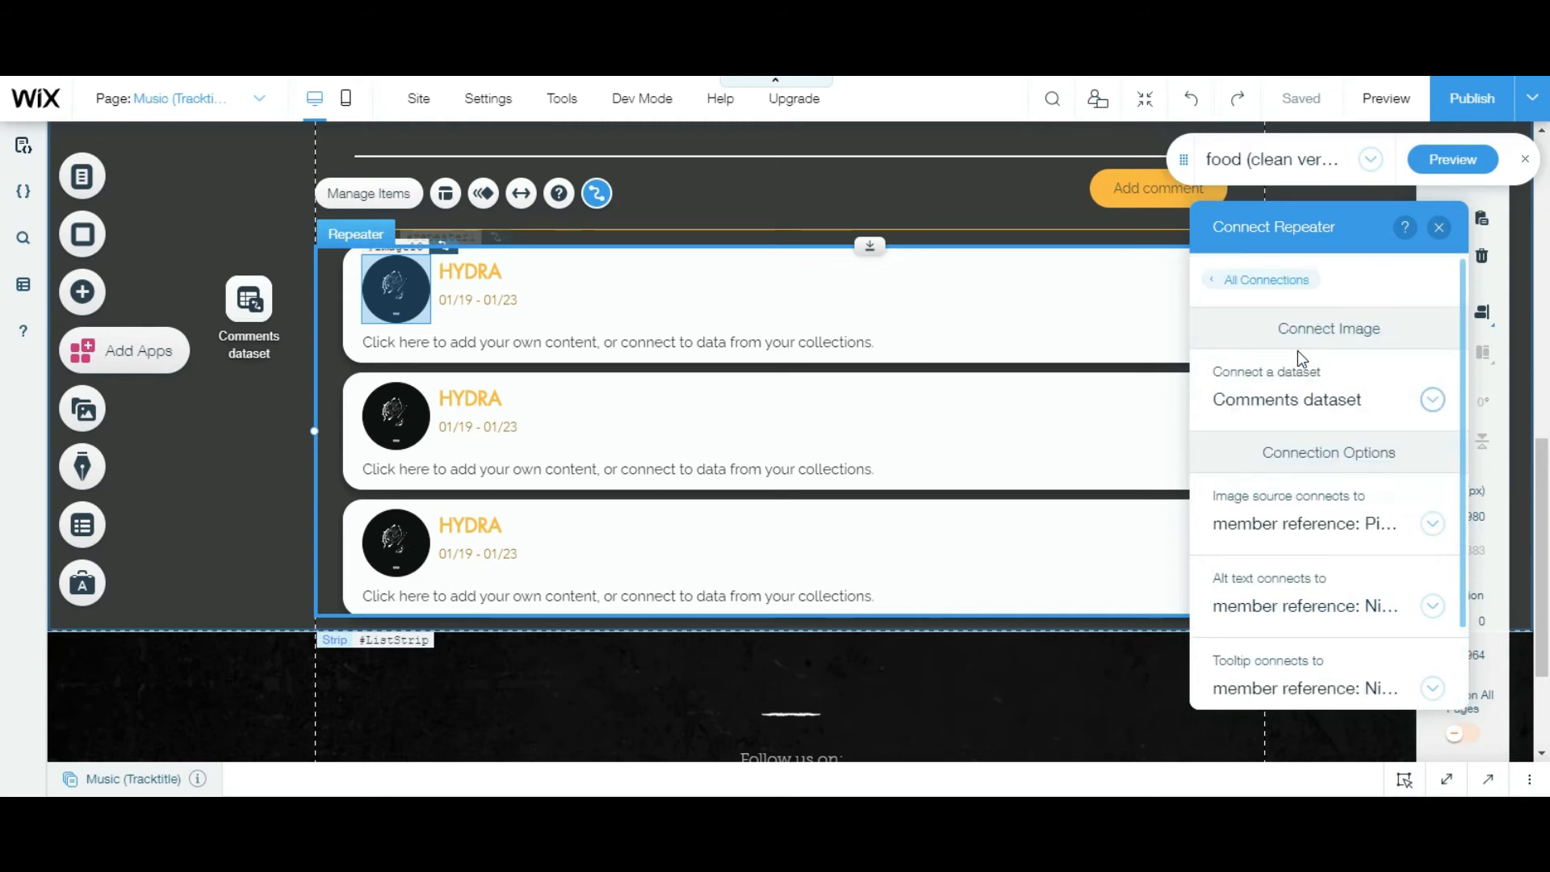
Bind the card's name text to the member Nickname field.
left_click(1268, 280)
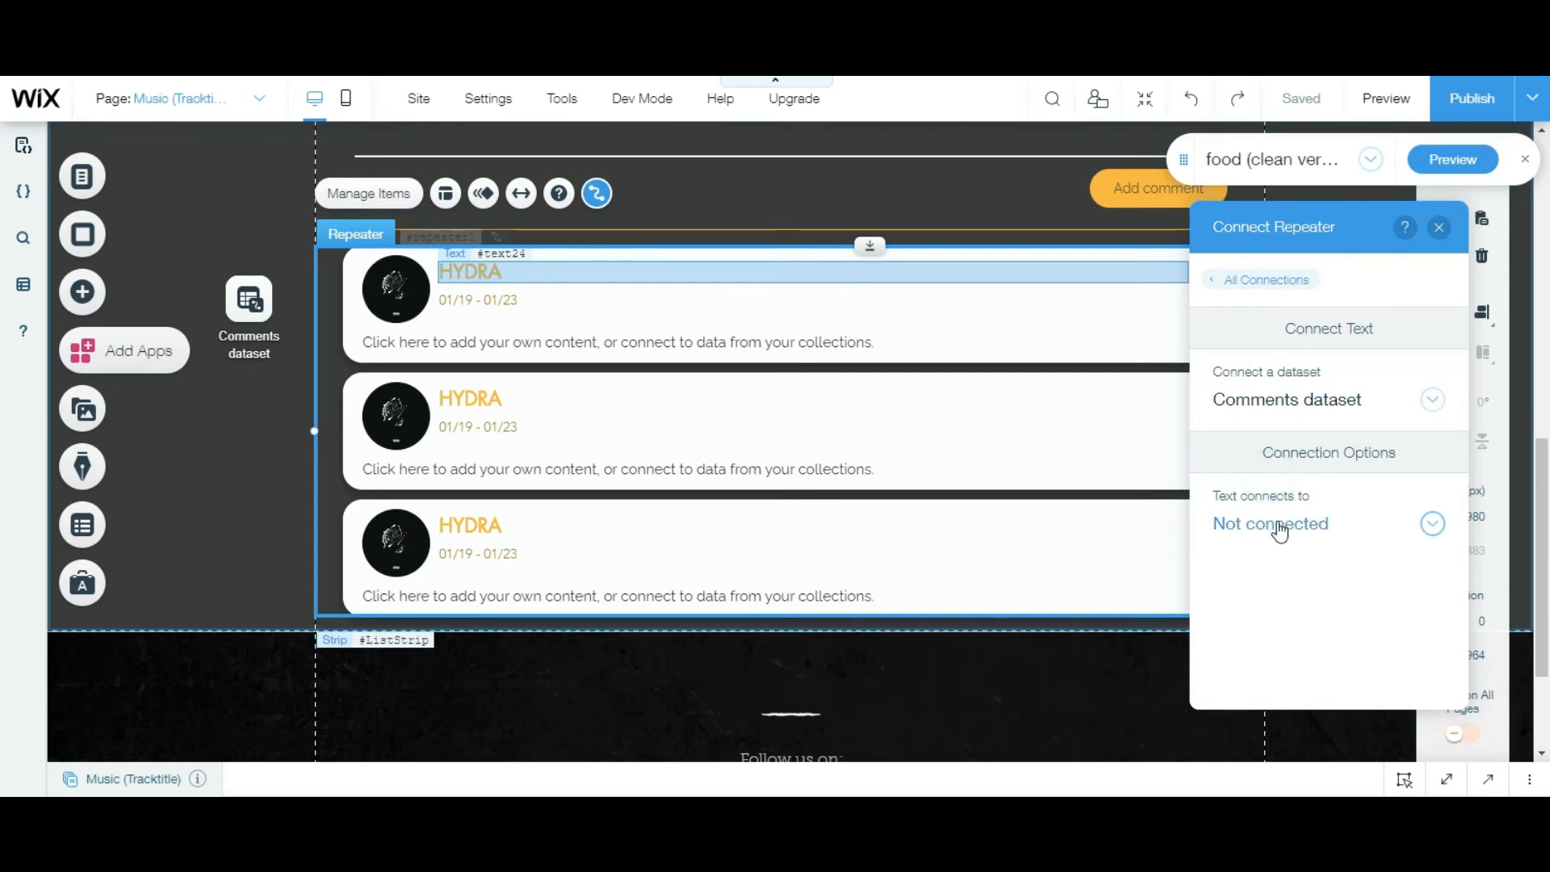
left_click(1430, 524)
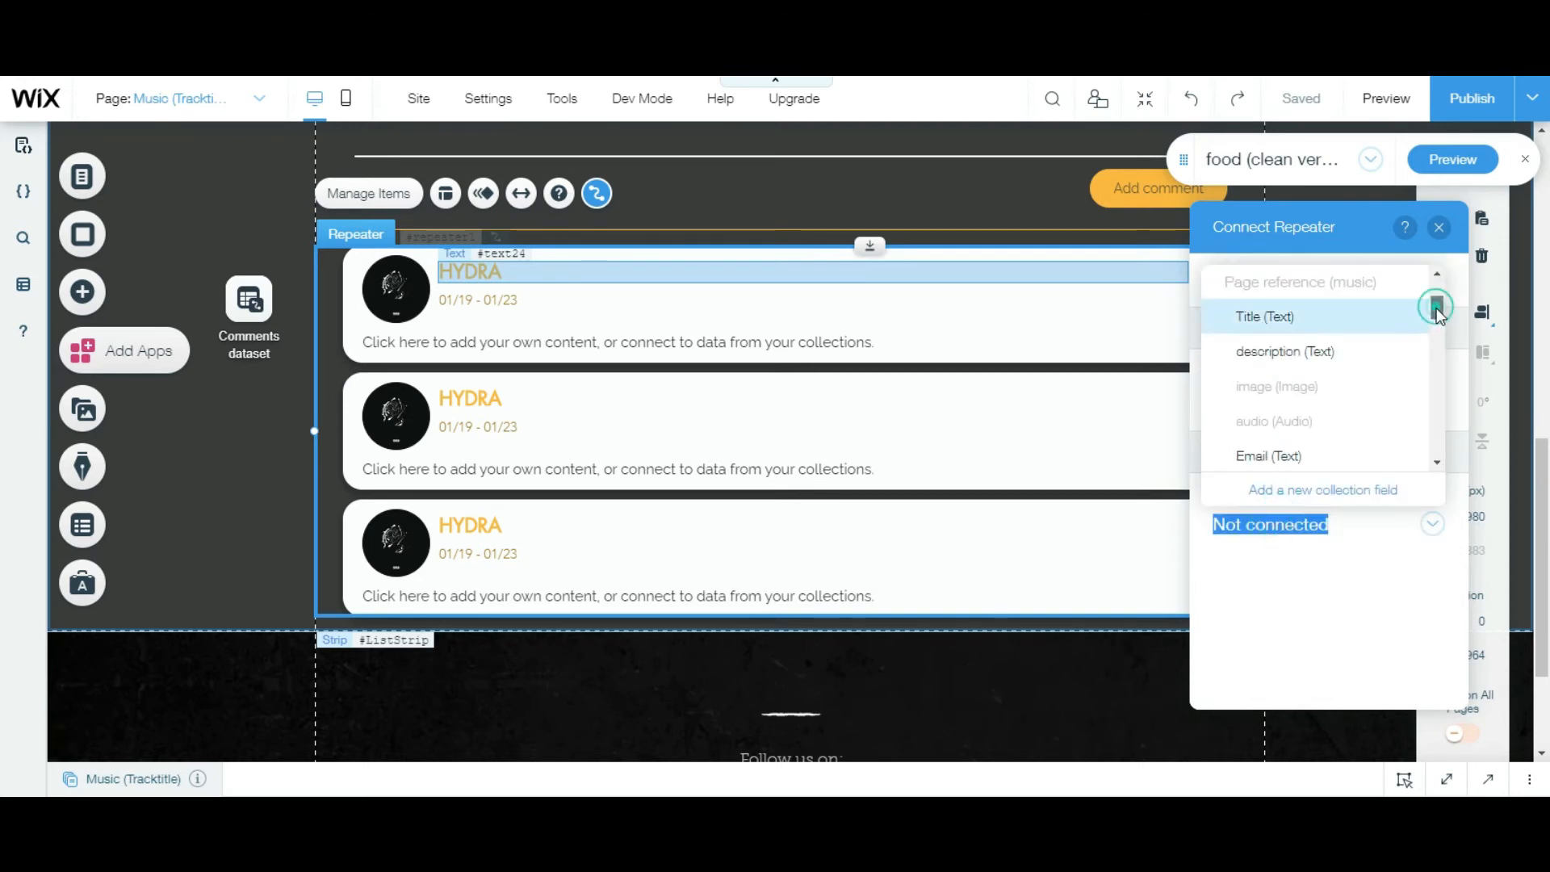
scroll("down", 3)
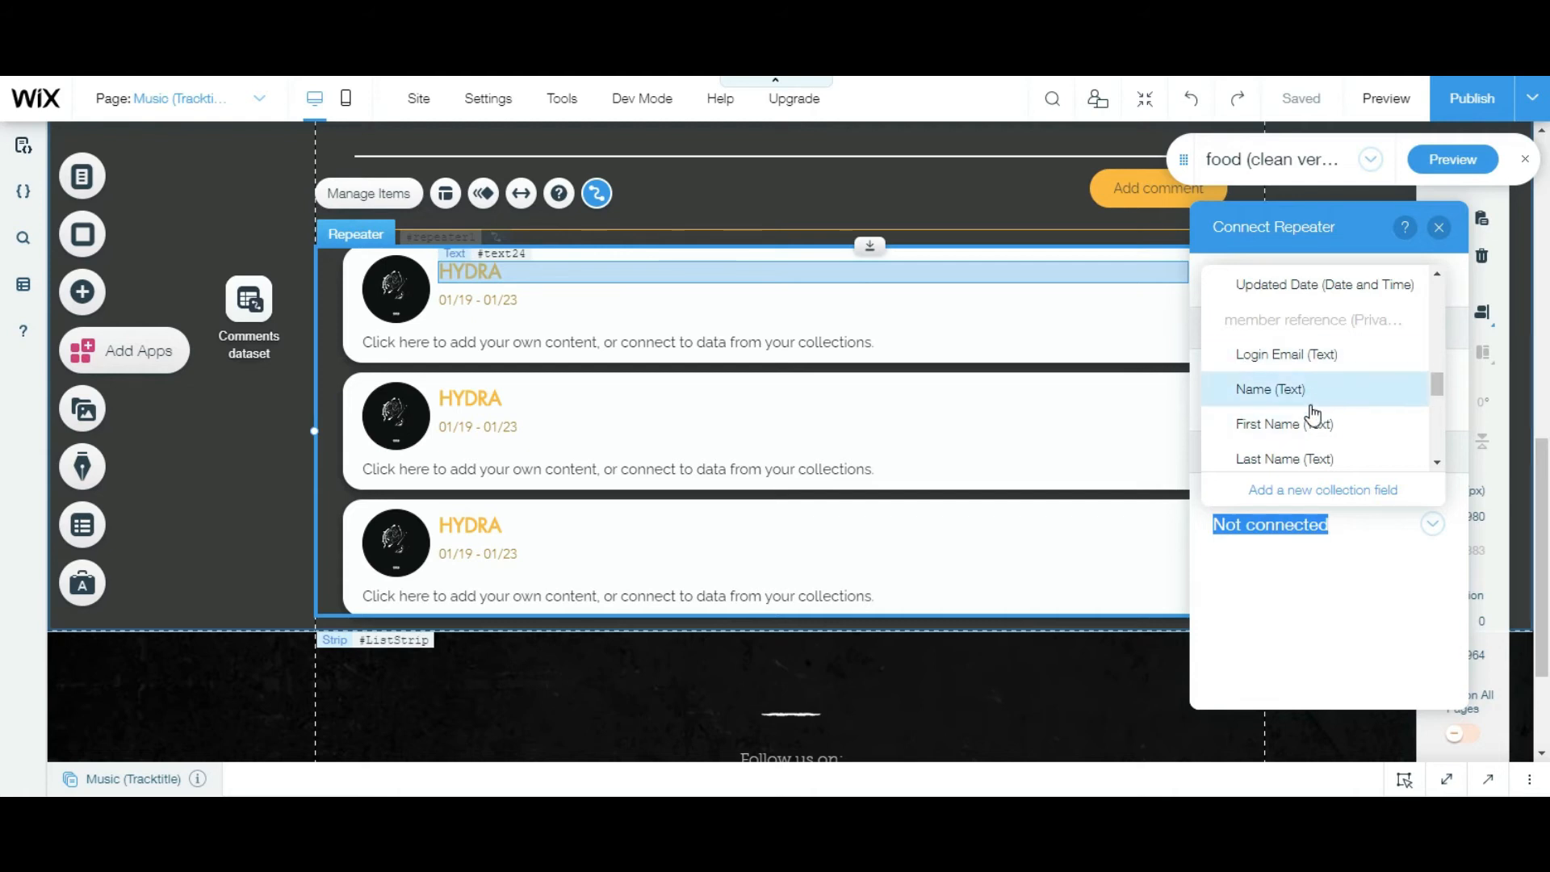
scroll("down", 3)
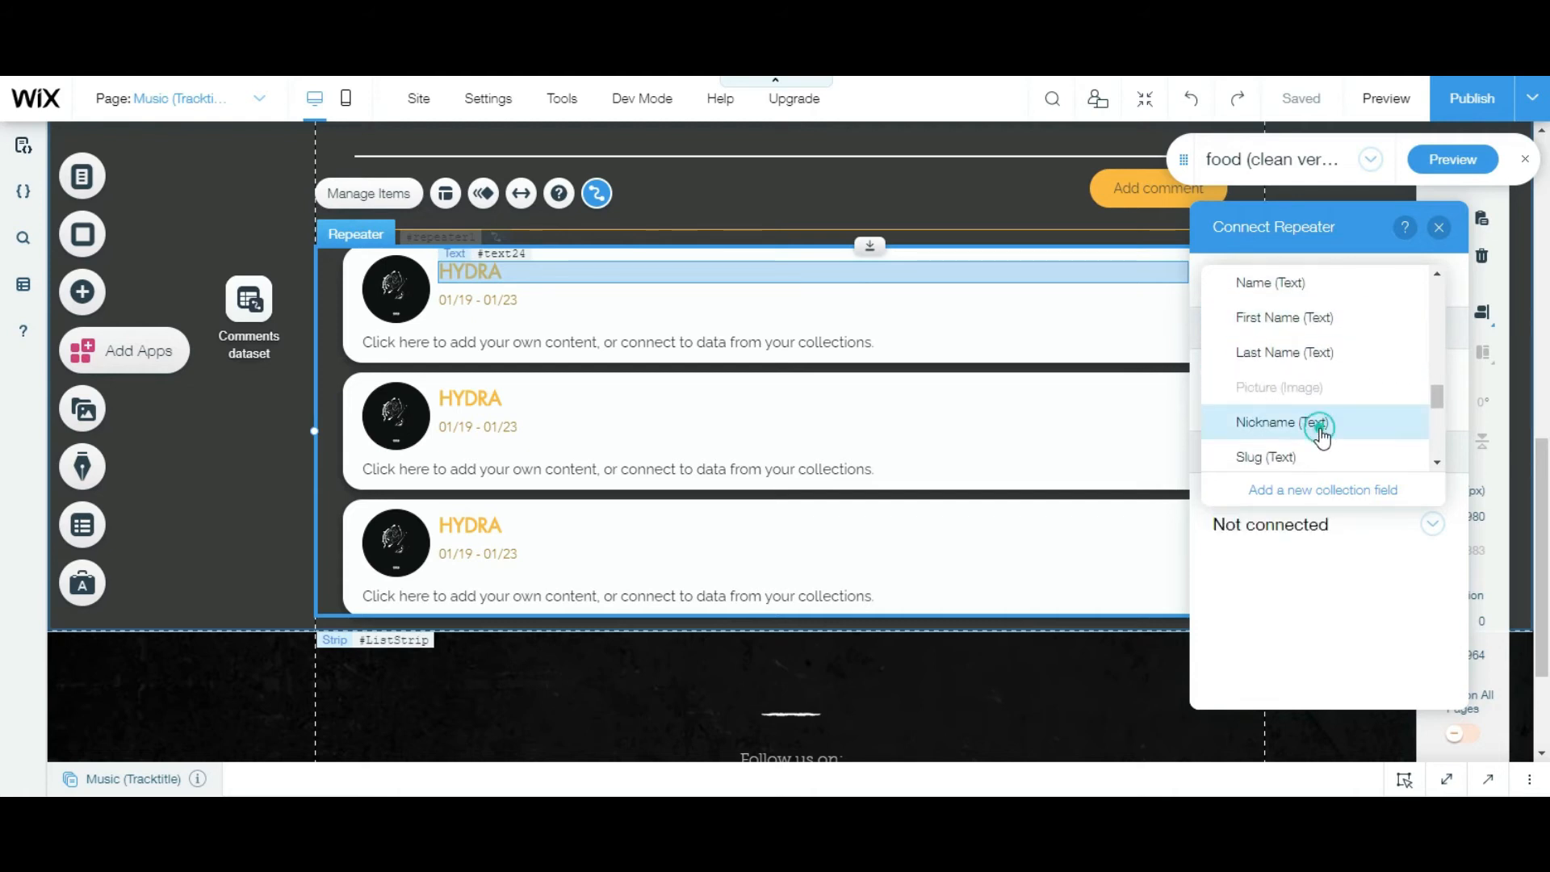
left_click(1285, 422)
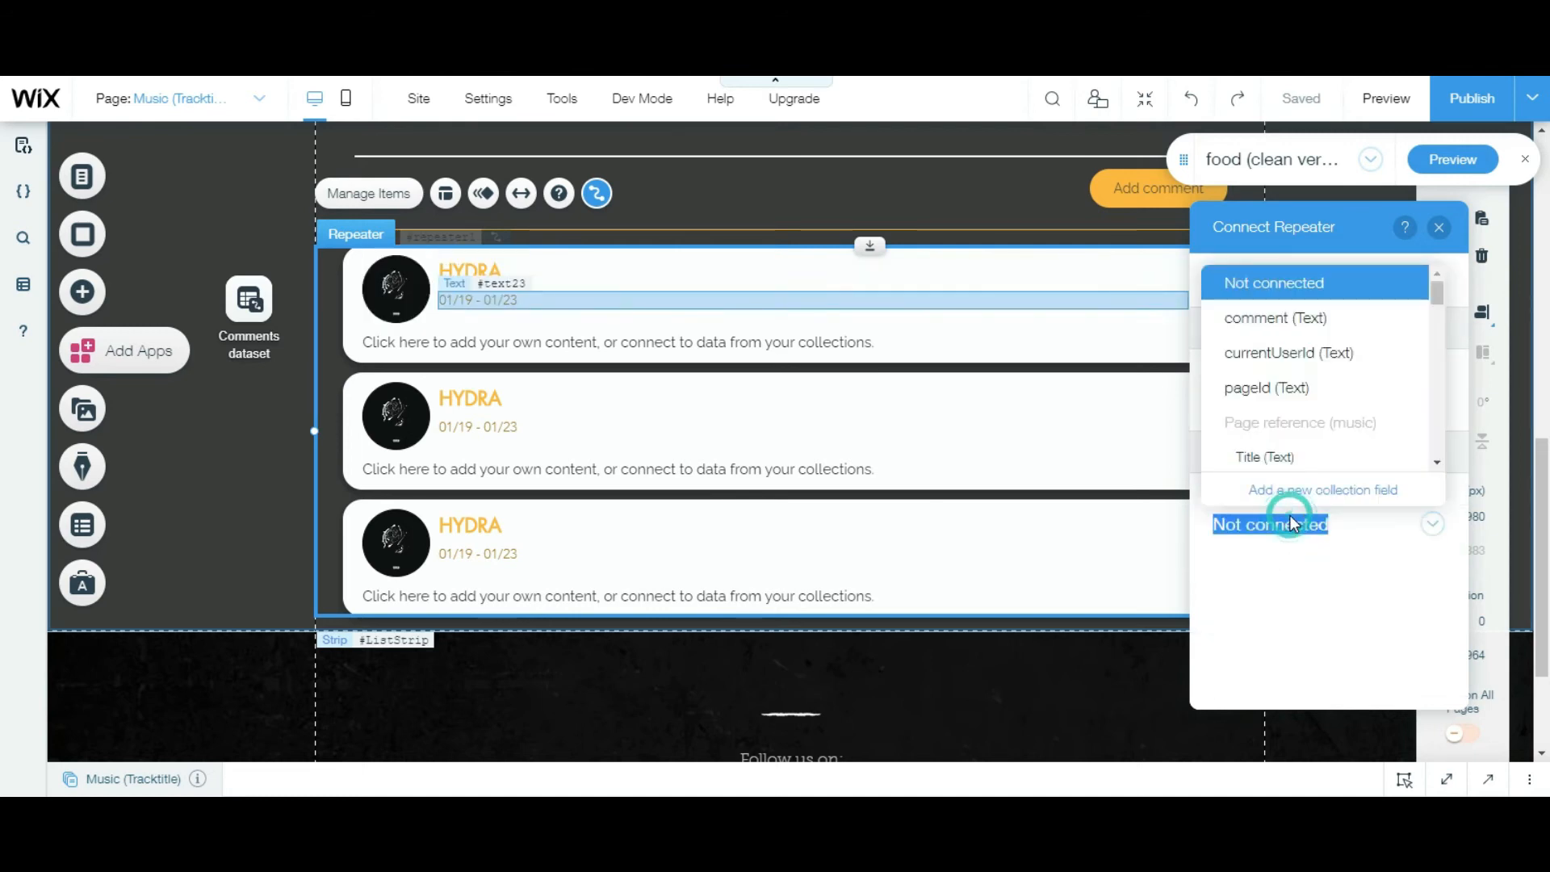
Show Created Date in medium date format, then close the background field list.
scroll("down", 3)
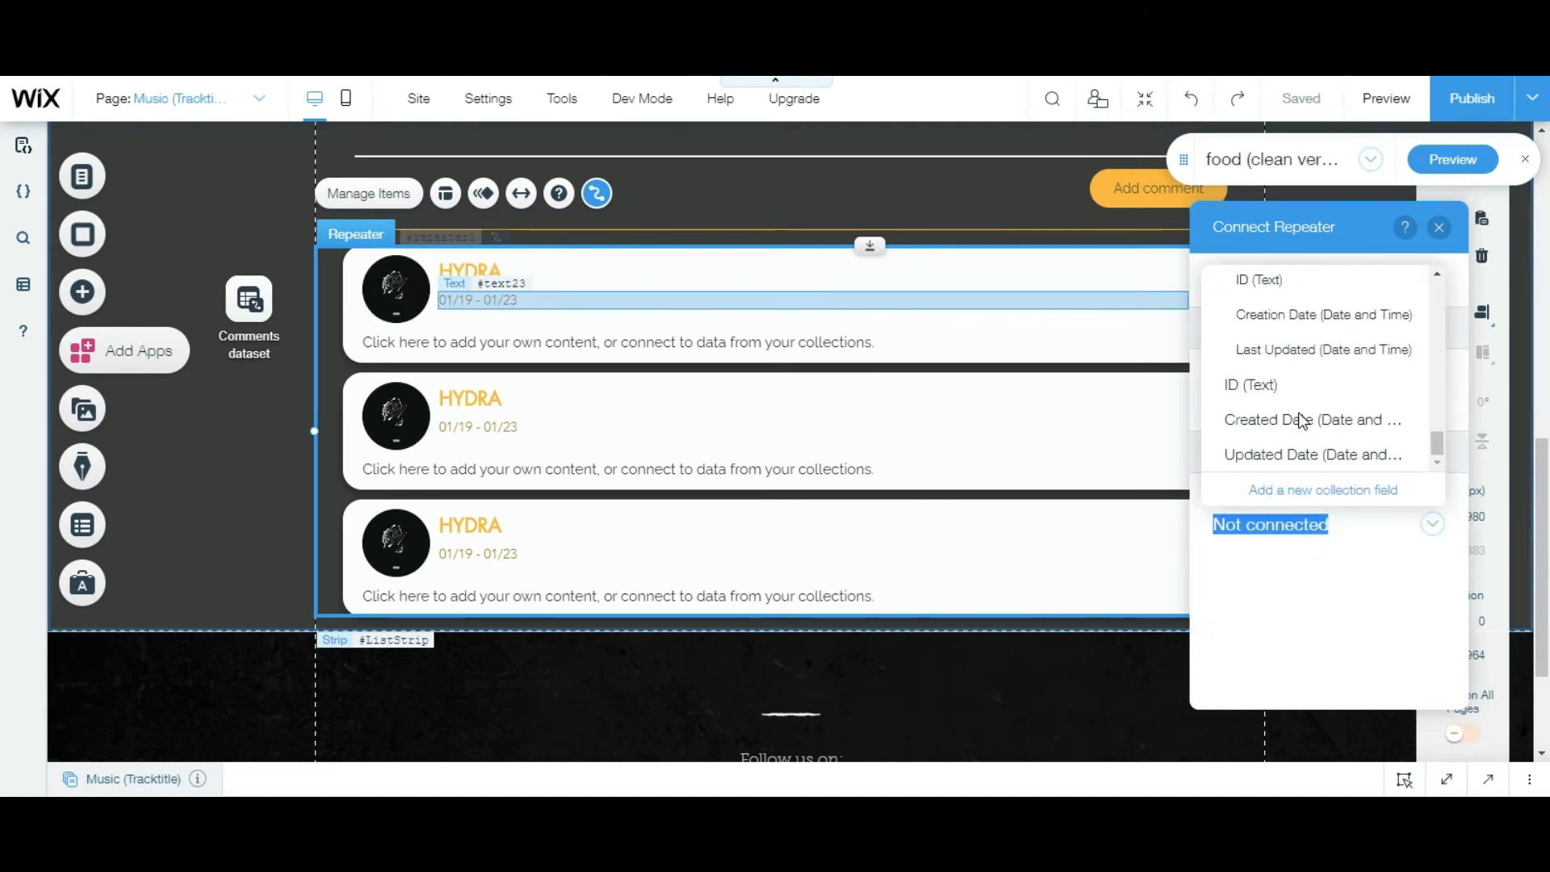
left_click(1312, 419)
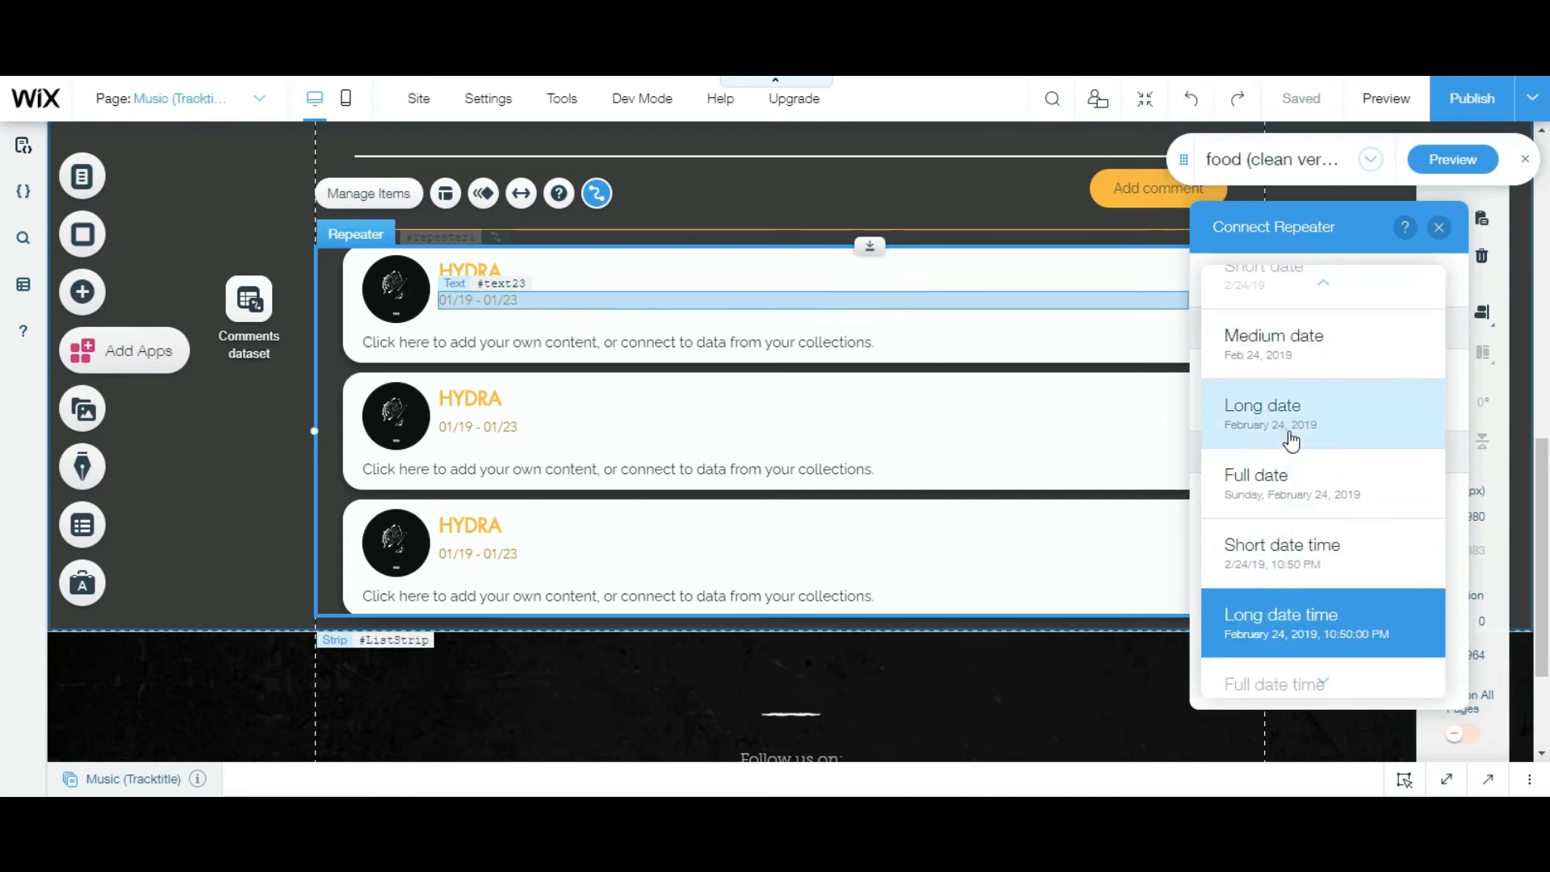
left_click(1274, 344)
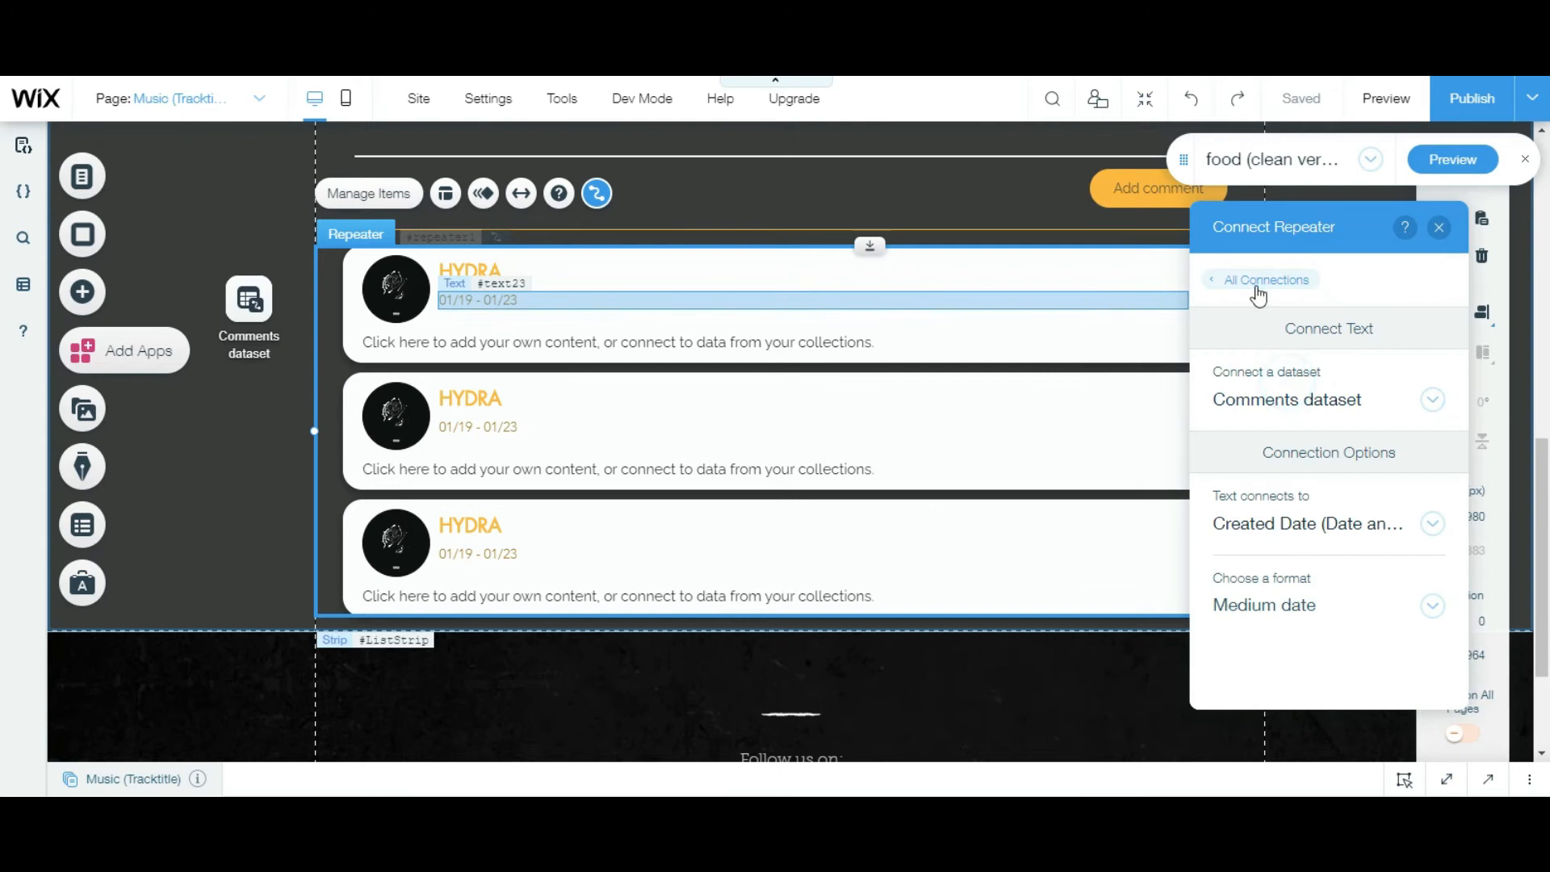
left_click(1267, 280)
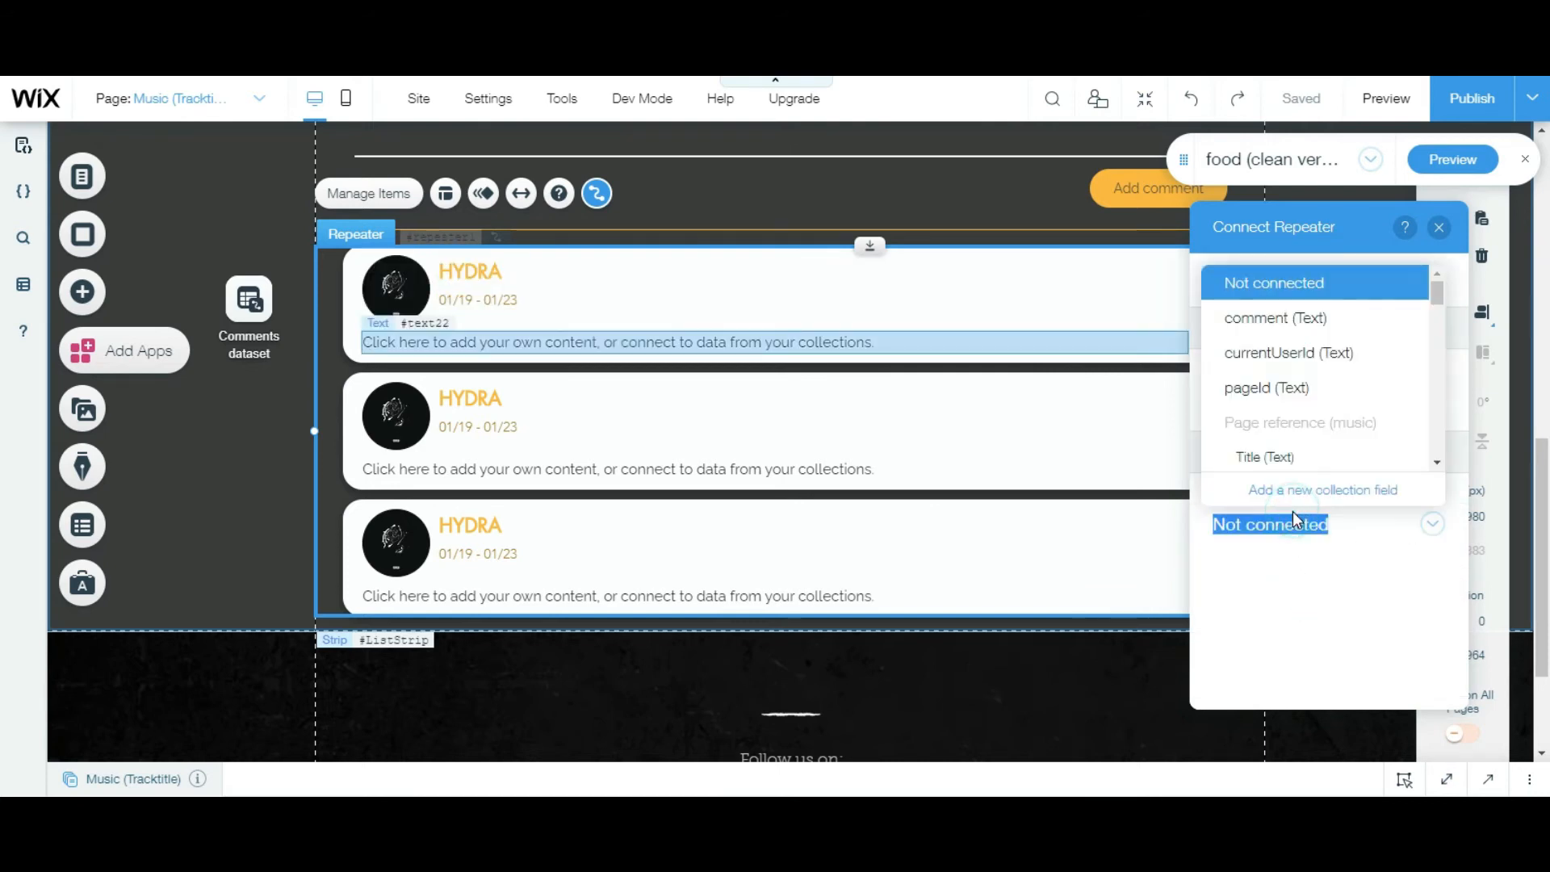
scroll("down", 3)
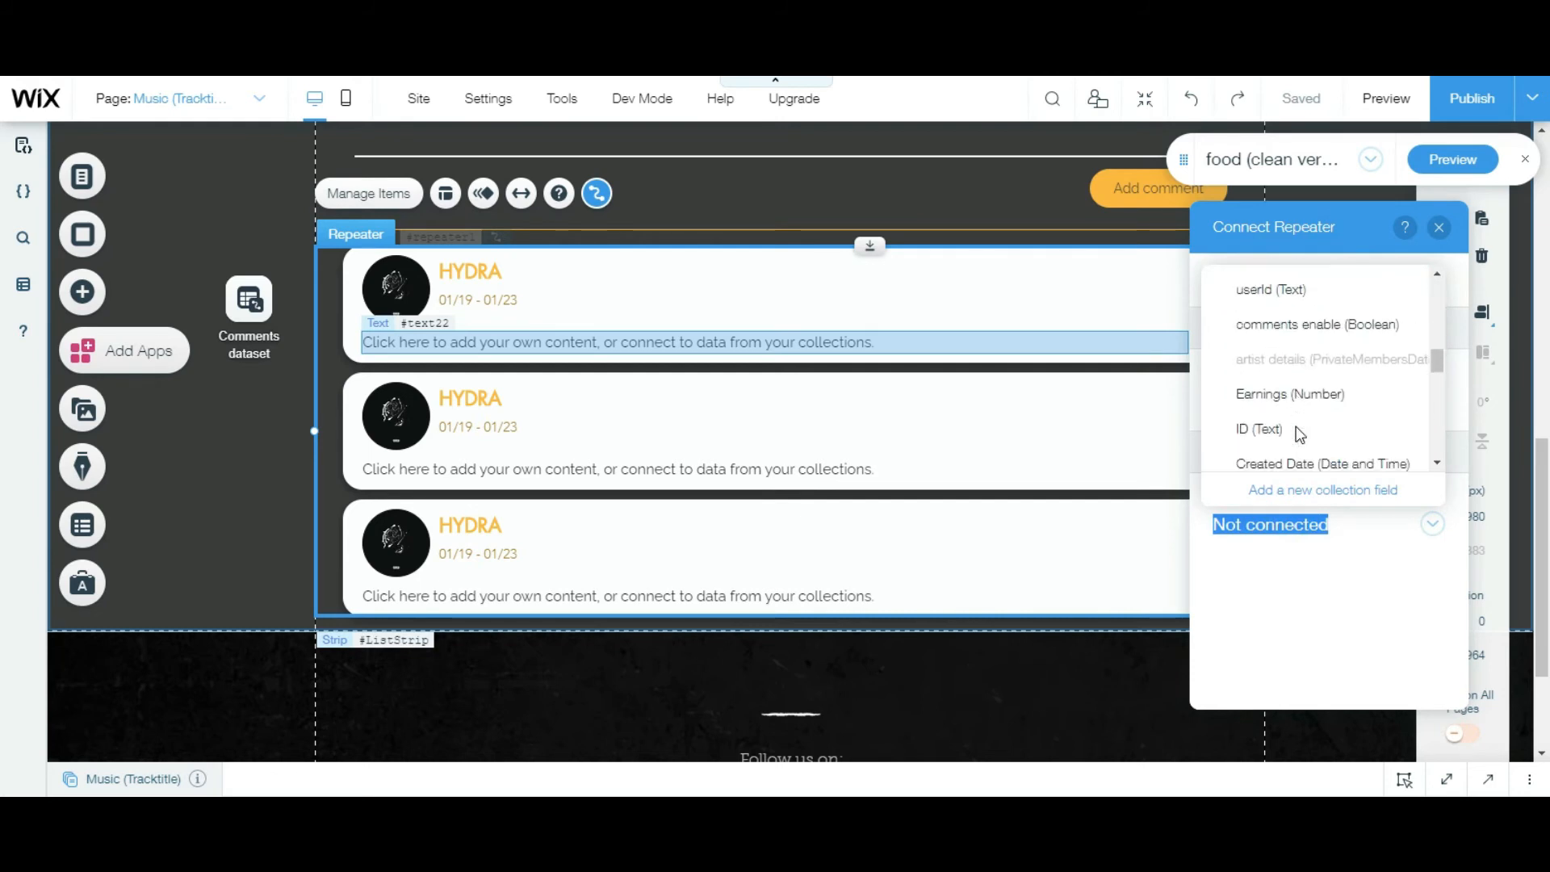
scroll("up", 3)
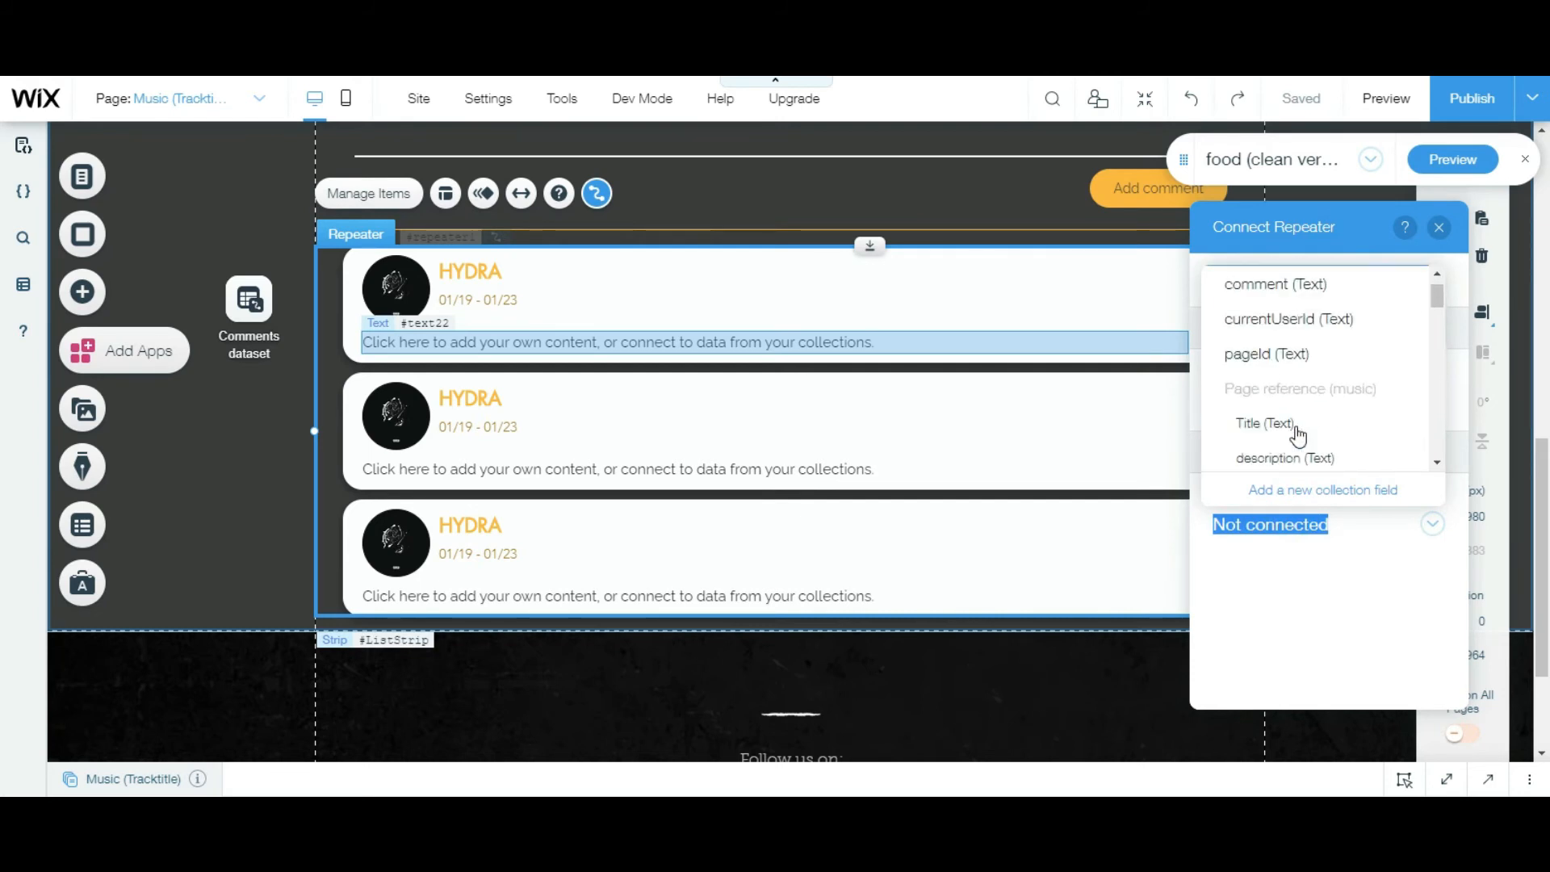
left_click(1276, 283)
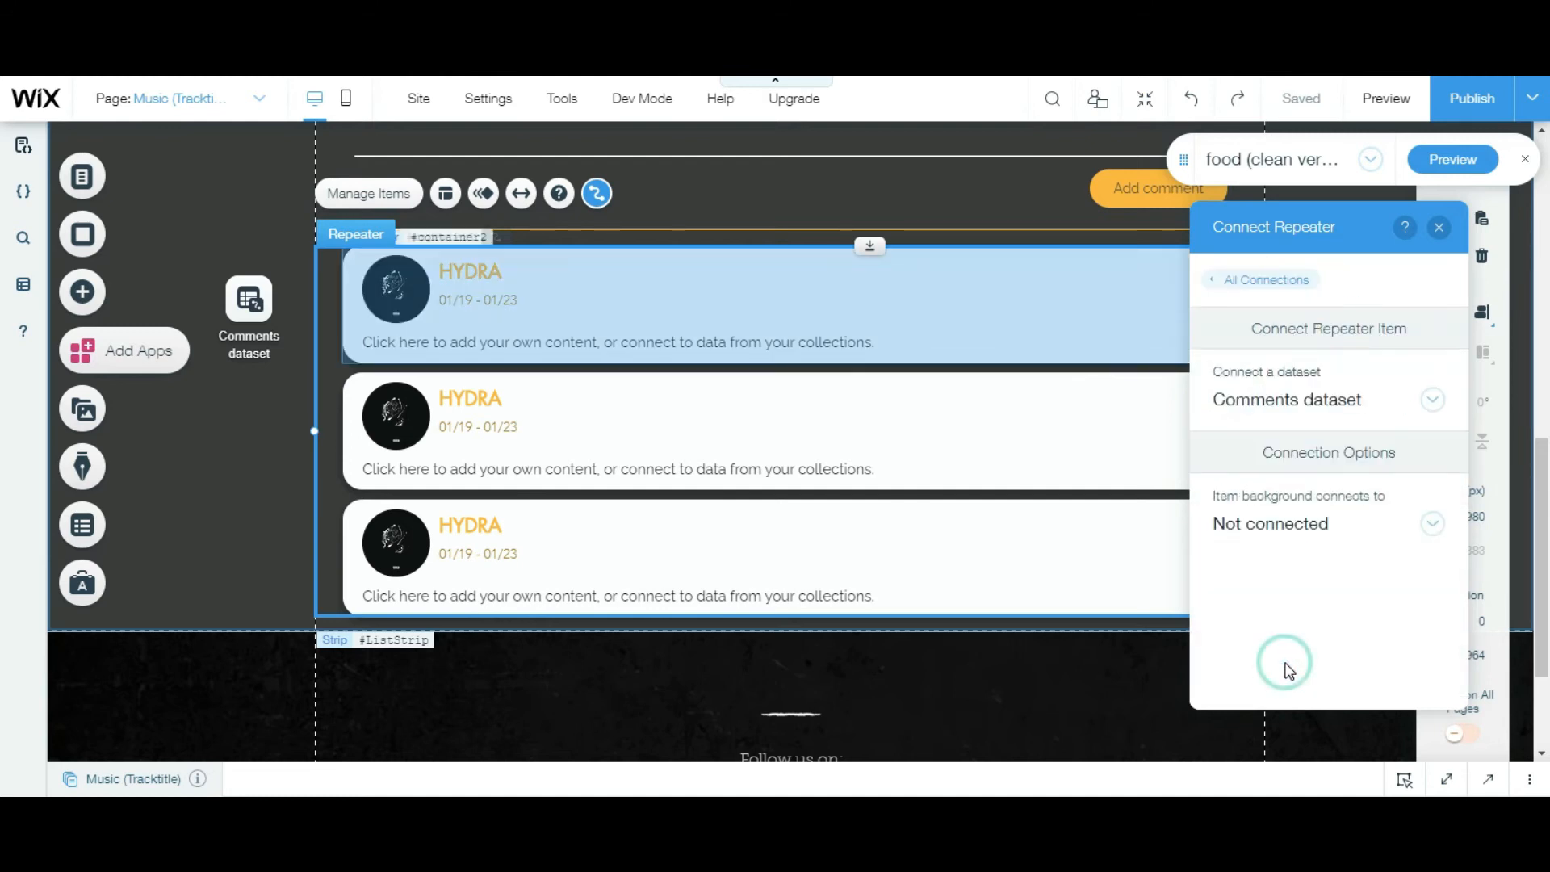
Try binding the card background to the Picture field.
left_click(1429, 524)
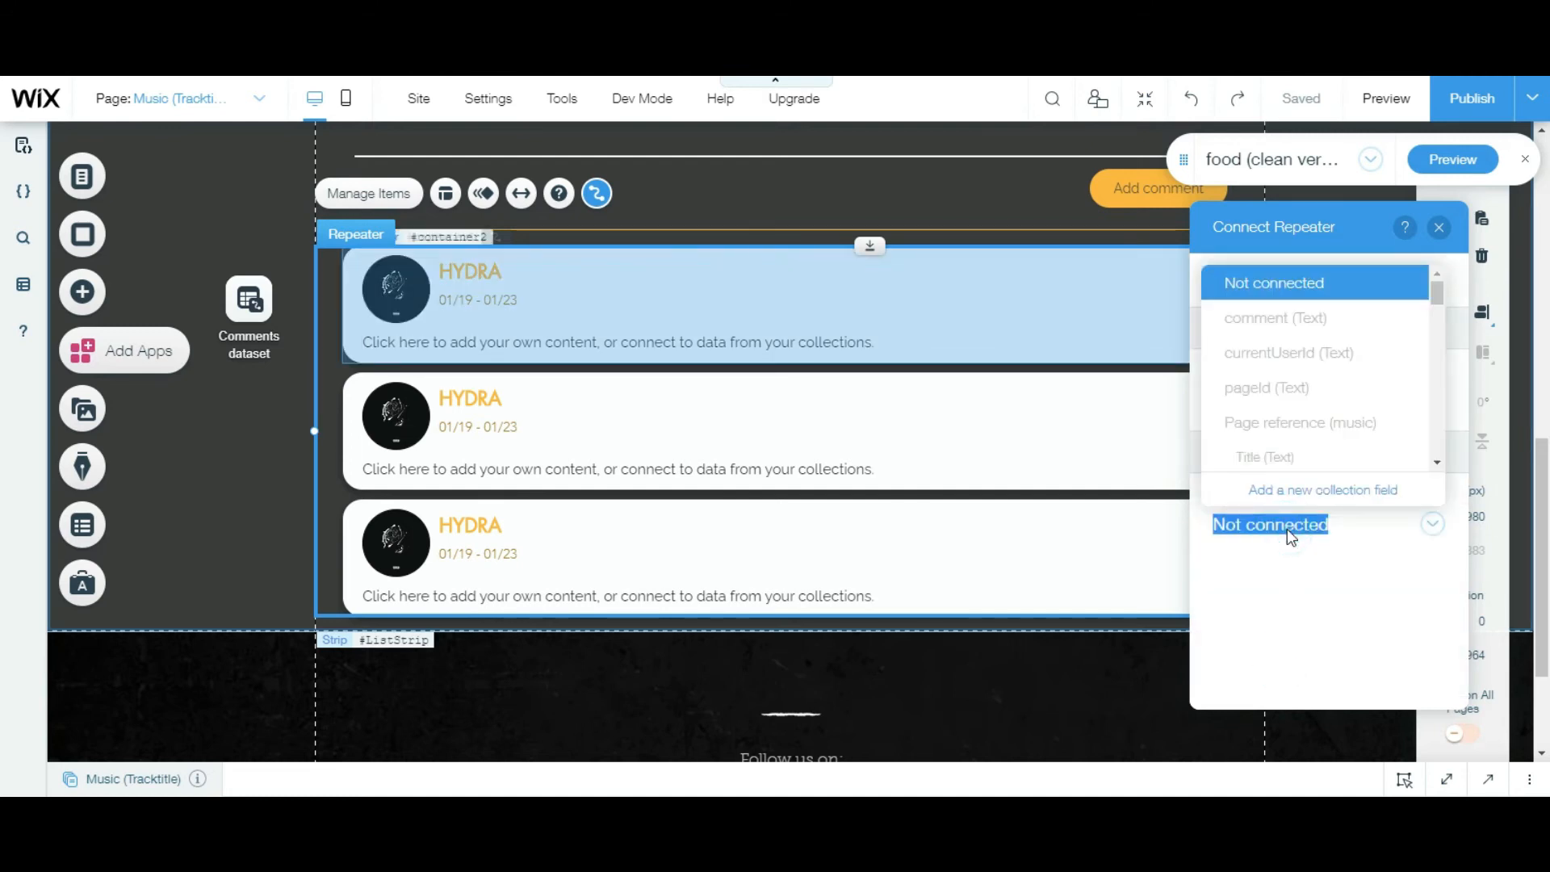
scroll("down", 3)
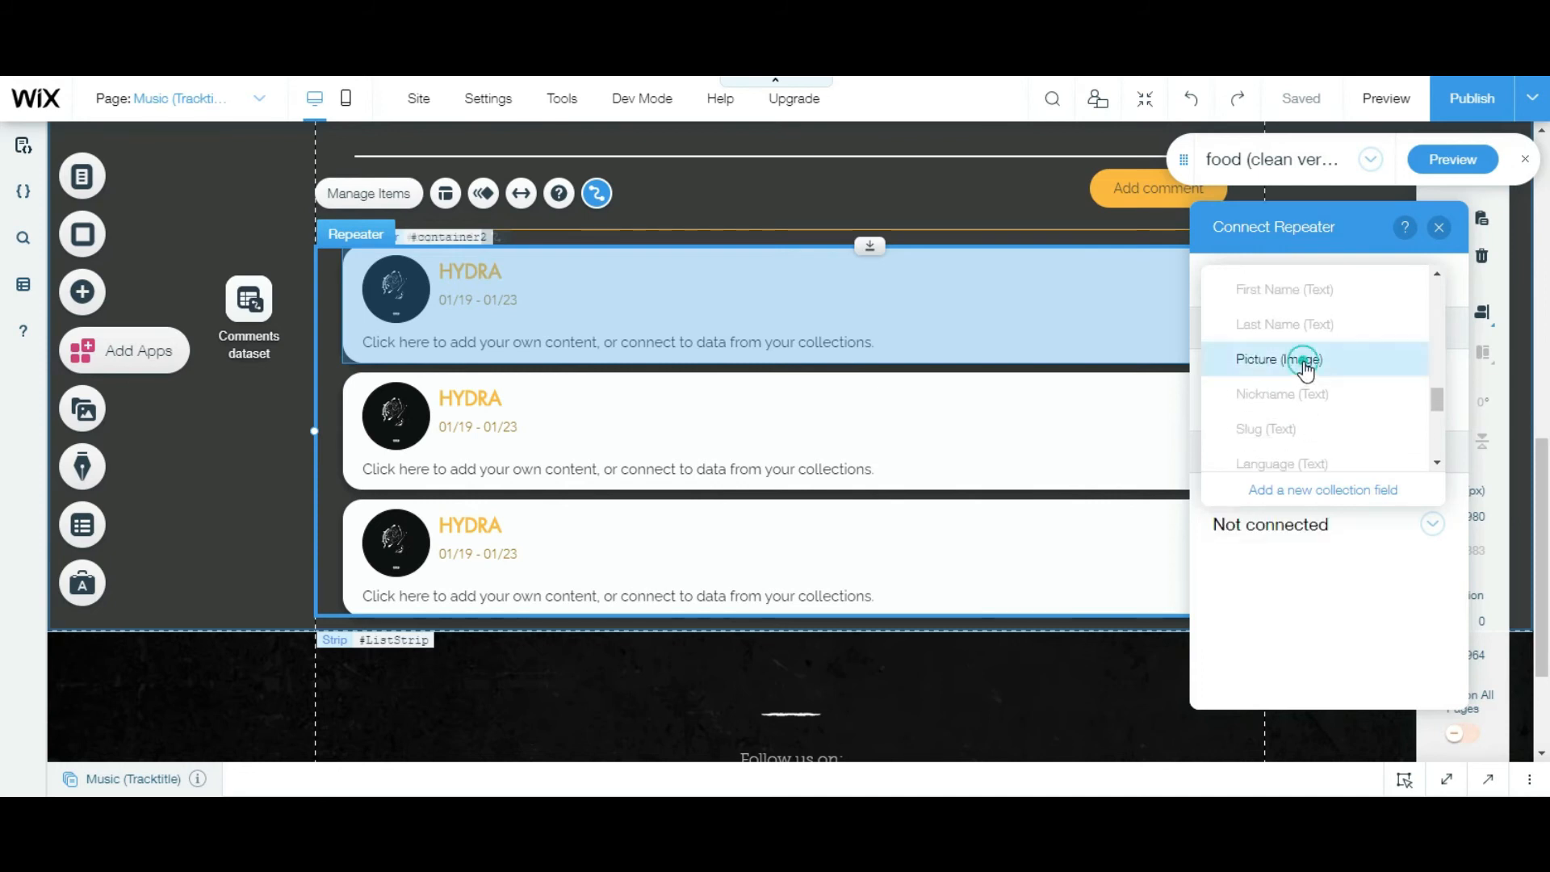
left_click(1278, 358)
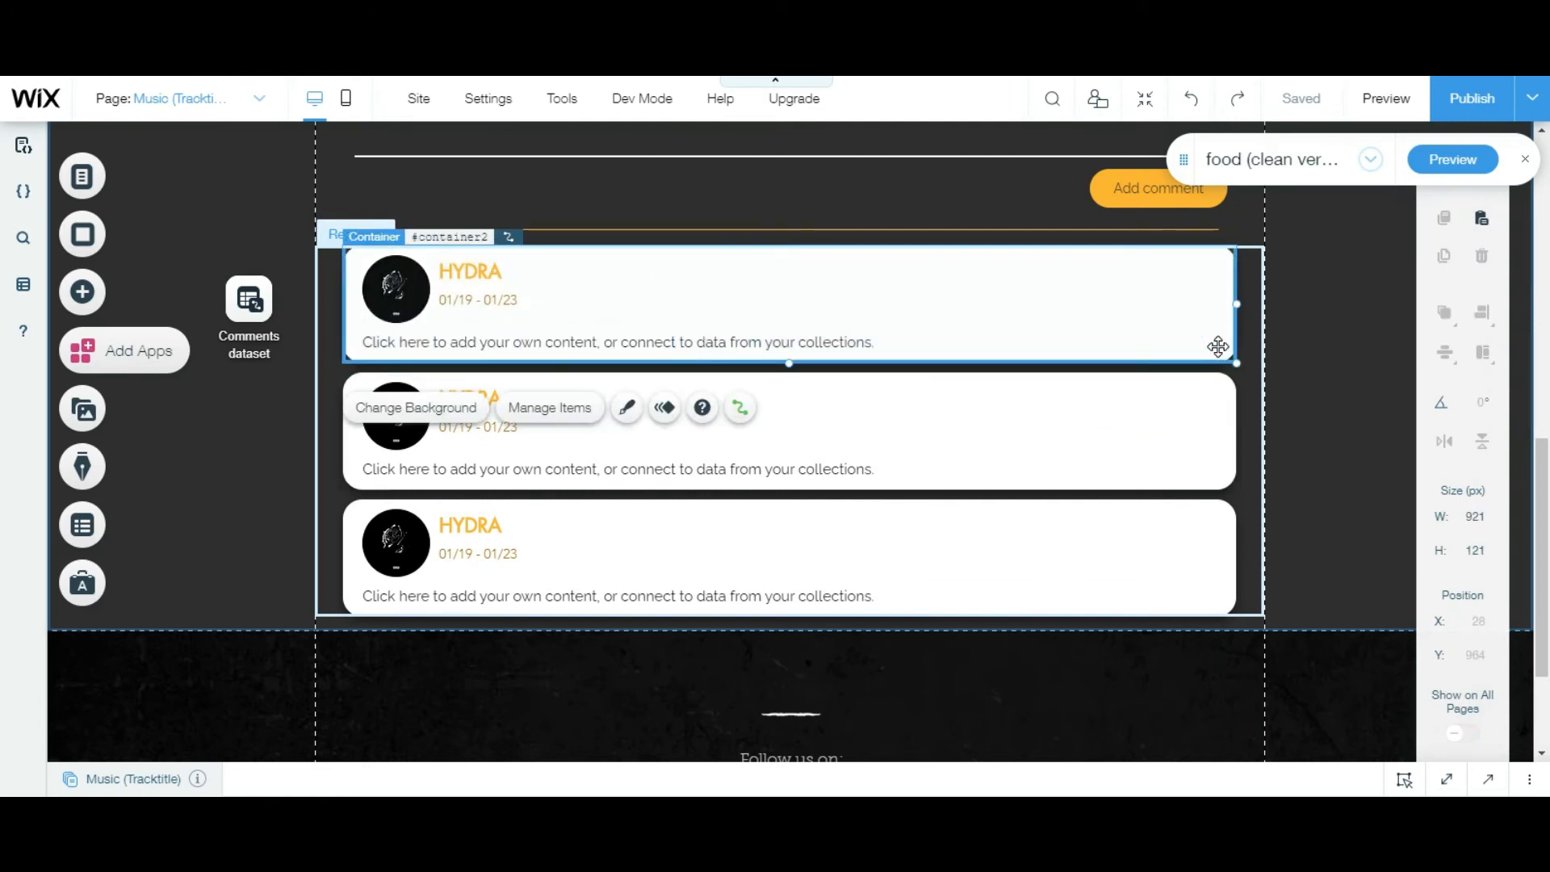
Set the comment card background to the White Branch image.
left_click(415, 407)
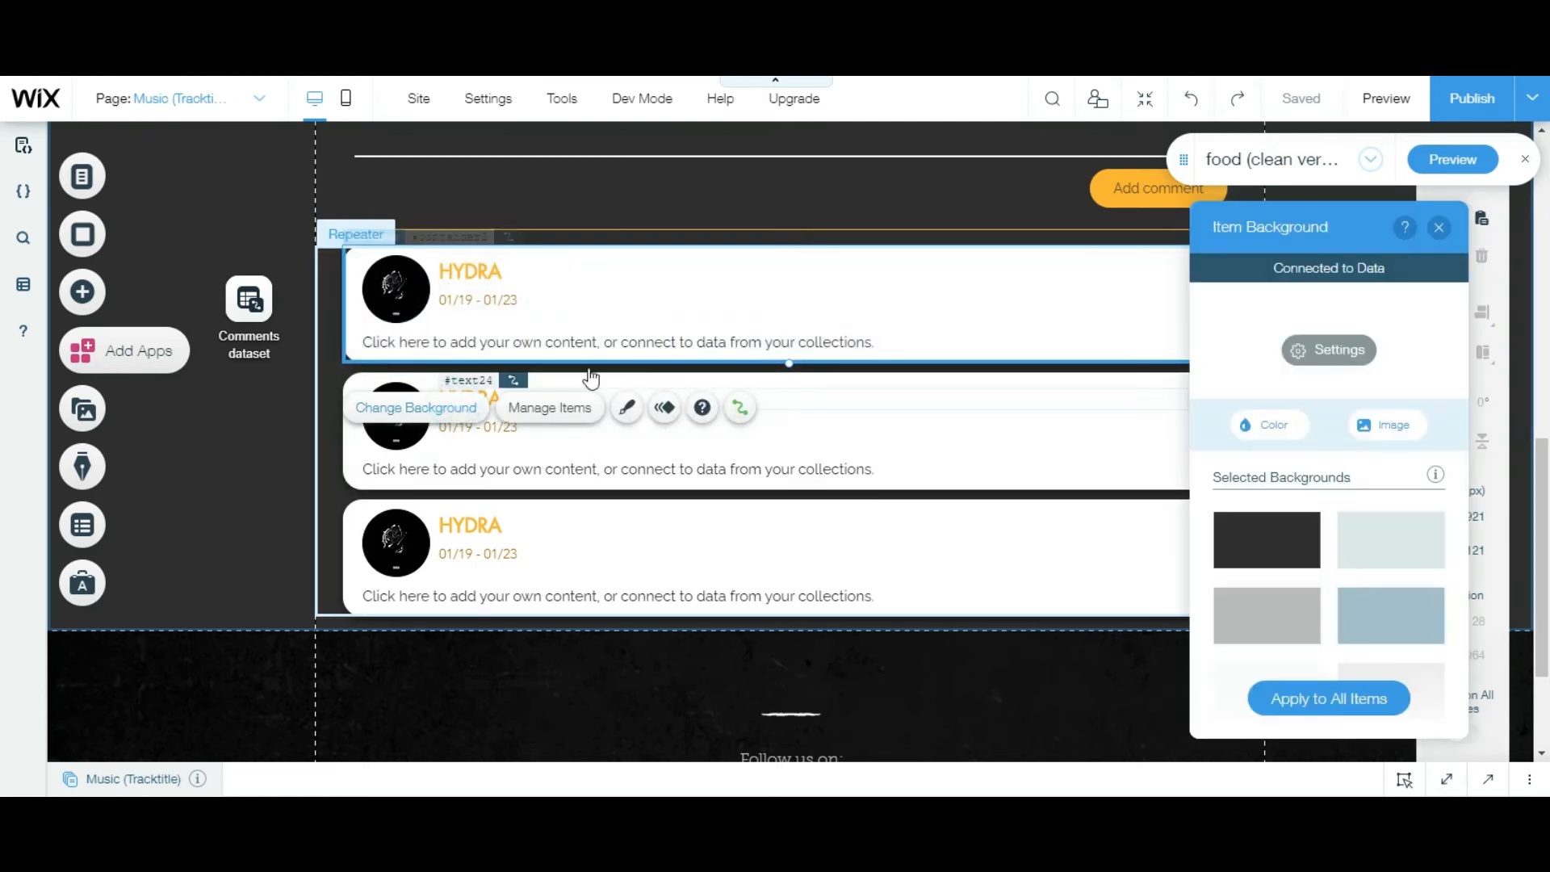
left_click(1386, 424)
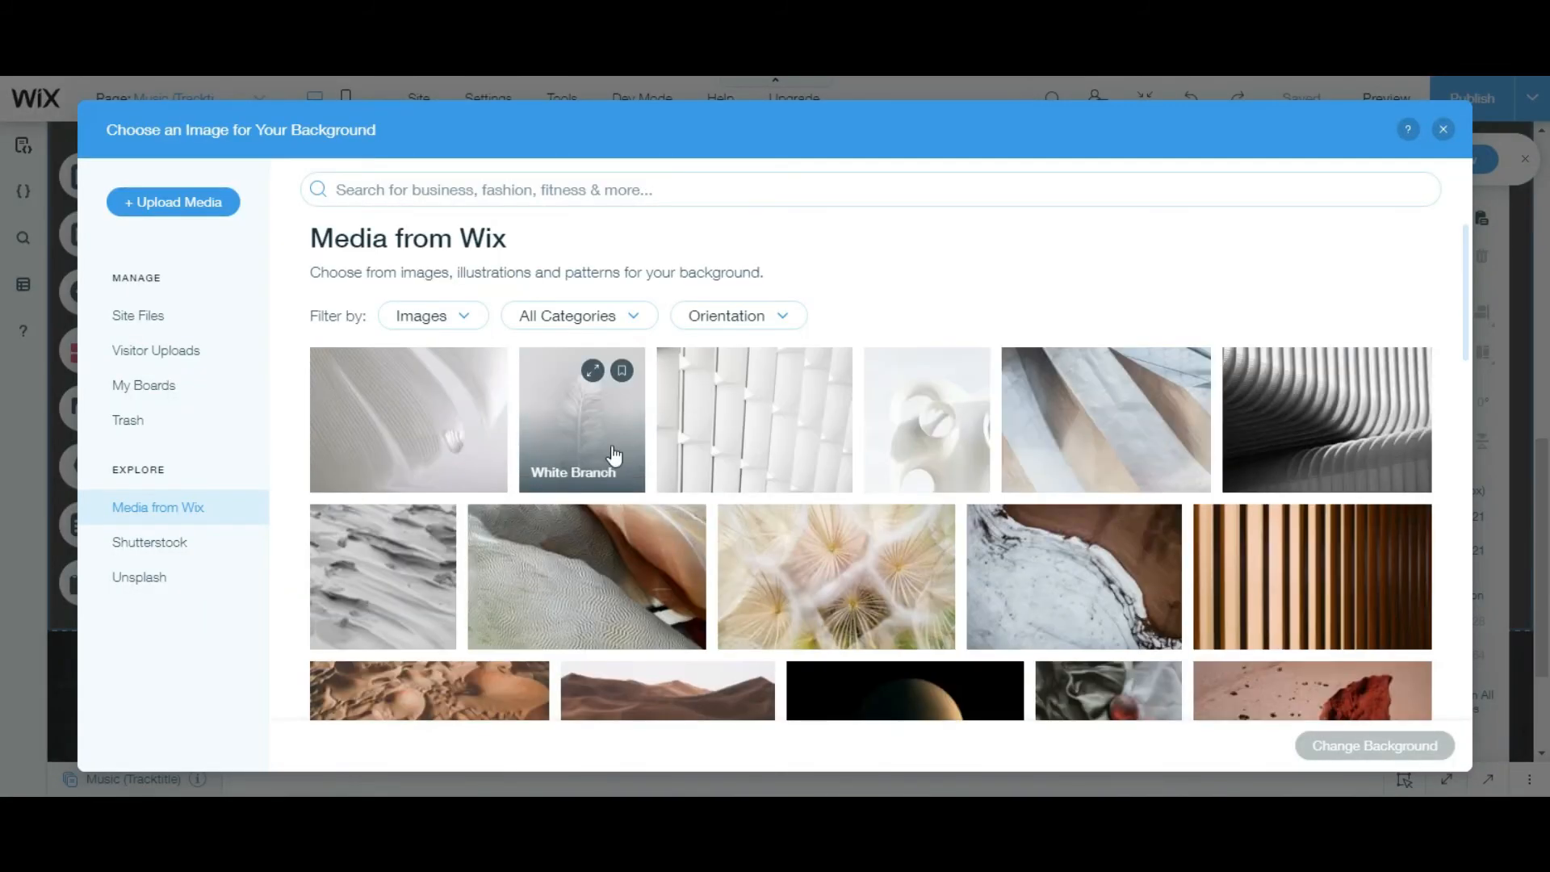
left_click(407, 419)
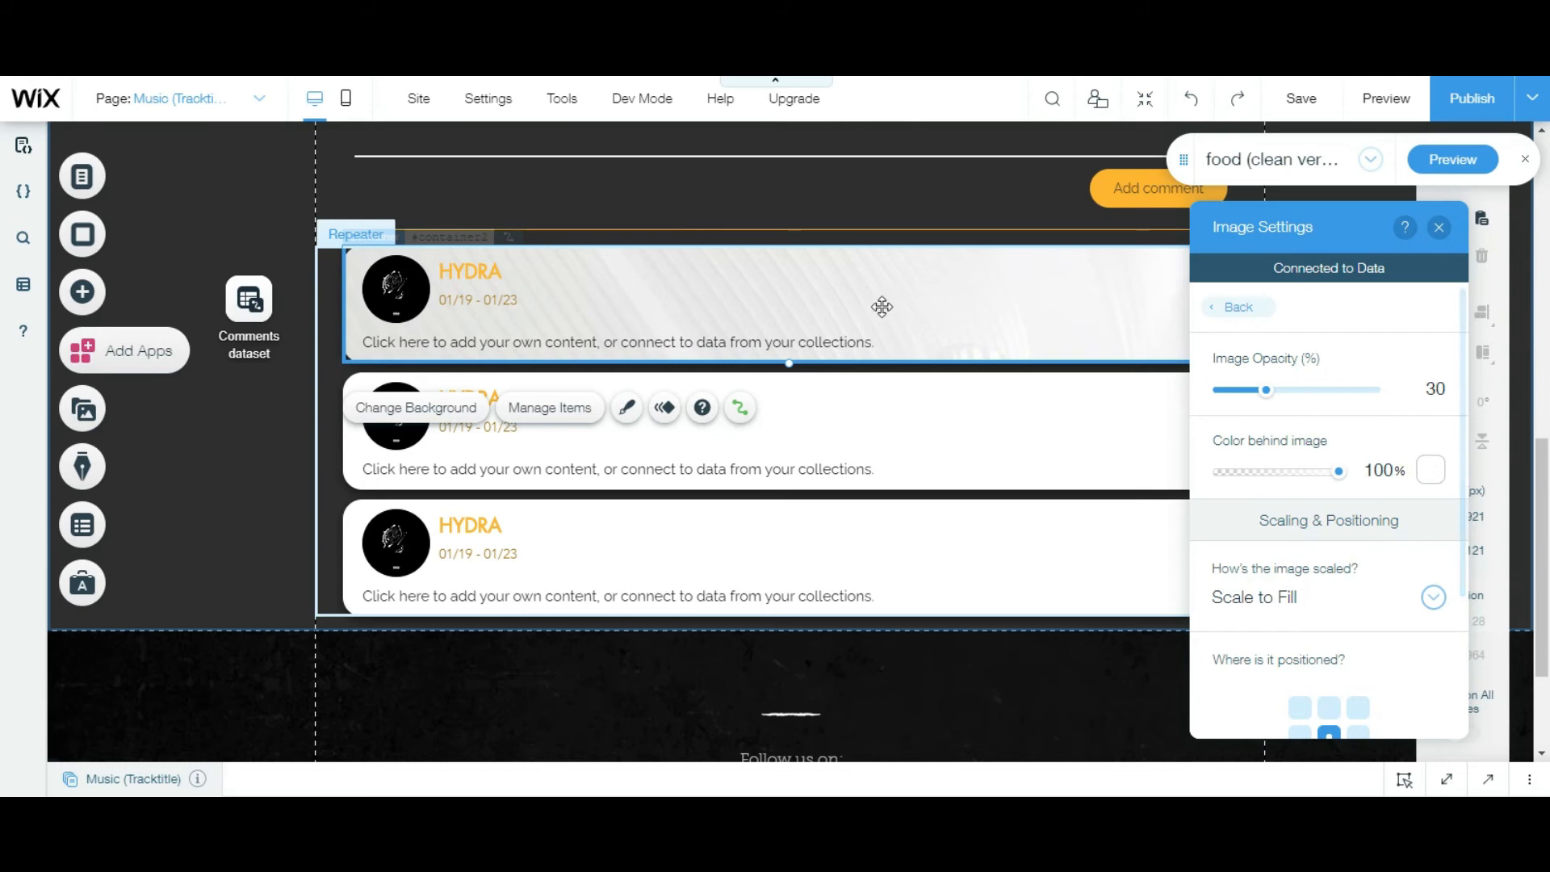
mouse_move(1312, 617)
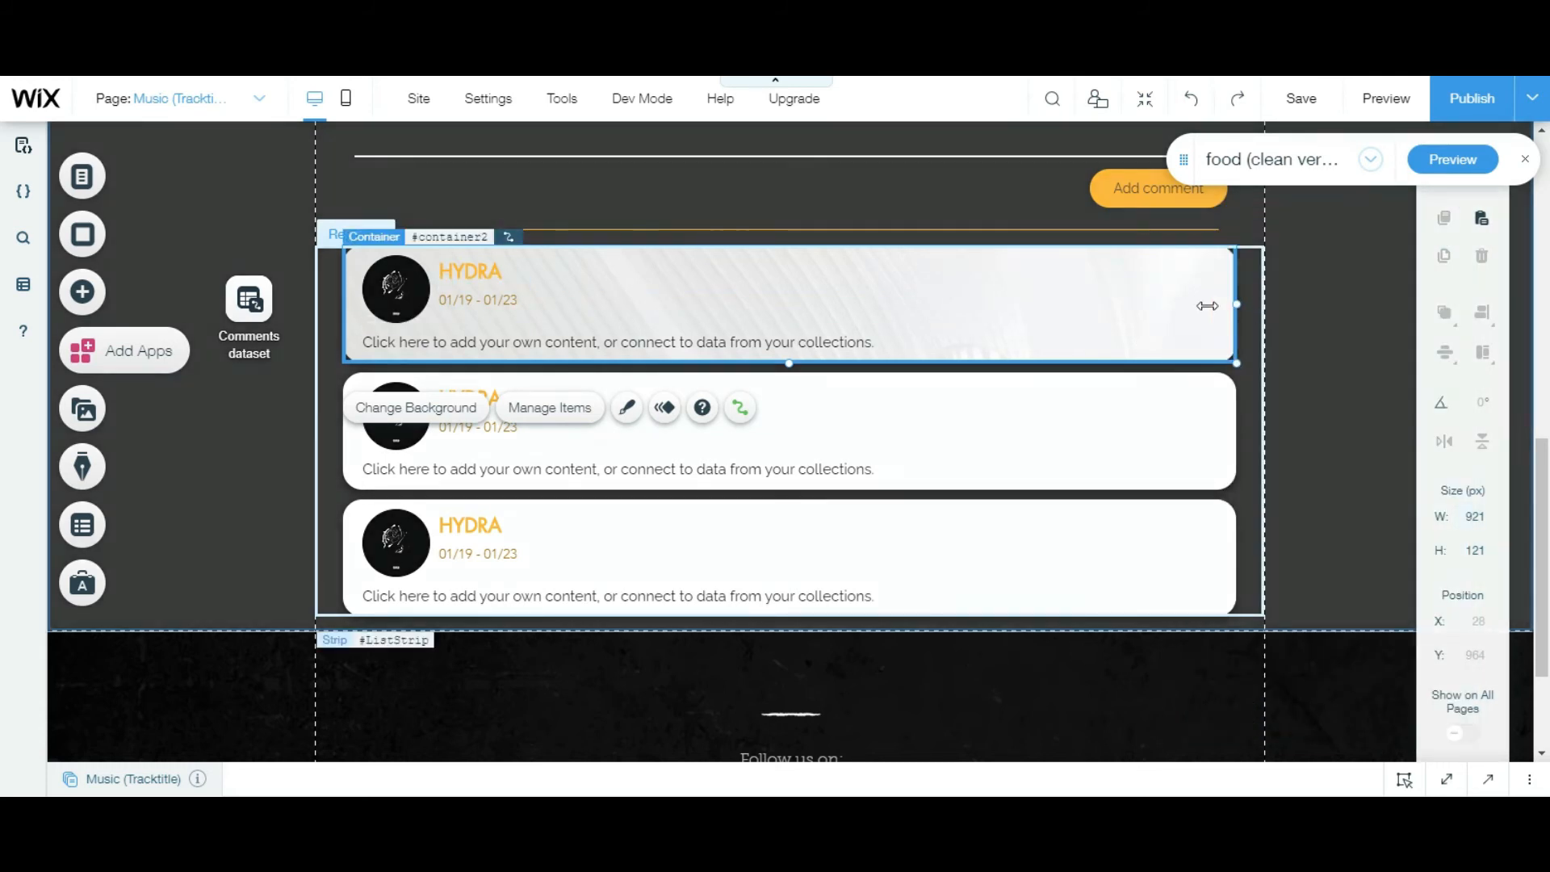
Save the site, dismiss the autosave notice, and preview before returning to the editor.
left_click(1301, 98)
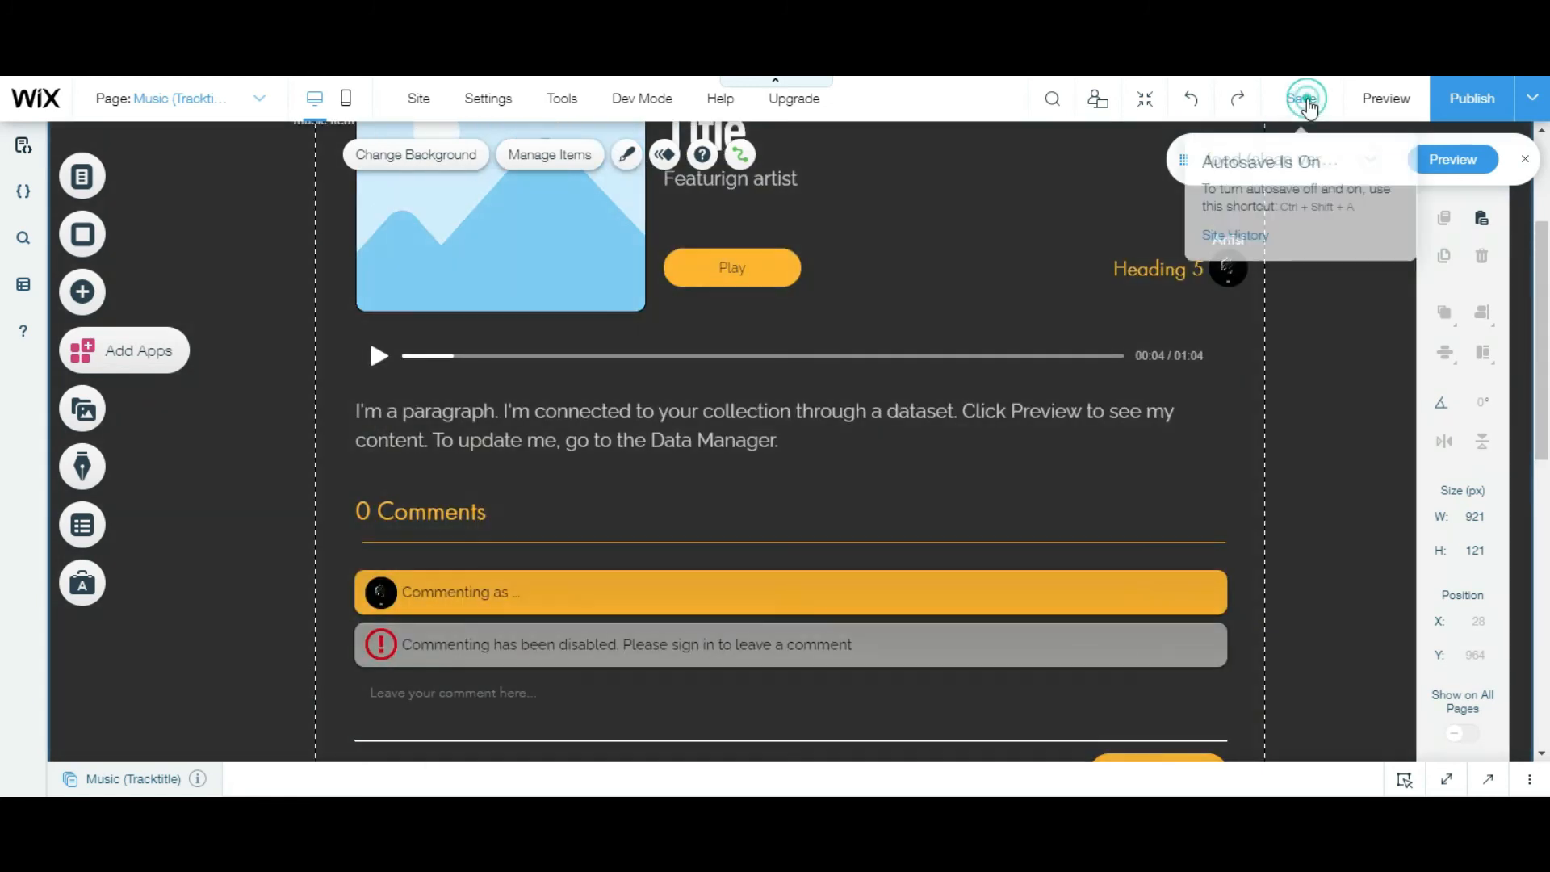
left_click(1304, 98)
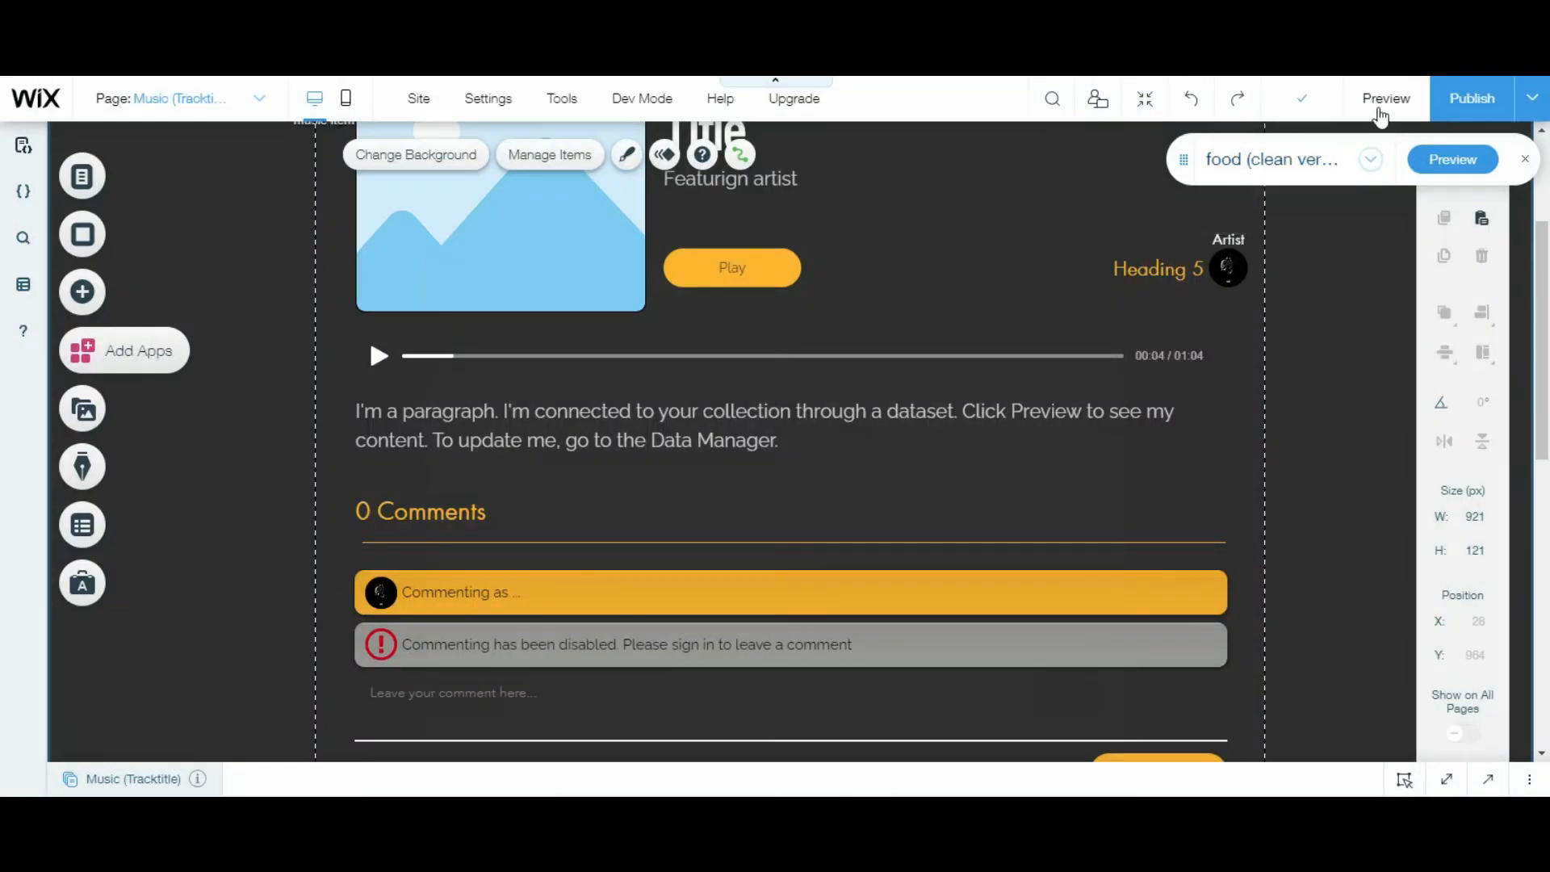
left_click(1386, 98)
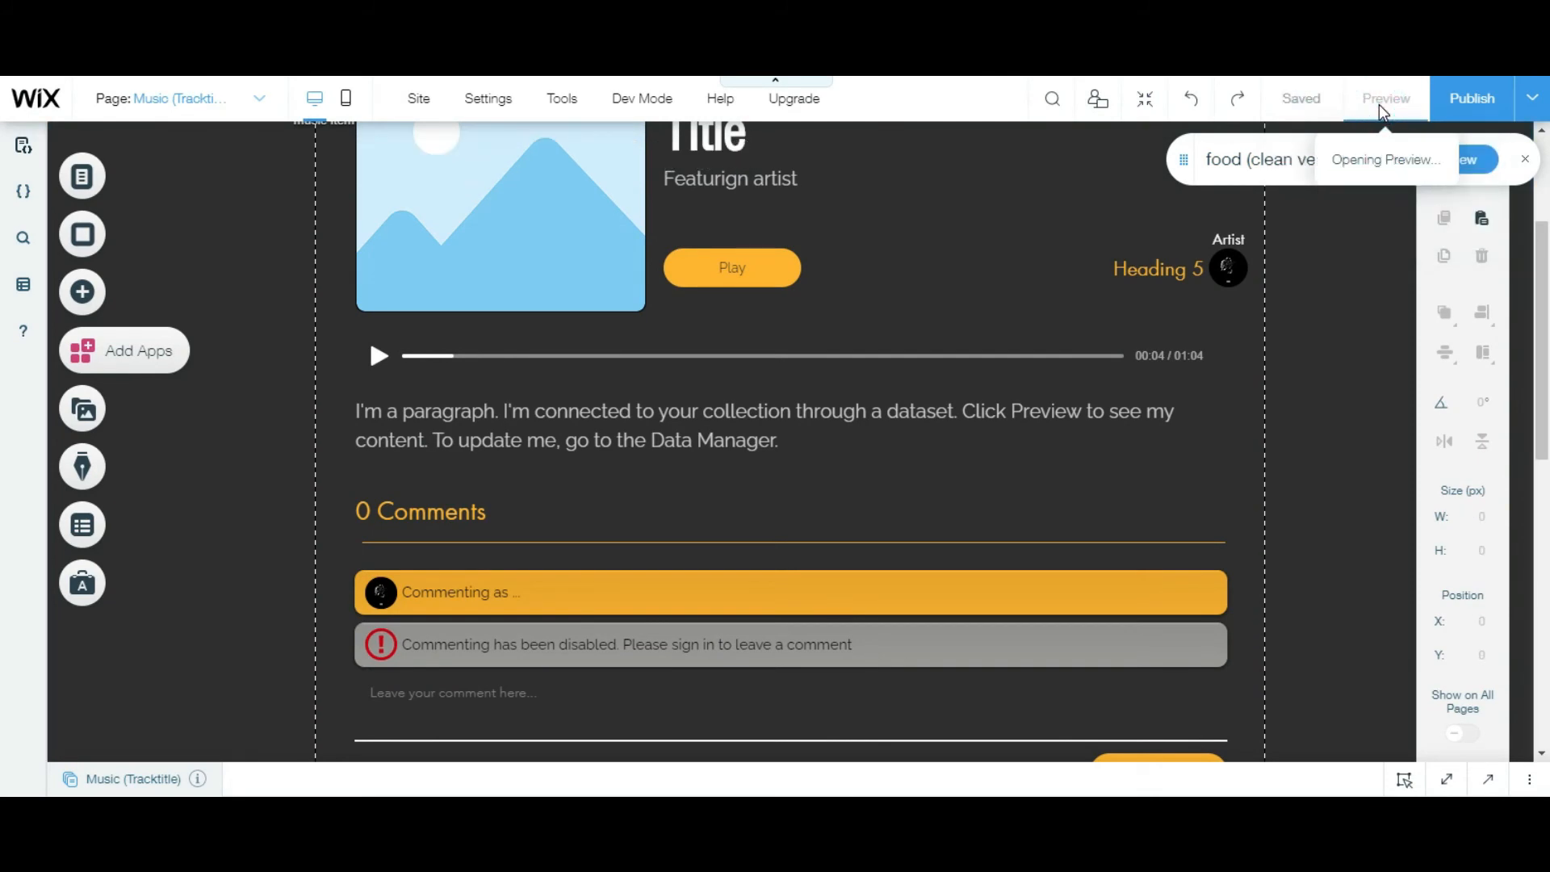
left_click(1385, 98)
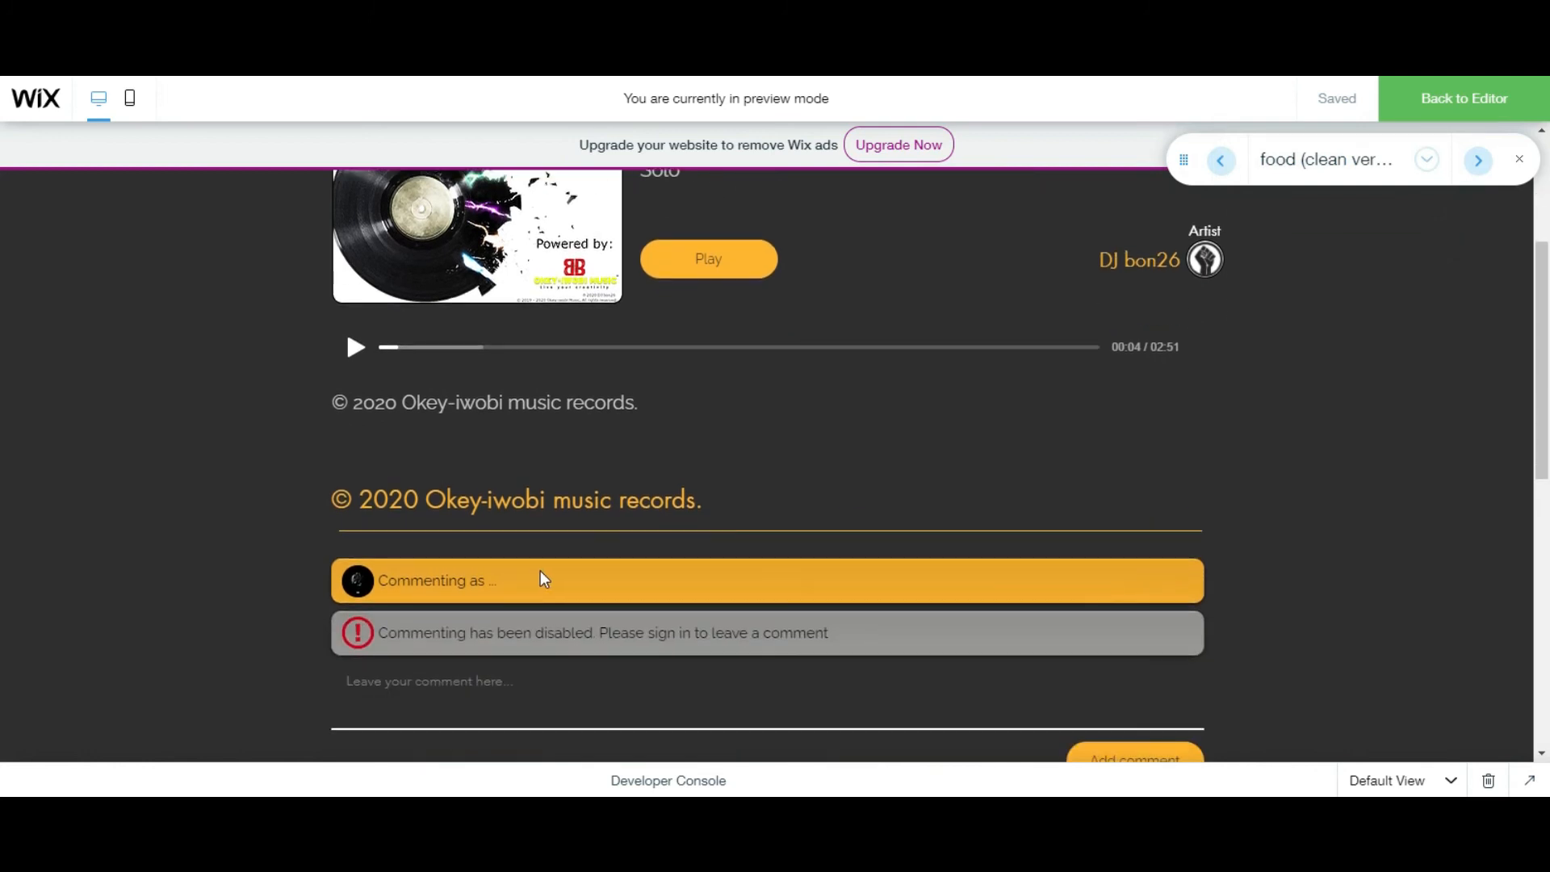
mouse_move(687, 396)
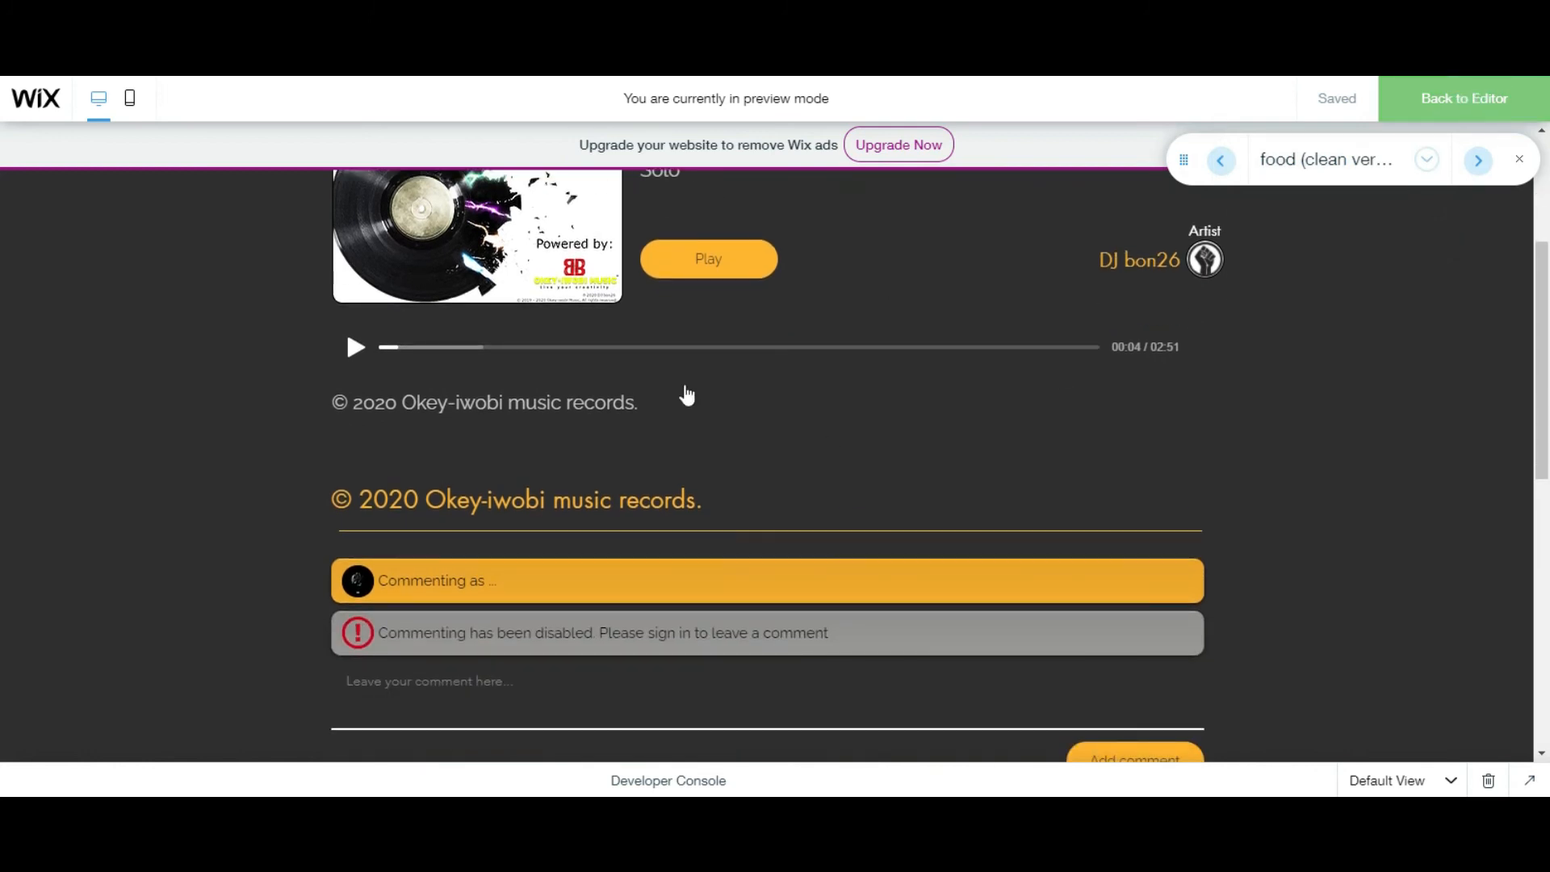
left_click(1463, 97)
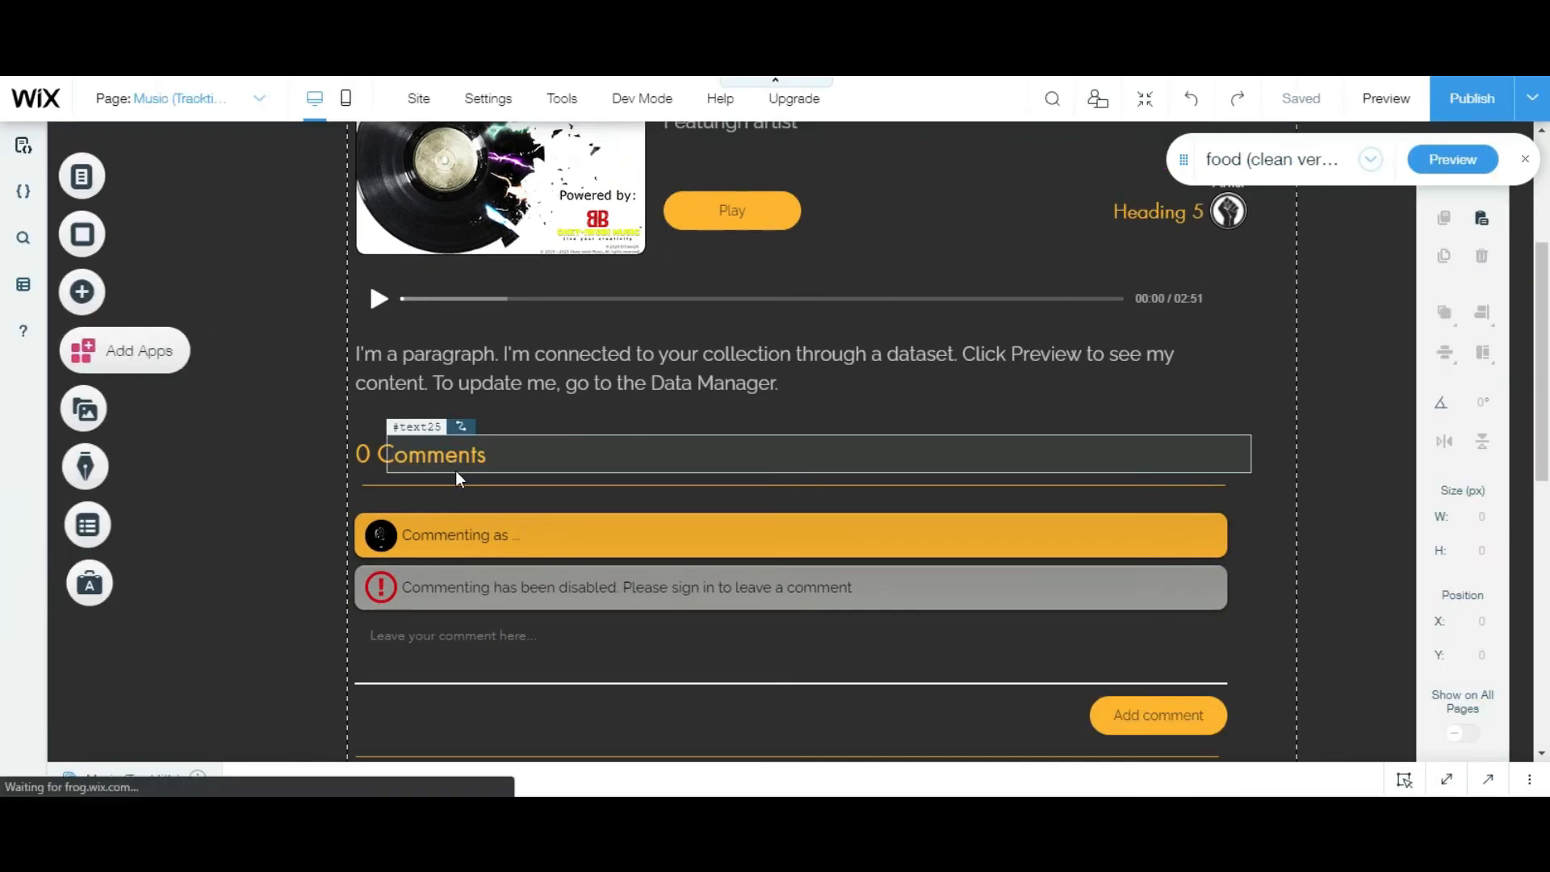
Select the 0 Comments heading, preview the comments area again, then exit preview.
left_click(420, 454)
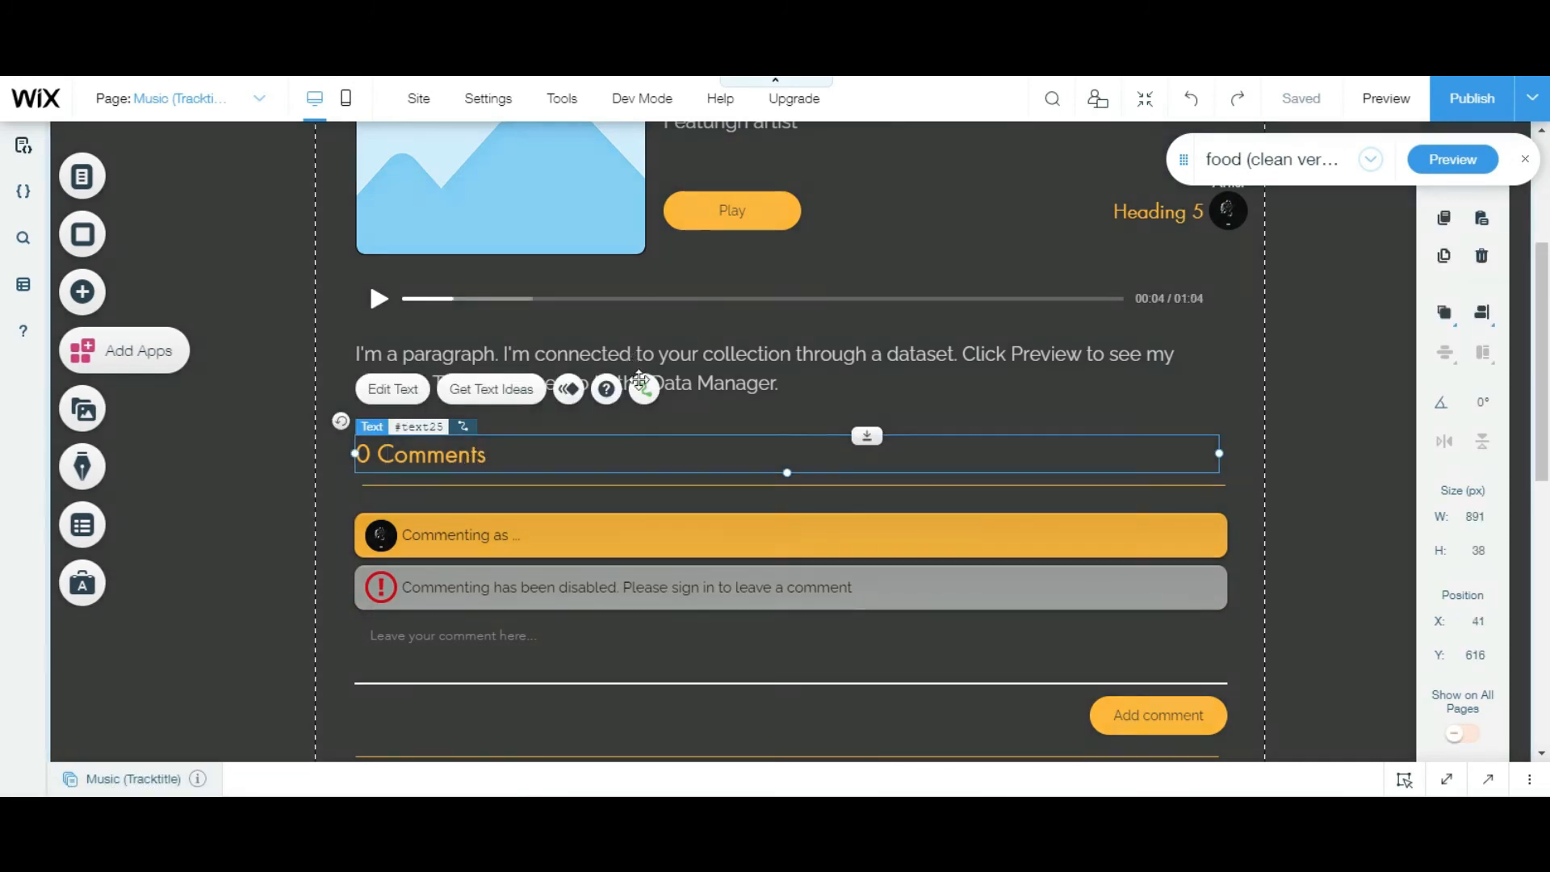
left_click(643, 388)
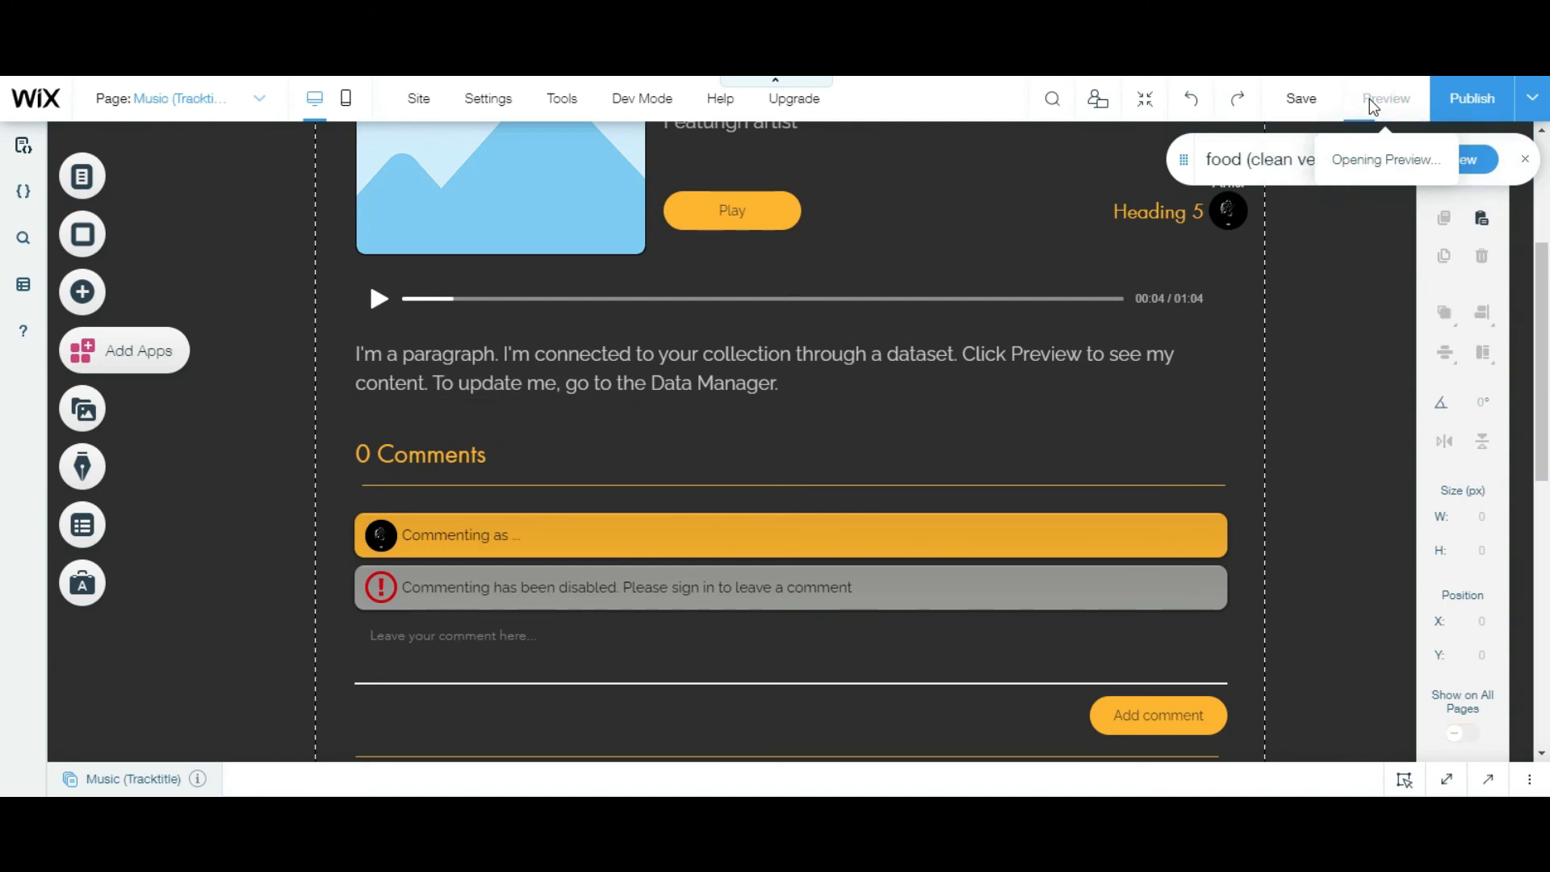
left_click(1386, 98)
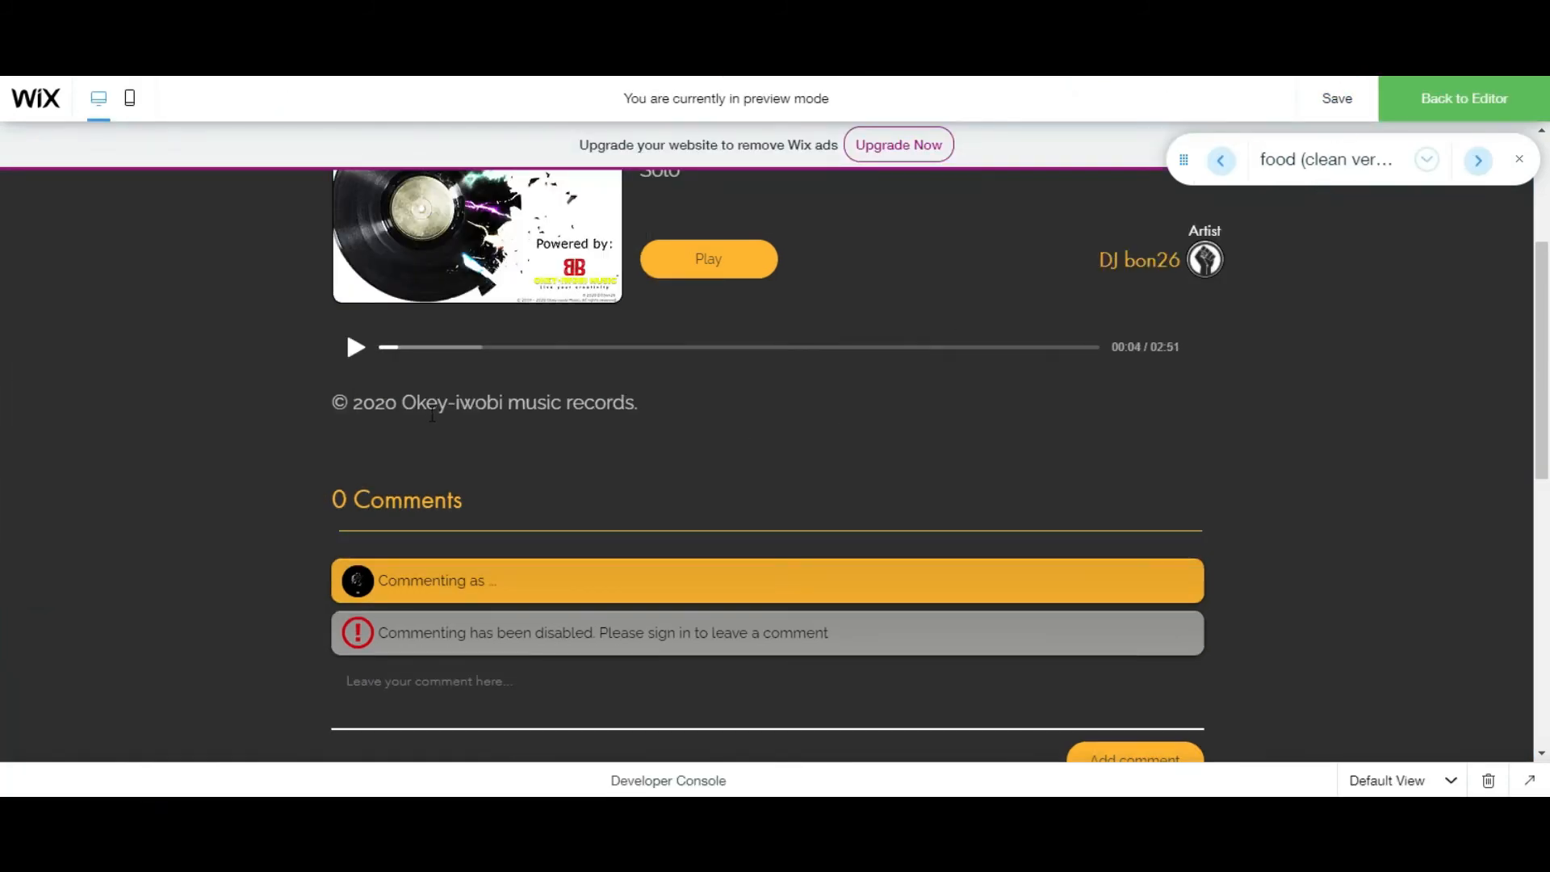
scroll("down", 3)
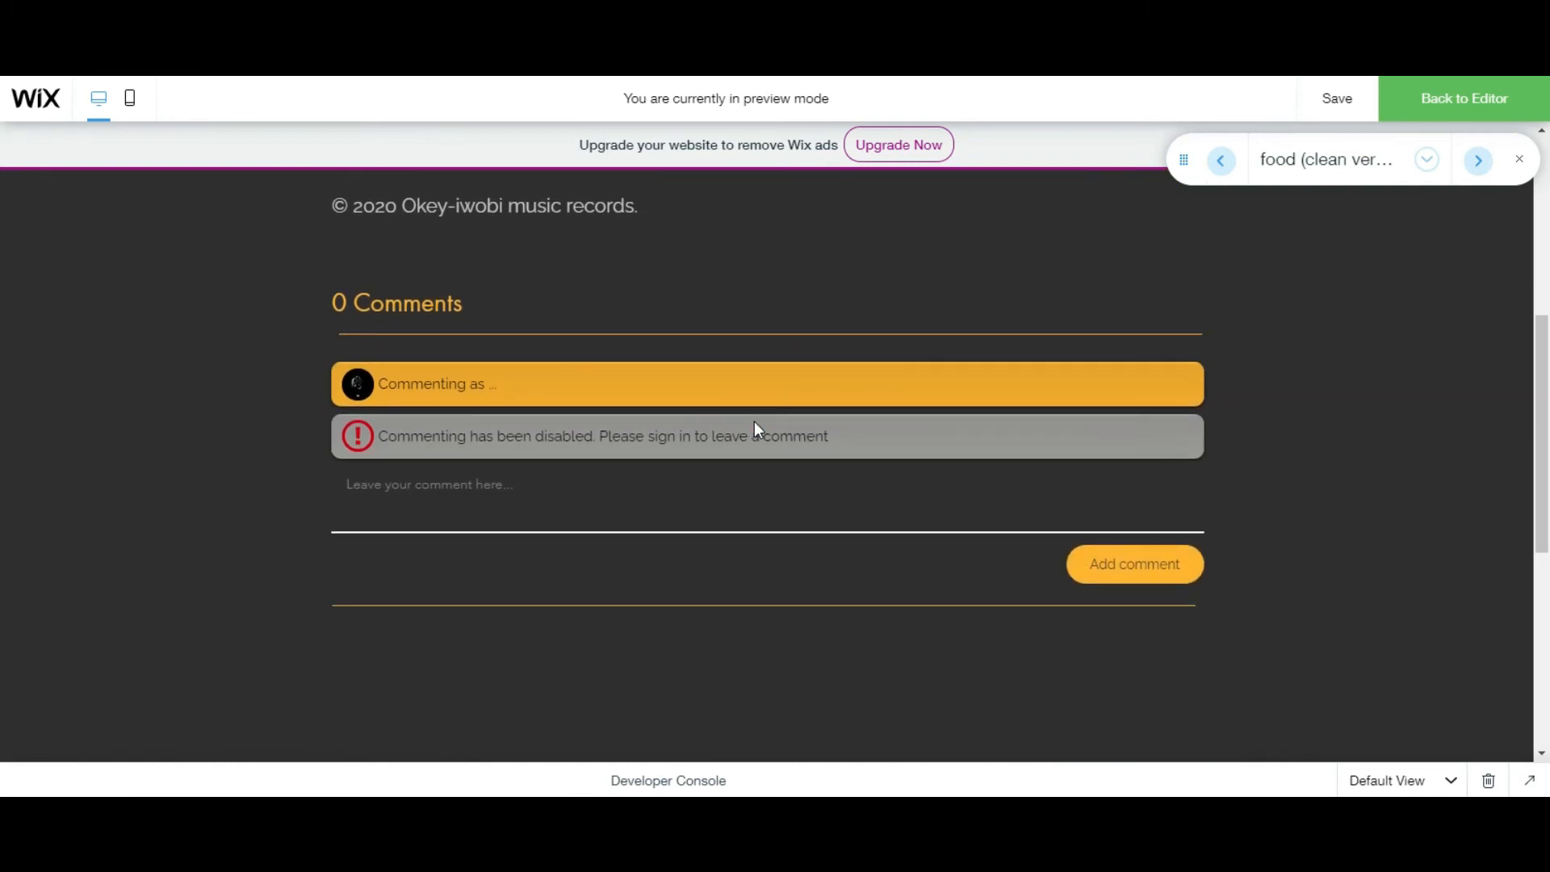
scroll("down", 3)
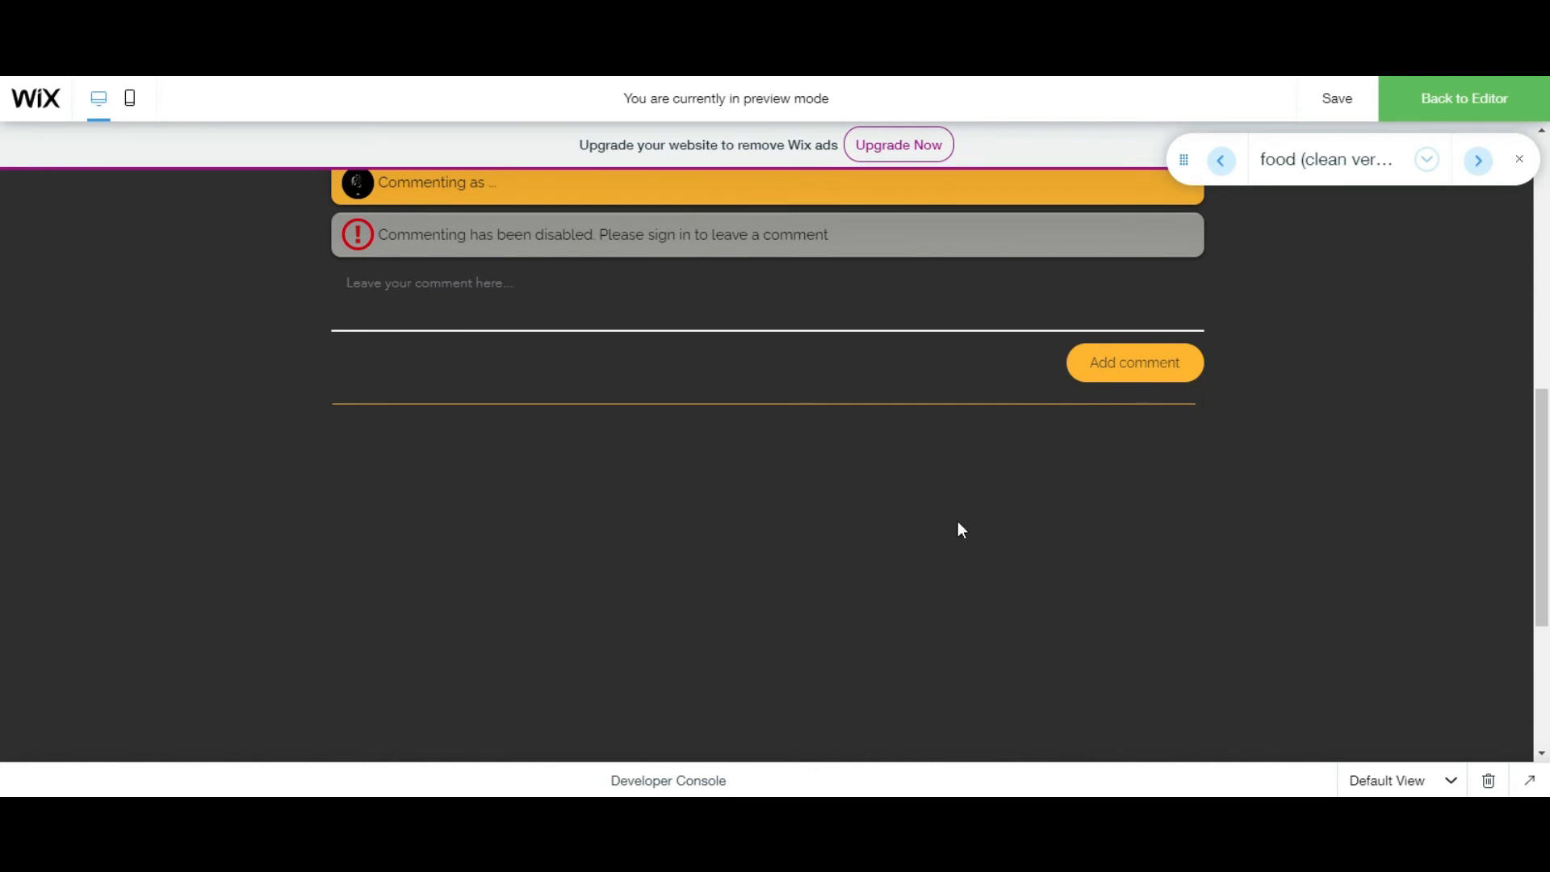
mouse_move(183, 323)
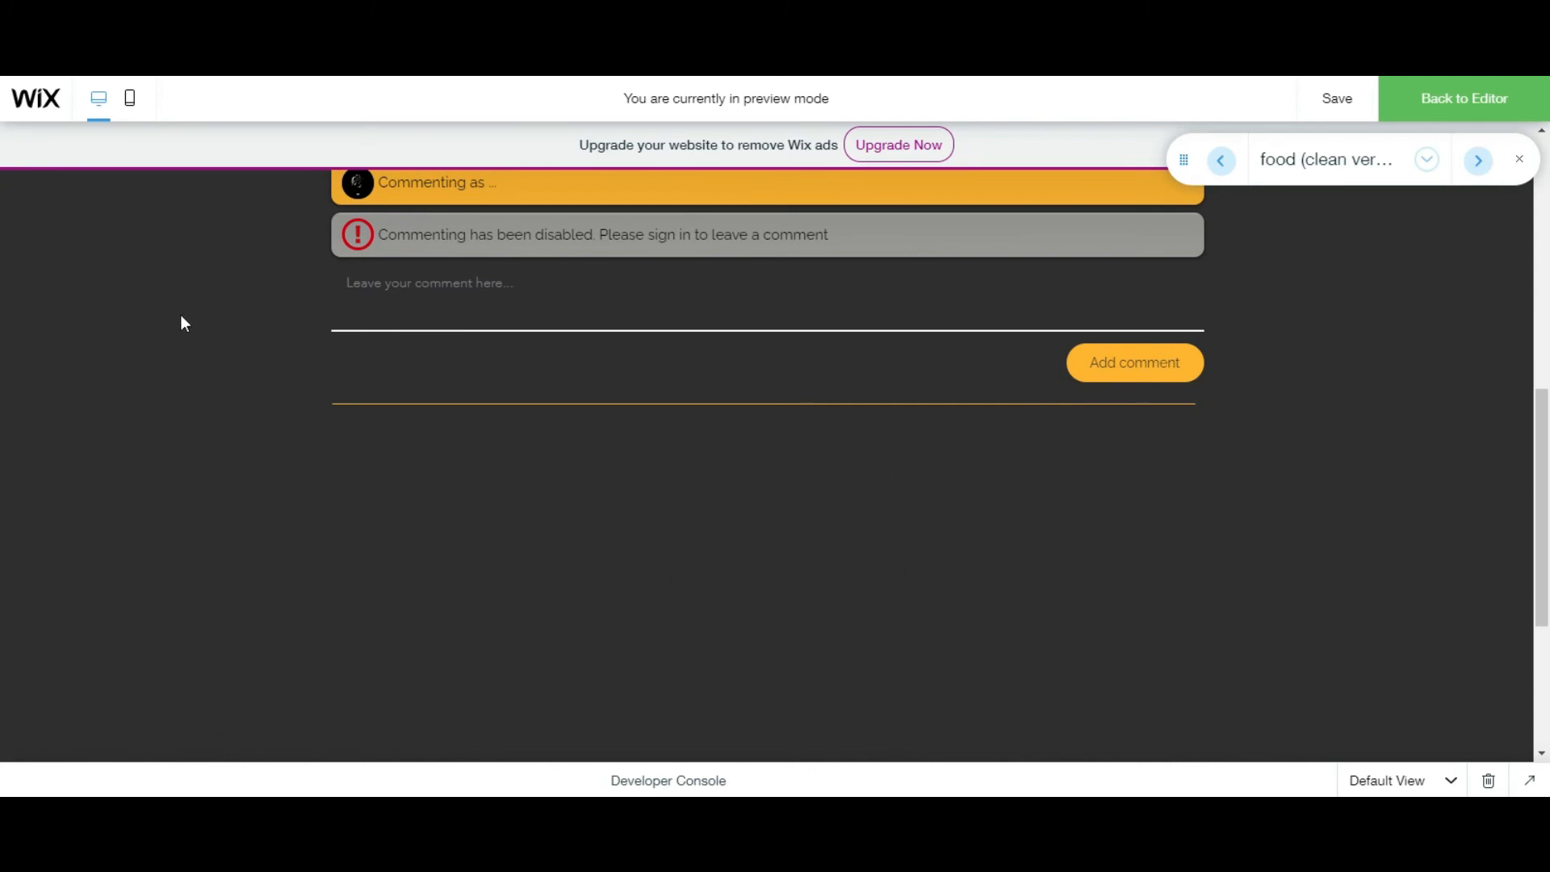
scroll("up", 3)
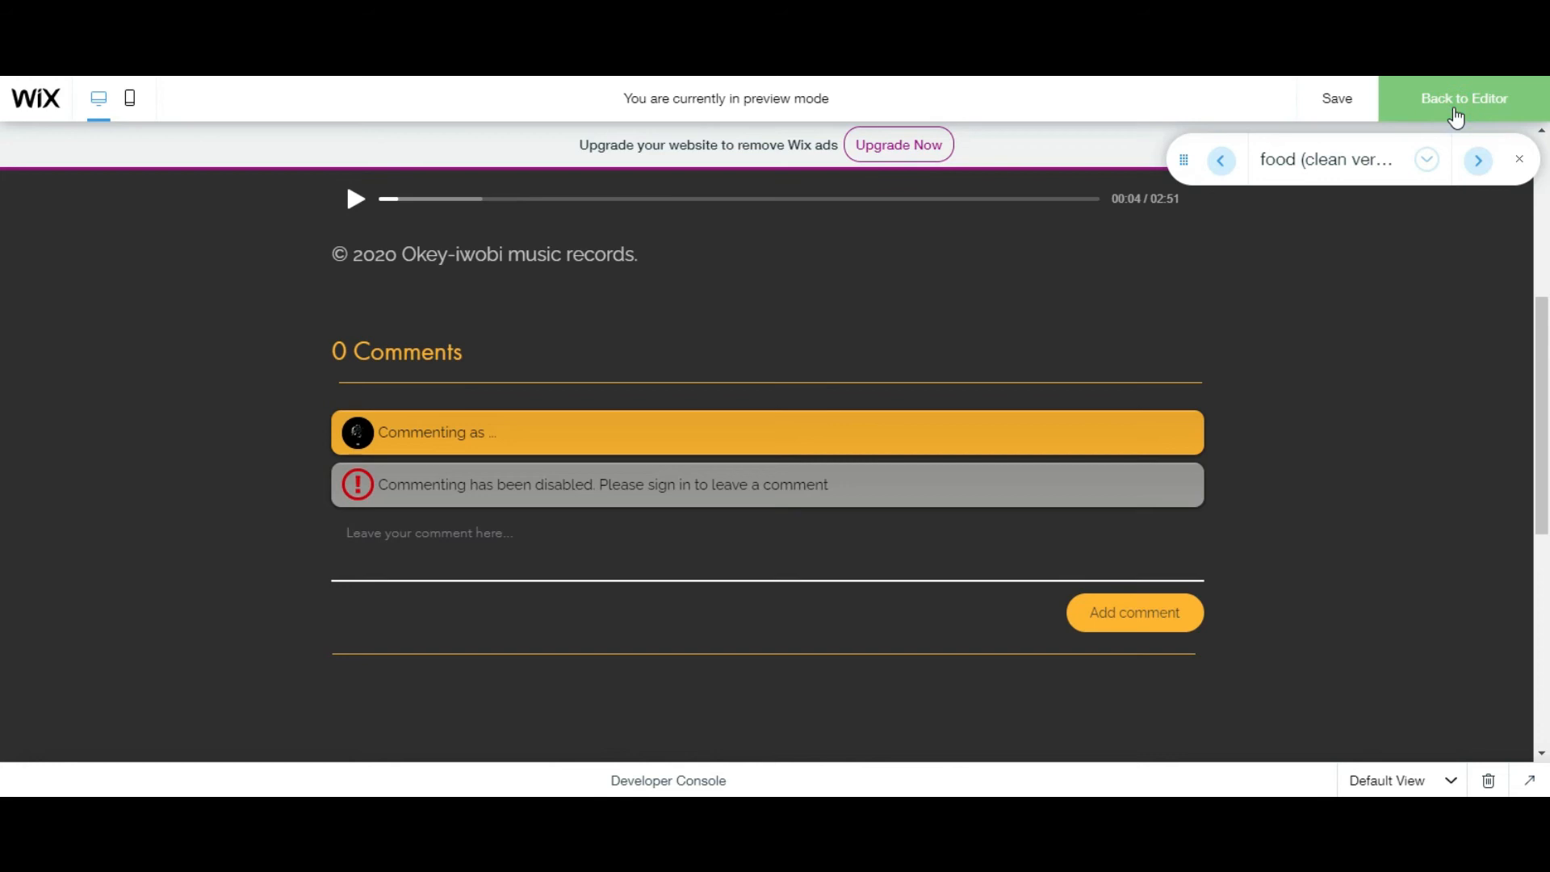
left_click(1464, 98)
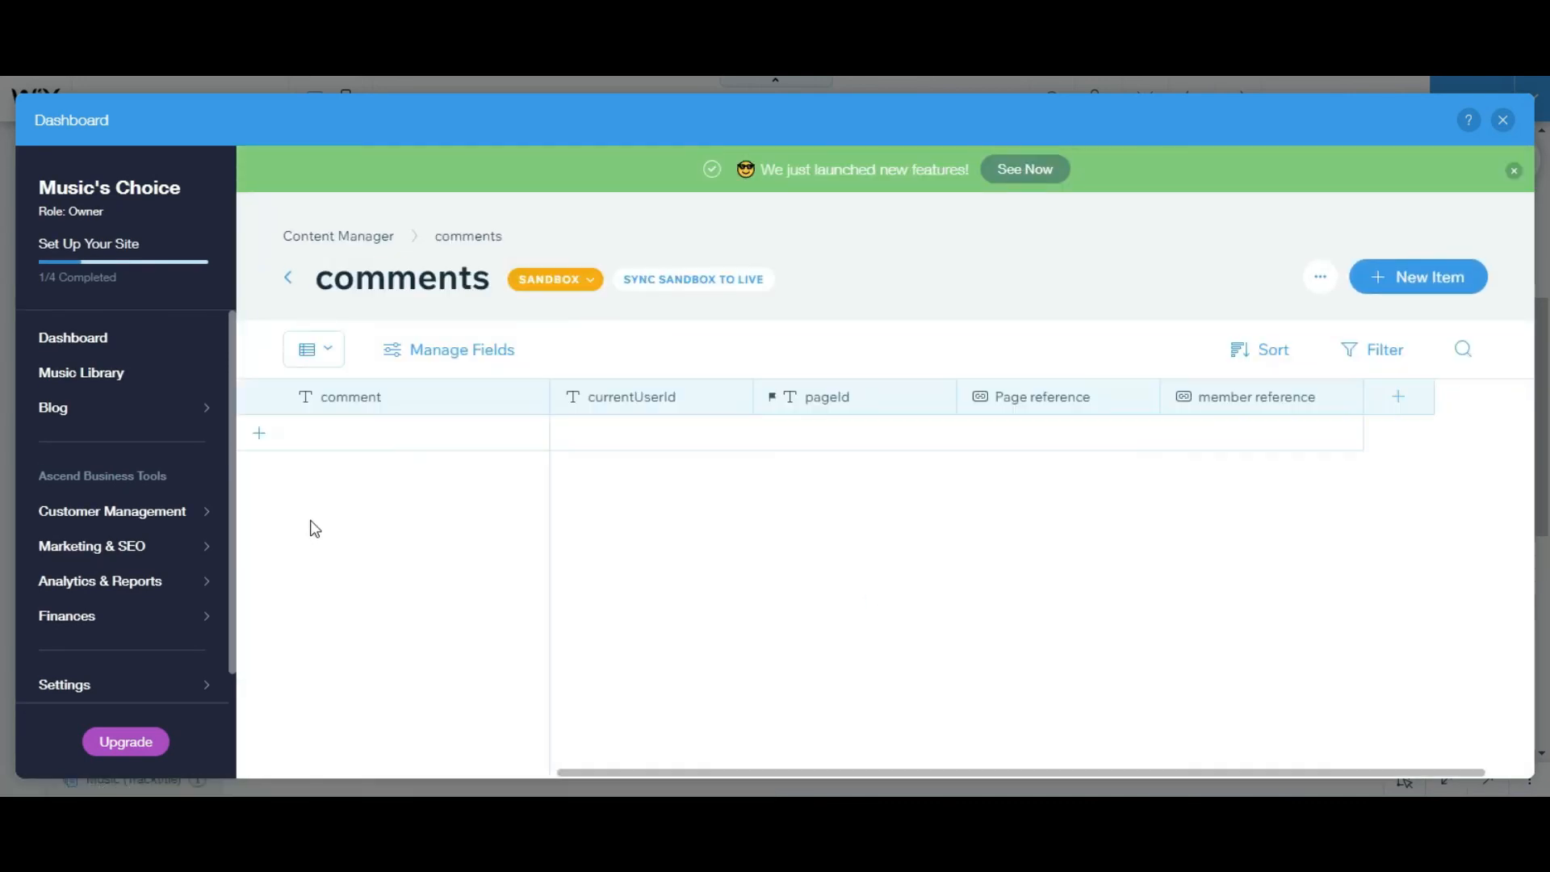
Enter the comment 'Nice work, I love it!' in a new collection row.
left_click(259, 433)
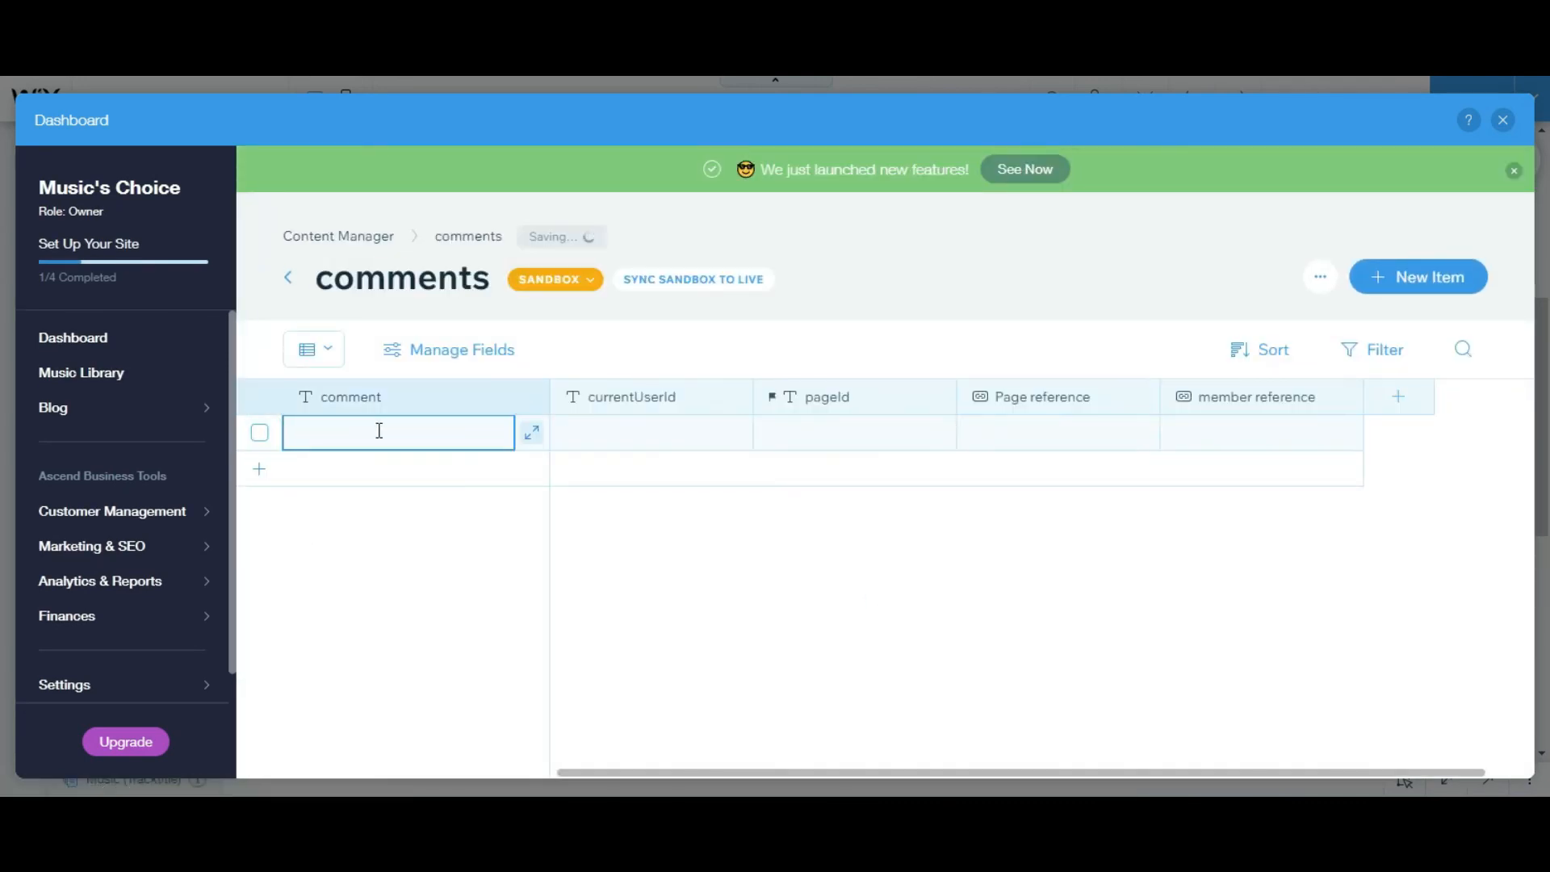
type("N")
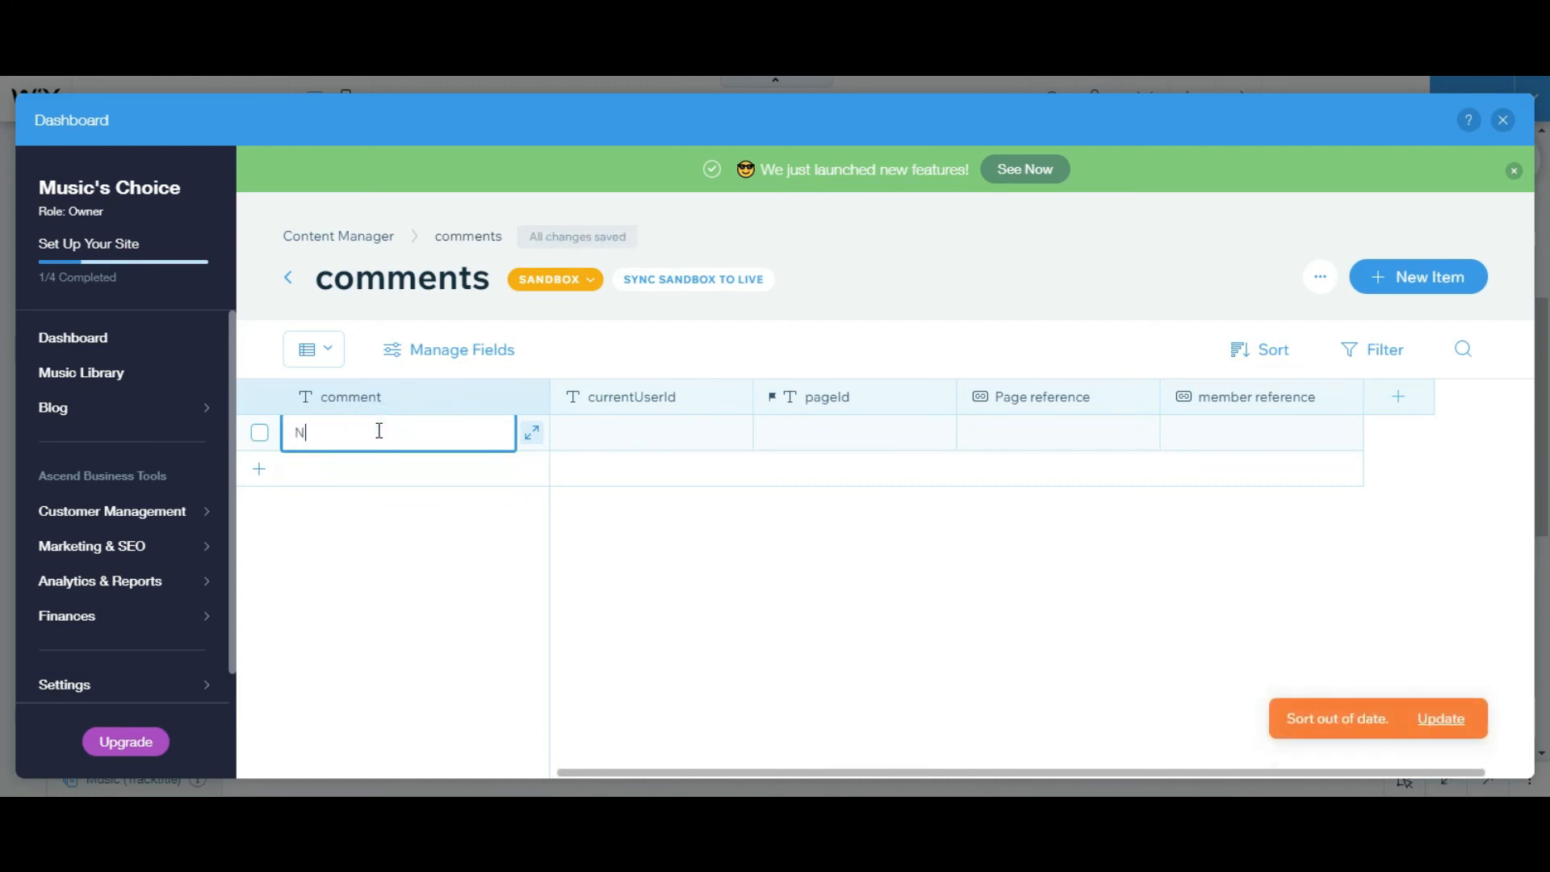
type("ice work")
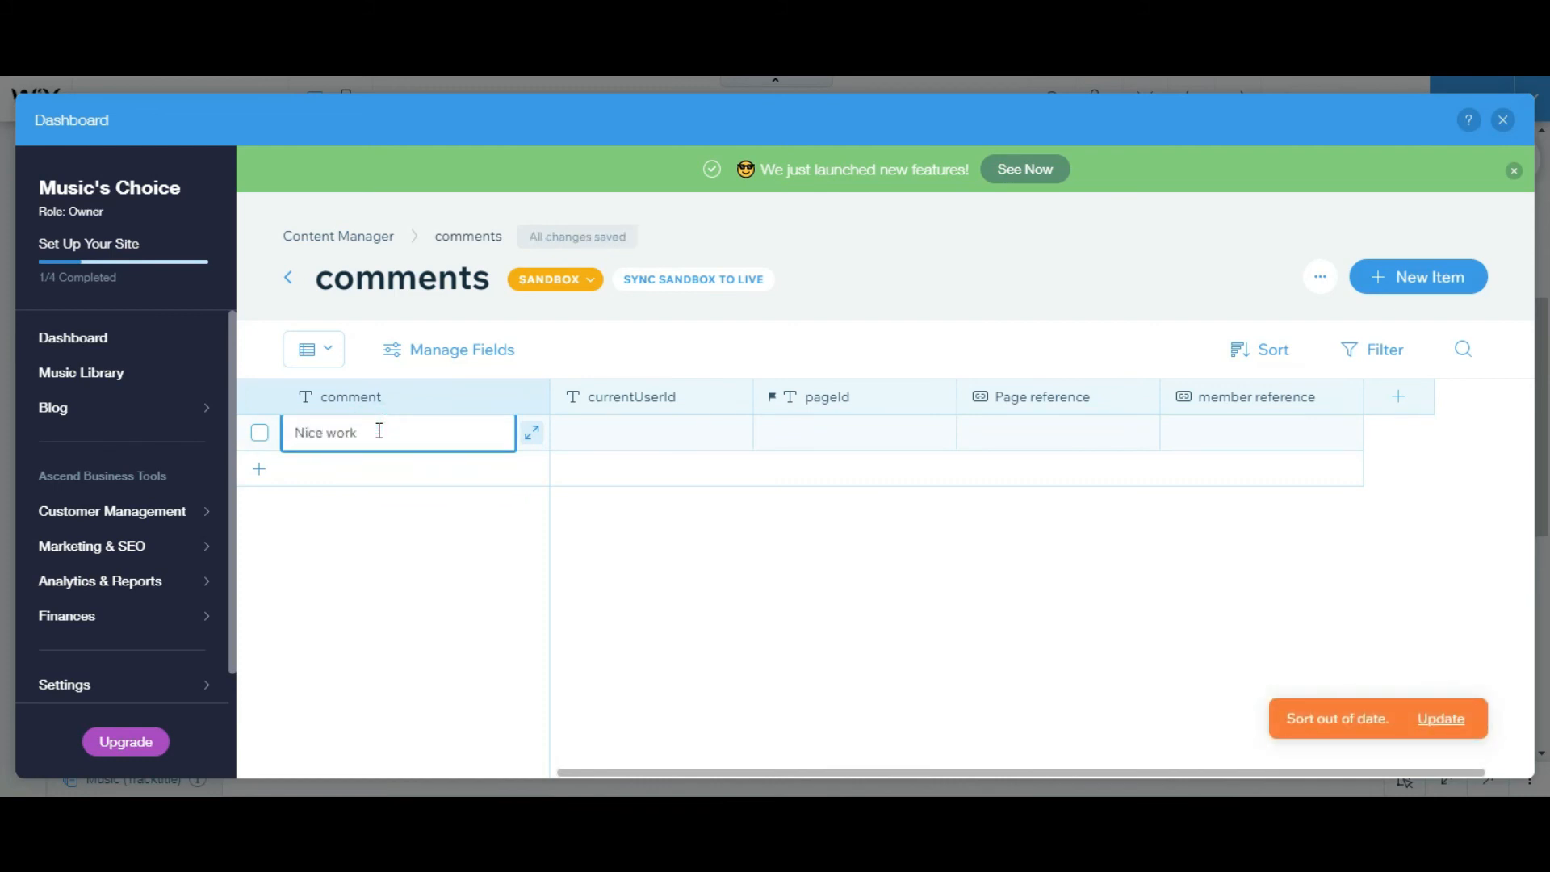
type(", I love it!")
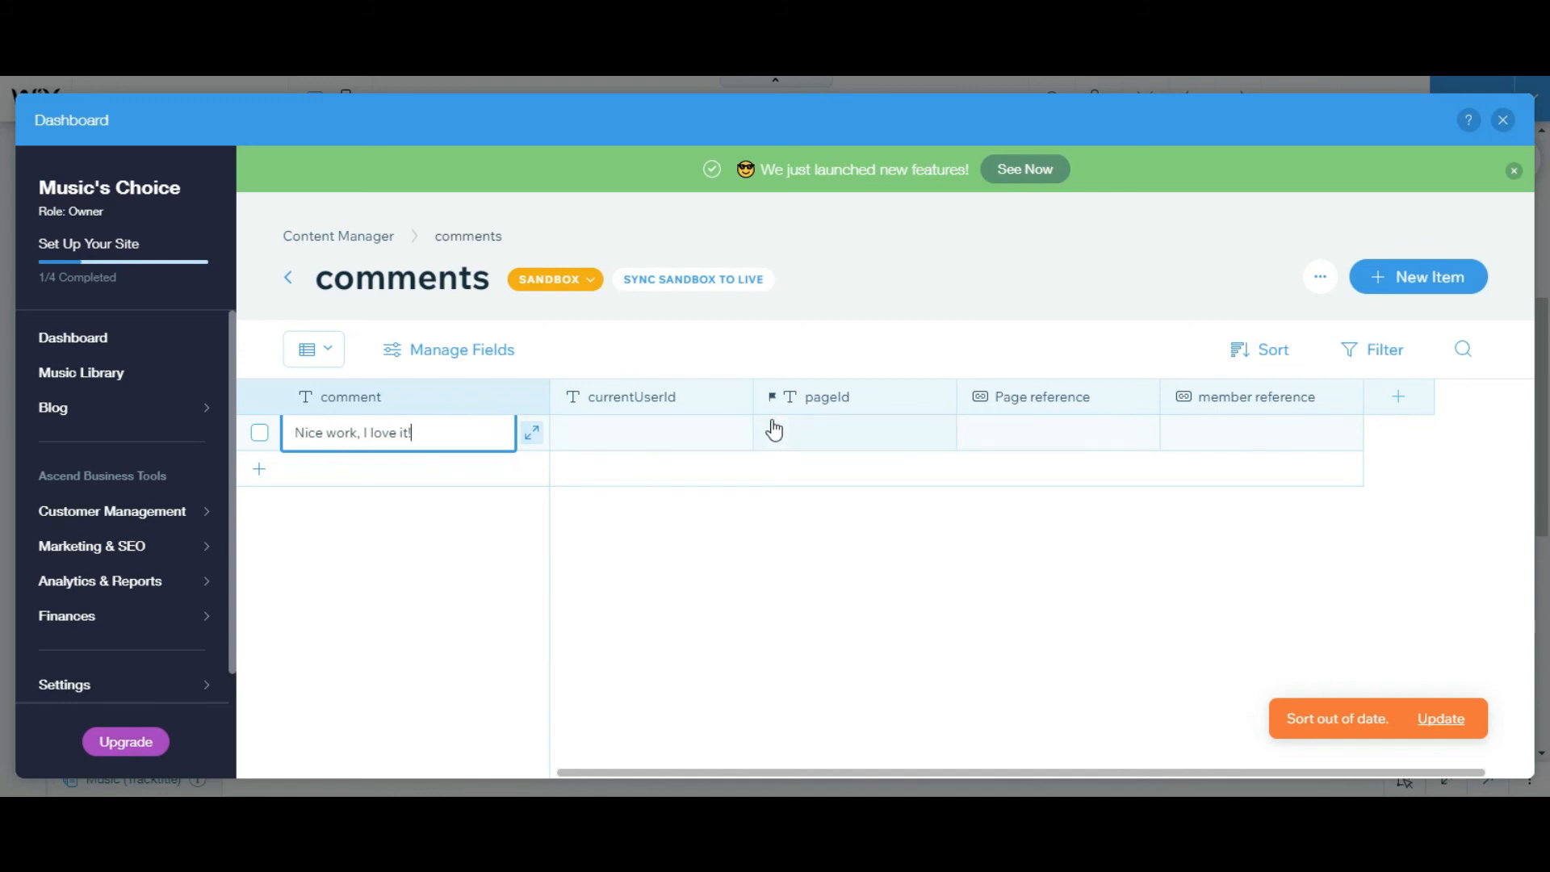
left_click(1057, 432)
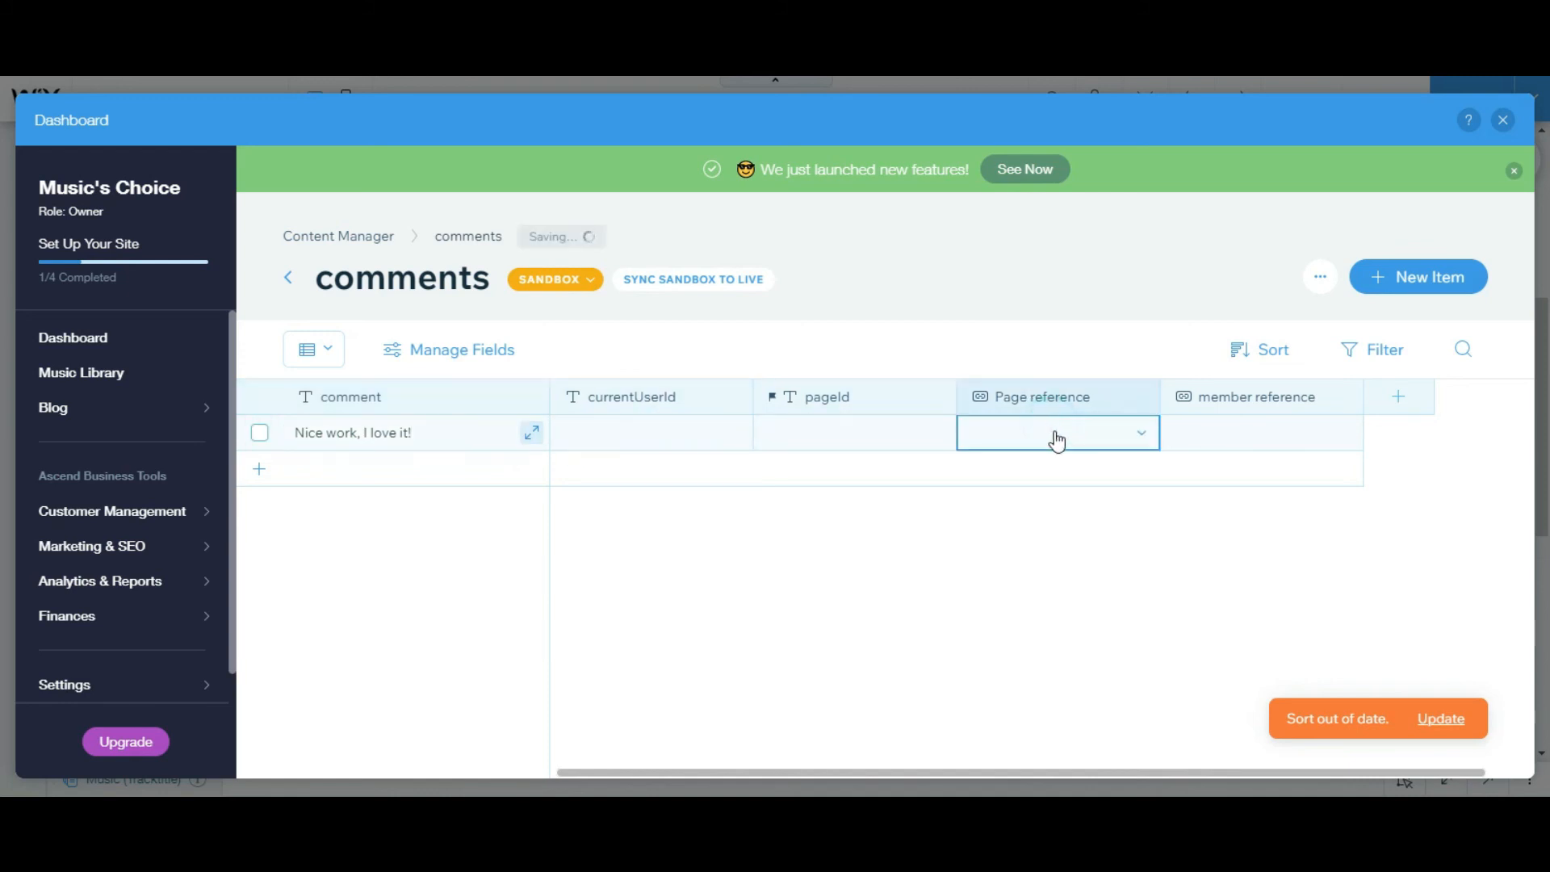
Link the comment to a track page and a member, then close the collection.
left_click(1057, 432)
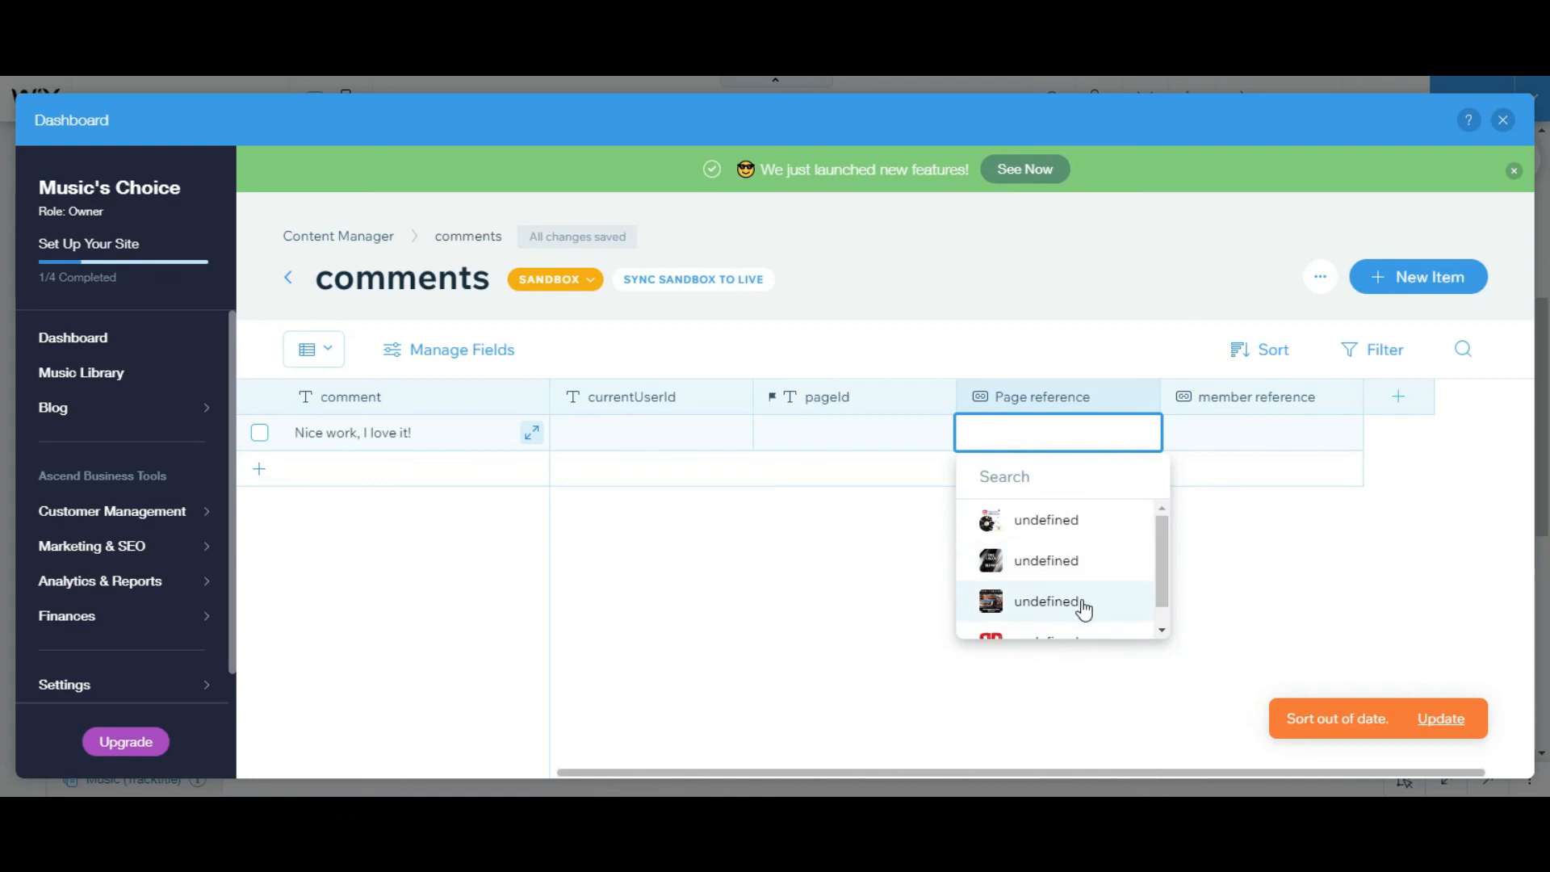
mouse_move(1058, 561)
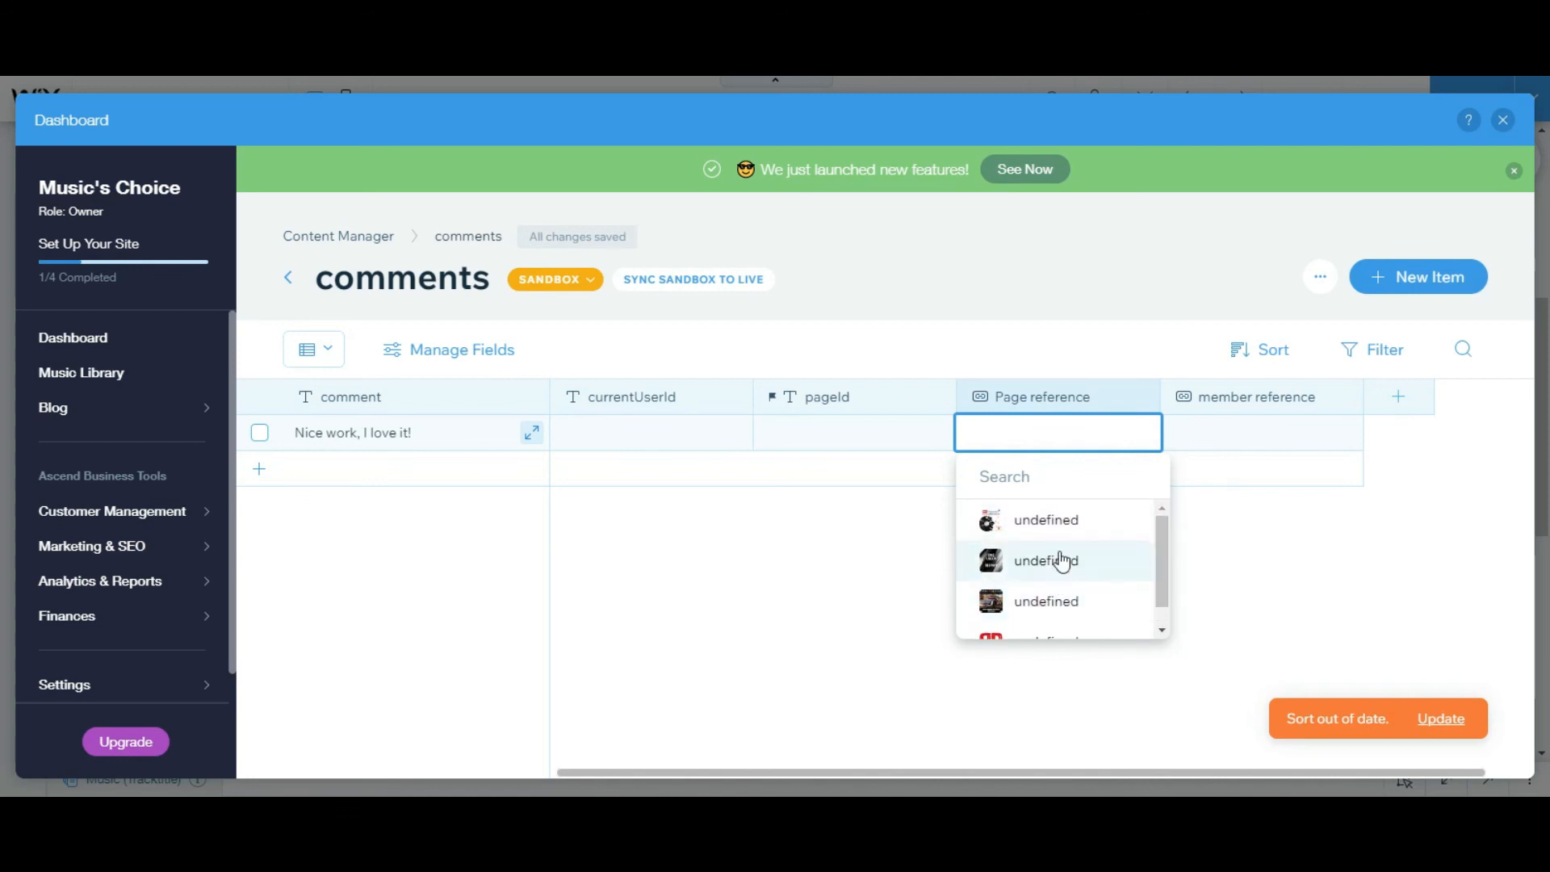
left_click(1045, 560)
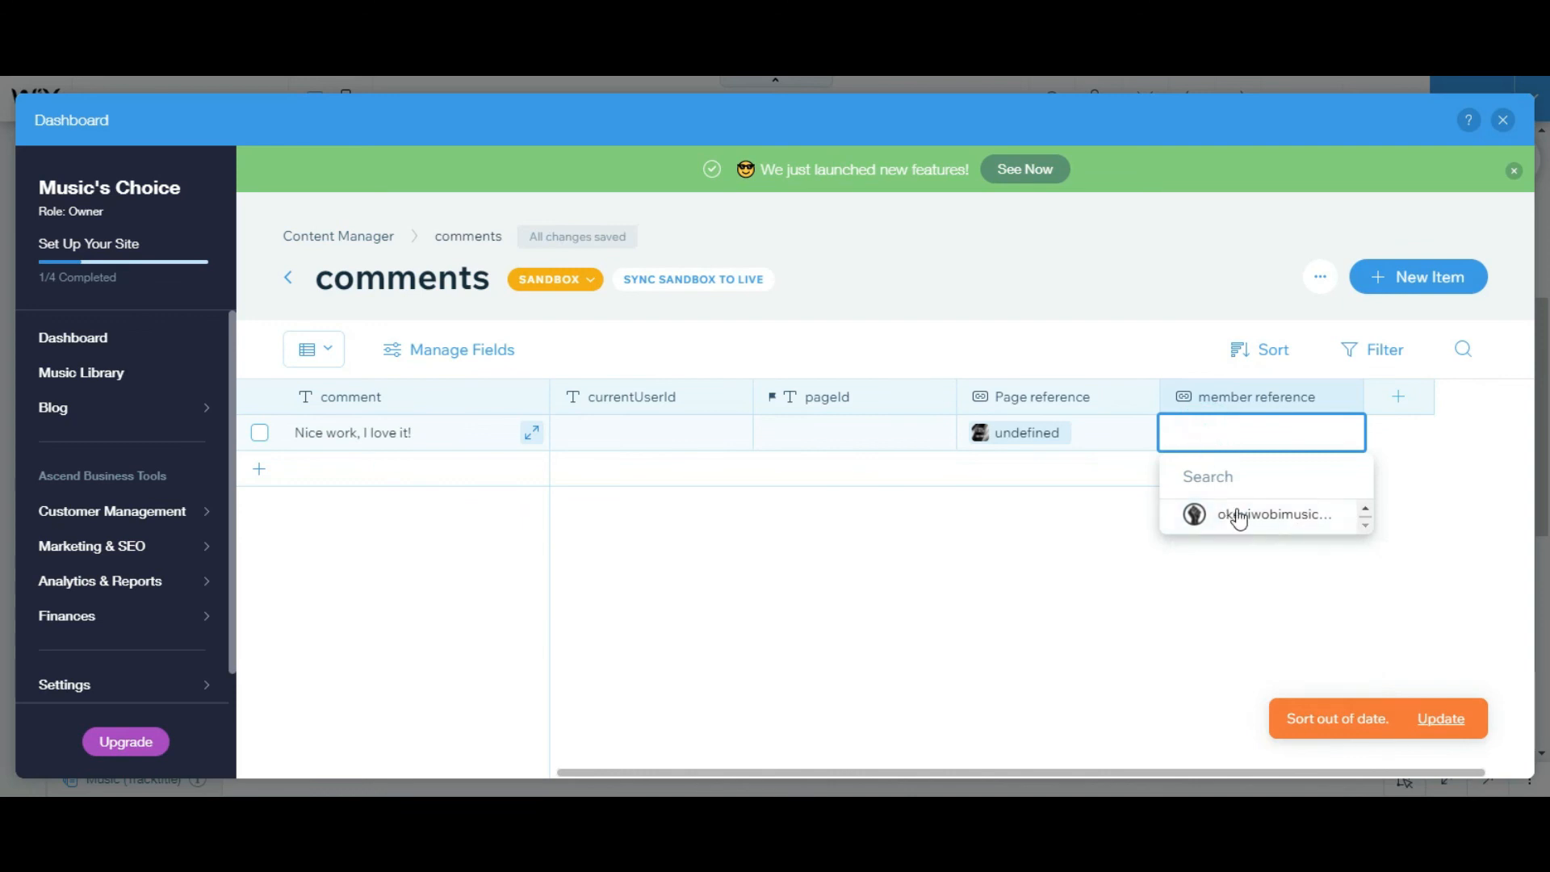
left_click(1275, 514)
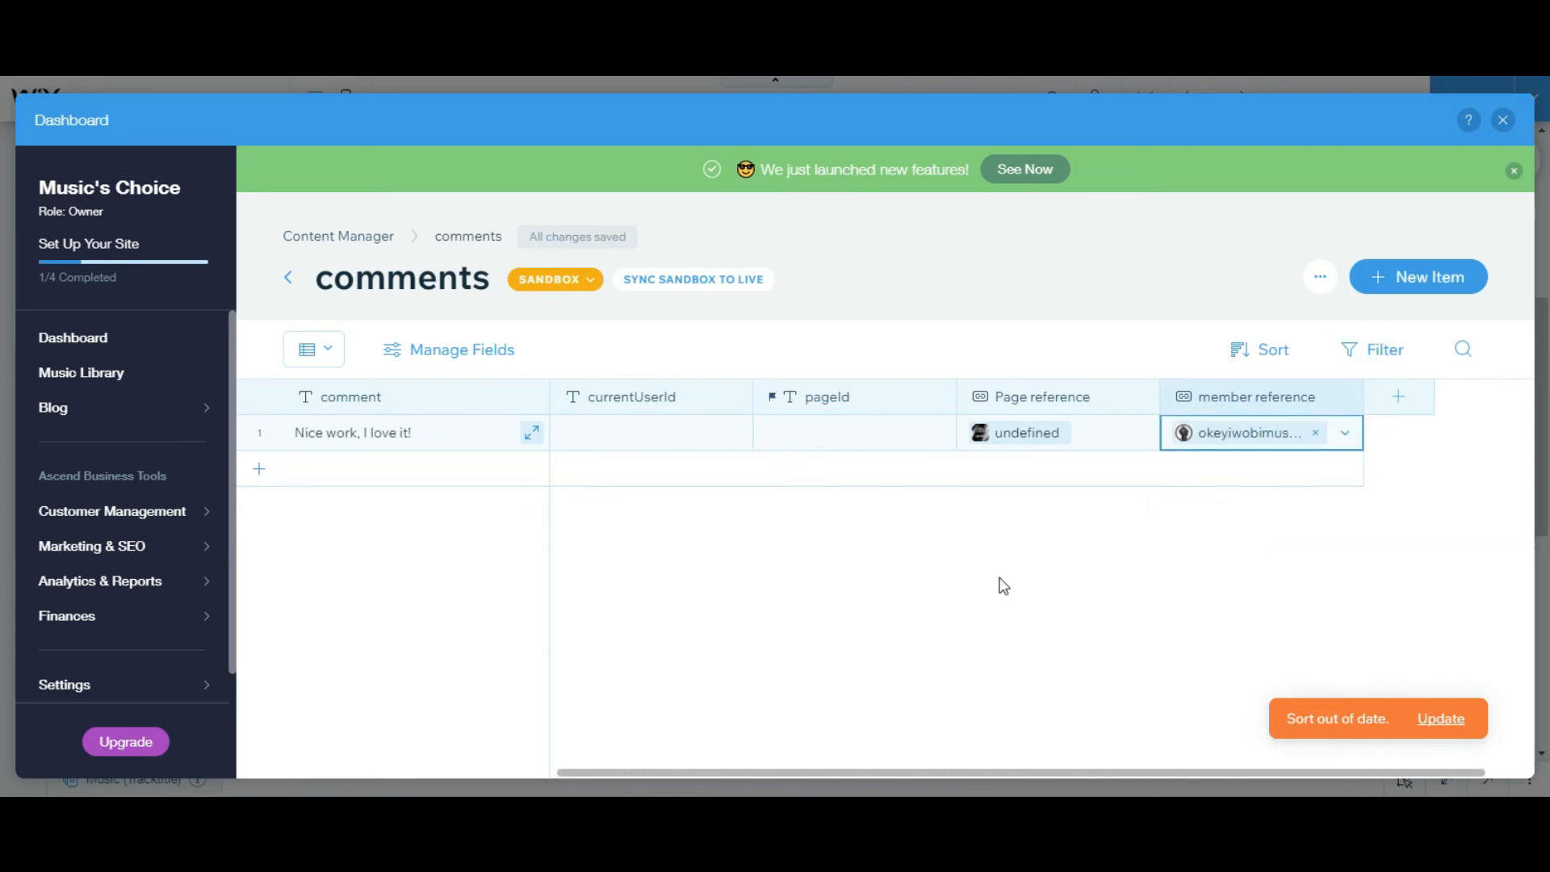
left_click(1502, 119)
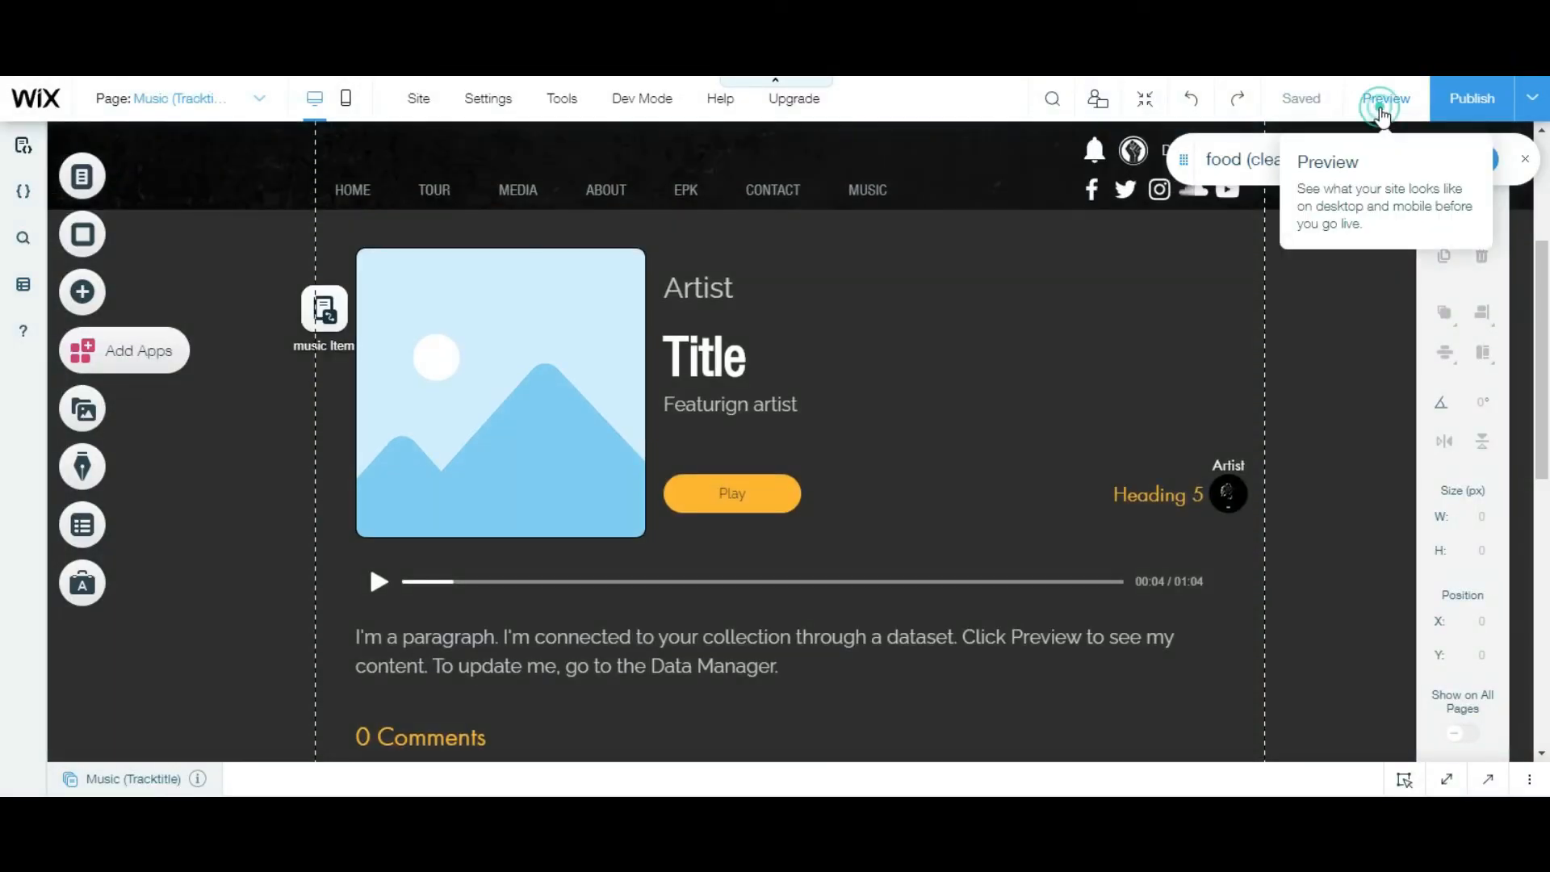
Preview the page, scroll to the DJ bon26 comment card, then return to editing.
left_click(1385, 98)
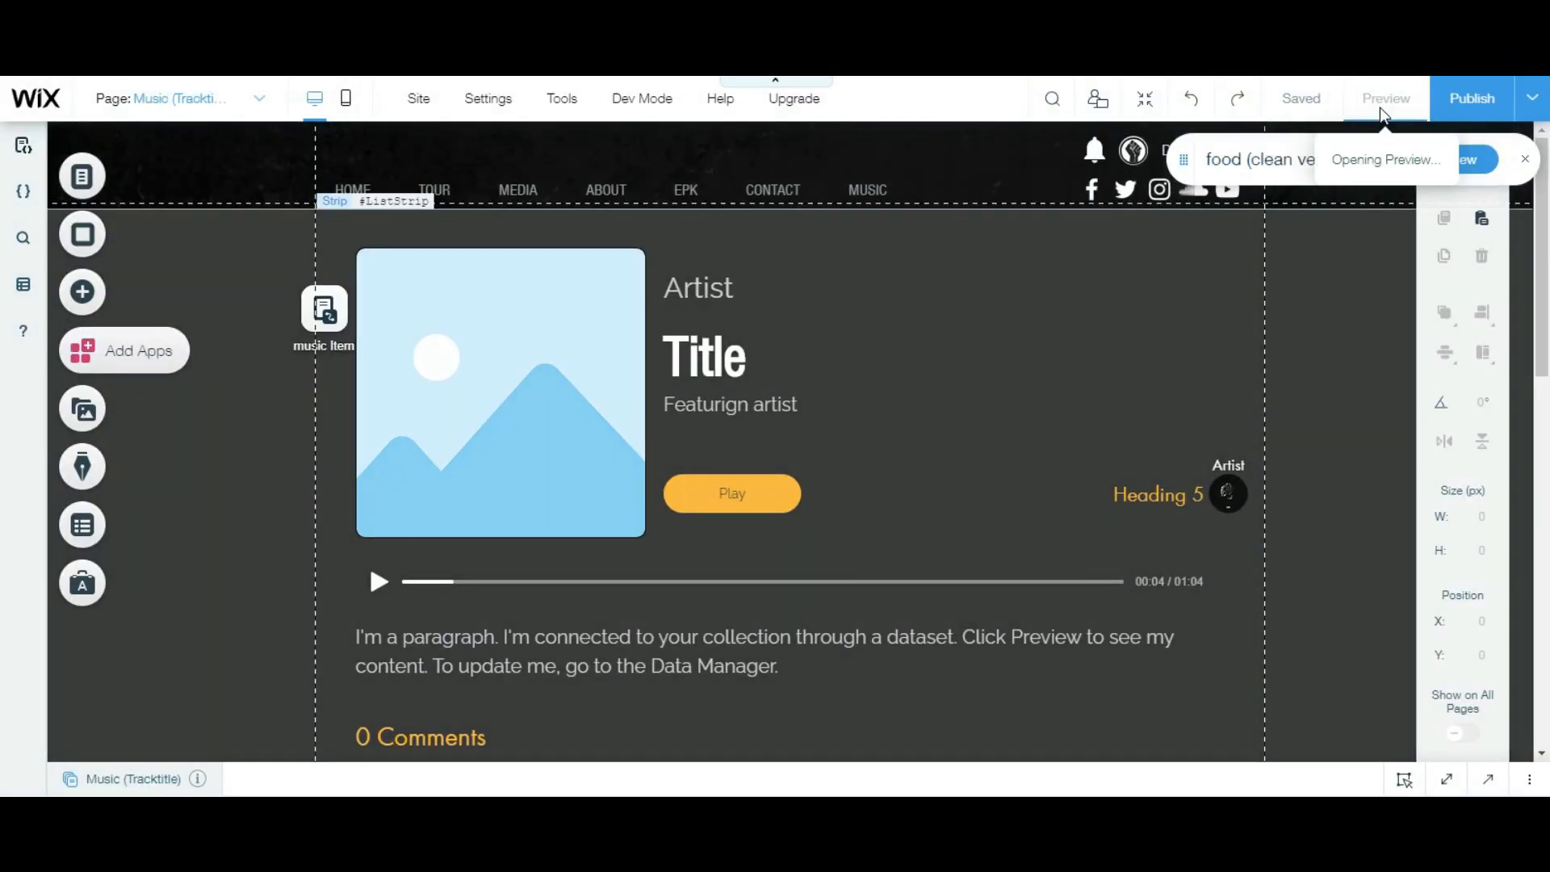
left_click(1384, 98)
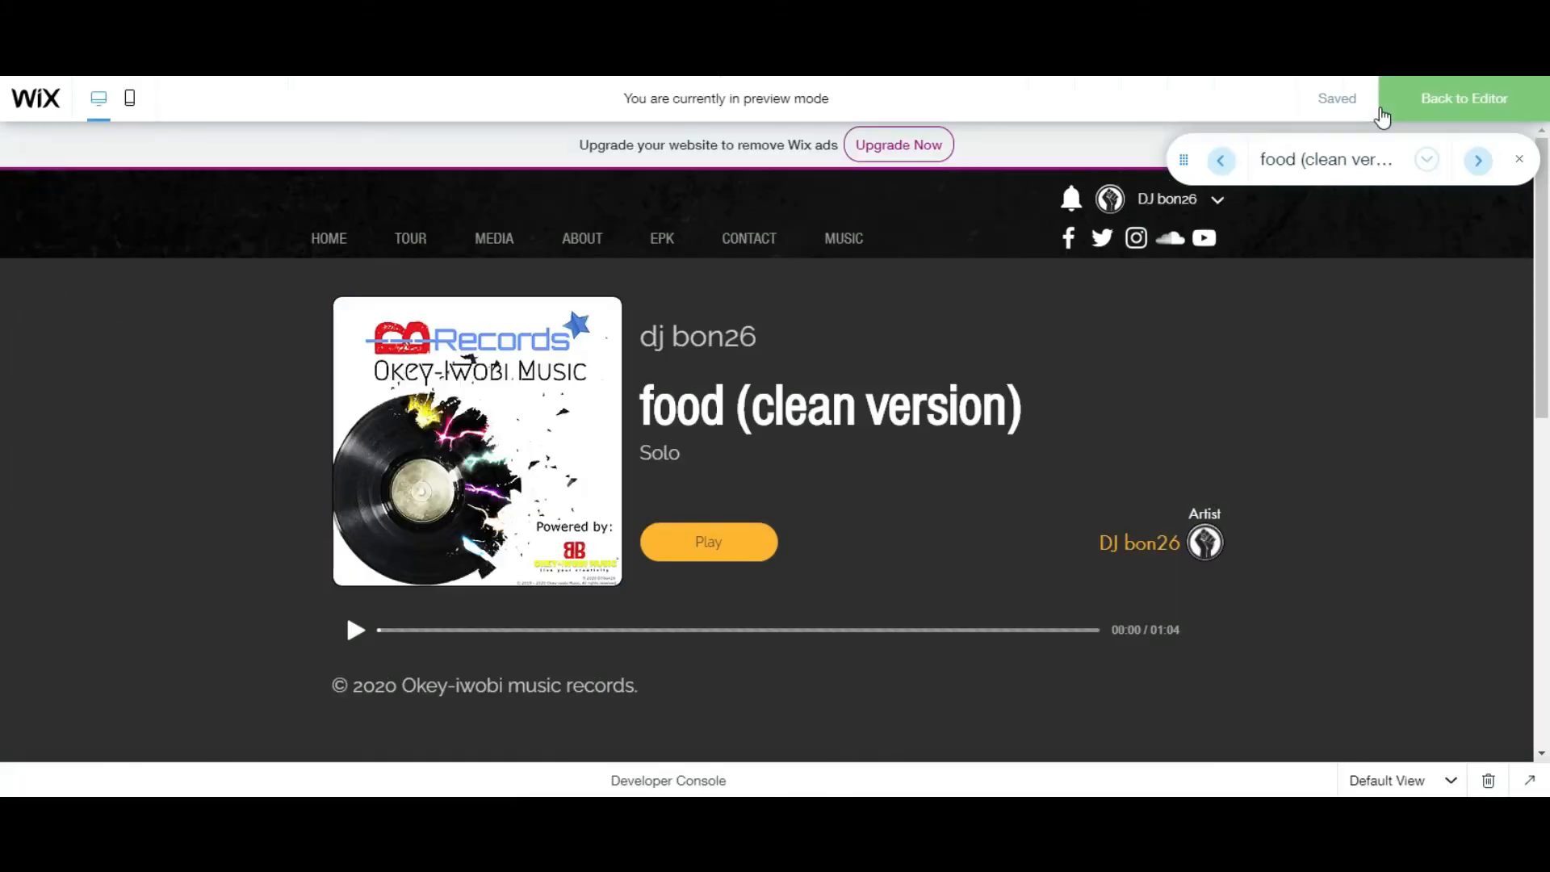
scroll("down", 3)
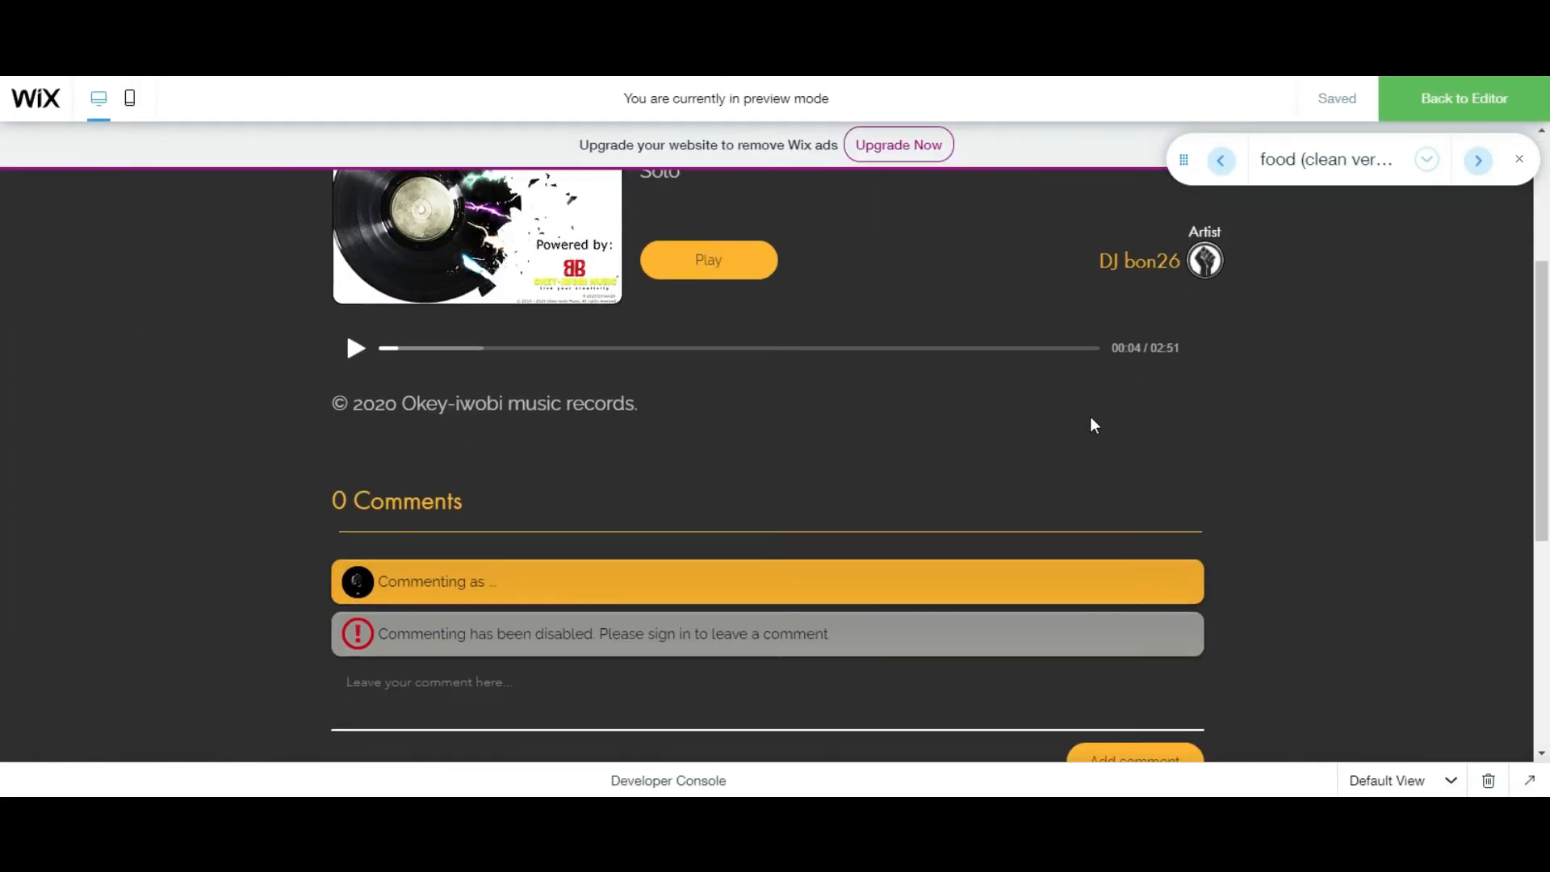
scroll("down", 3)
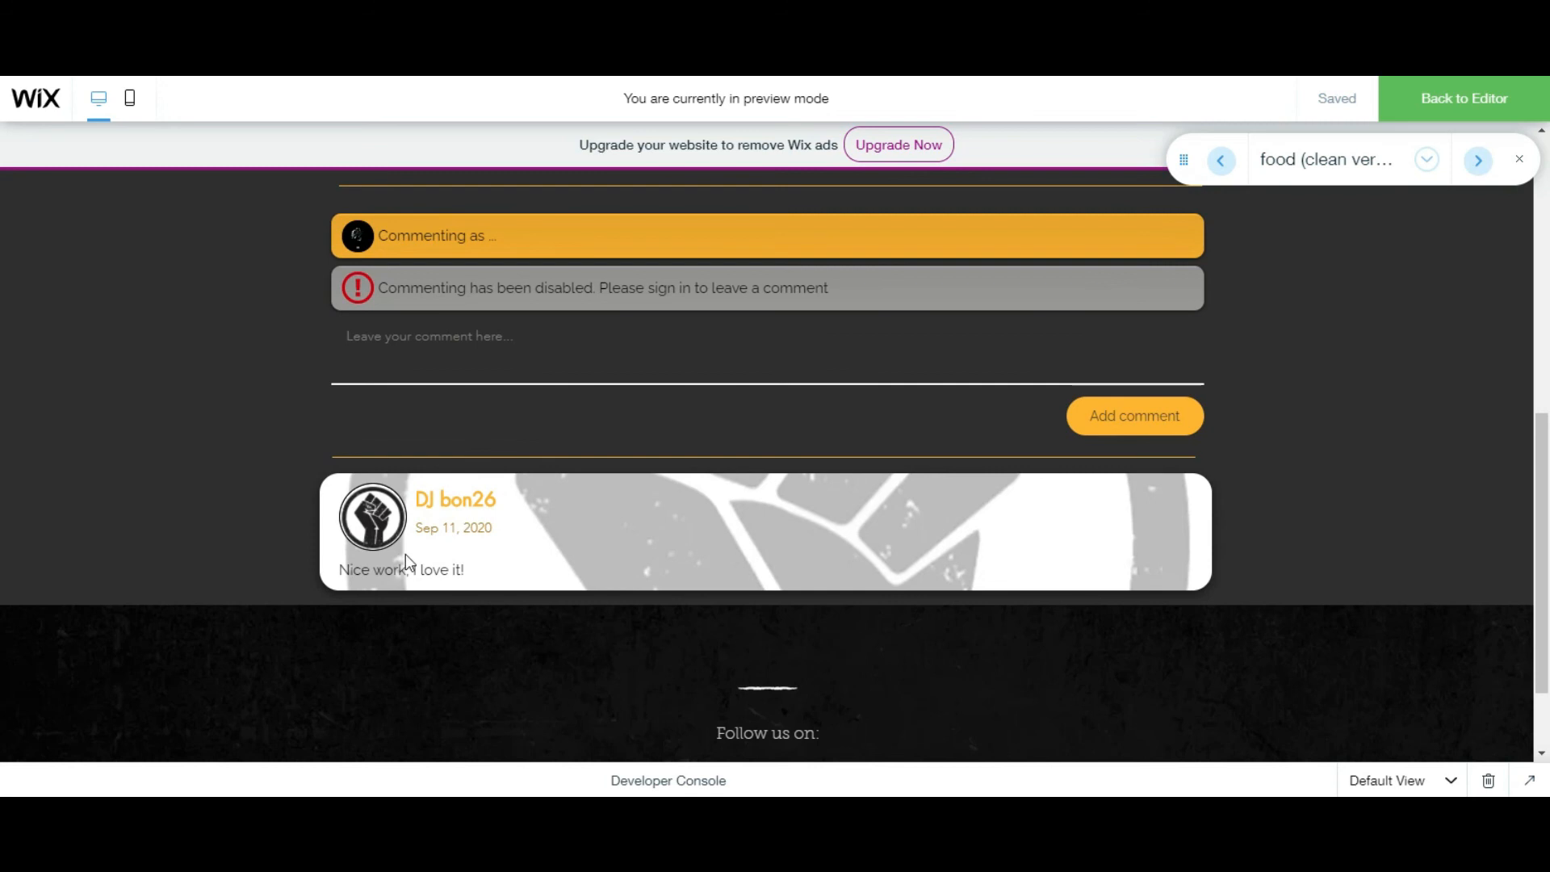
mouse_move(573, 562)
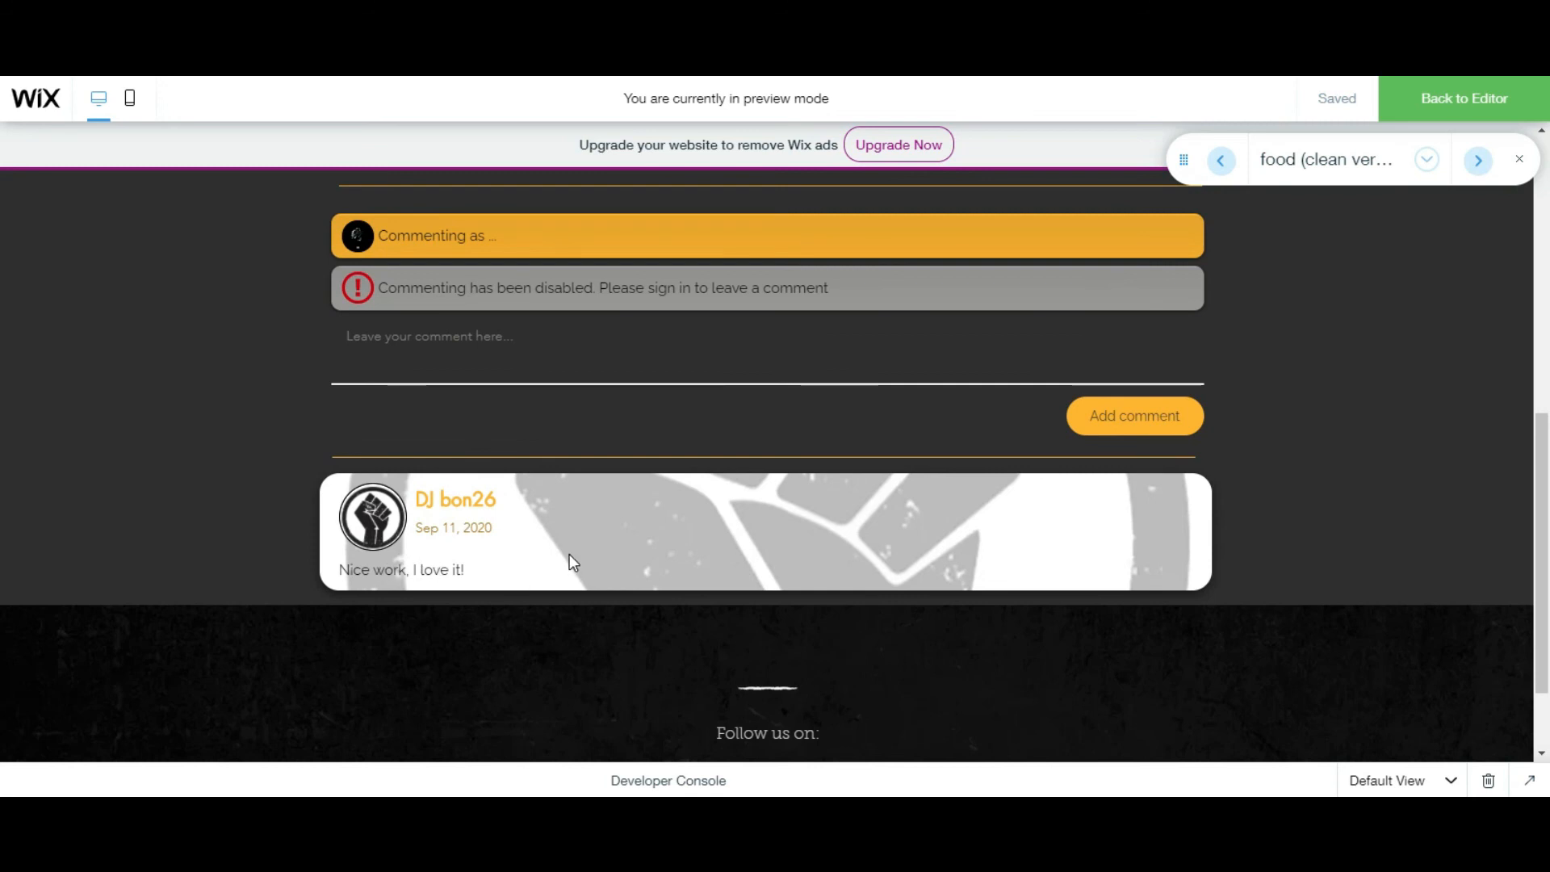
mouse_move(565, 559)
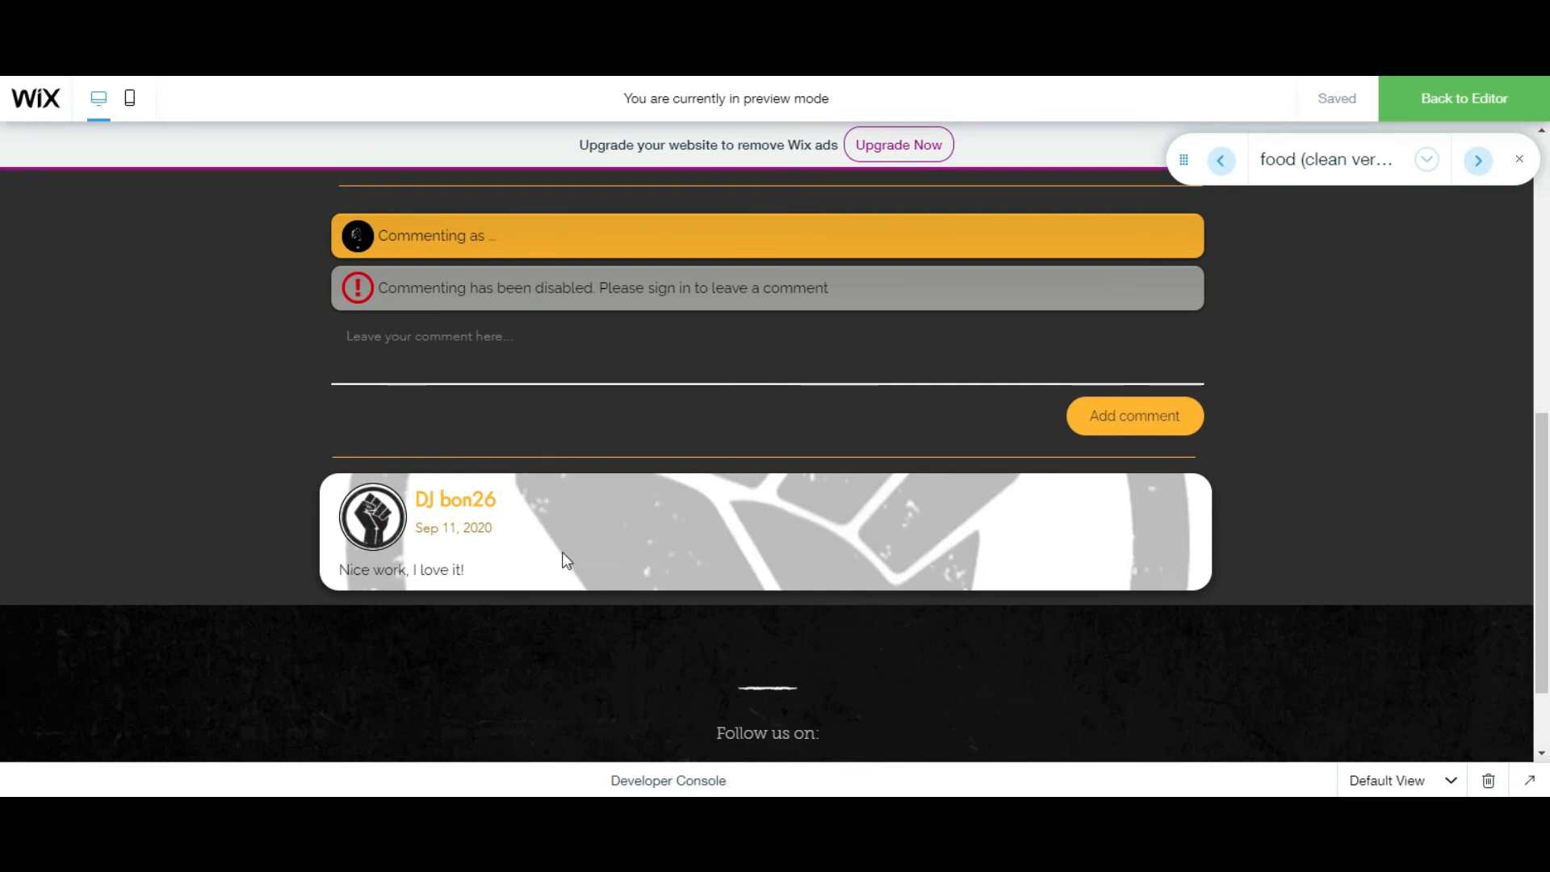
mouse_move(731, 543)
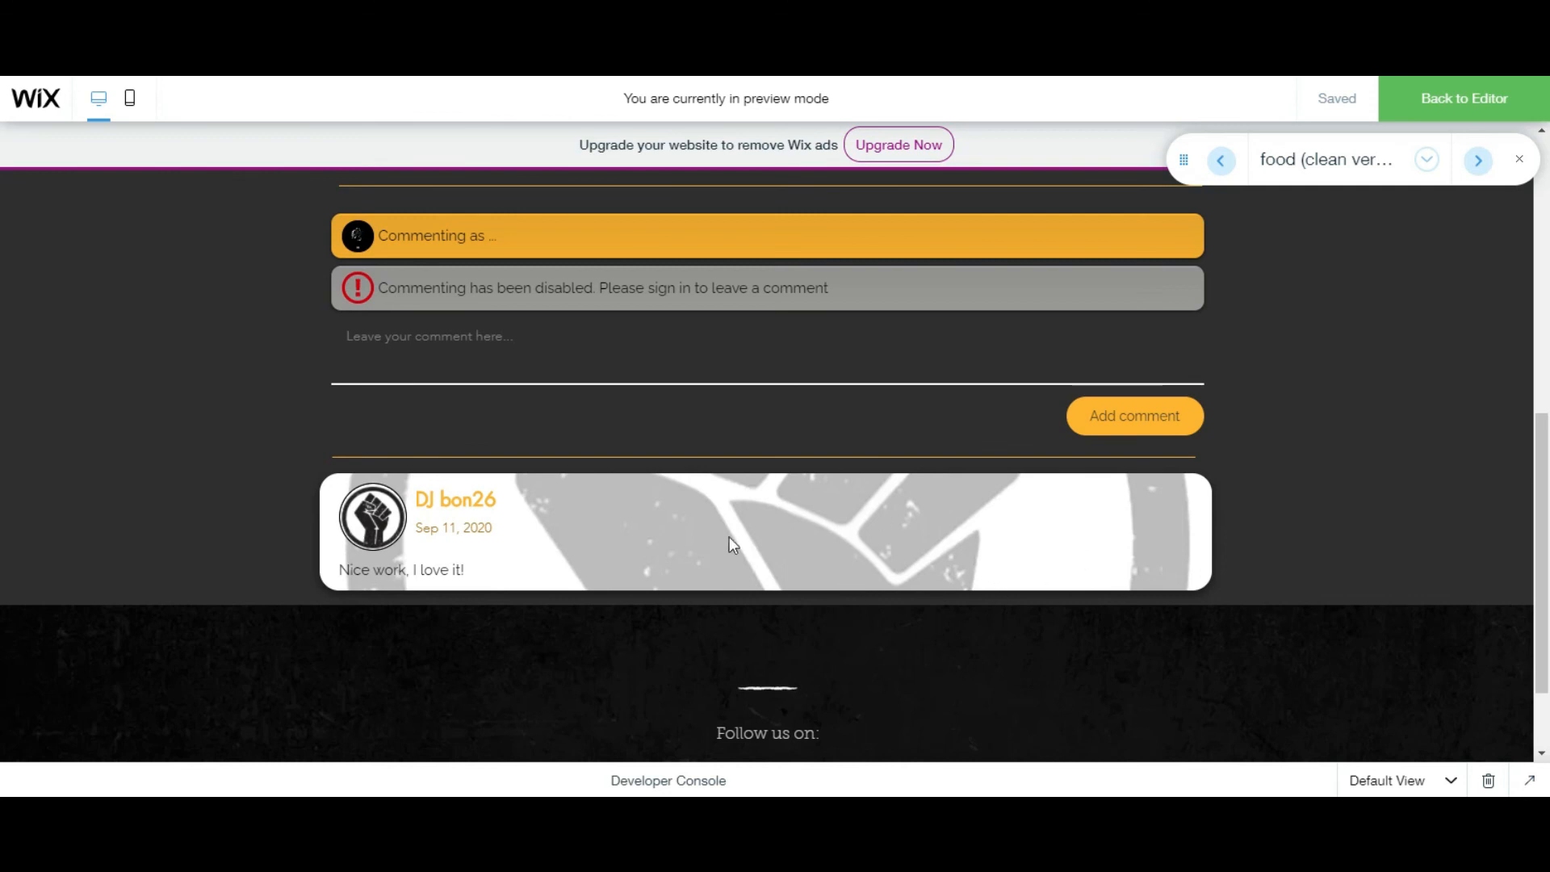
mouse_move(373, 516)
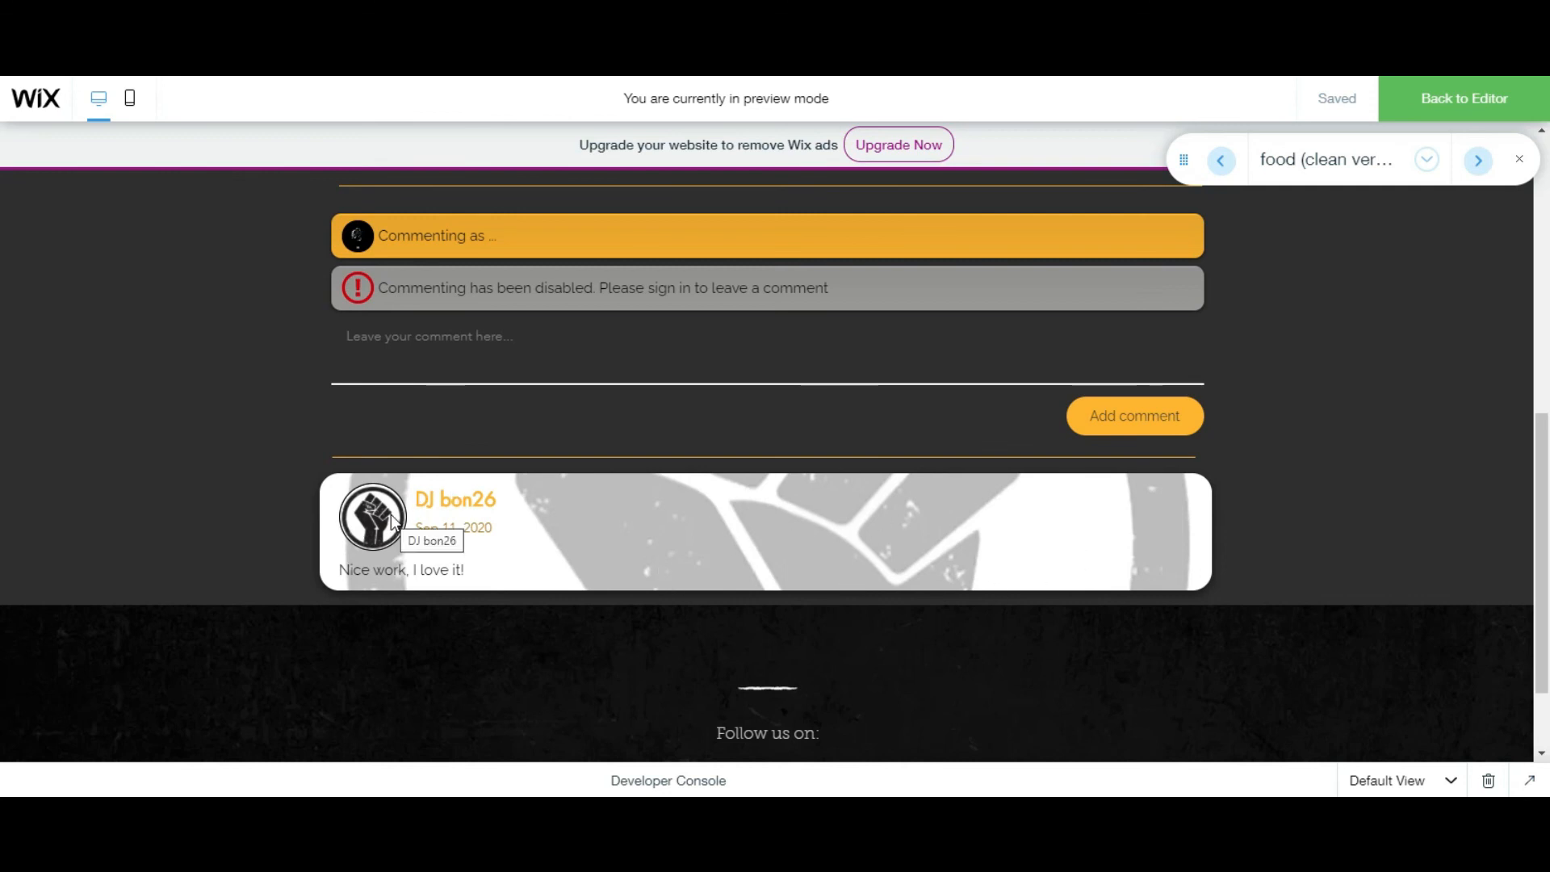
mouse_move(567, 533)
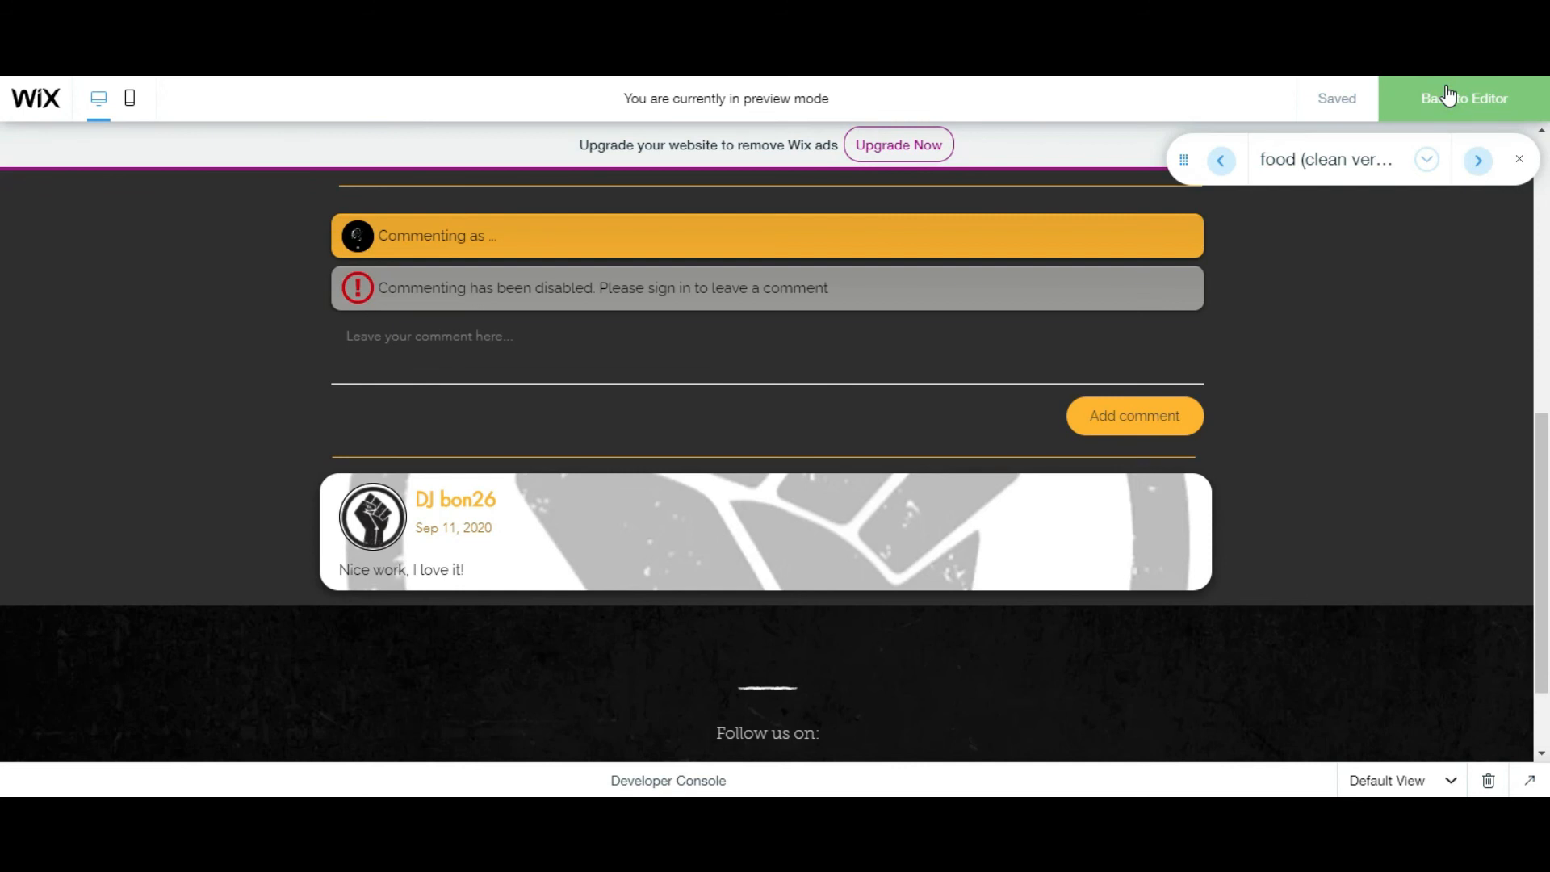
left_click(1464, 97)
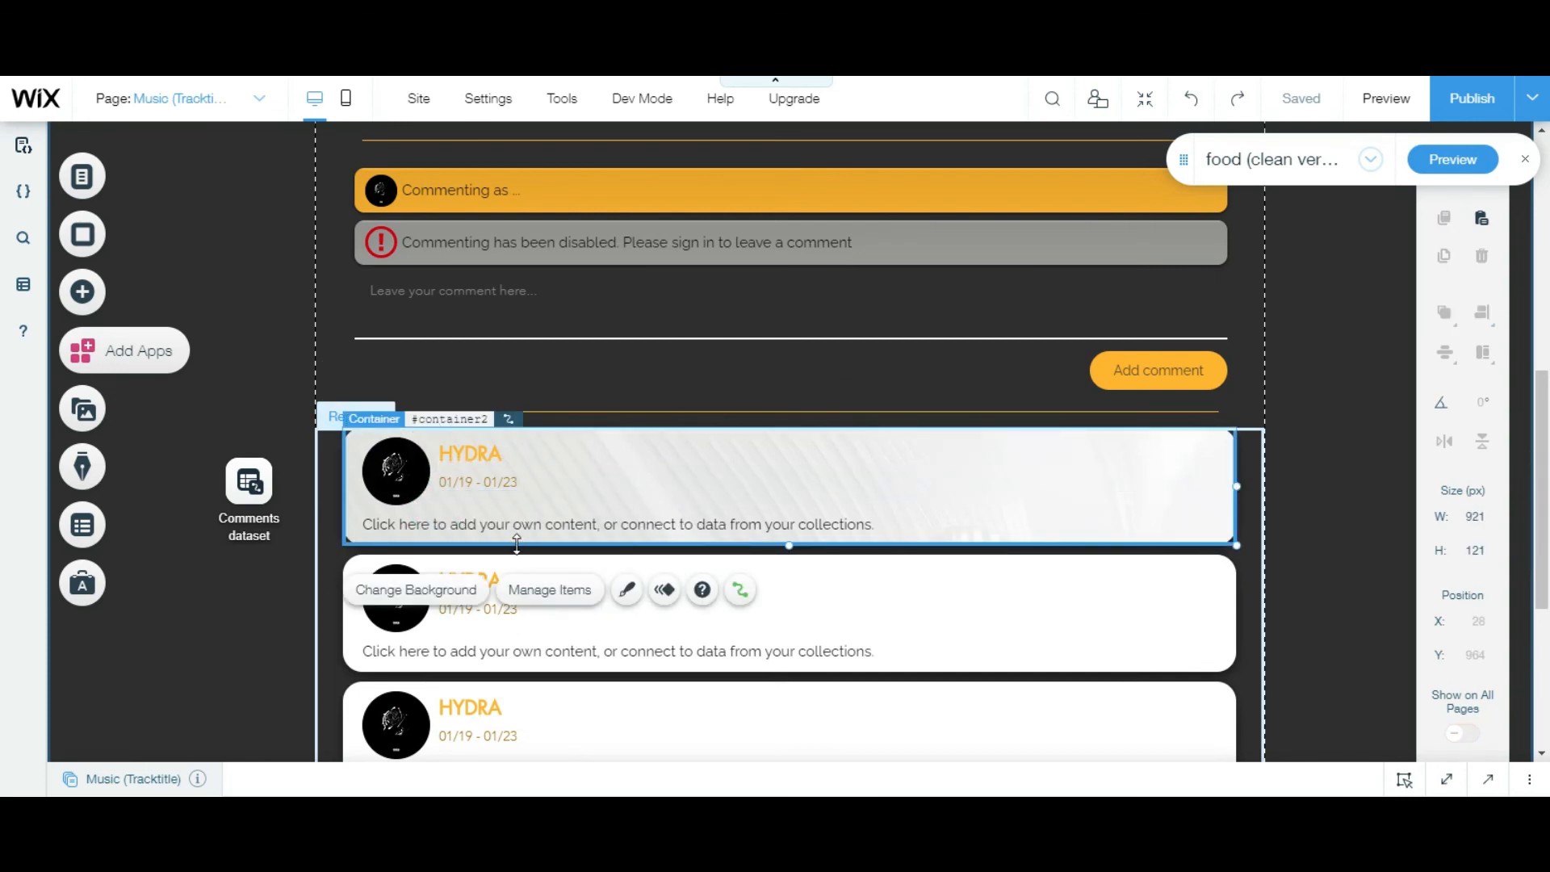
Set the repeater item's background image opacity to 20%, then save and dismiss the notice.
left_click(627, 589)
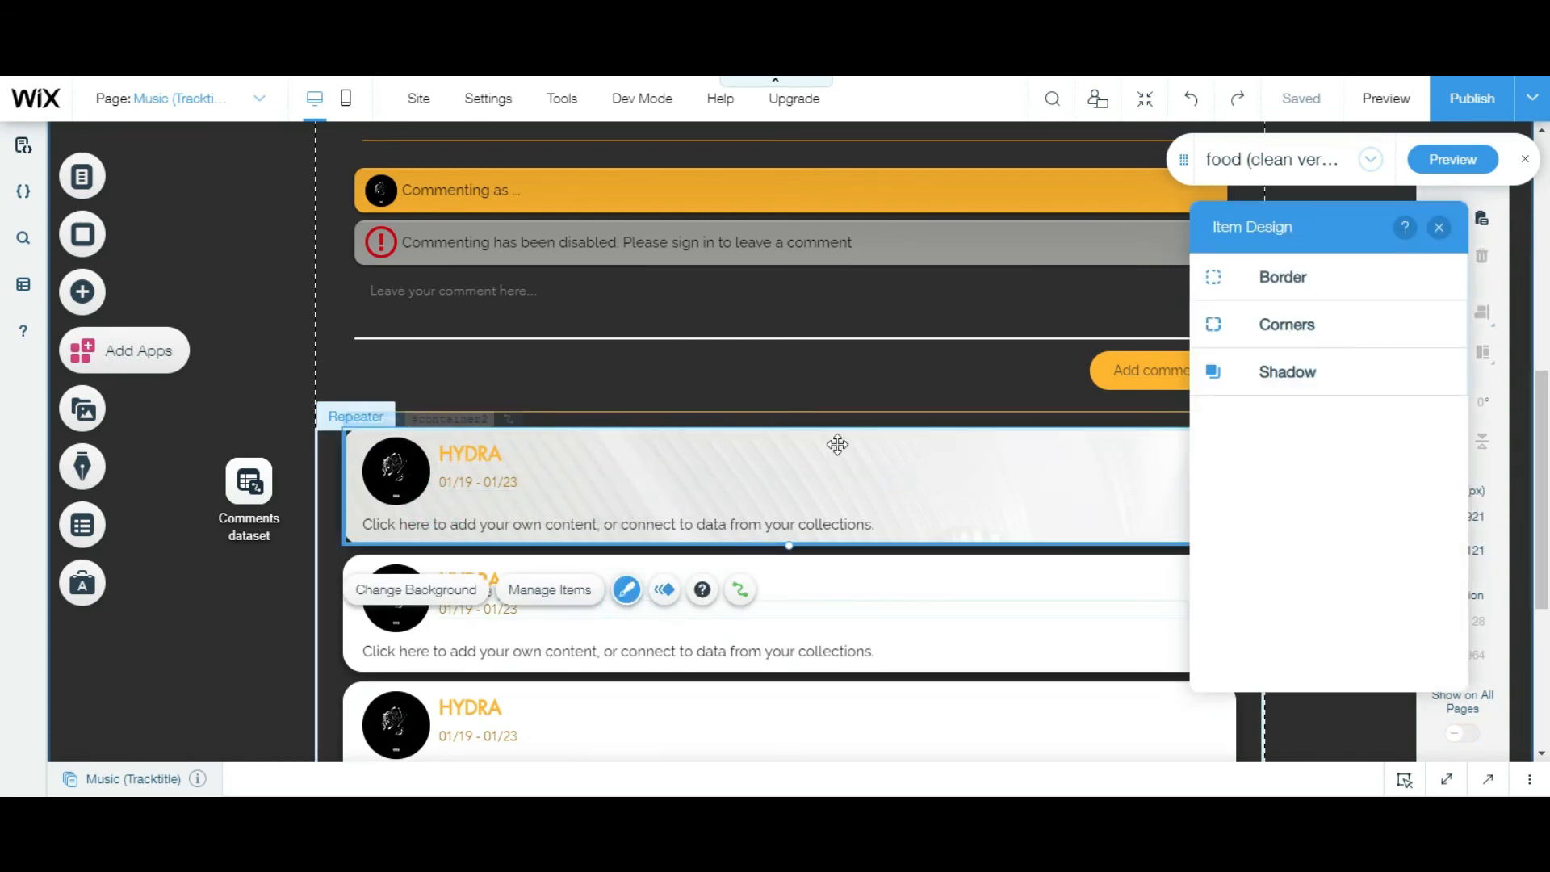
left_click(415, 590)
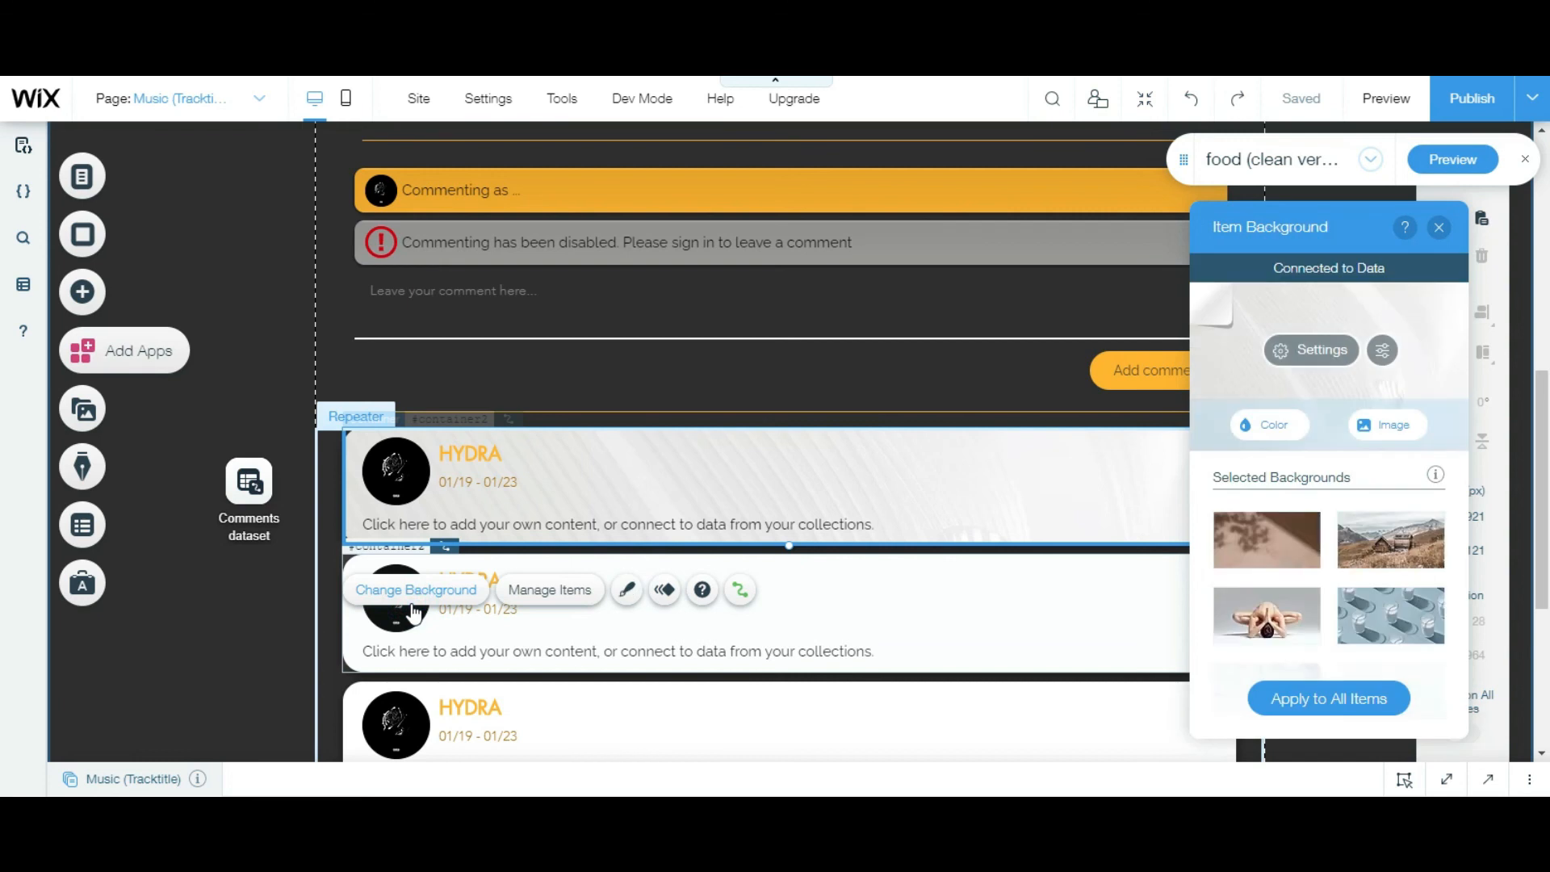
left_click(1312, 349)
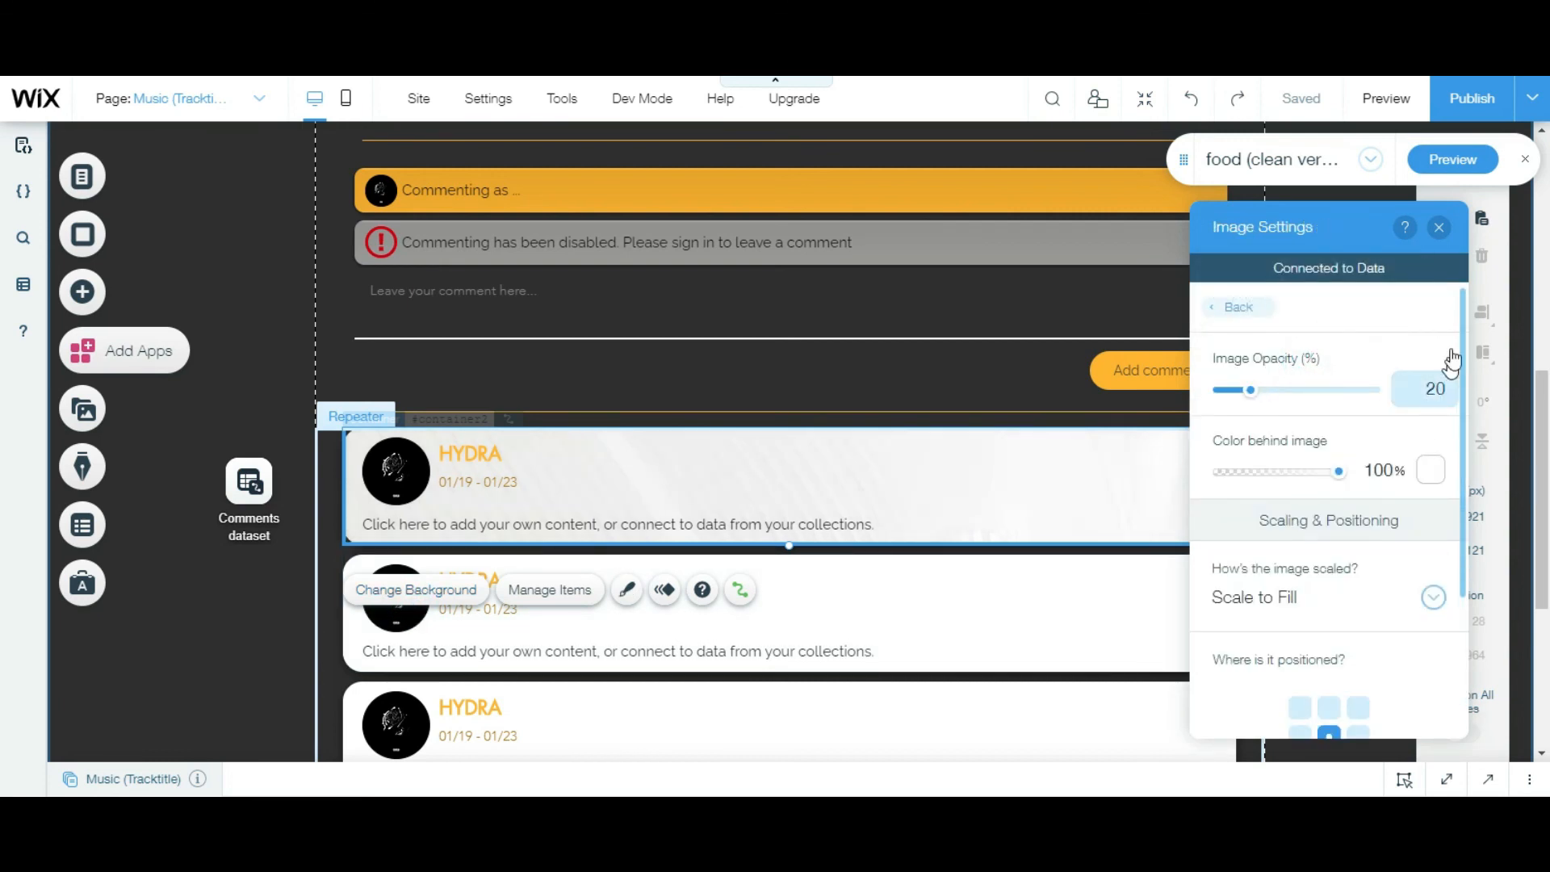
left_click(1439, 226)
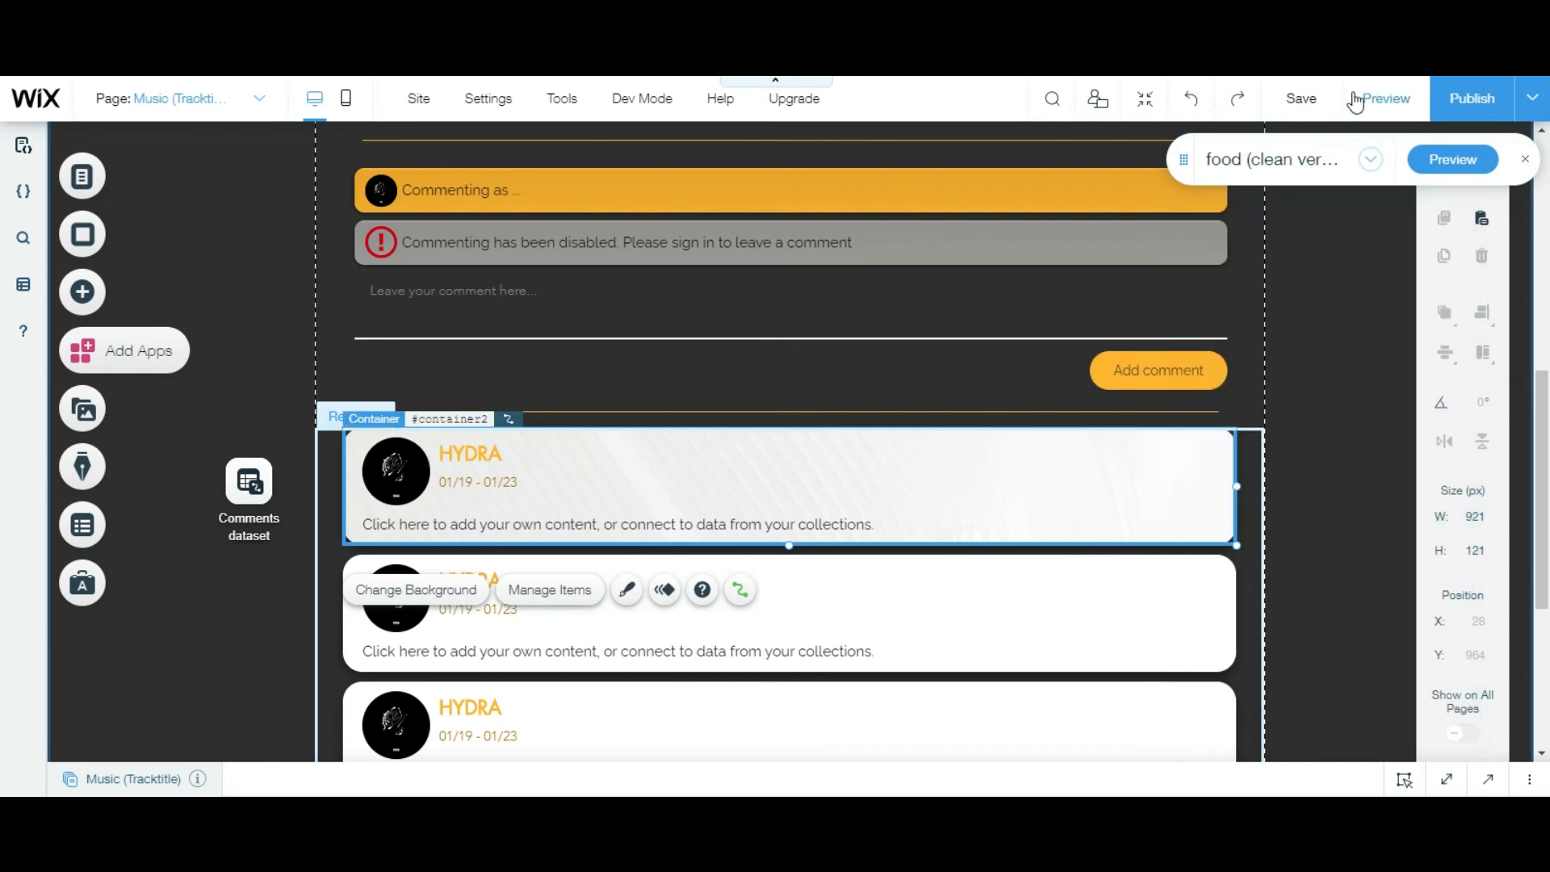
left_click(1300, 98)
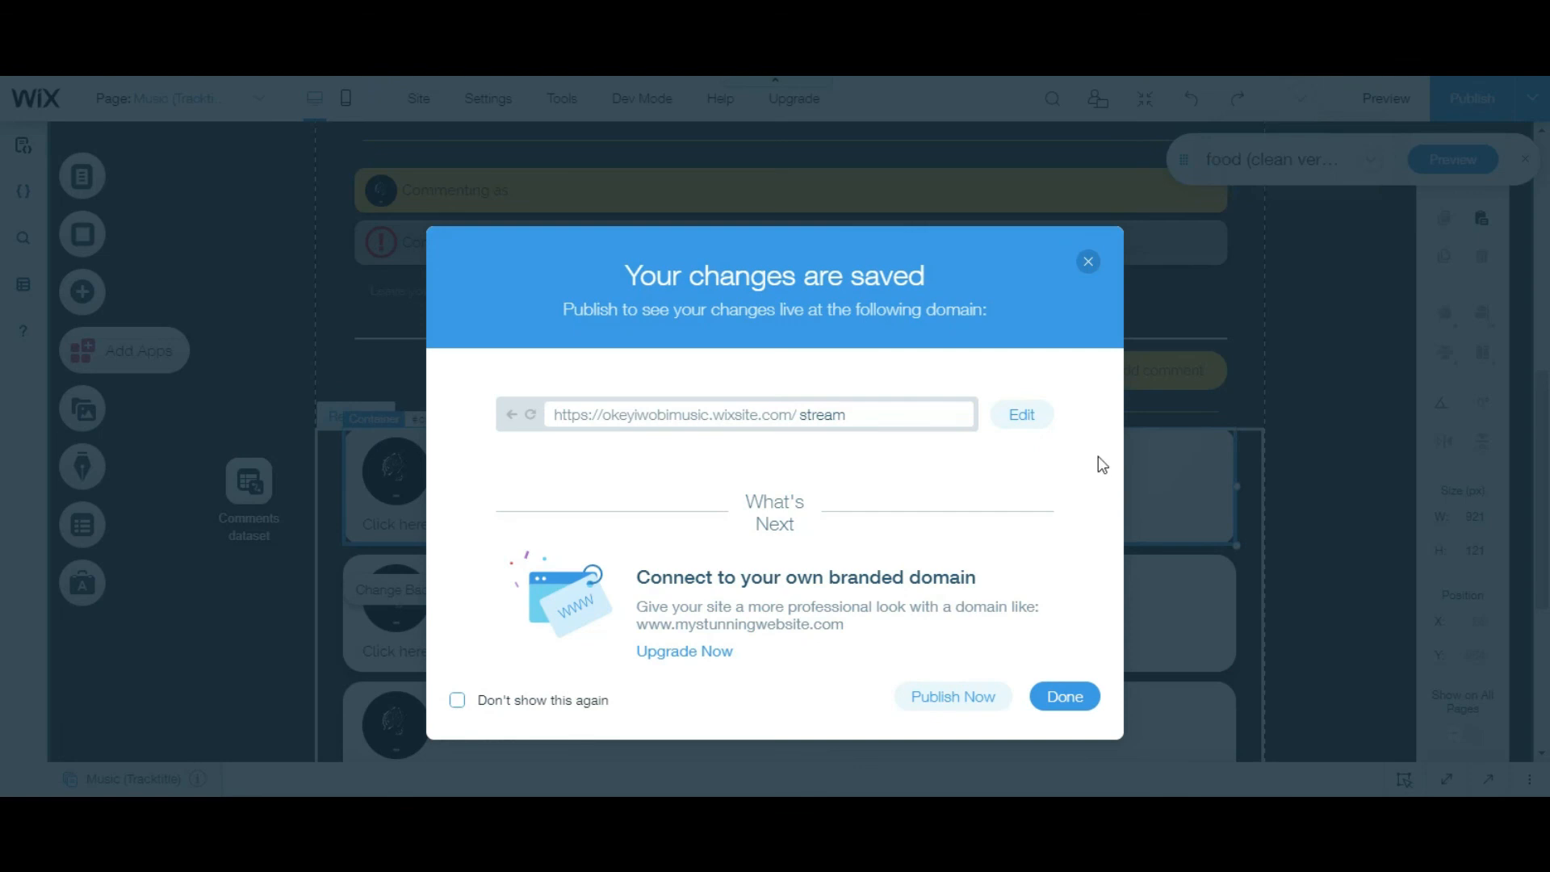
left_click(1064, 696)
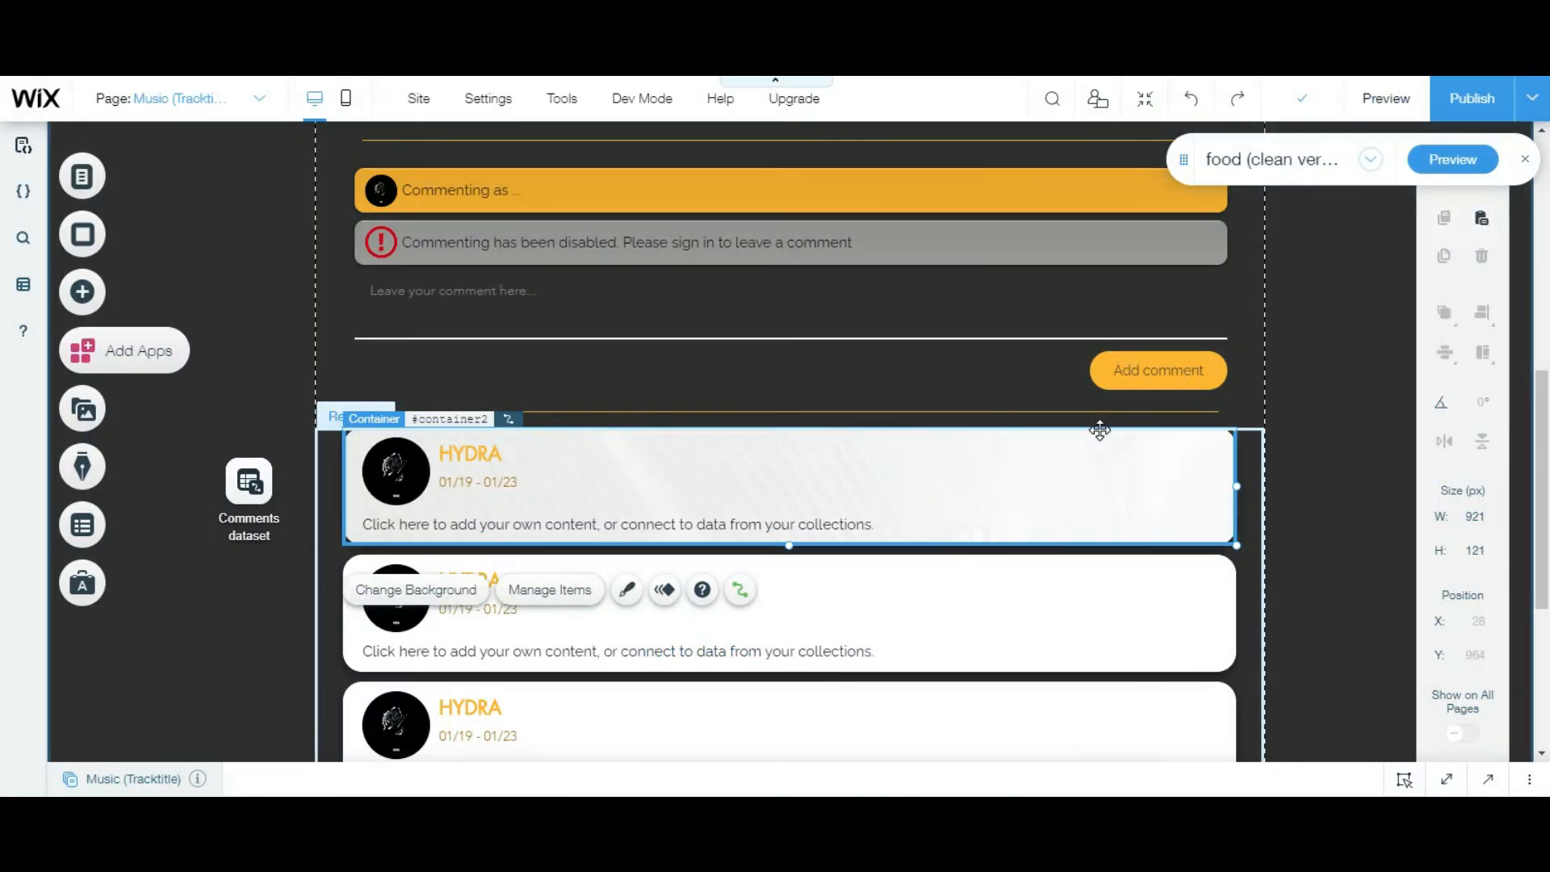
Preview the page and scroll to the DJ bon26 card with its dimmed background.
left_click(1384, 97)
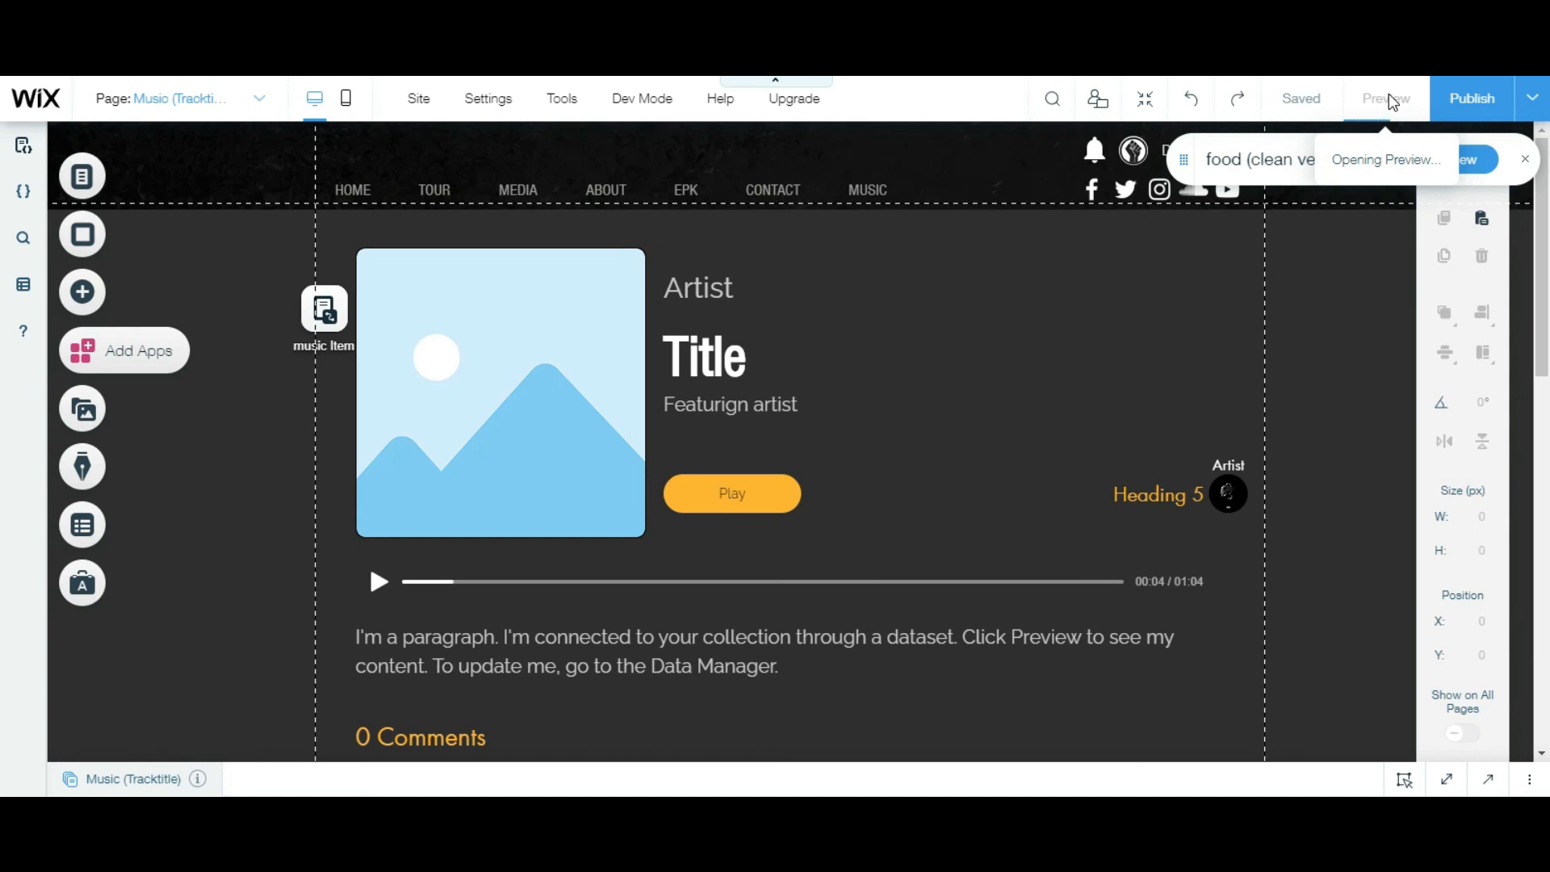
left_click(1383, 98)
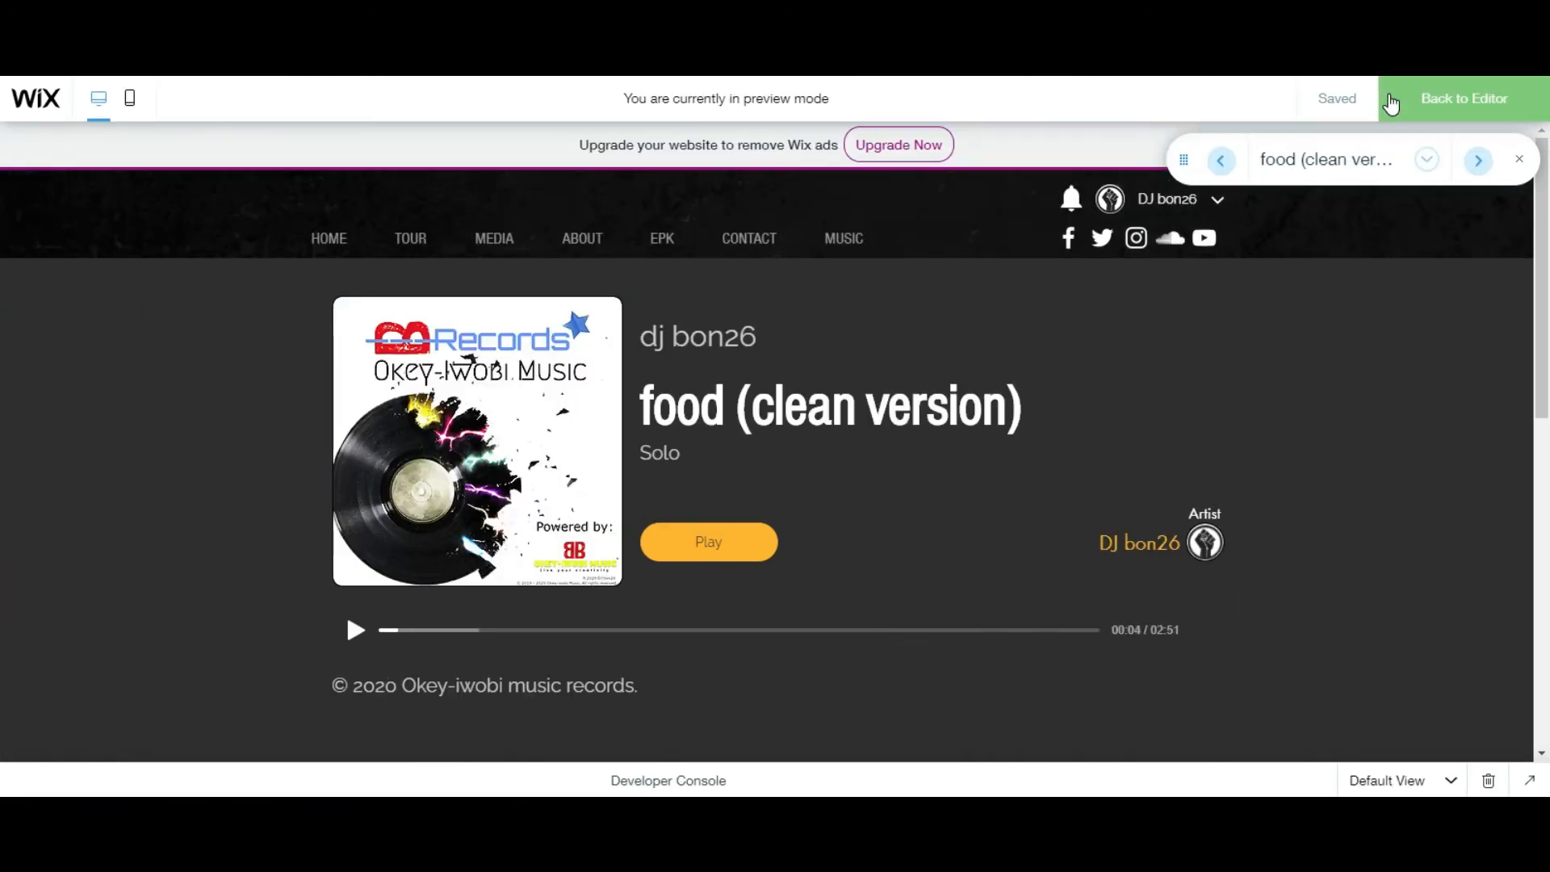
scroll("down", 3)
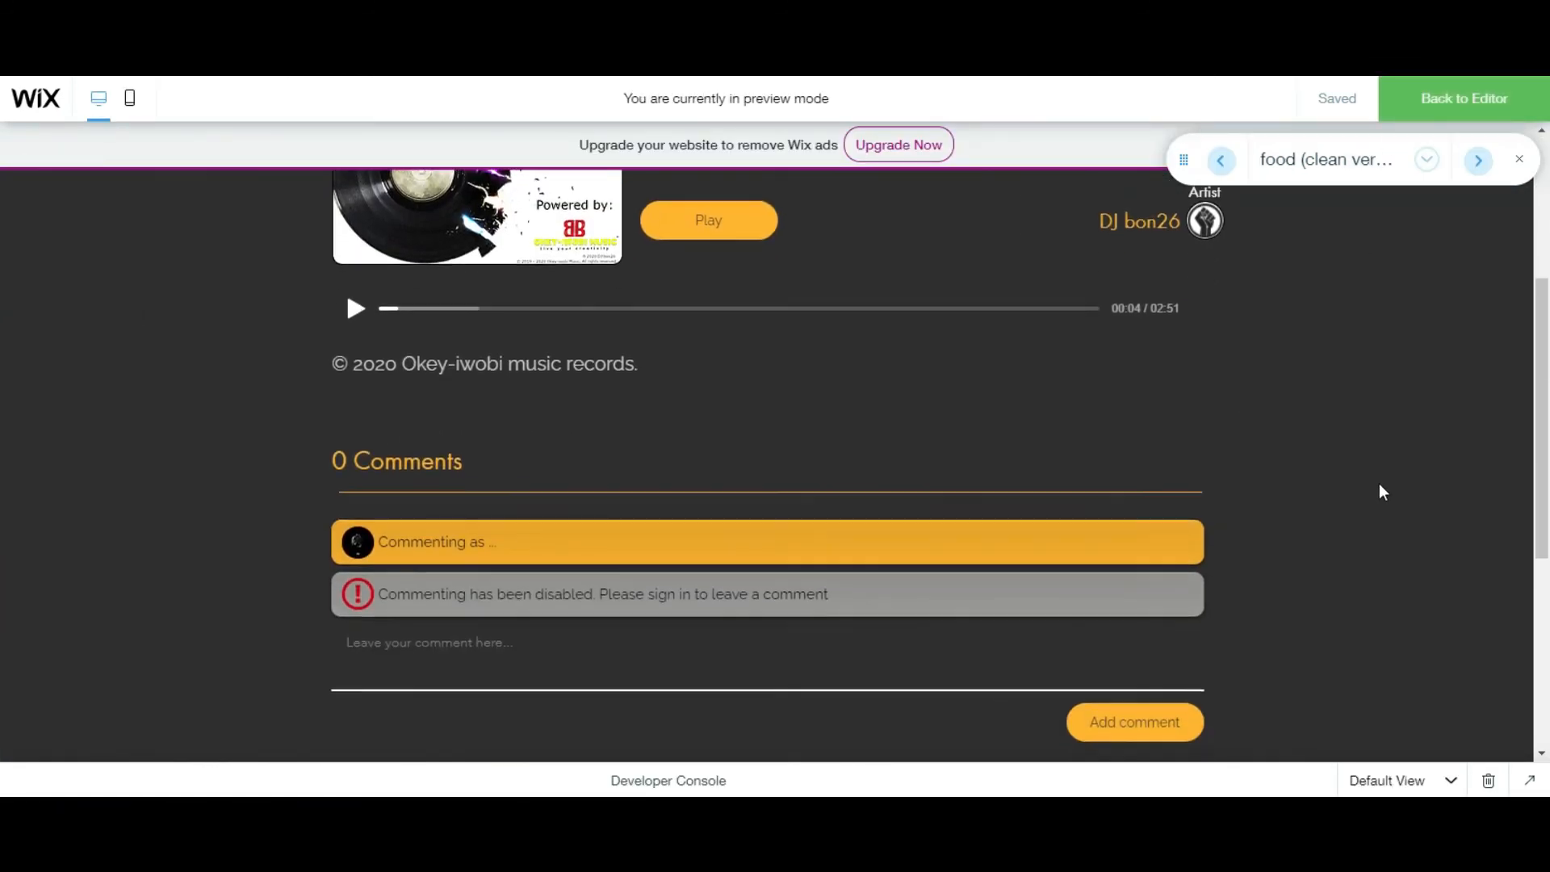
scroll("down", 3)
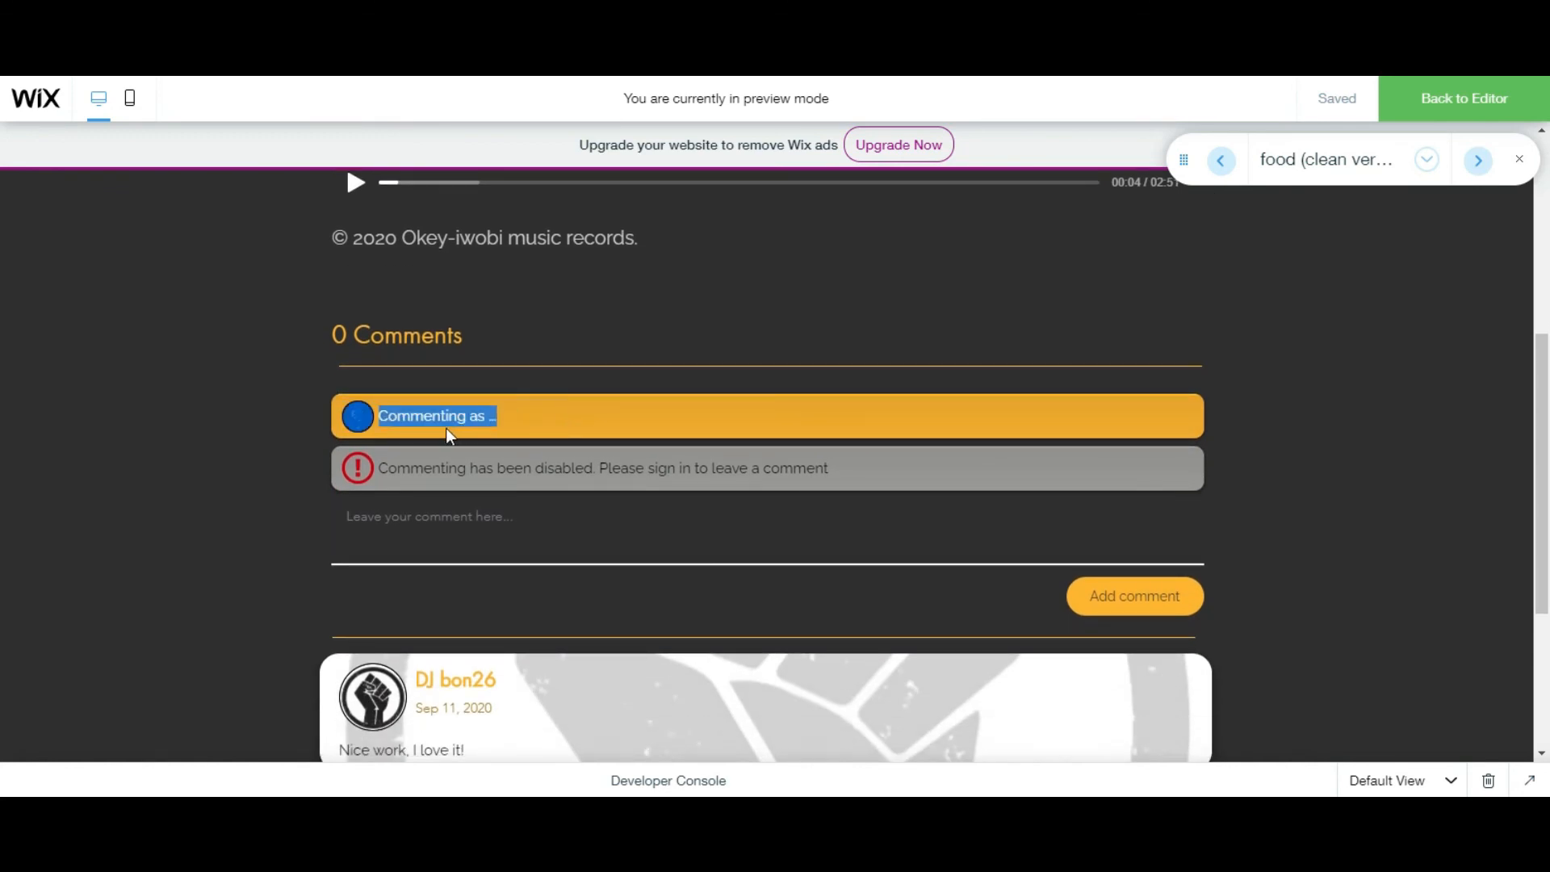
scroll("down", 3)
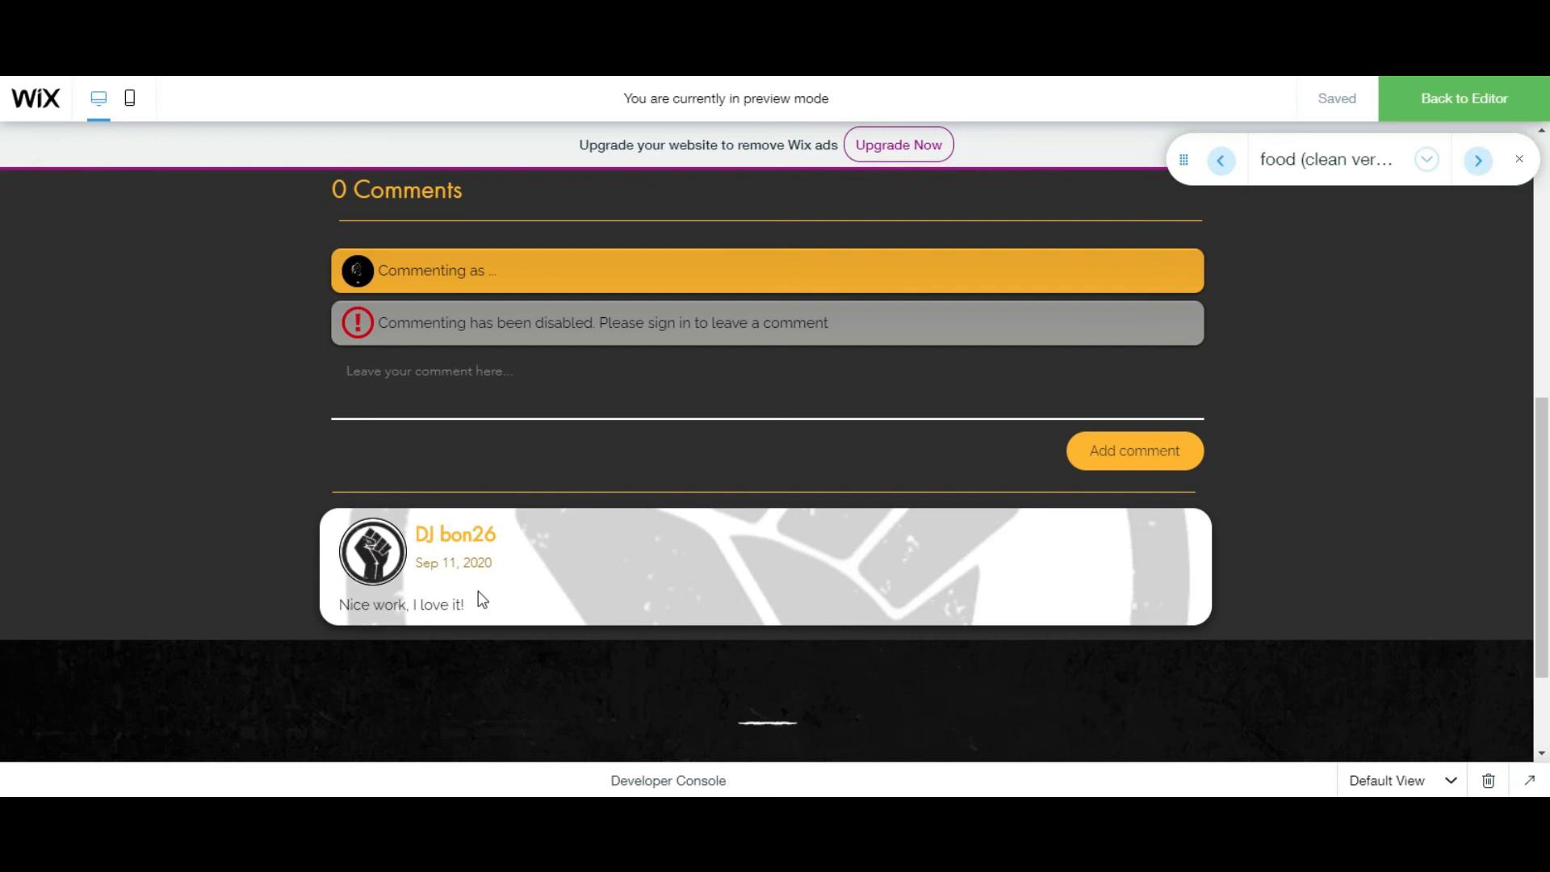
mouse_move(467, 534)
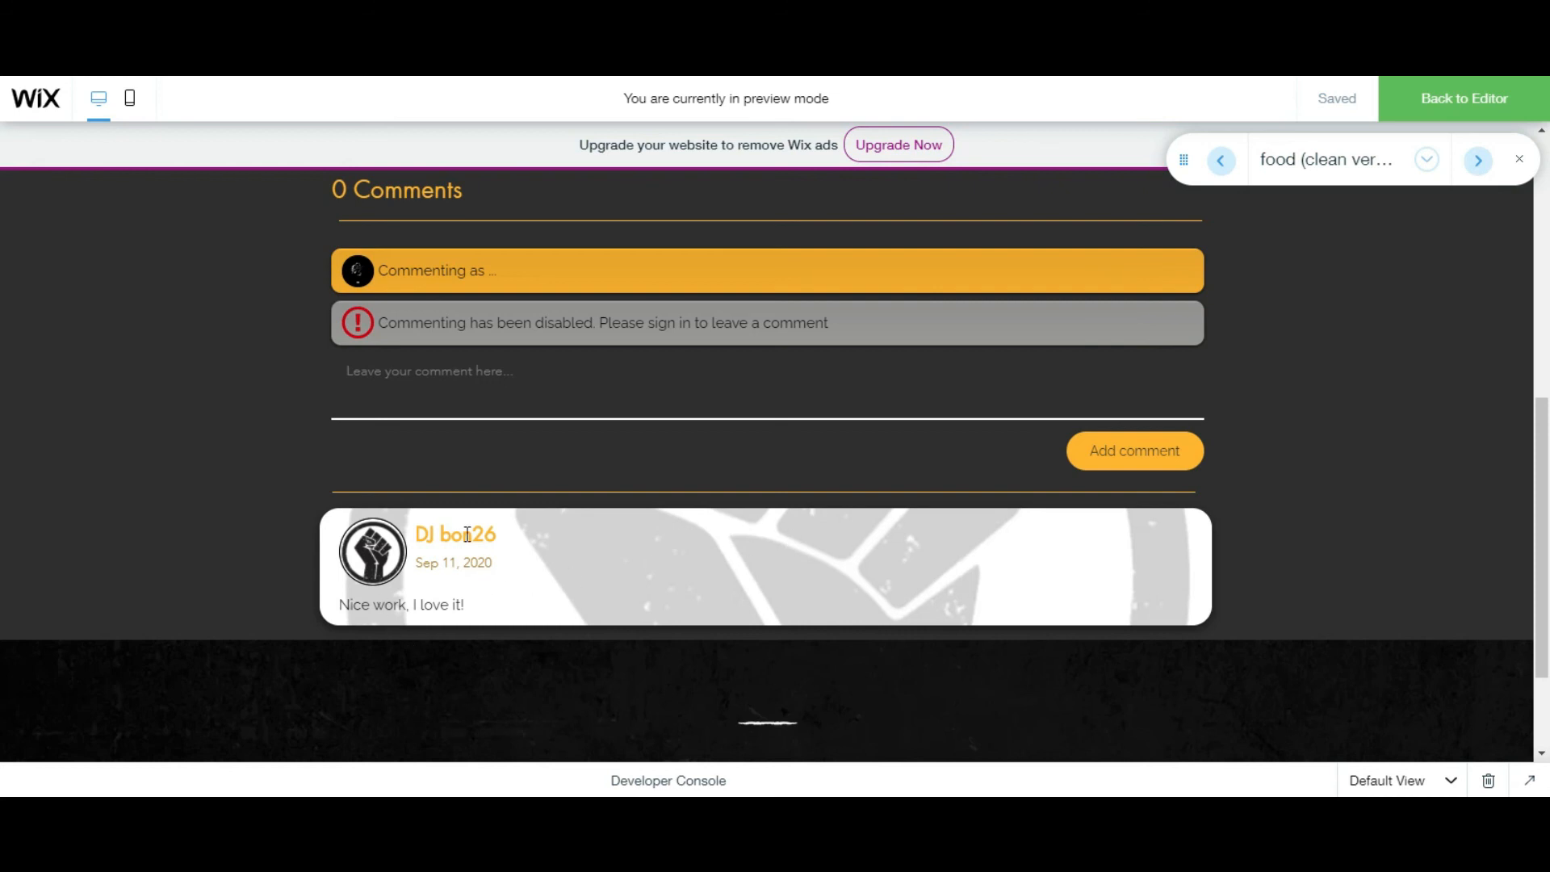
mouse_move(397, 560)
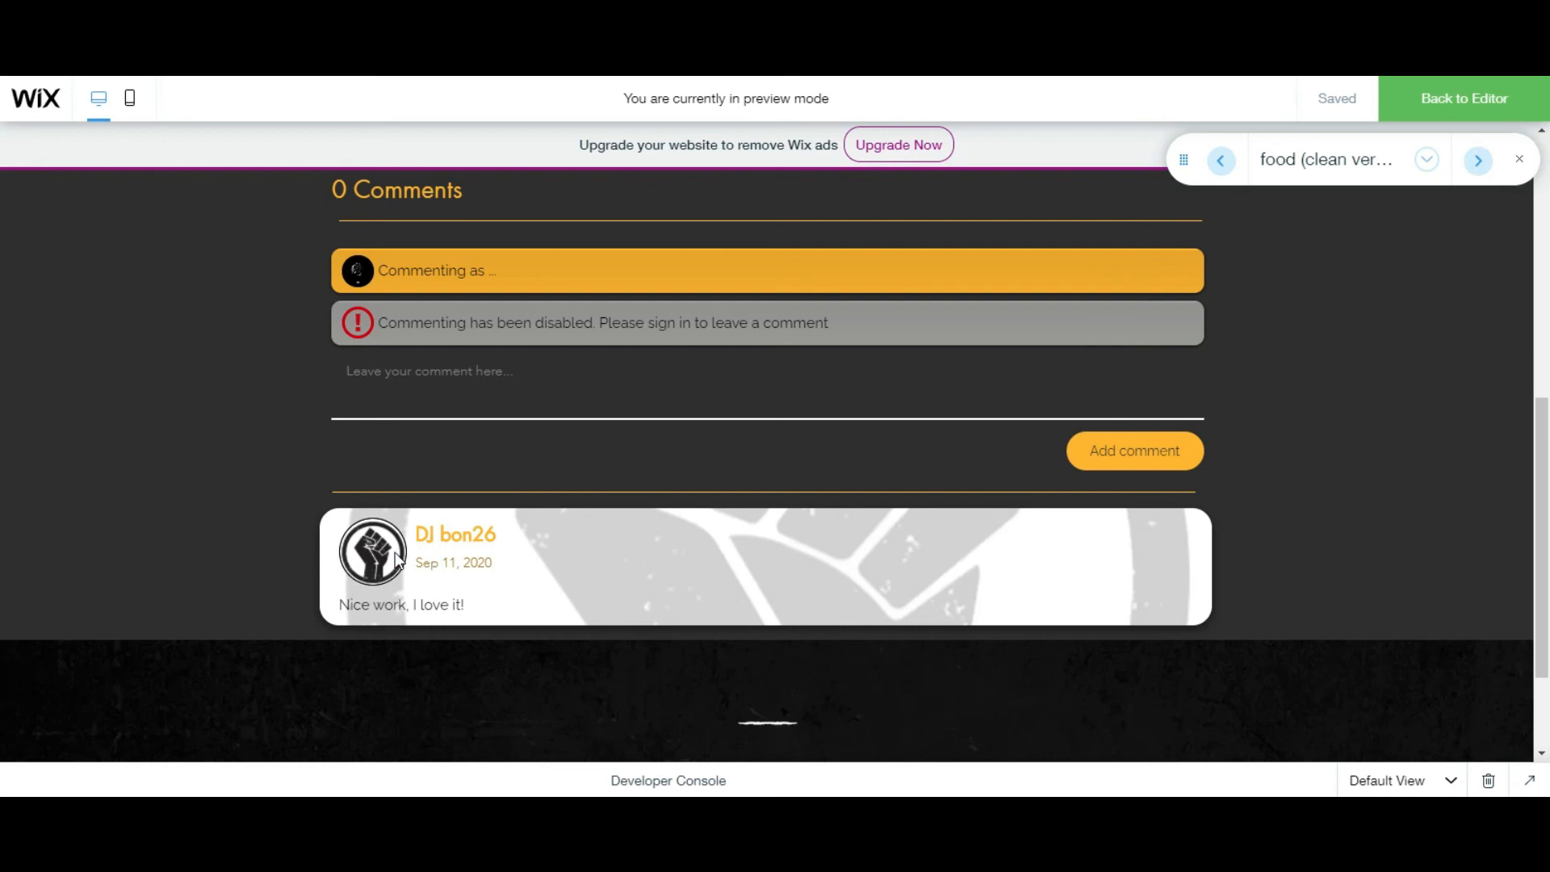
mouse_move(811, 525)
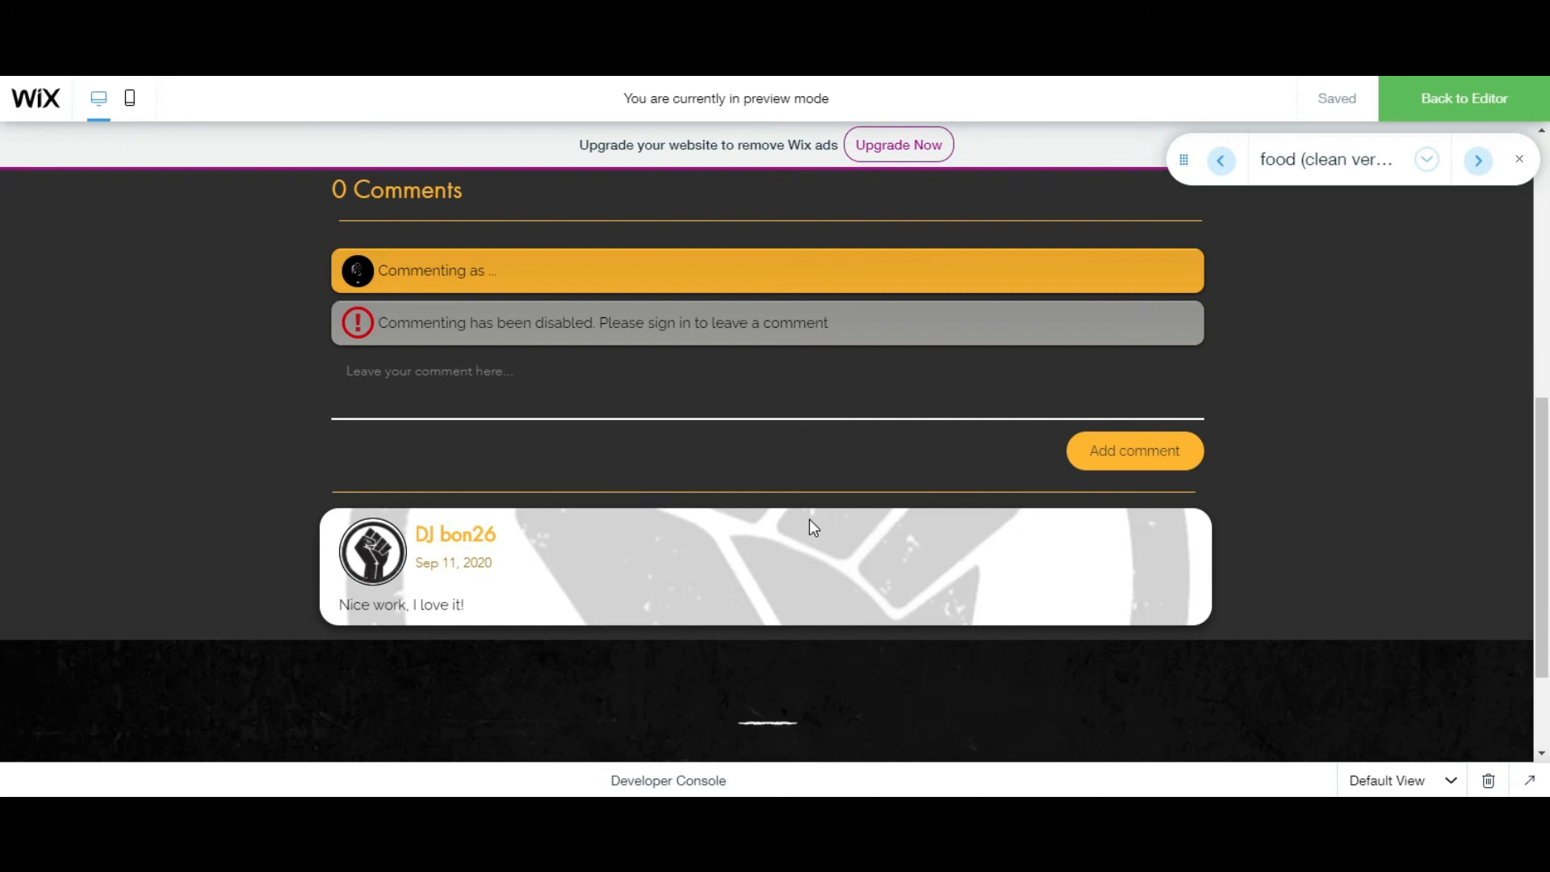
scroll("up", 3)
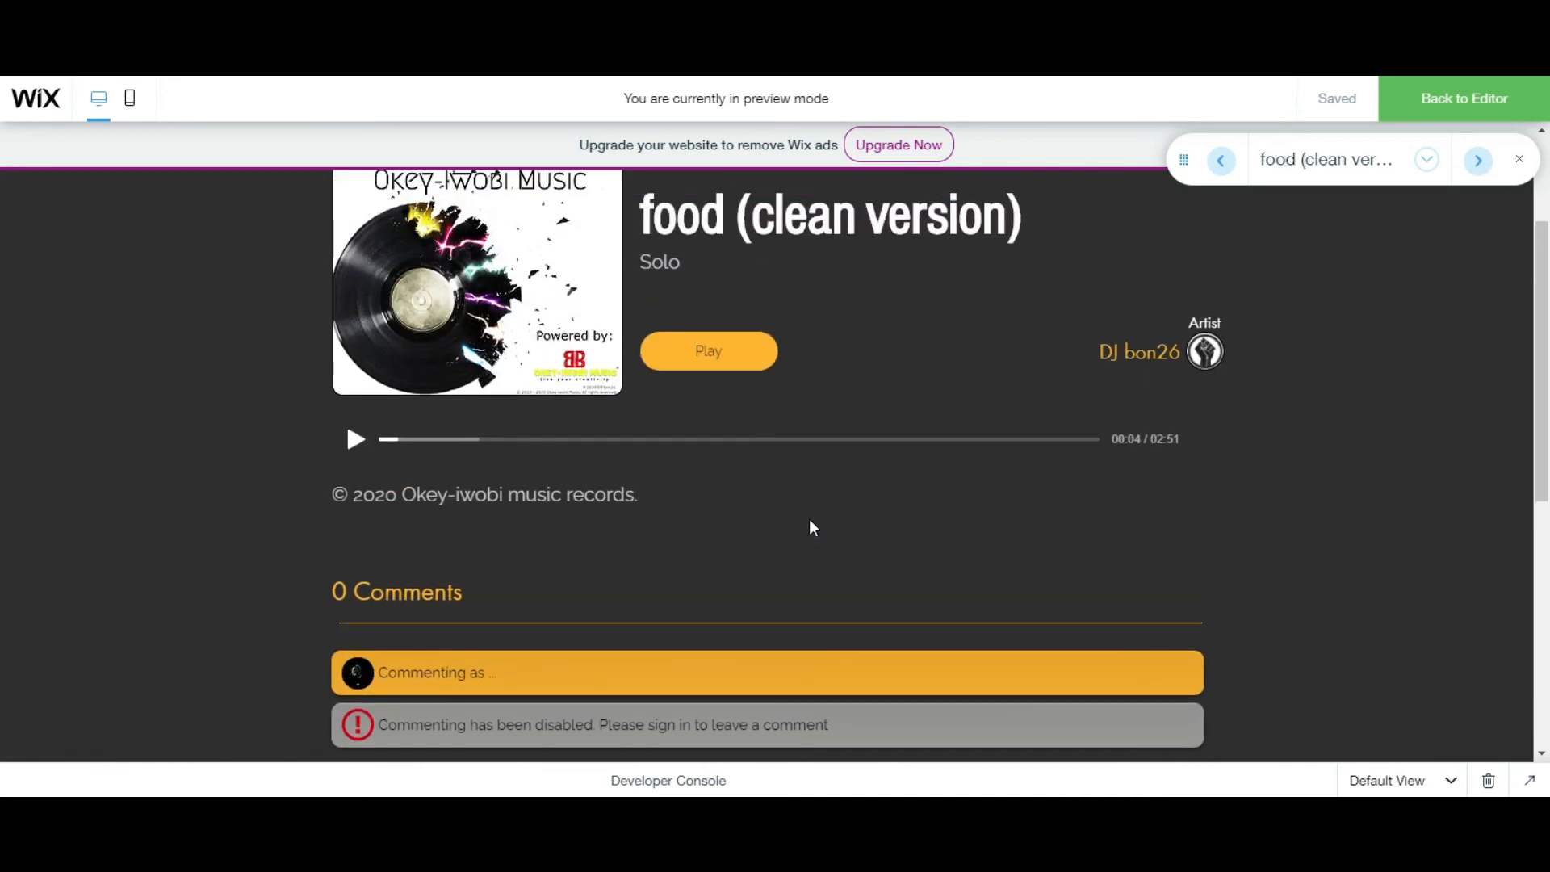
scroll("down", 3)
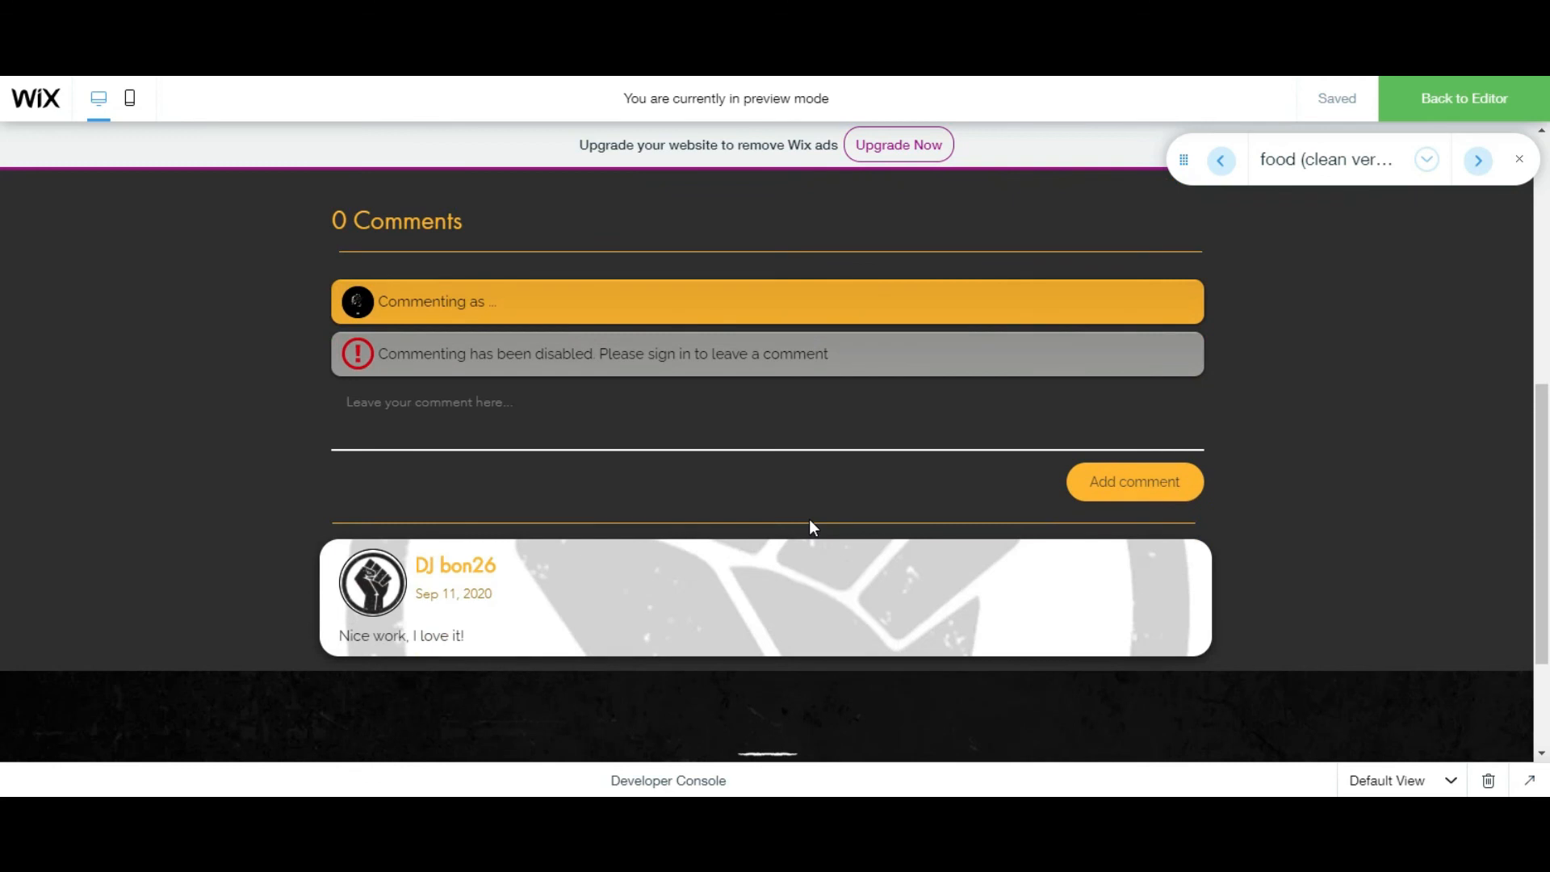